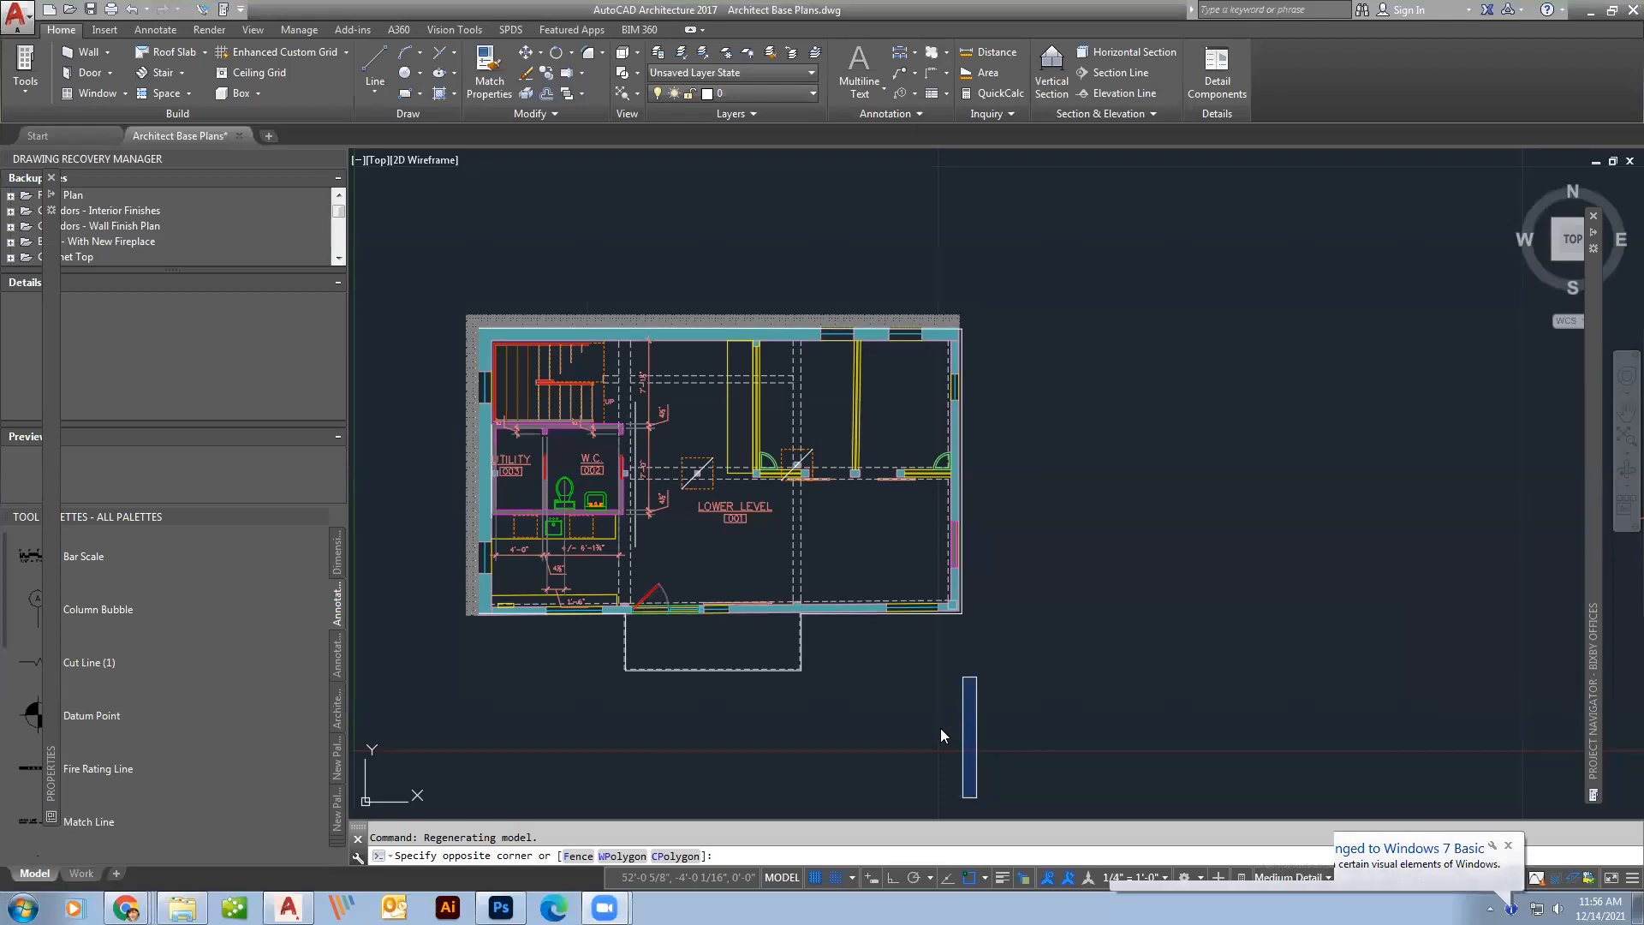
mouse_move(1043, 713)
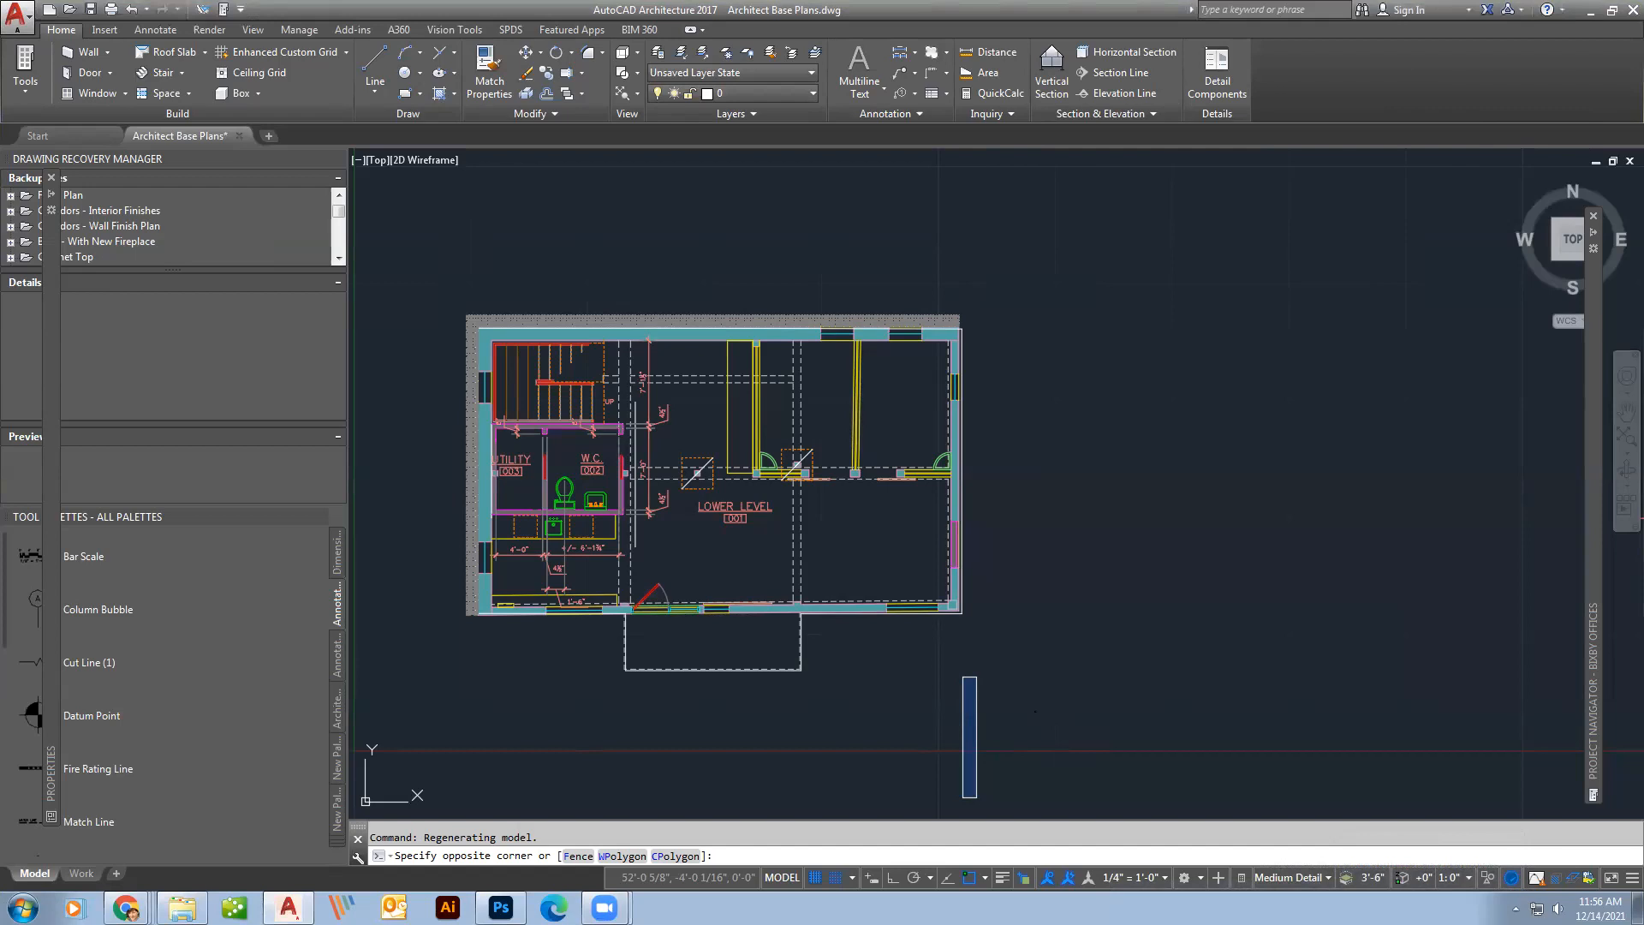
mouse_move(893, 743)
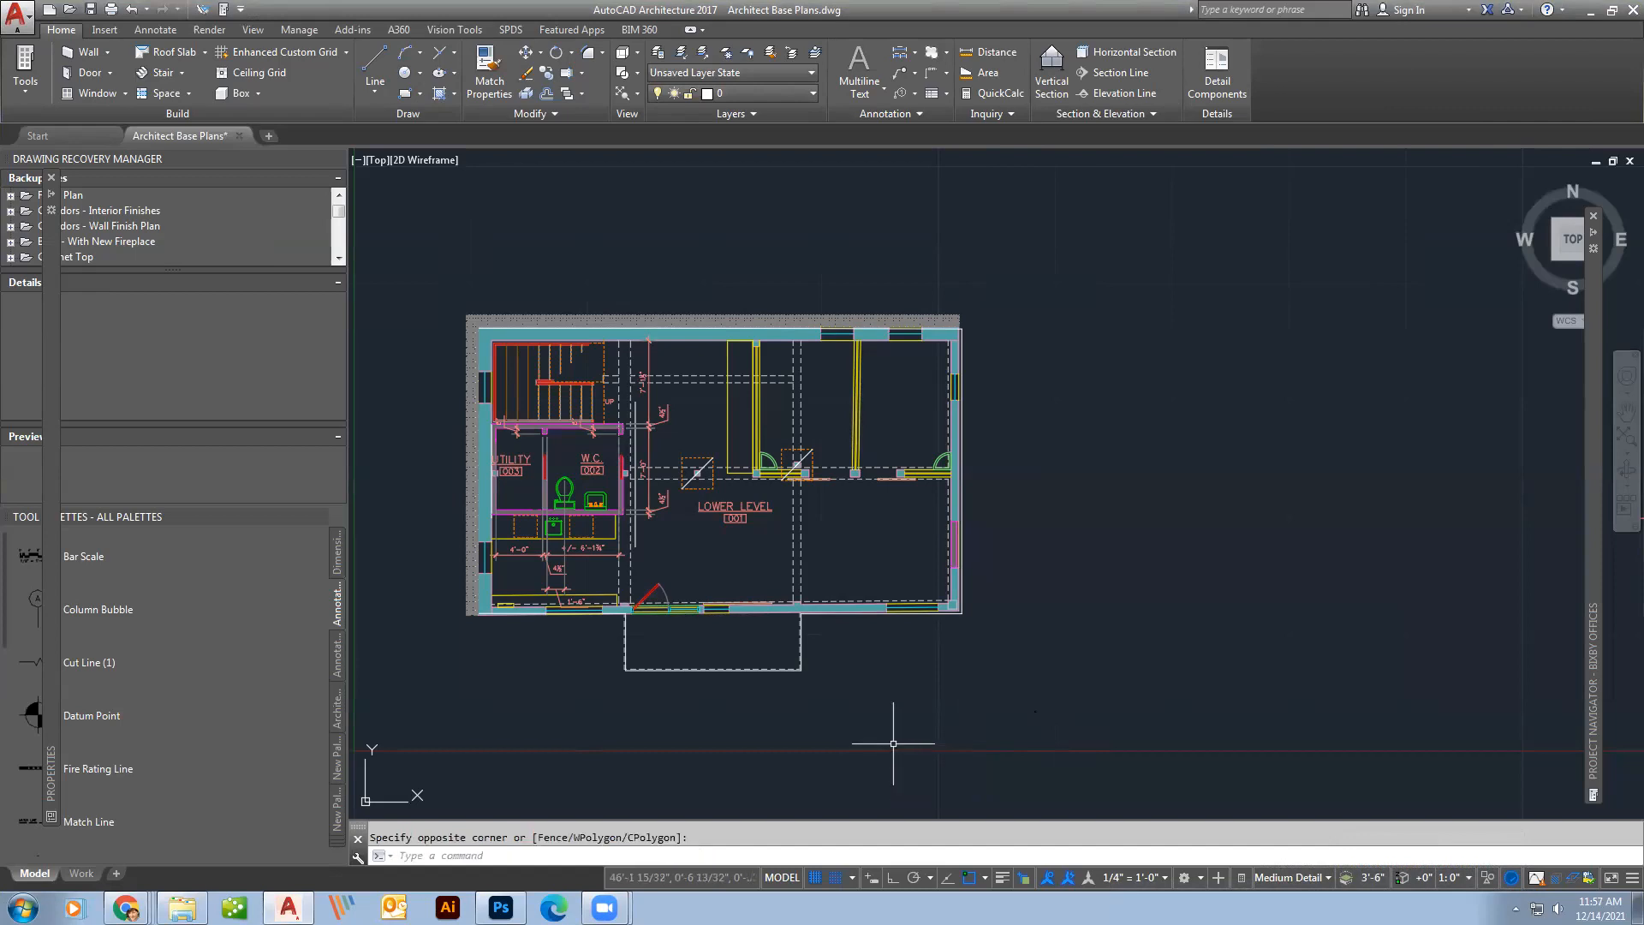
mouse_move(916, 714)
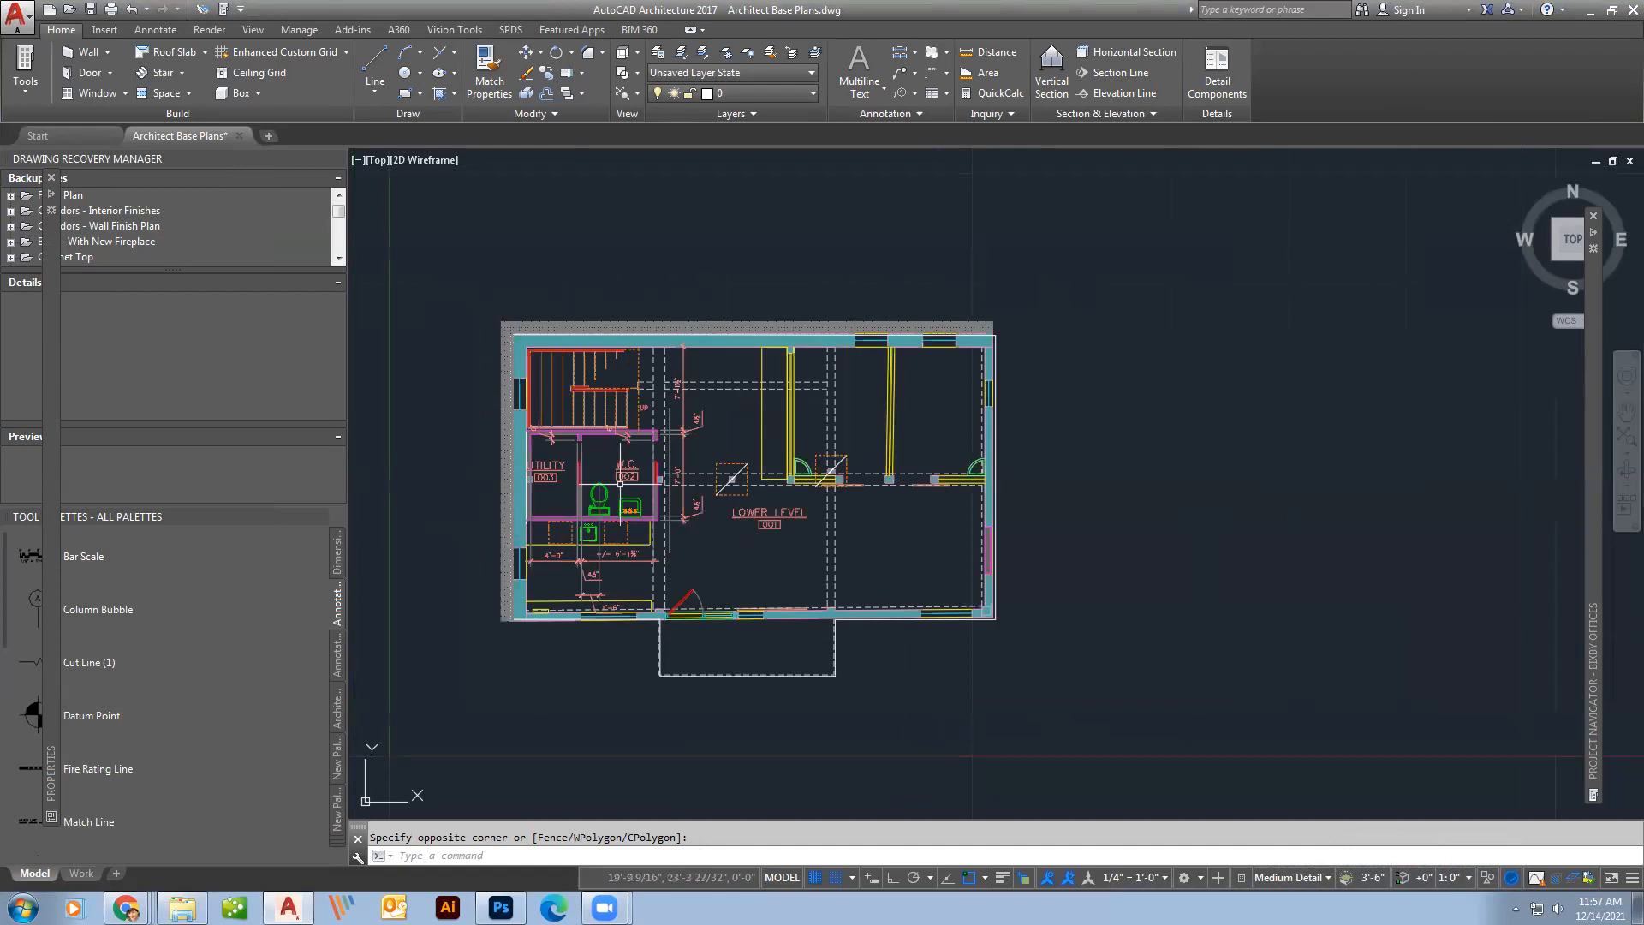
mouse_move(1043, 479)
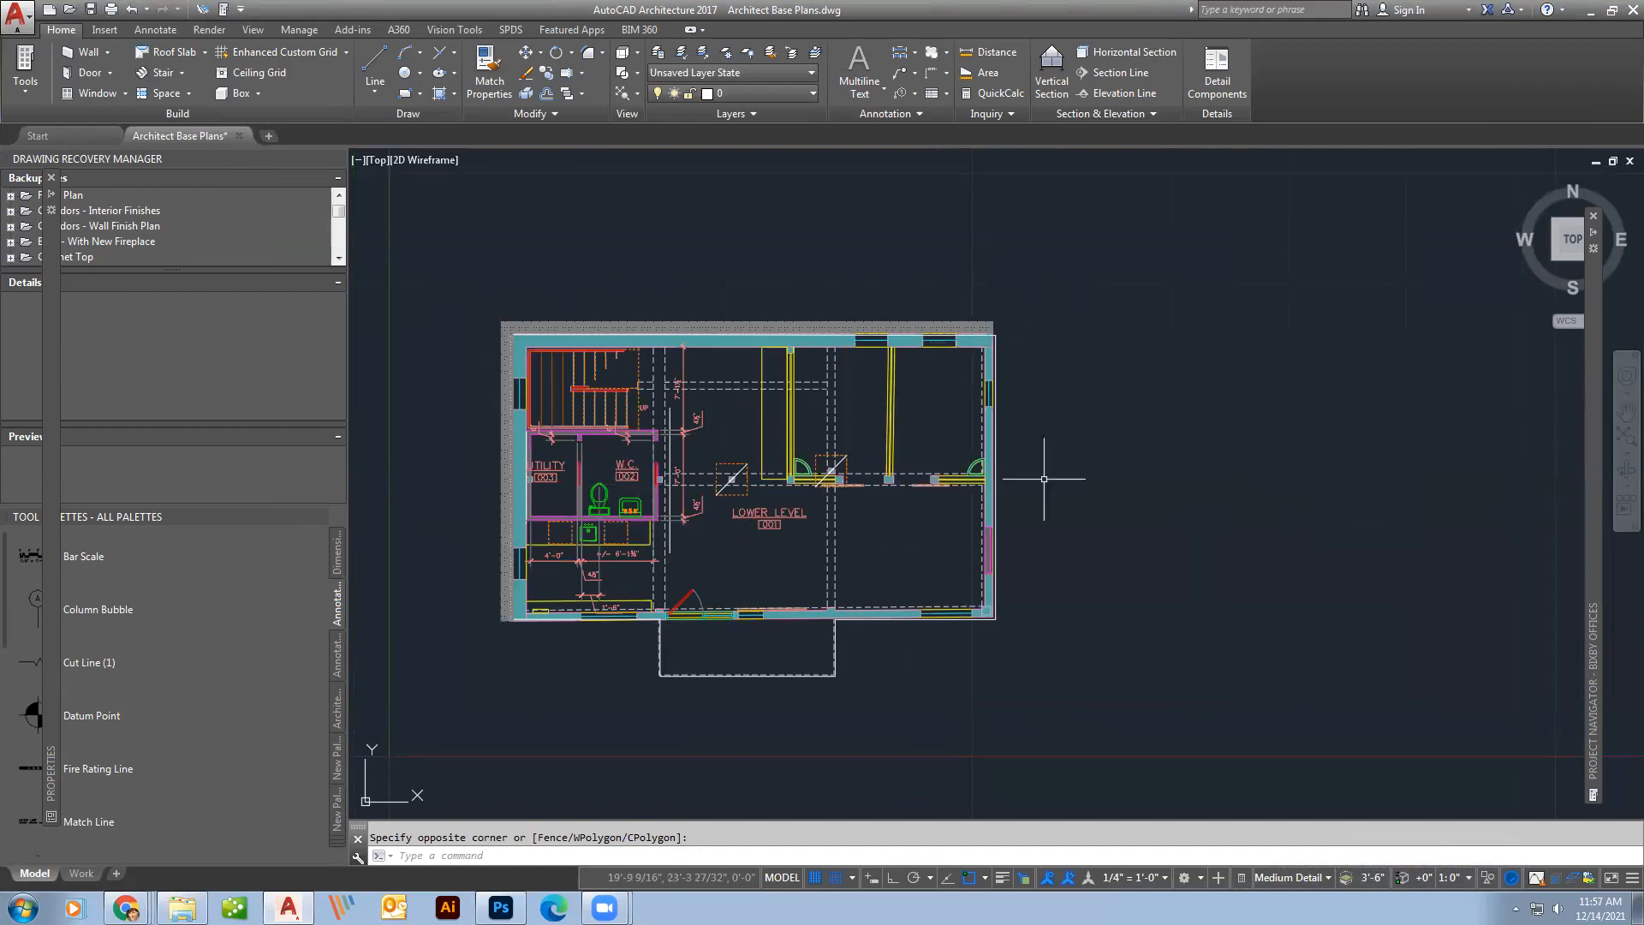
mouse_move(1048, 444)
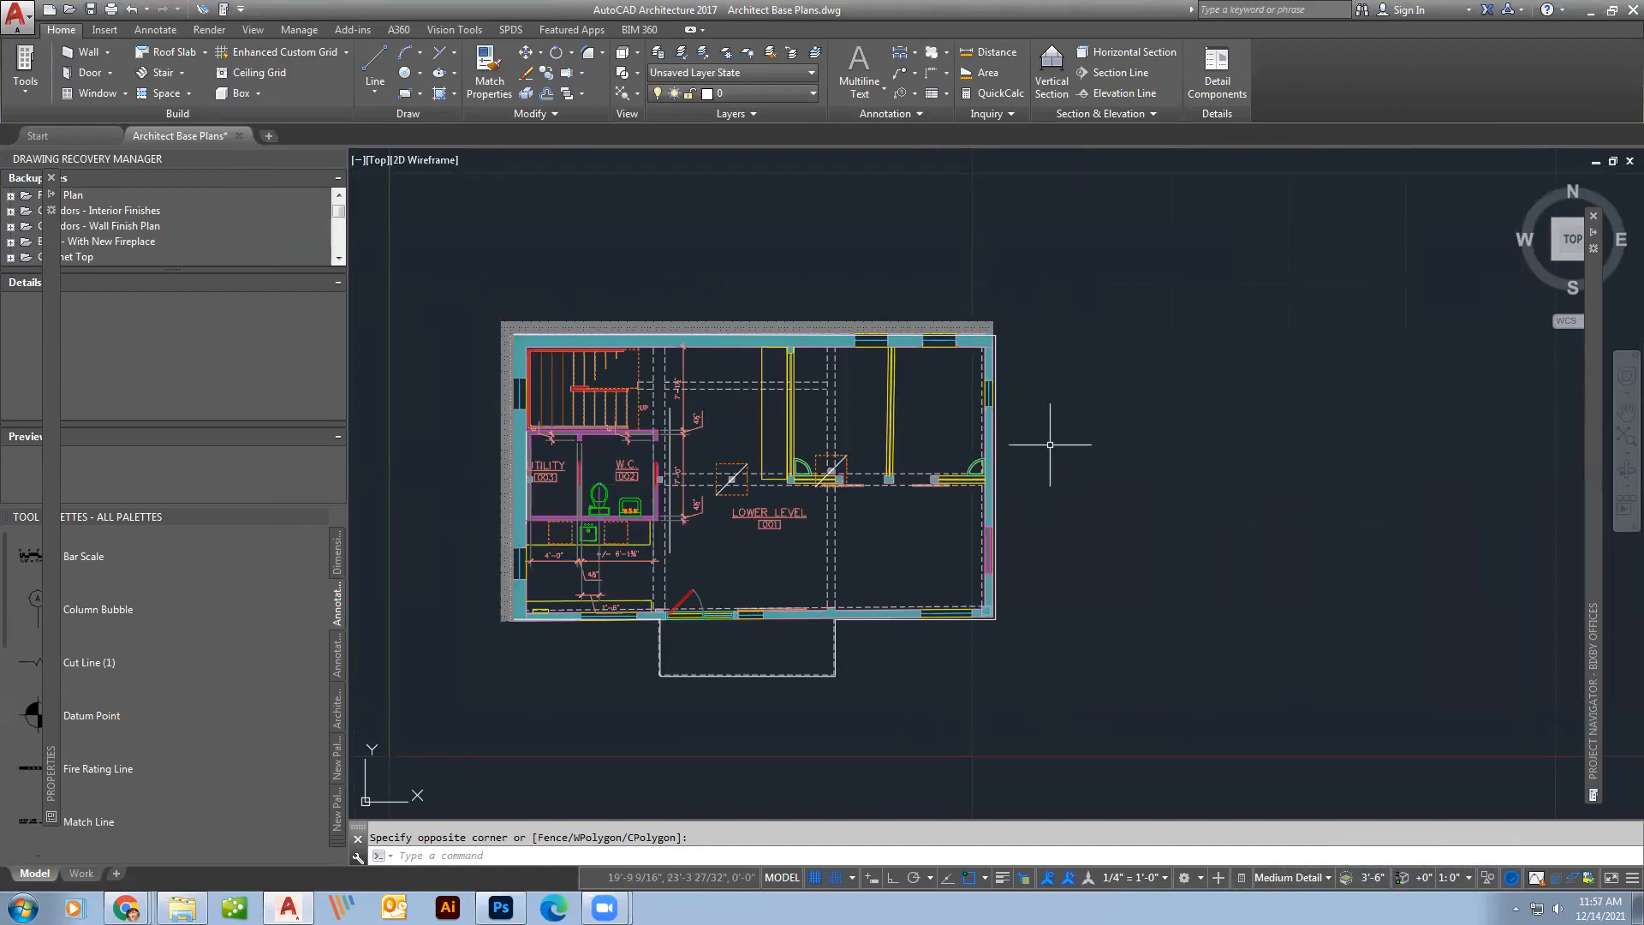
Move the view to the main-level plan with Reception, Conference and Offices 1–2.
scroll(up, 3)
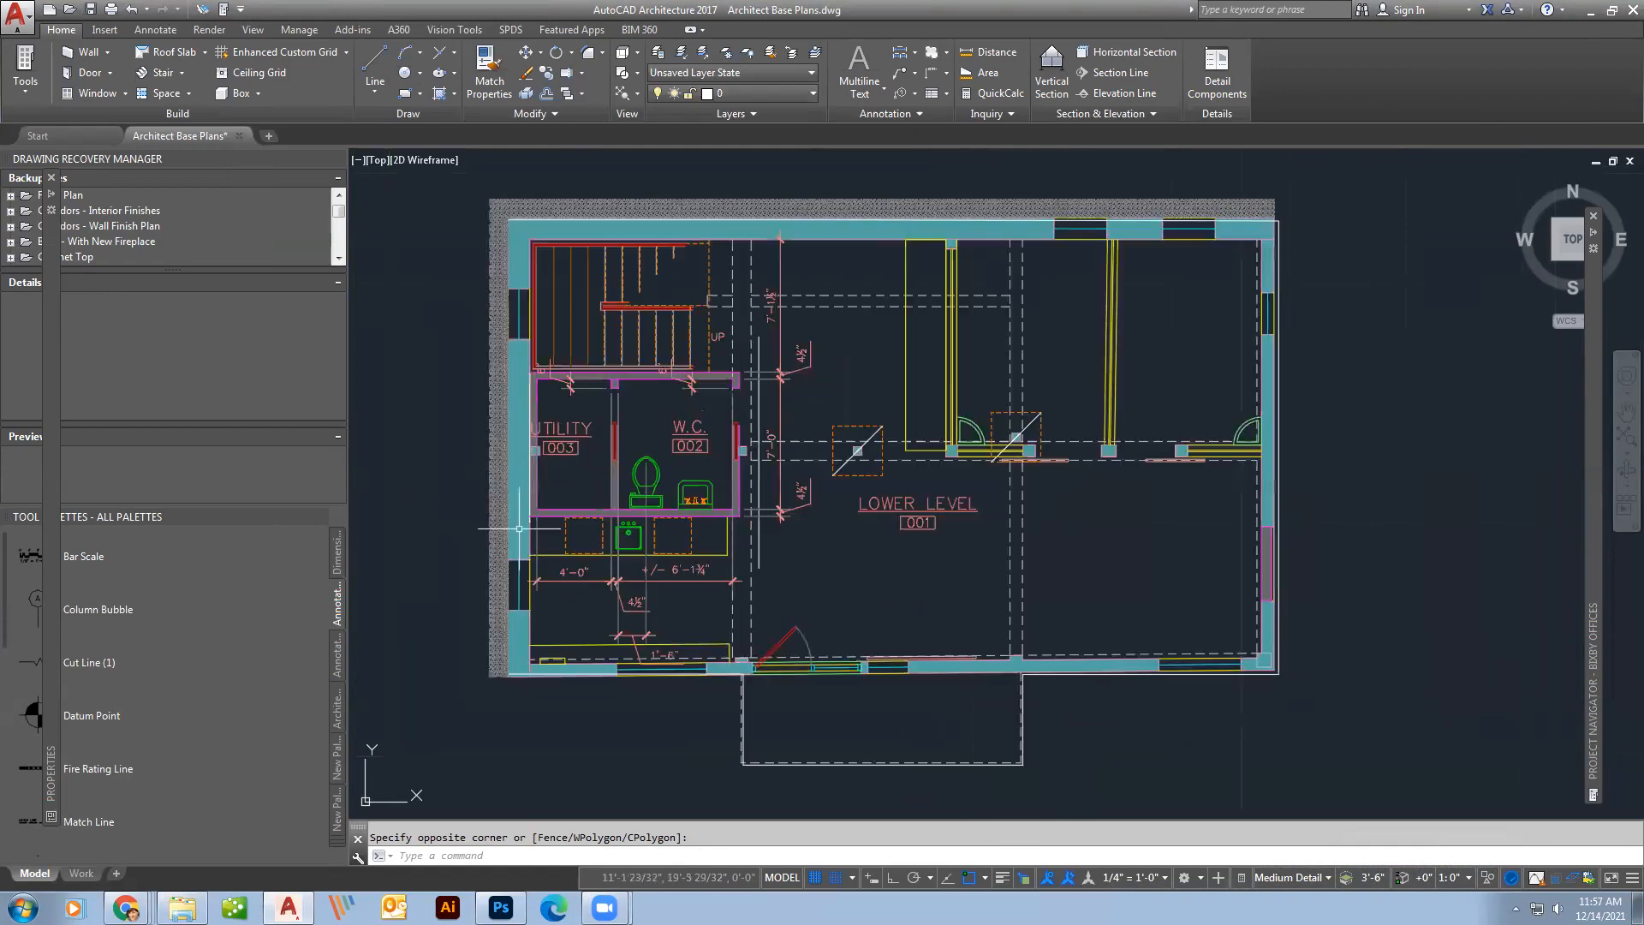
scroll(down, 3)
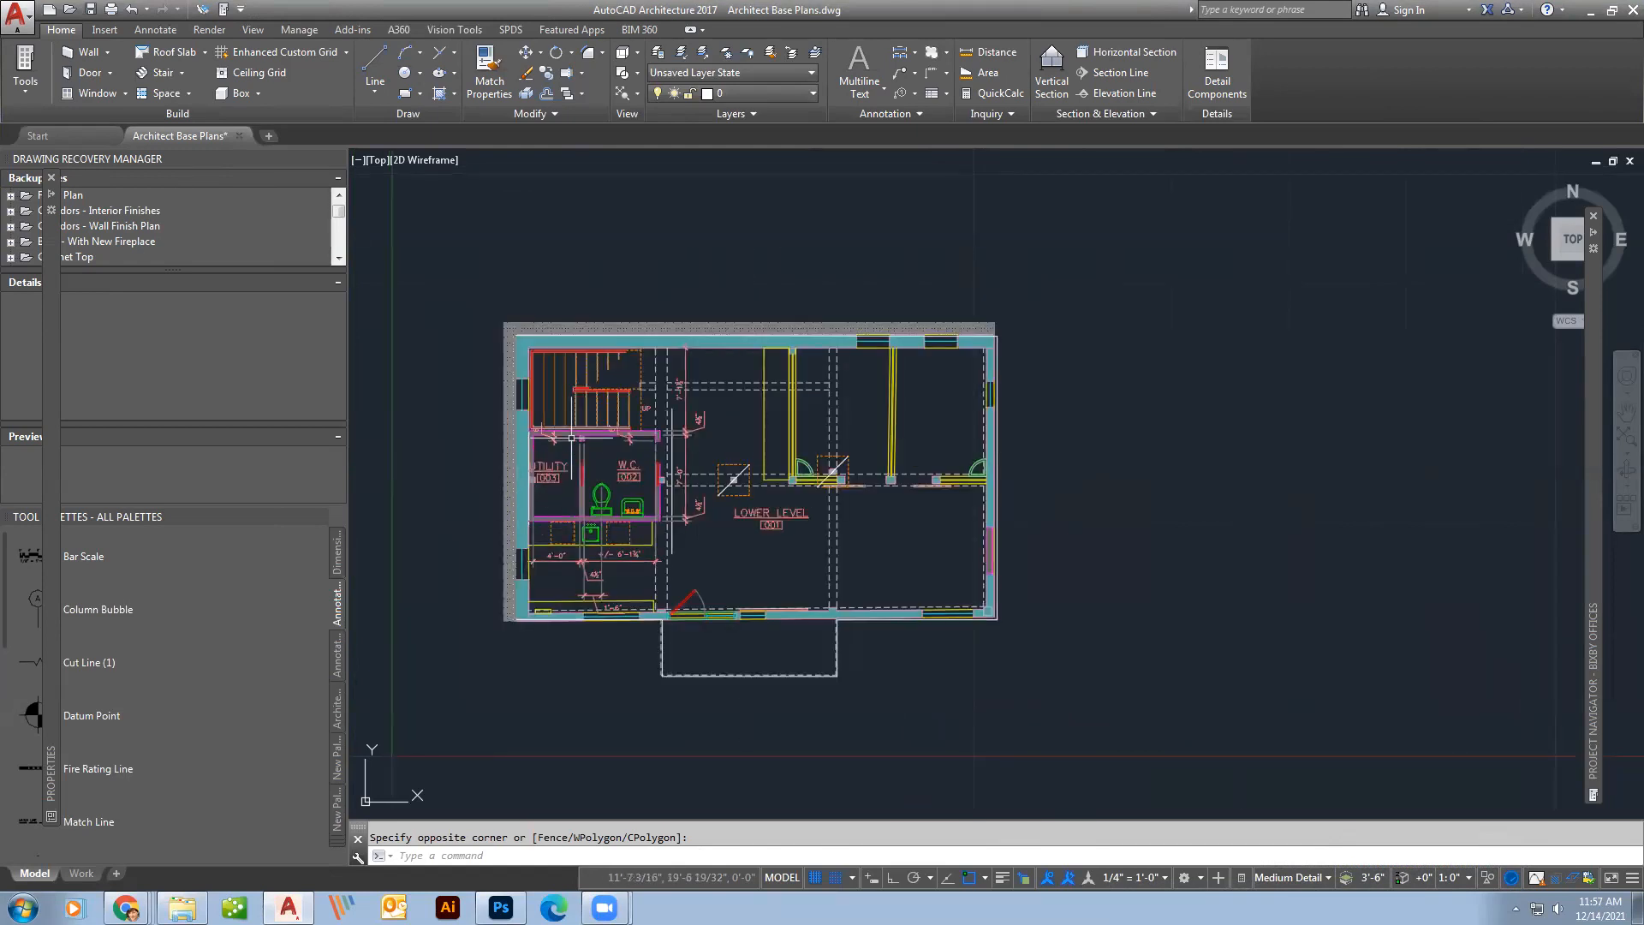
mouse_move(571, 439)
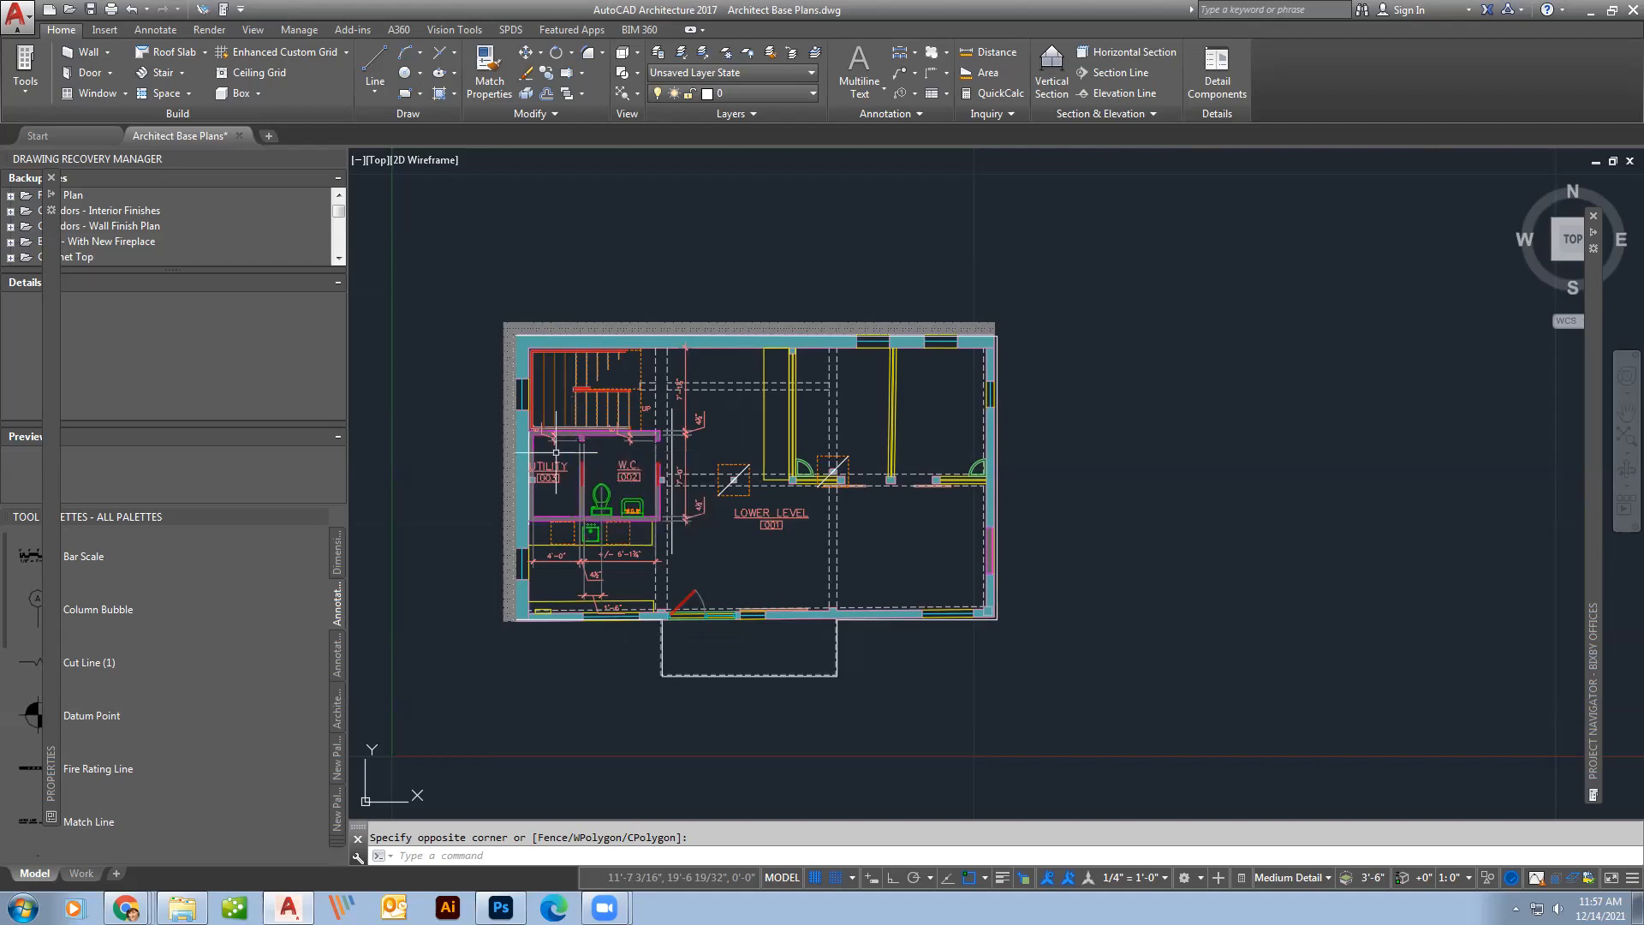
mouse_move(683, 576)
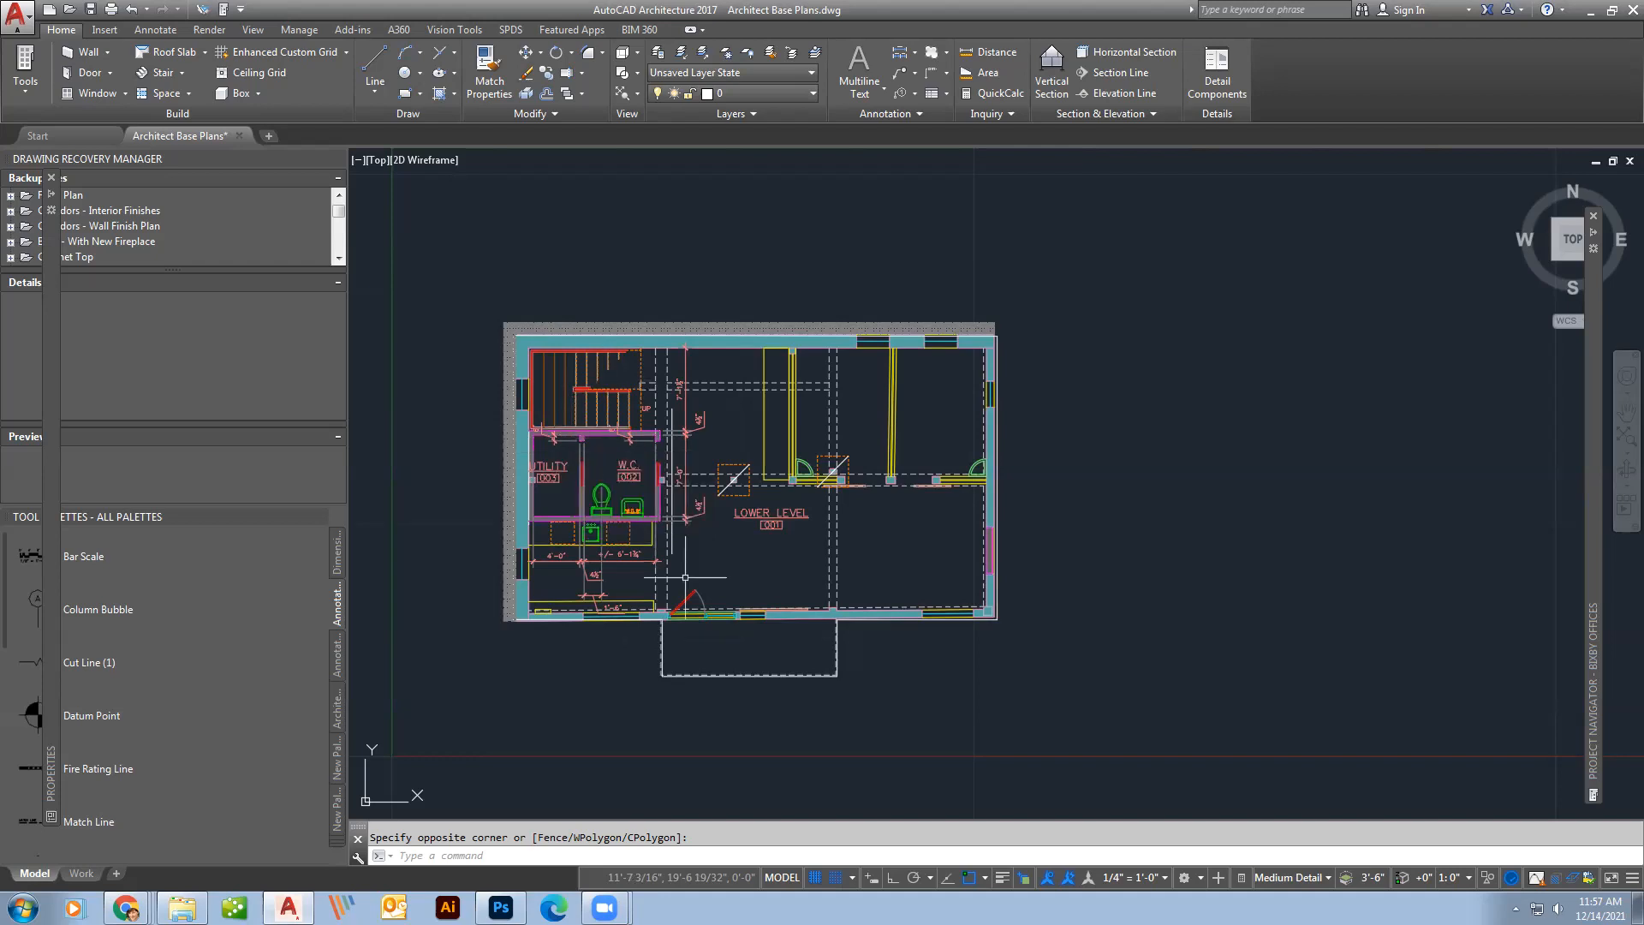
mouse_move(755, 592)
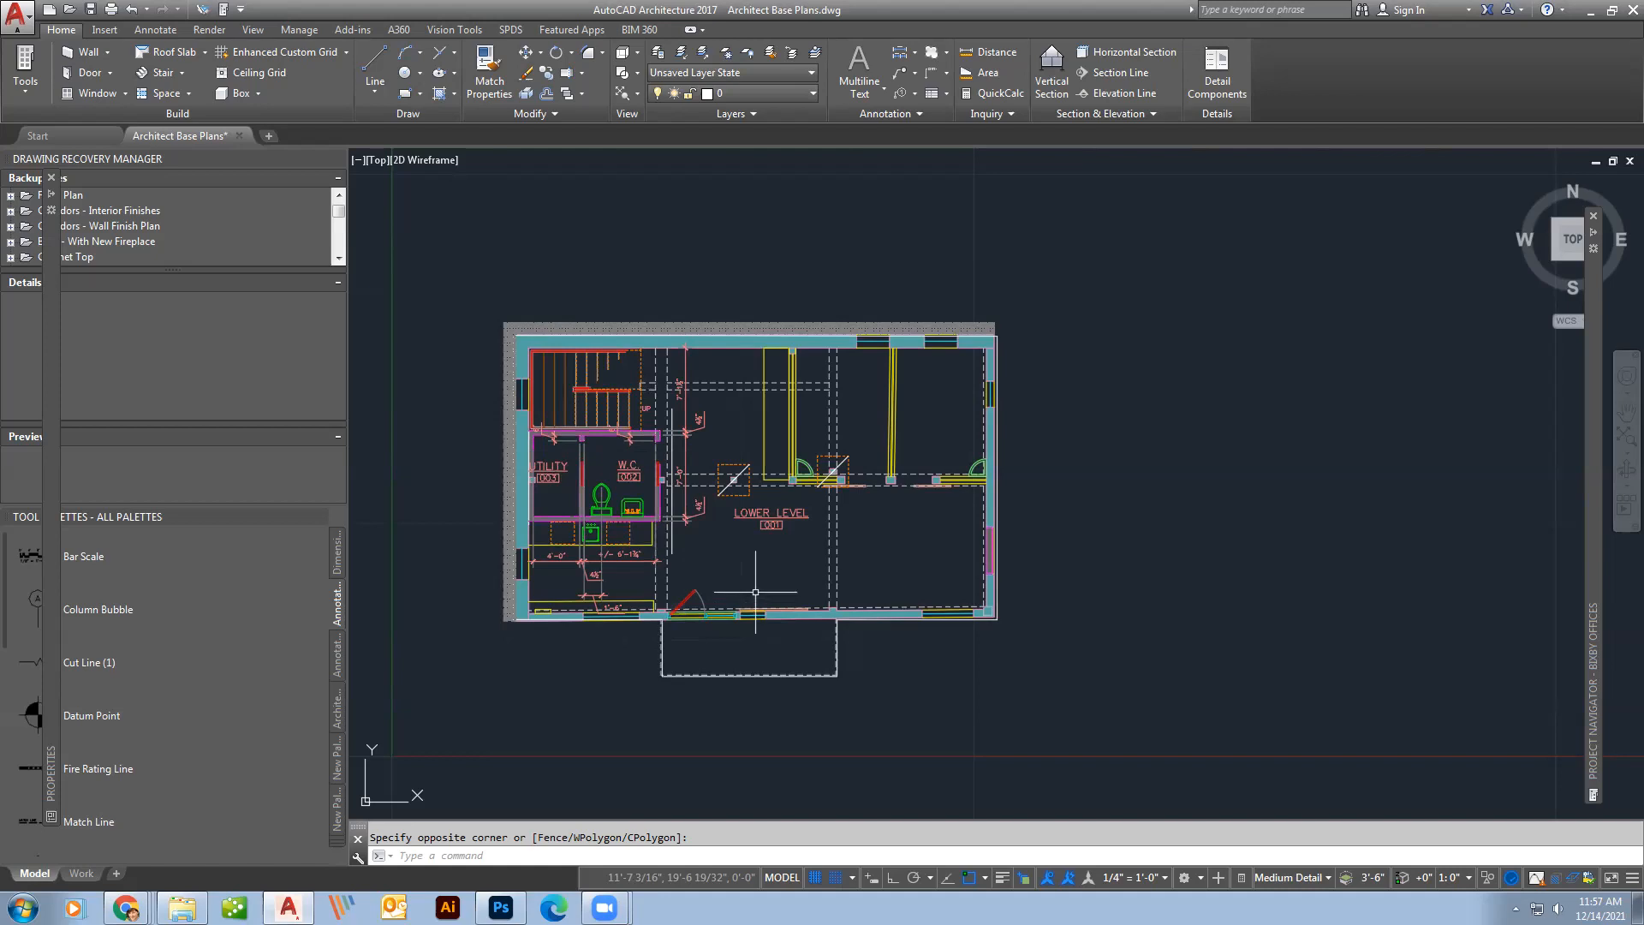
mouse_move(739, 552)
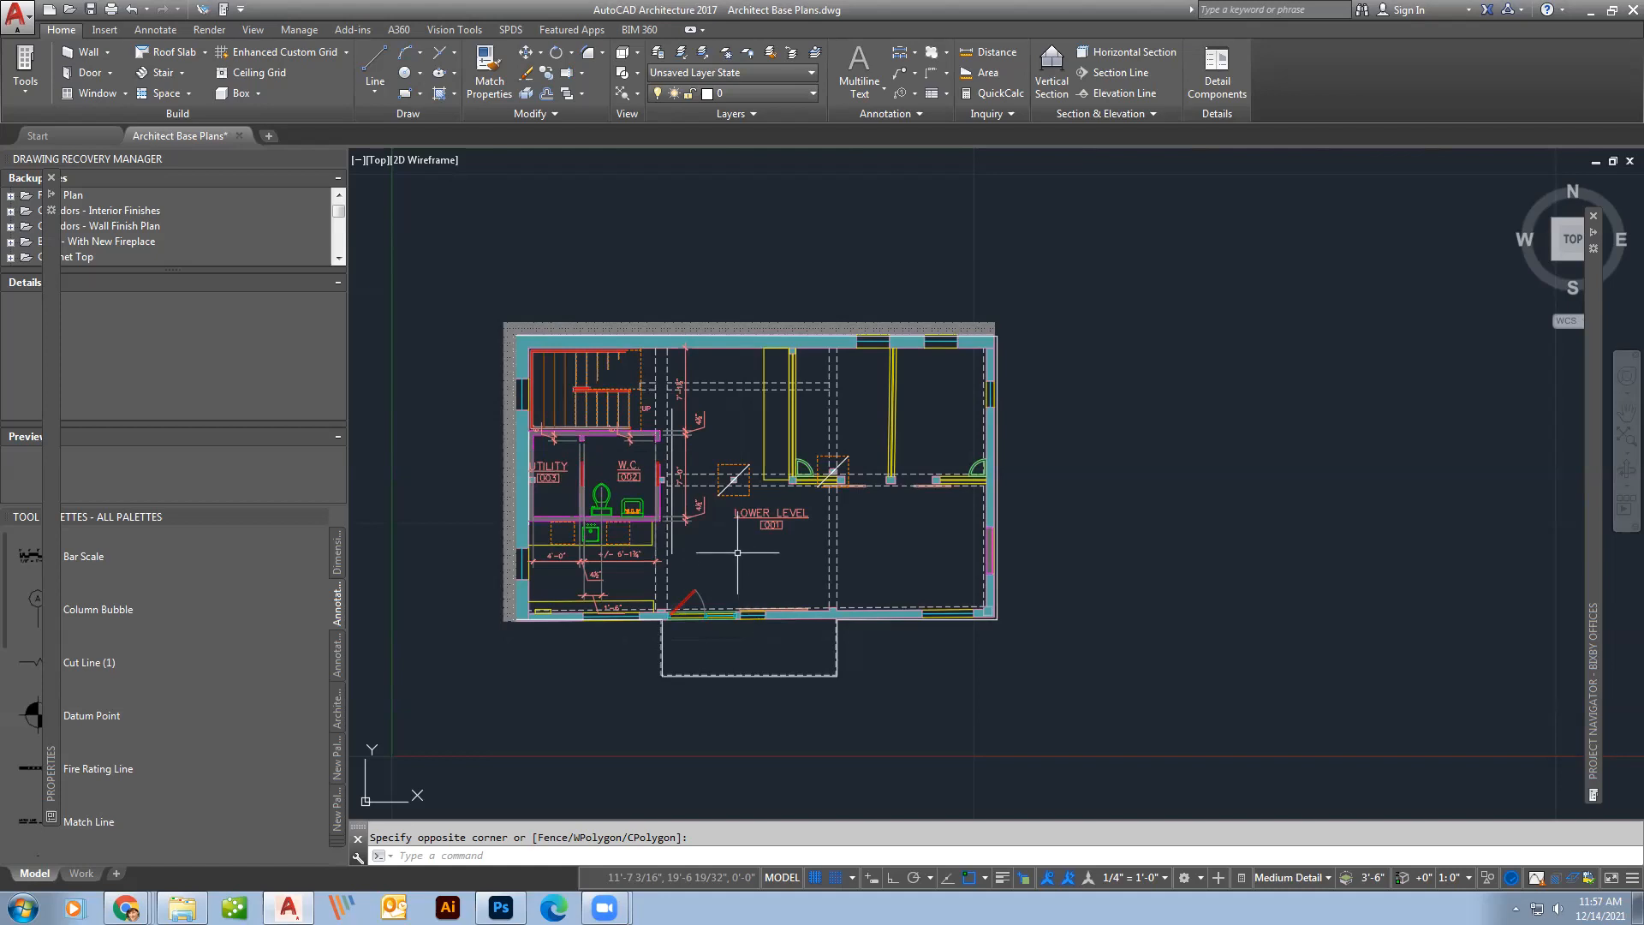
mouse_move(791, 554)
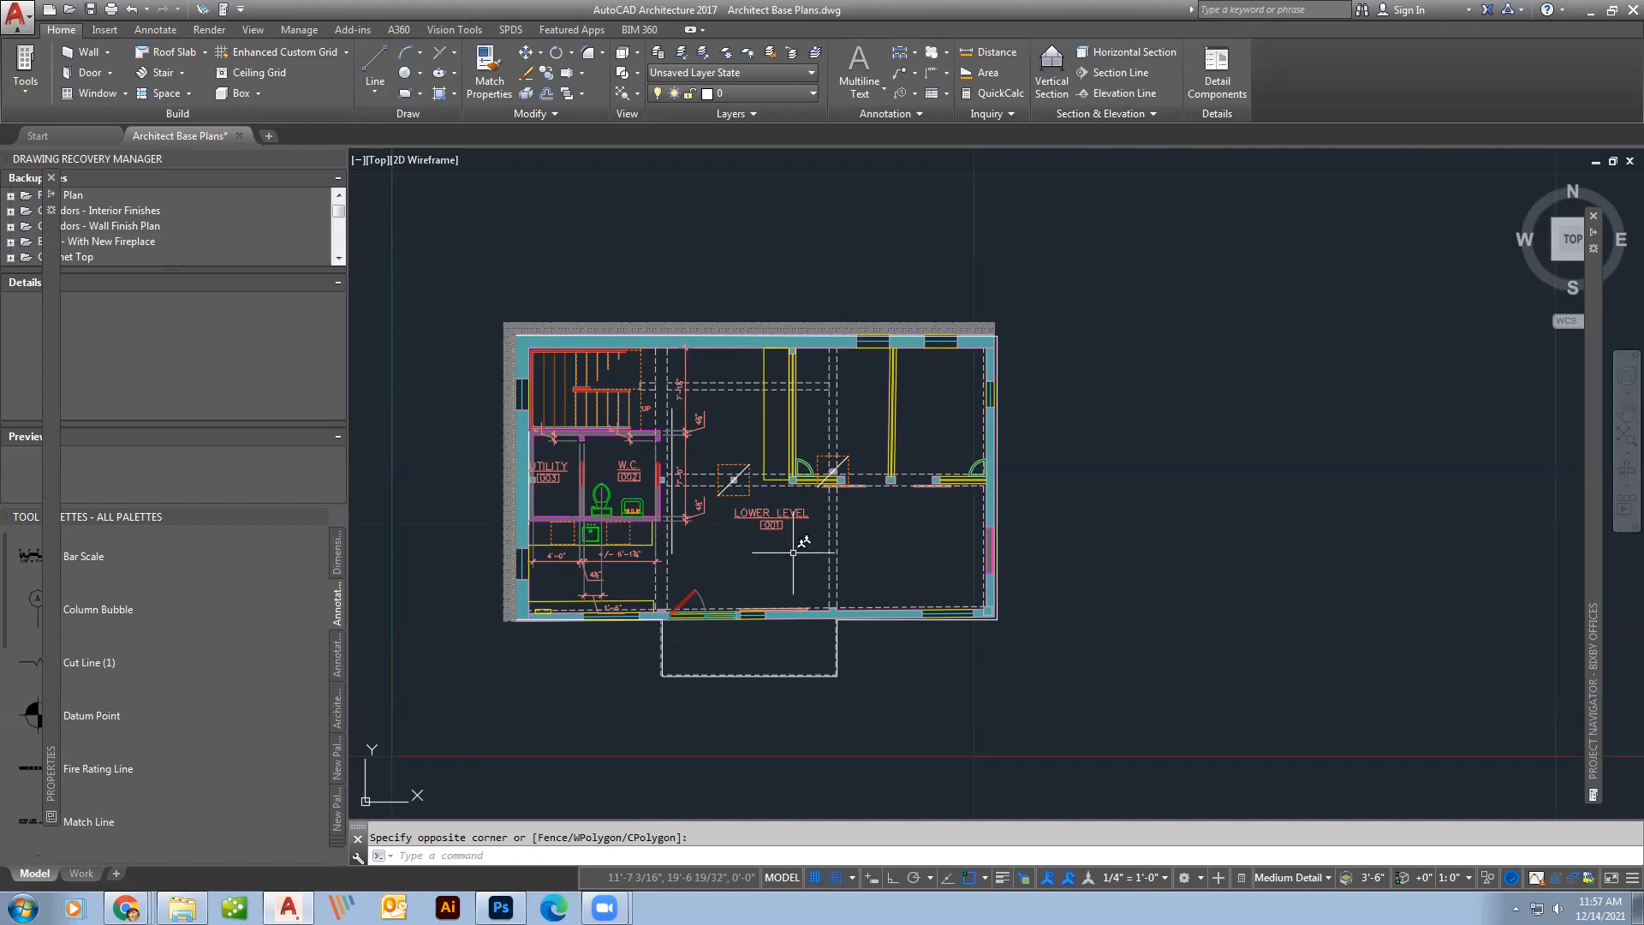
mouse_move(822, 570)
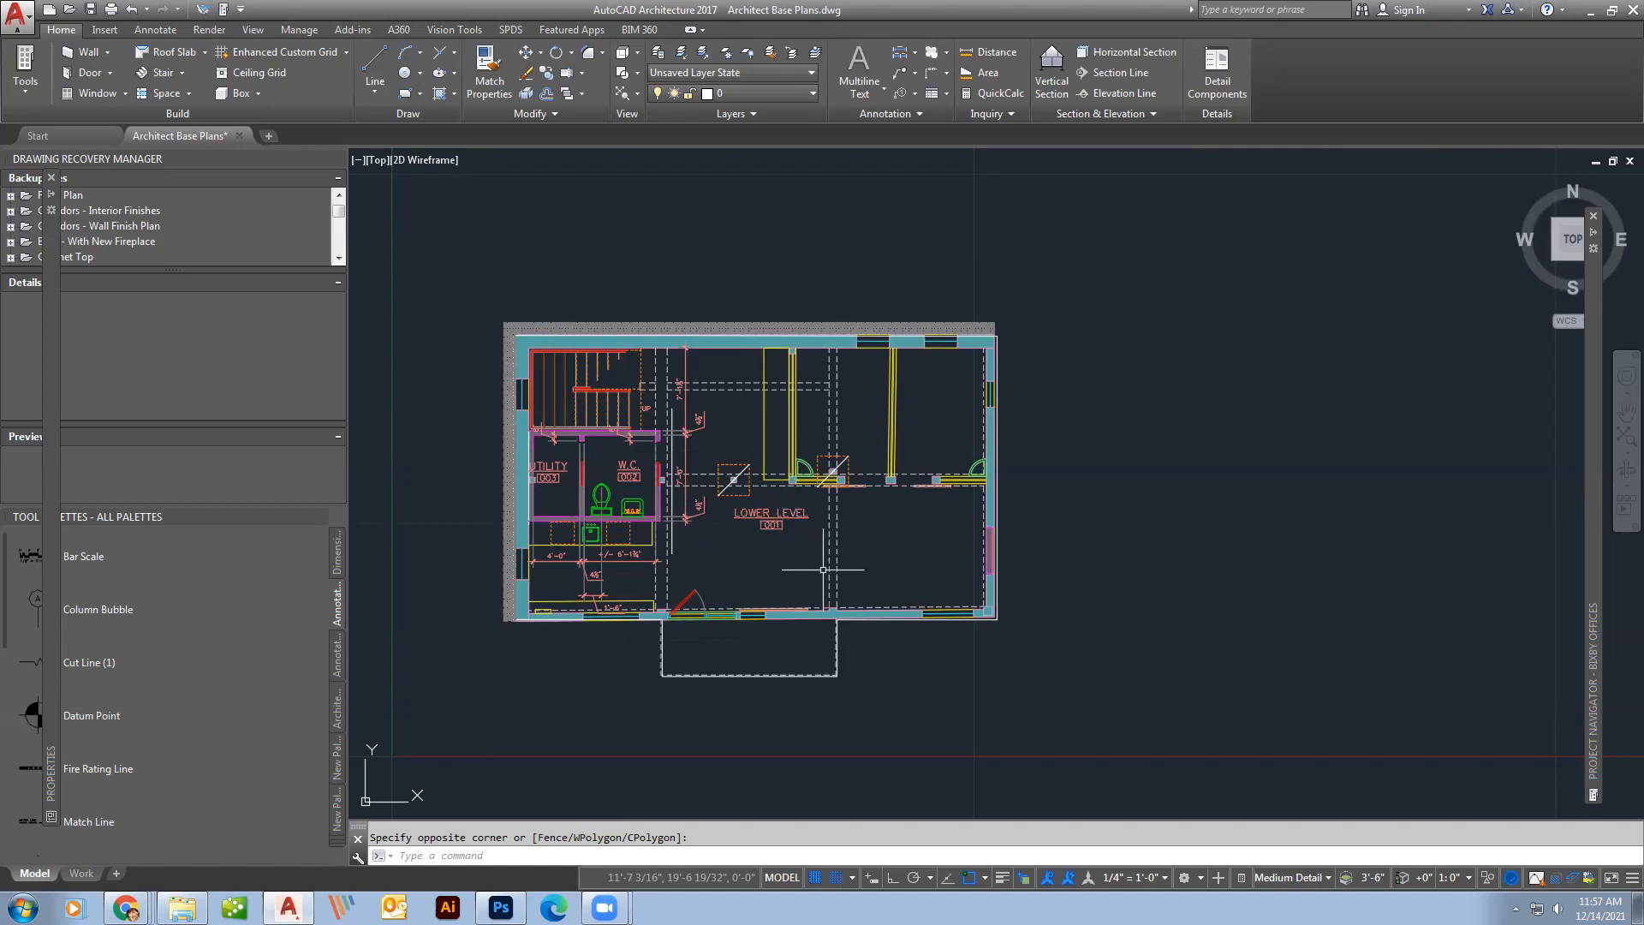
mouse_move(799, 591)
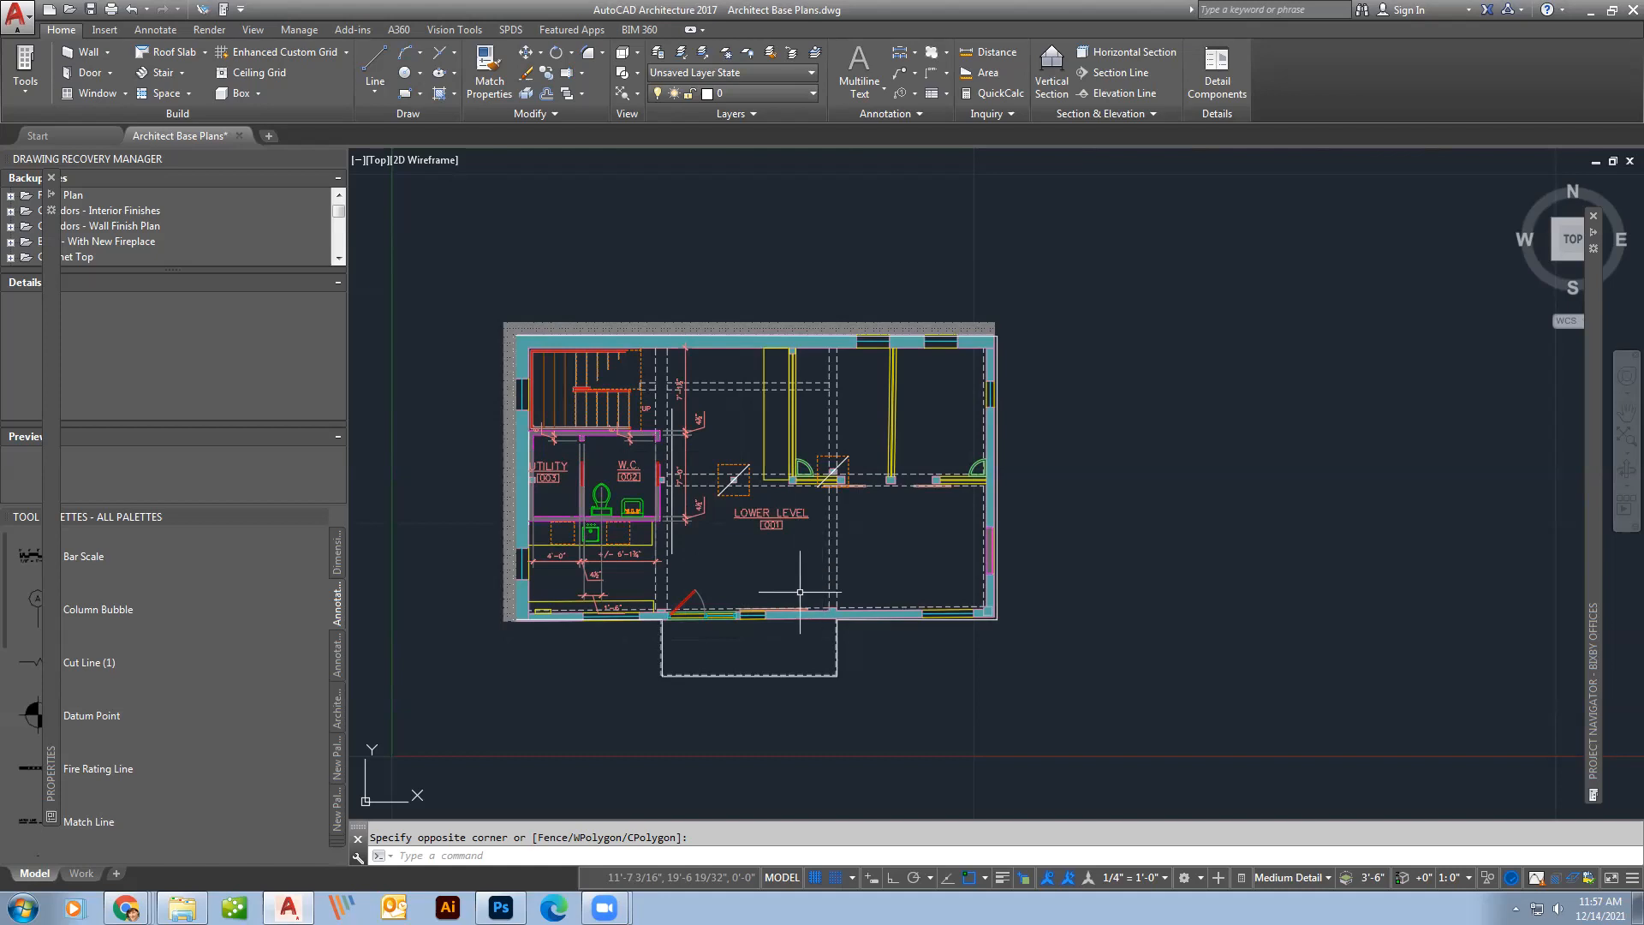
mouse_move(800, 578)
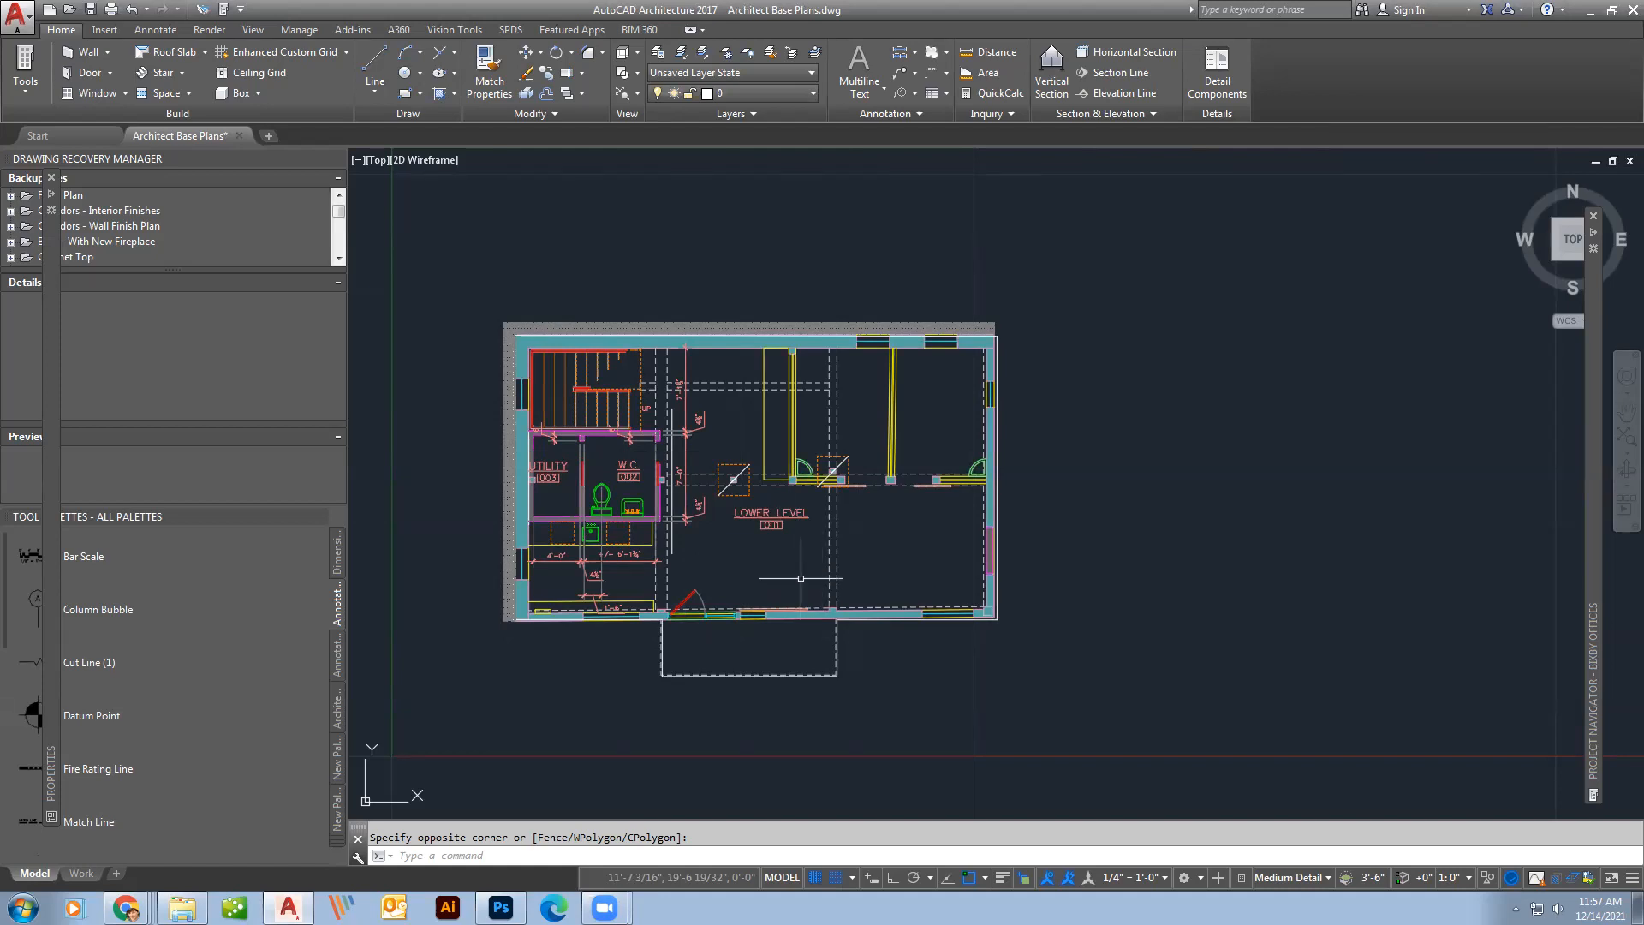
mouse_move(756, 721)
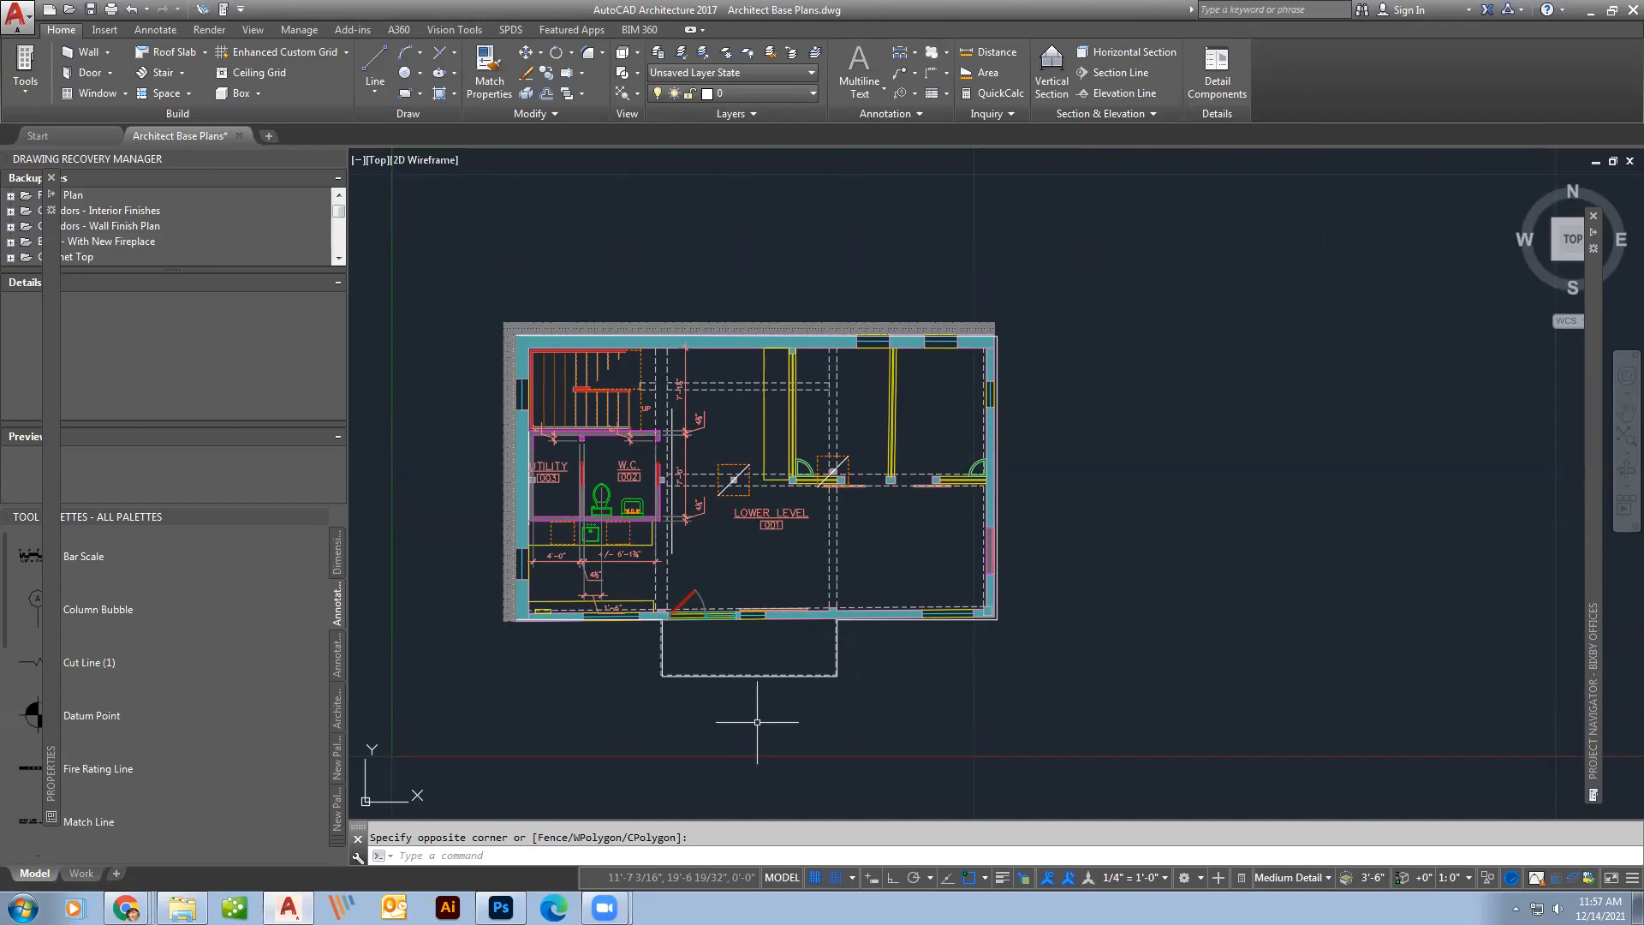
mouse_move(694, 713)
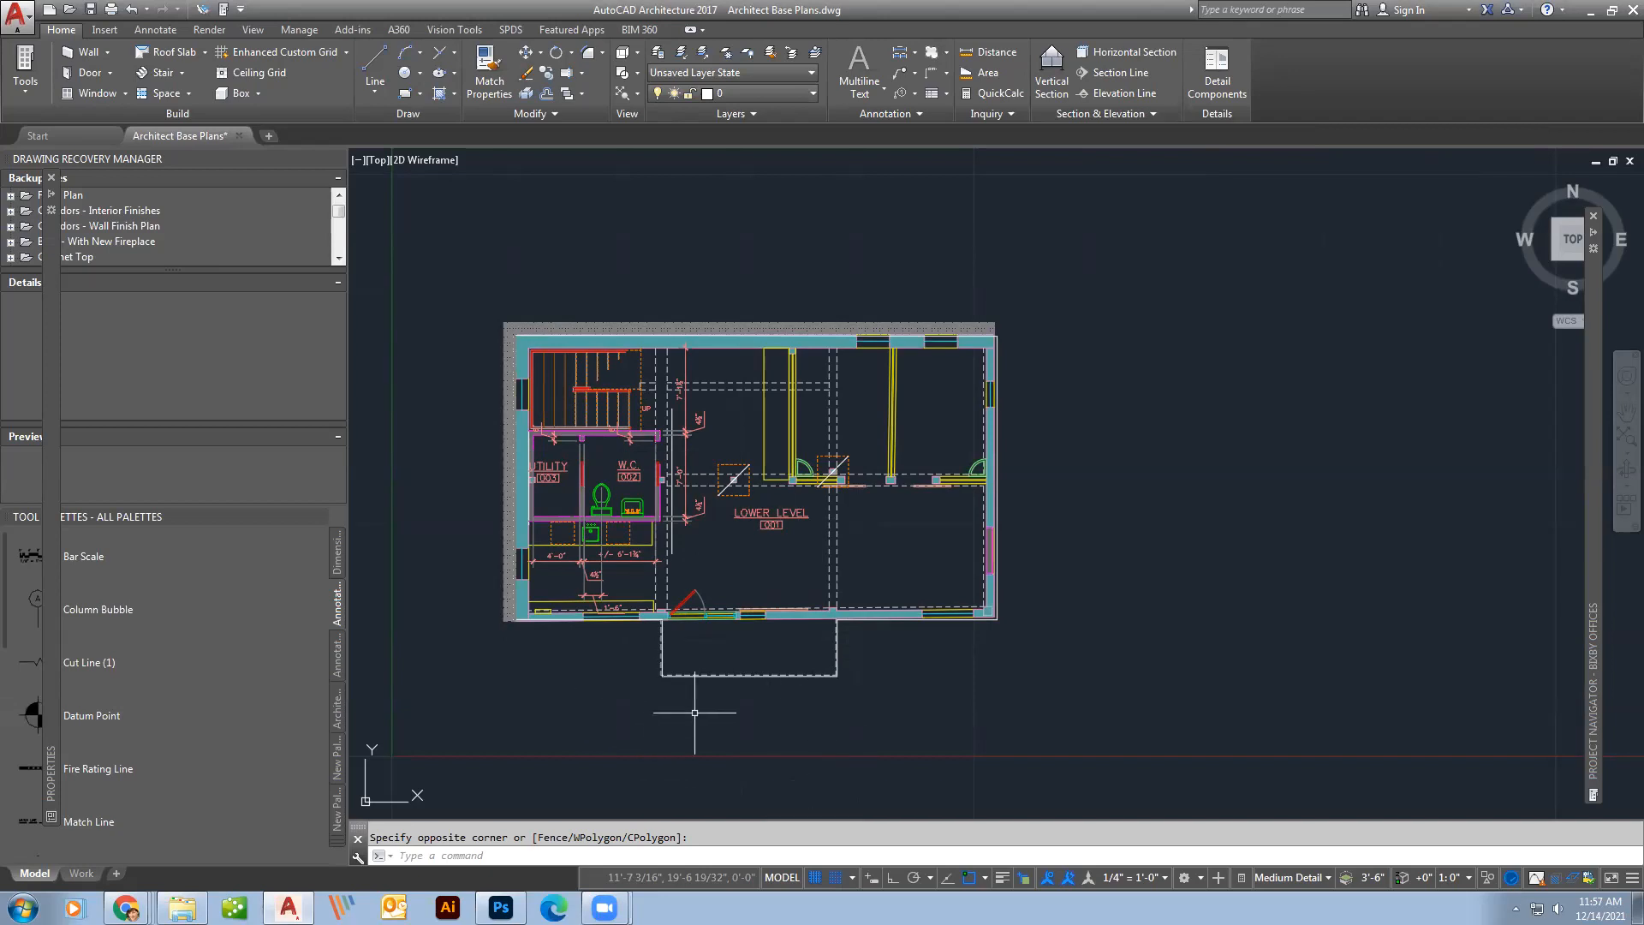
mouse_move(561, 662)
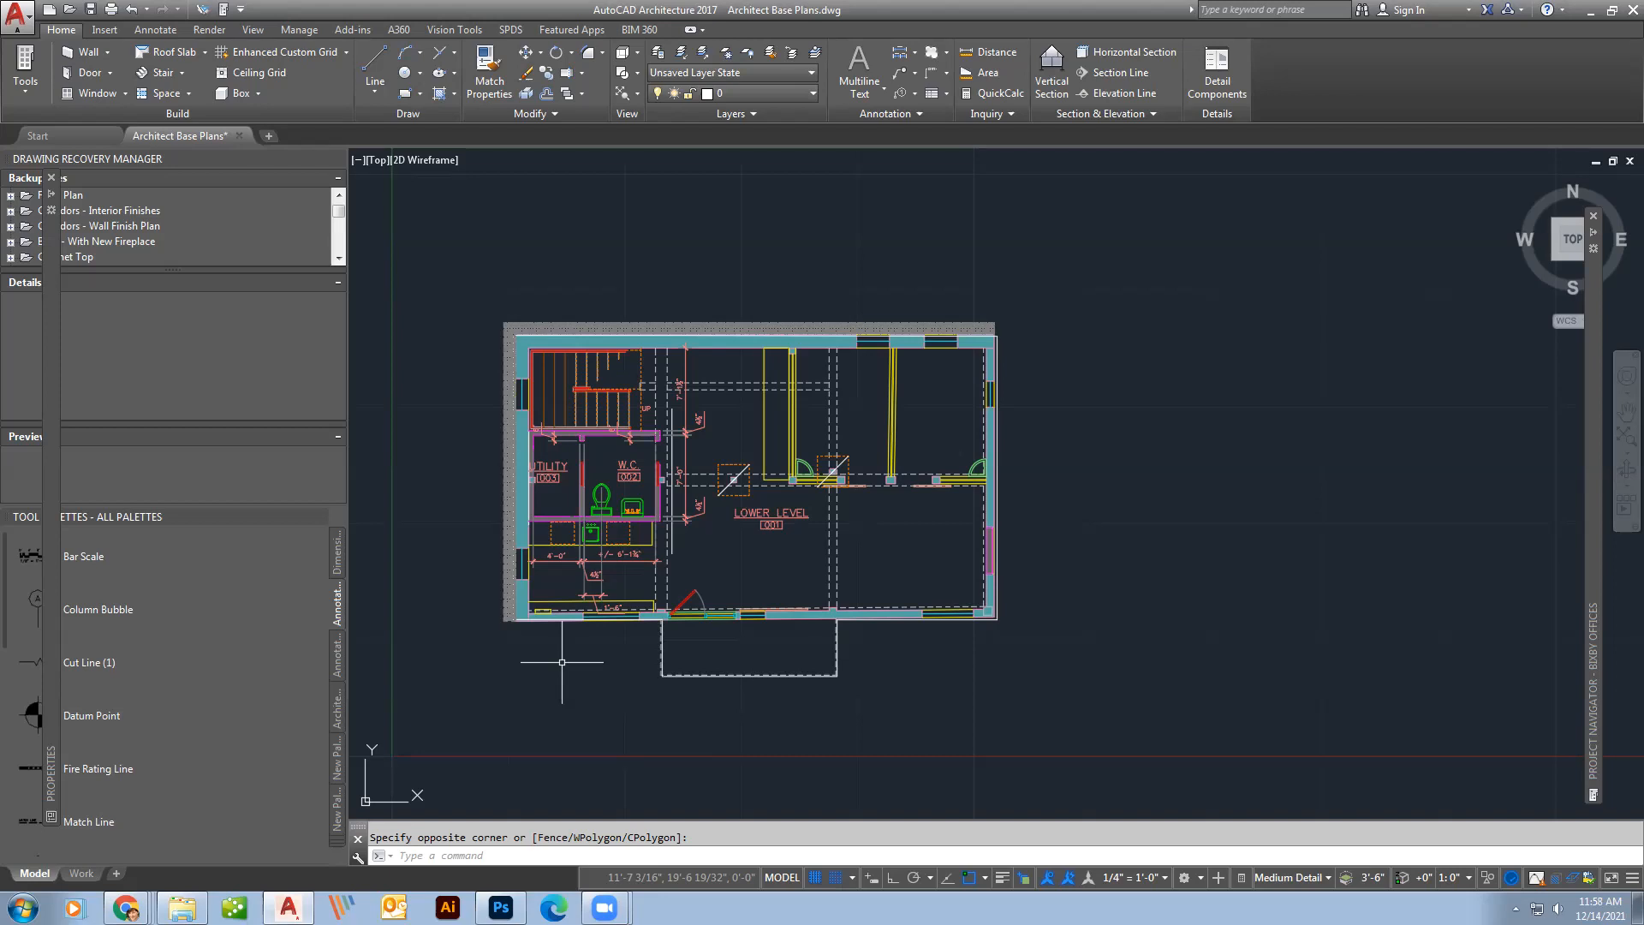
mouse_move(537, 678)
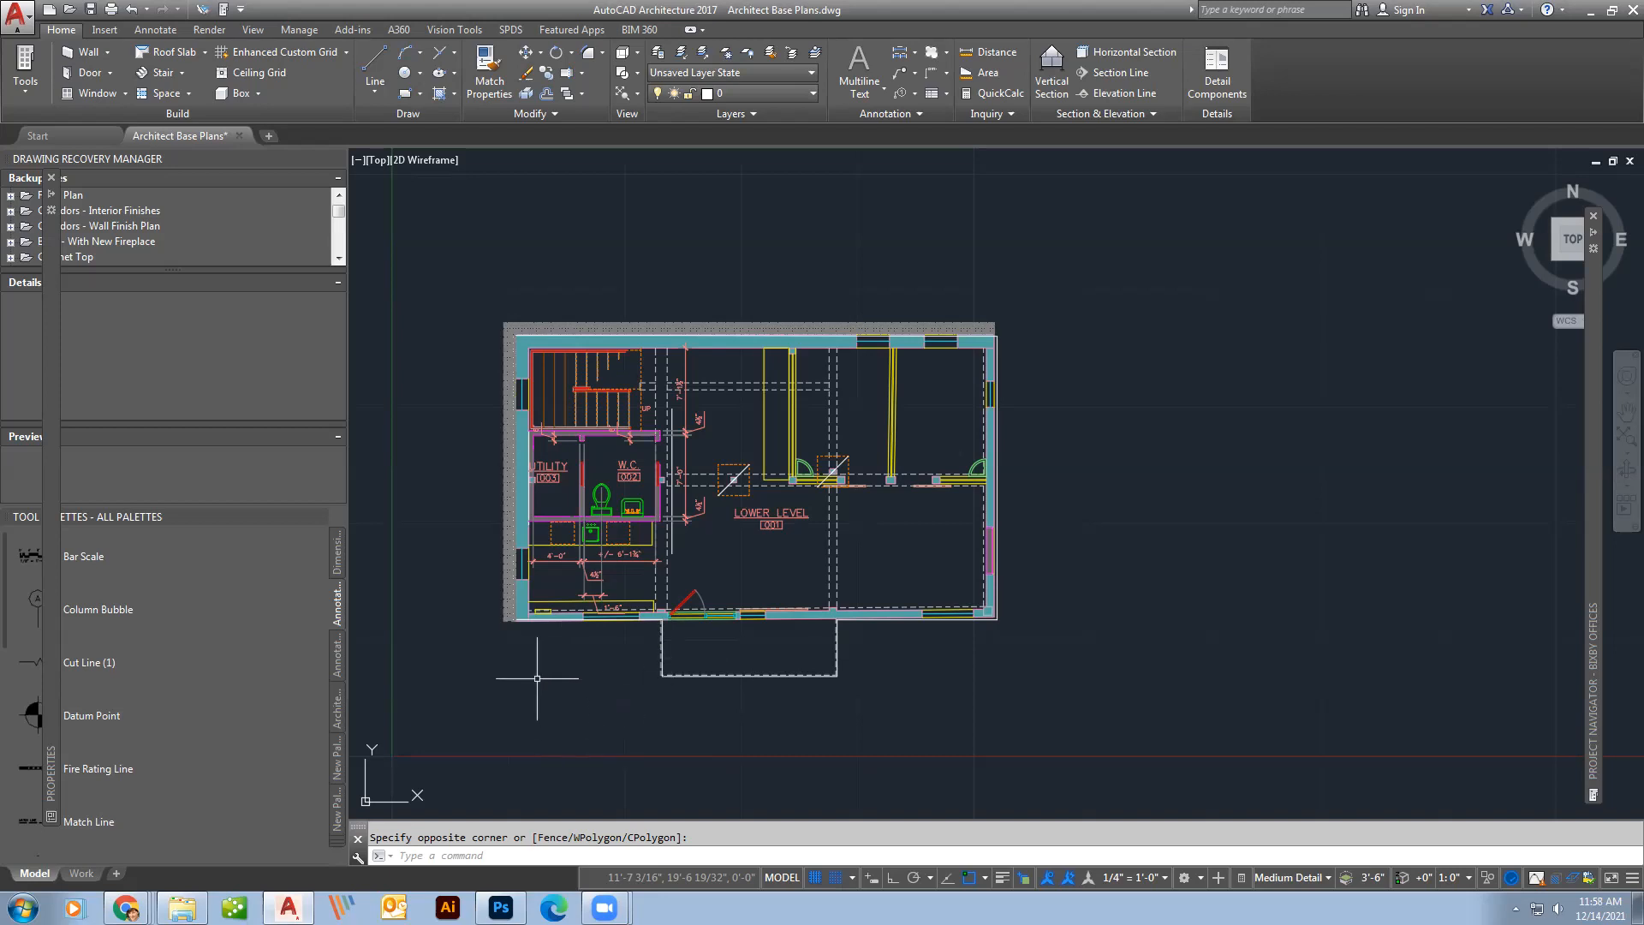
mouse_move(566, 628)
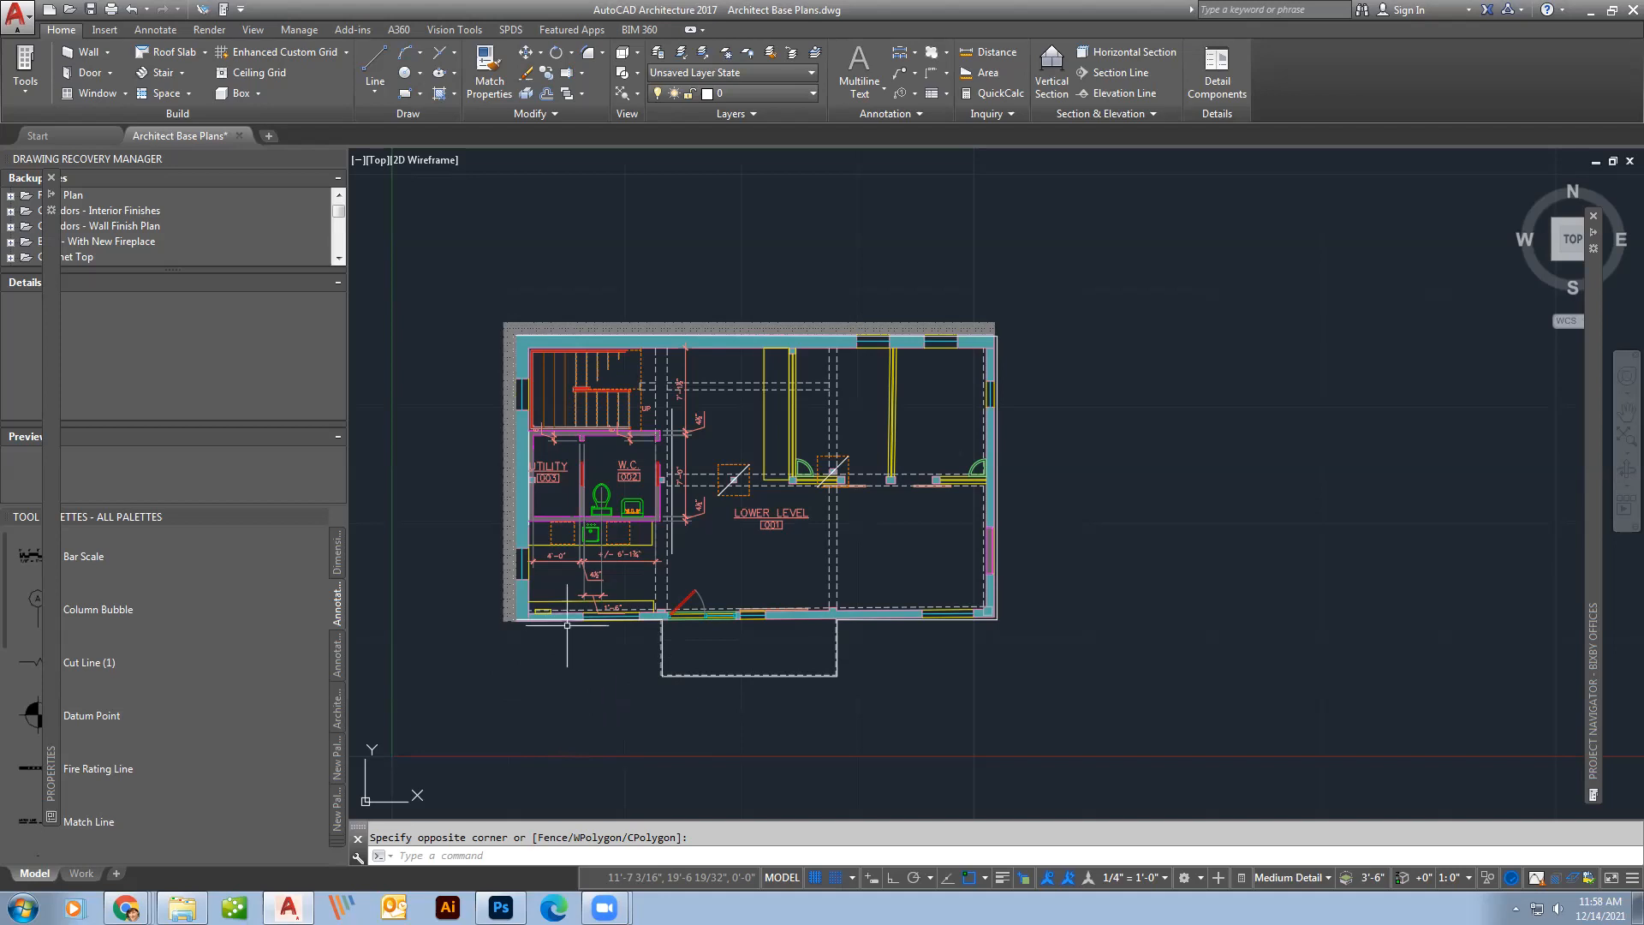
mouse_move(943, 635)
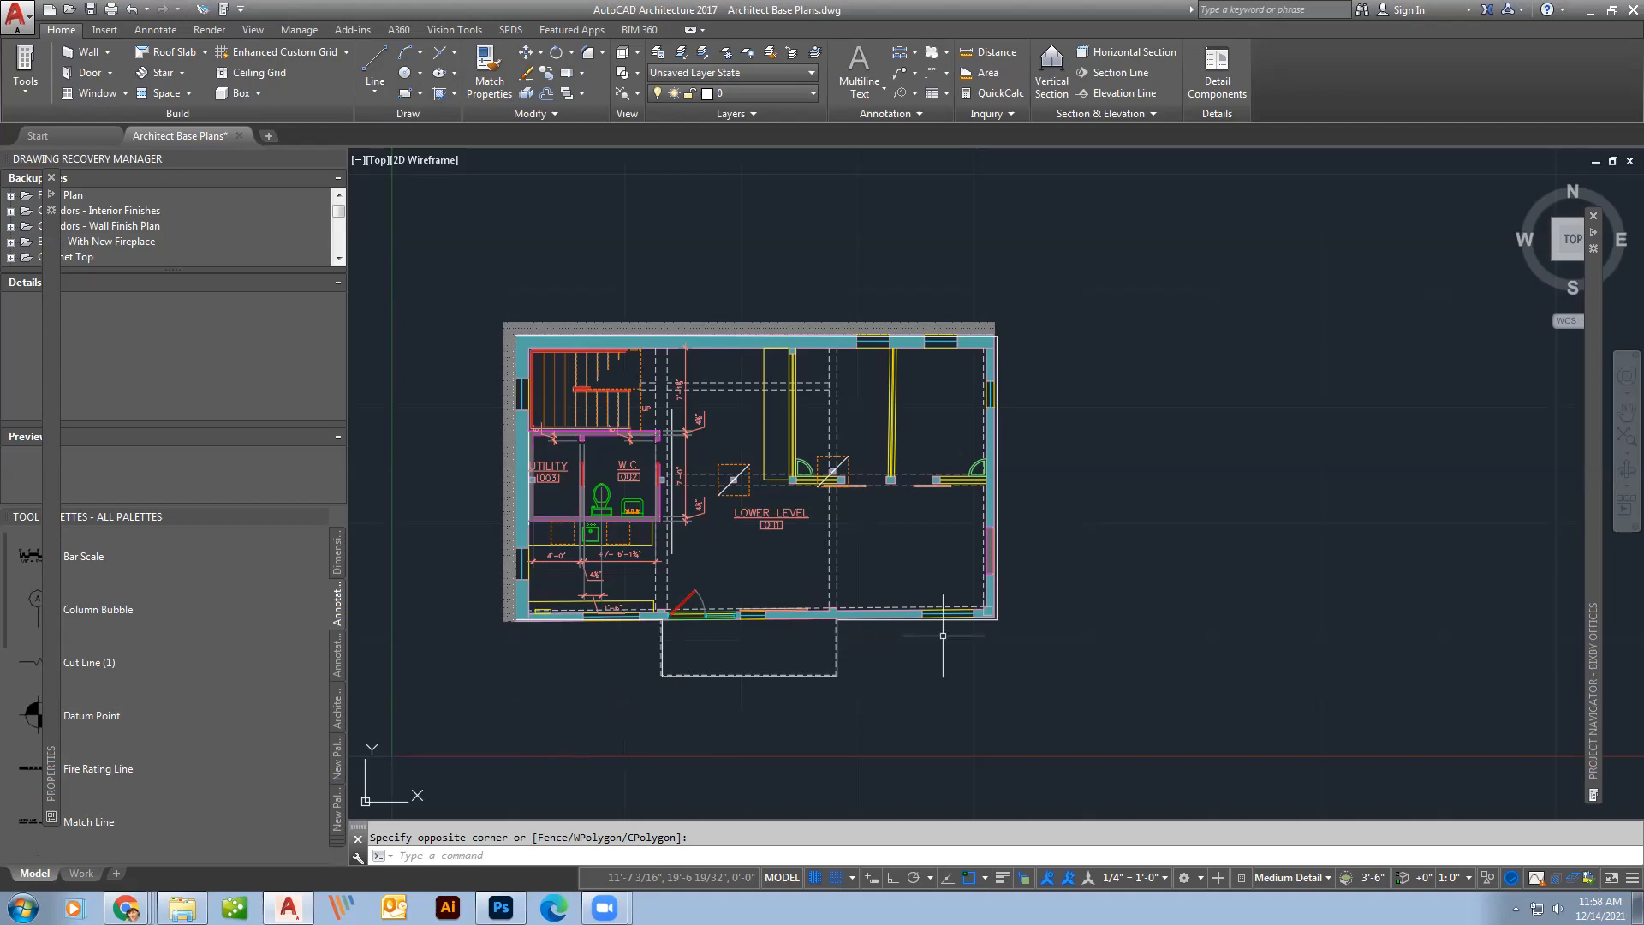
mouse_move(1353, 679)
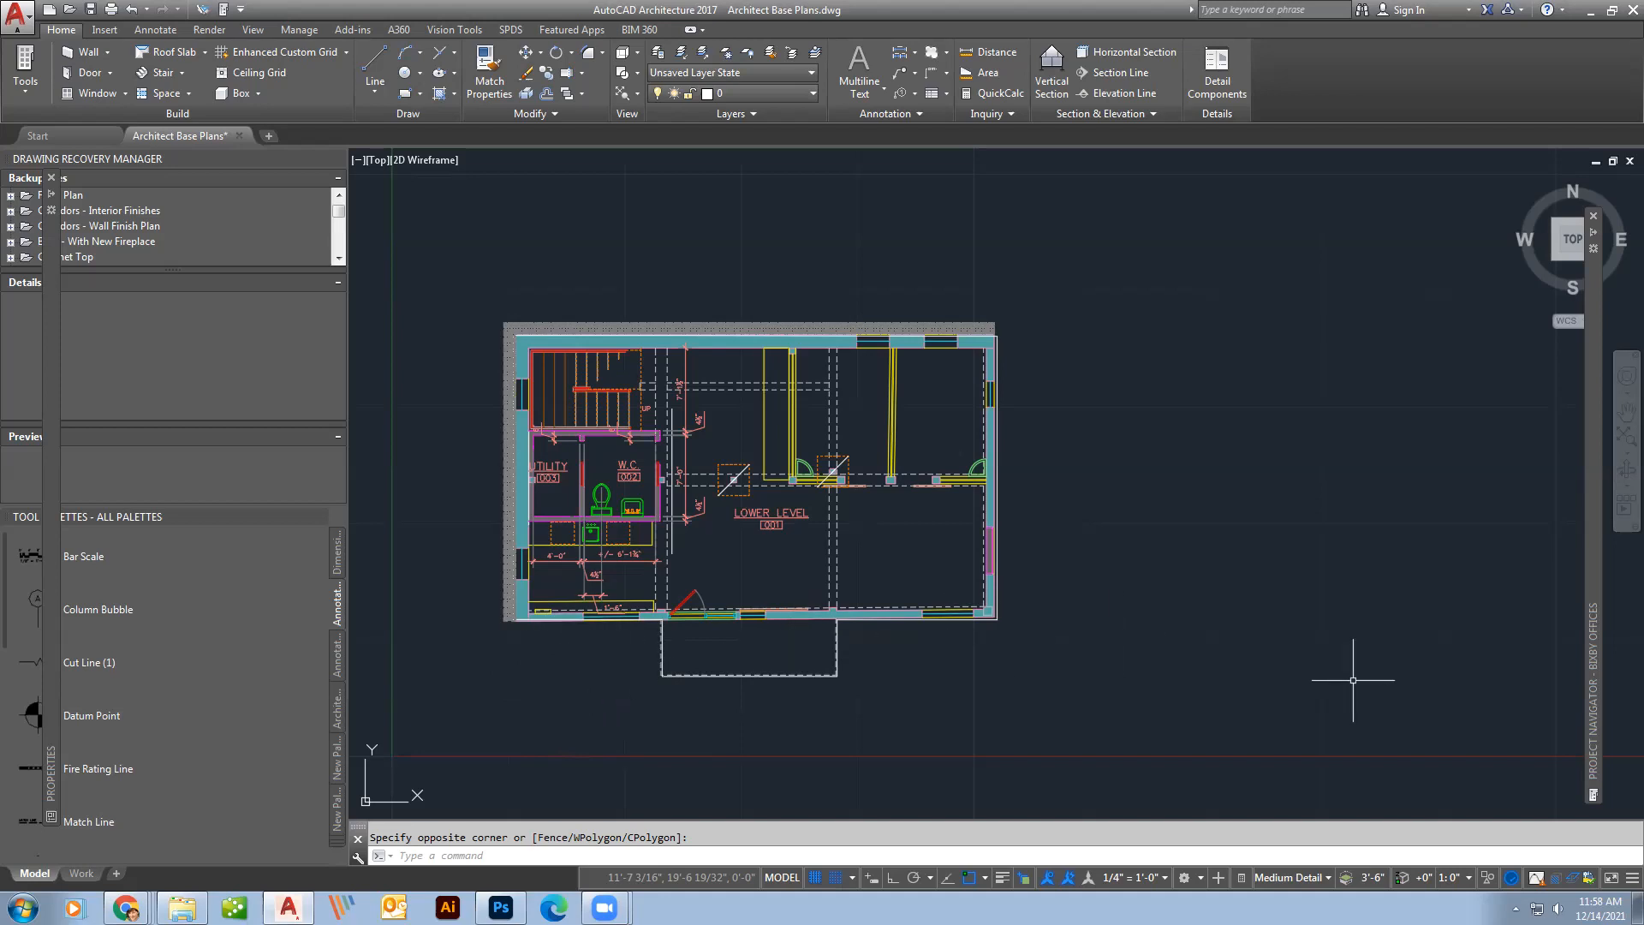
mouse_move(784, 605)
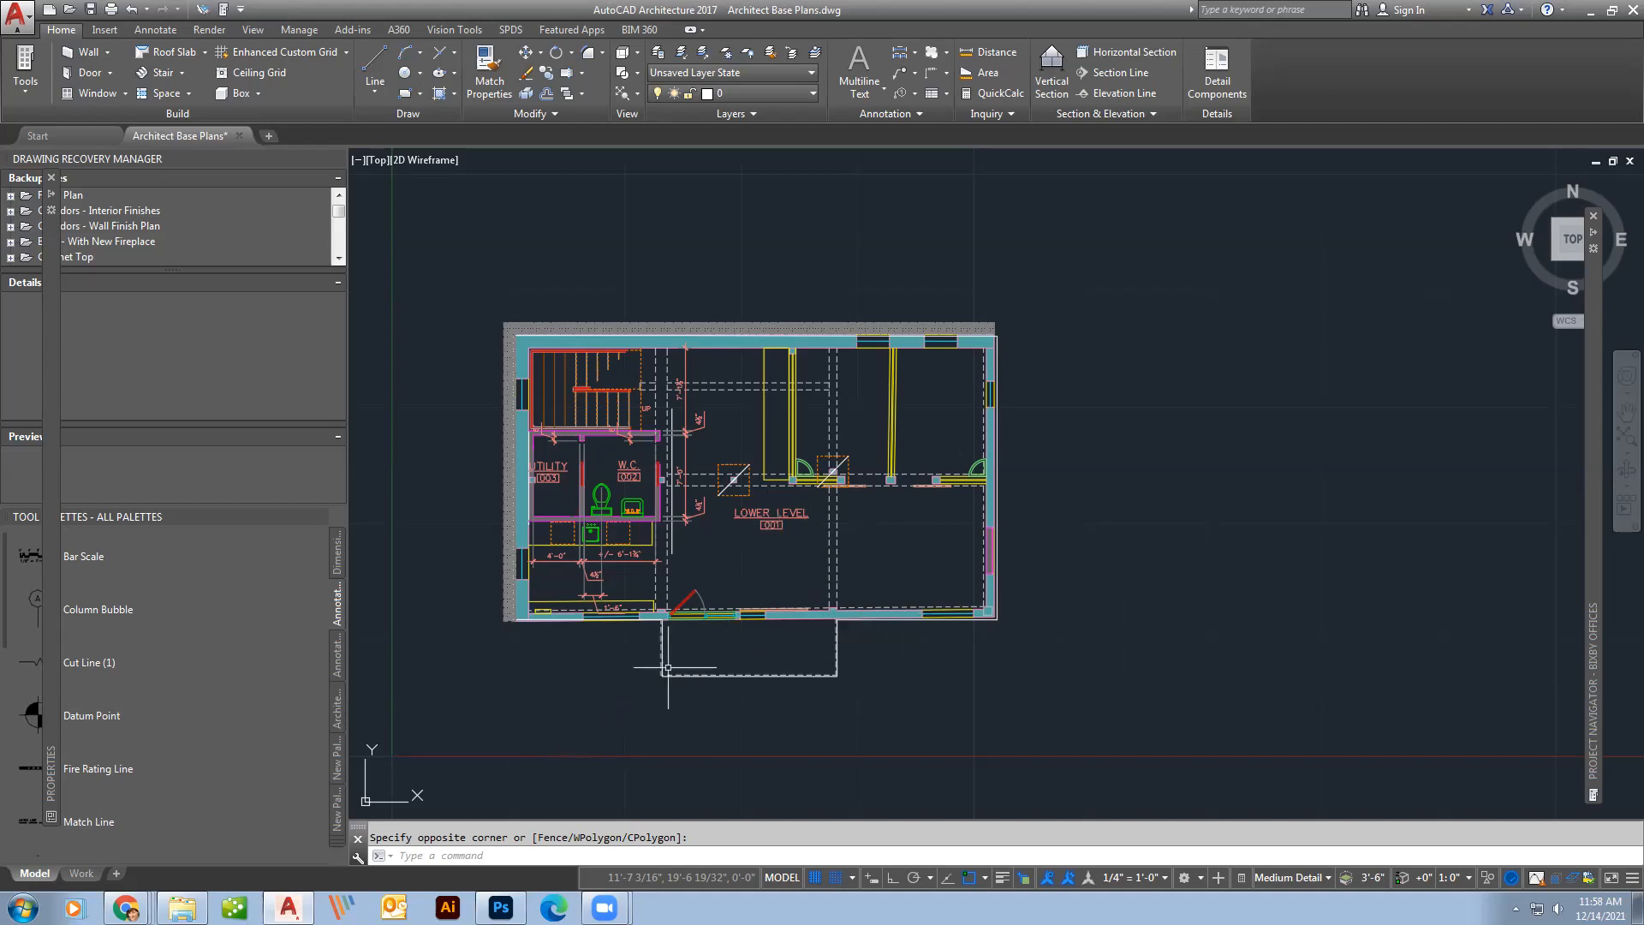
mouse_move(776, 612)
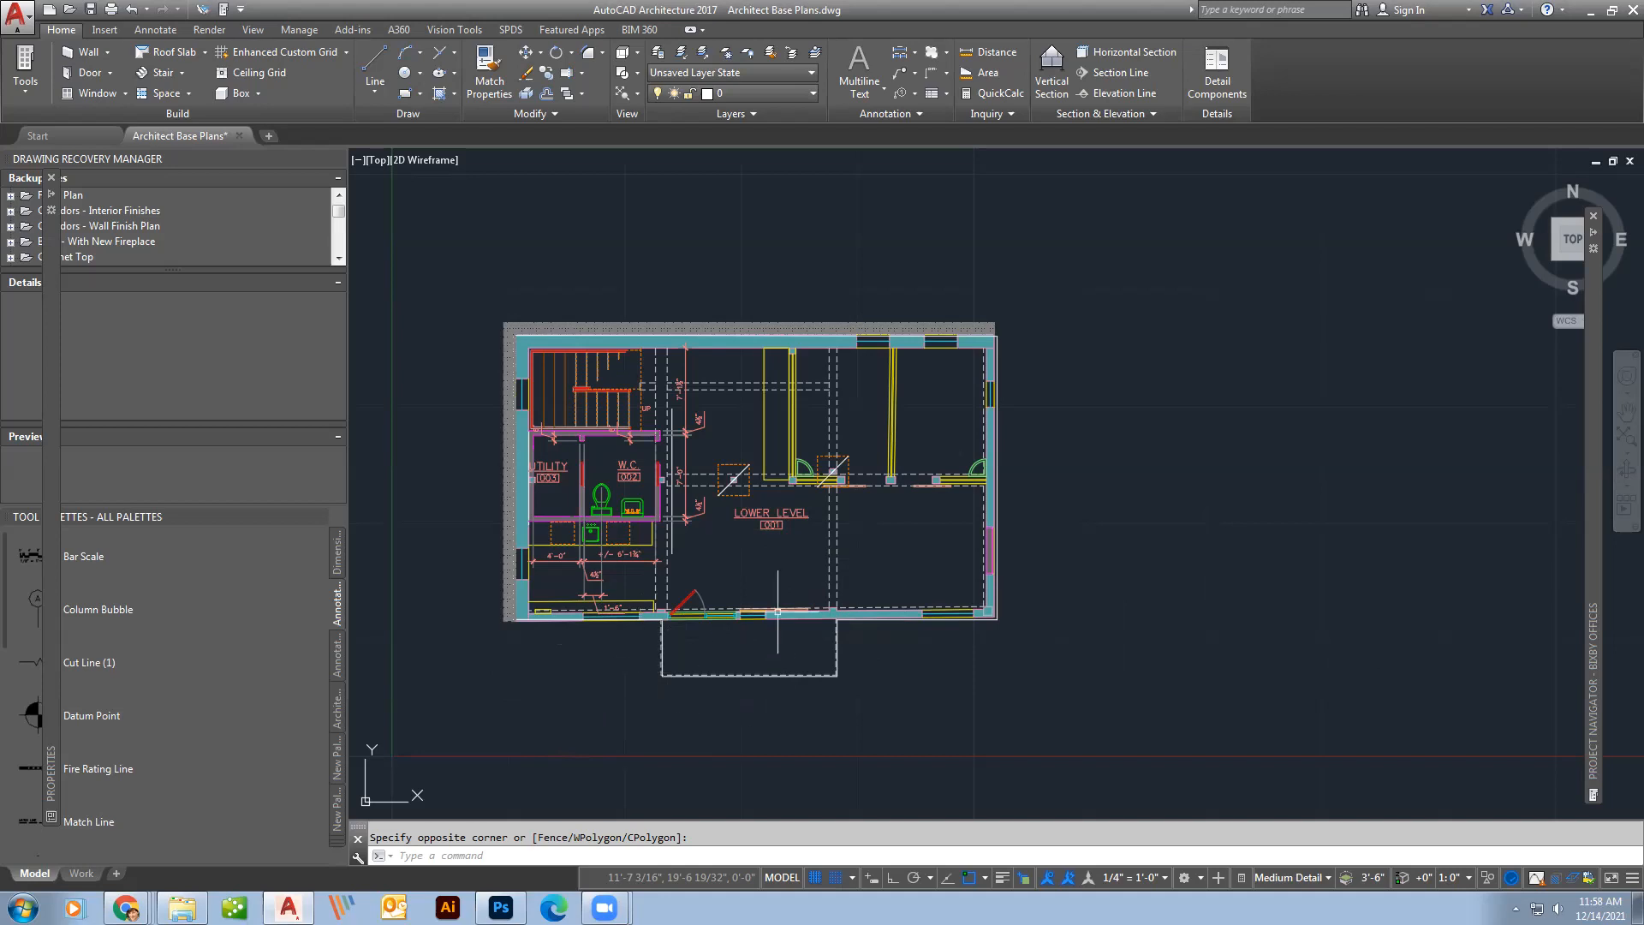
mouse_move(748, 588)
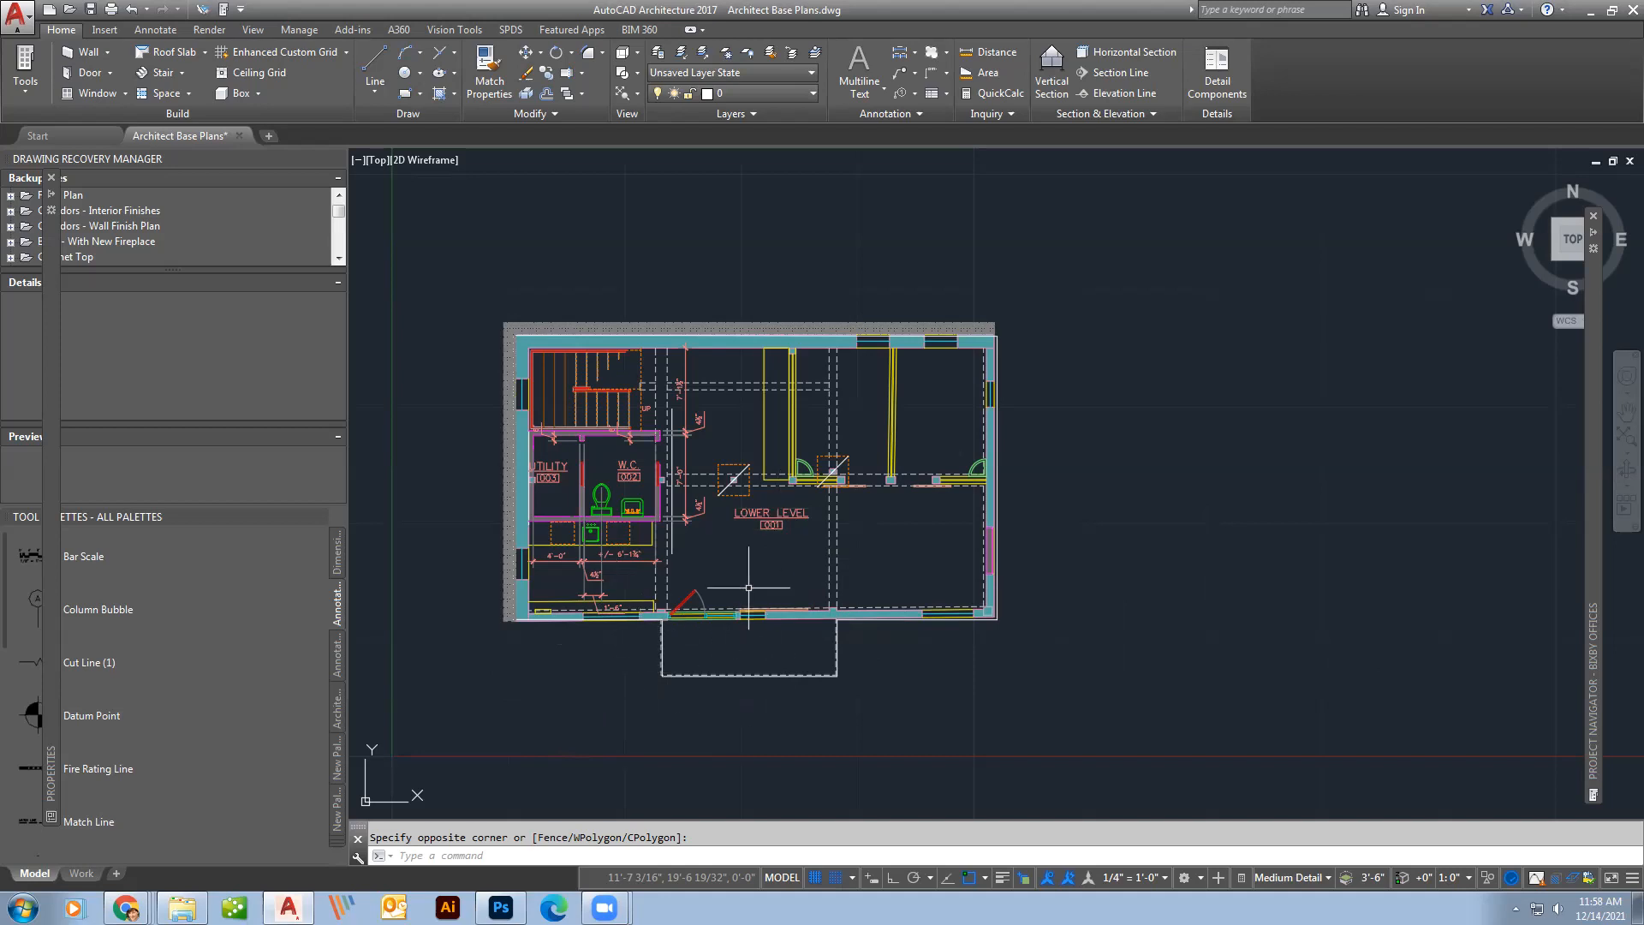
mouse_move(1461, 620)
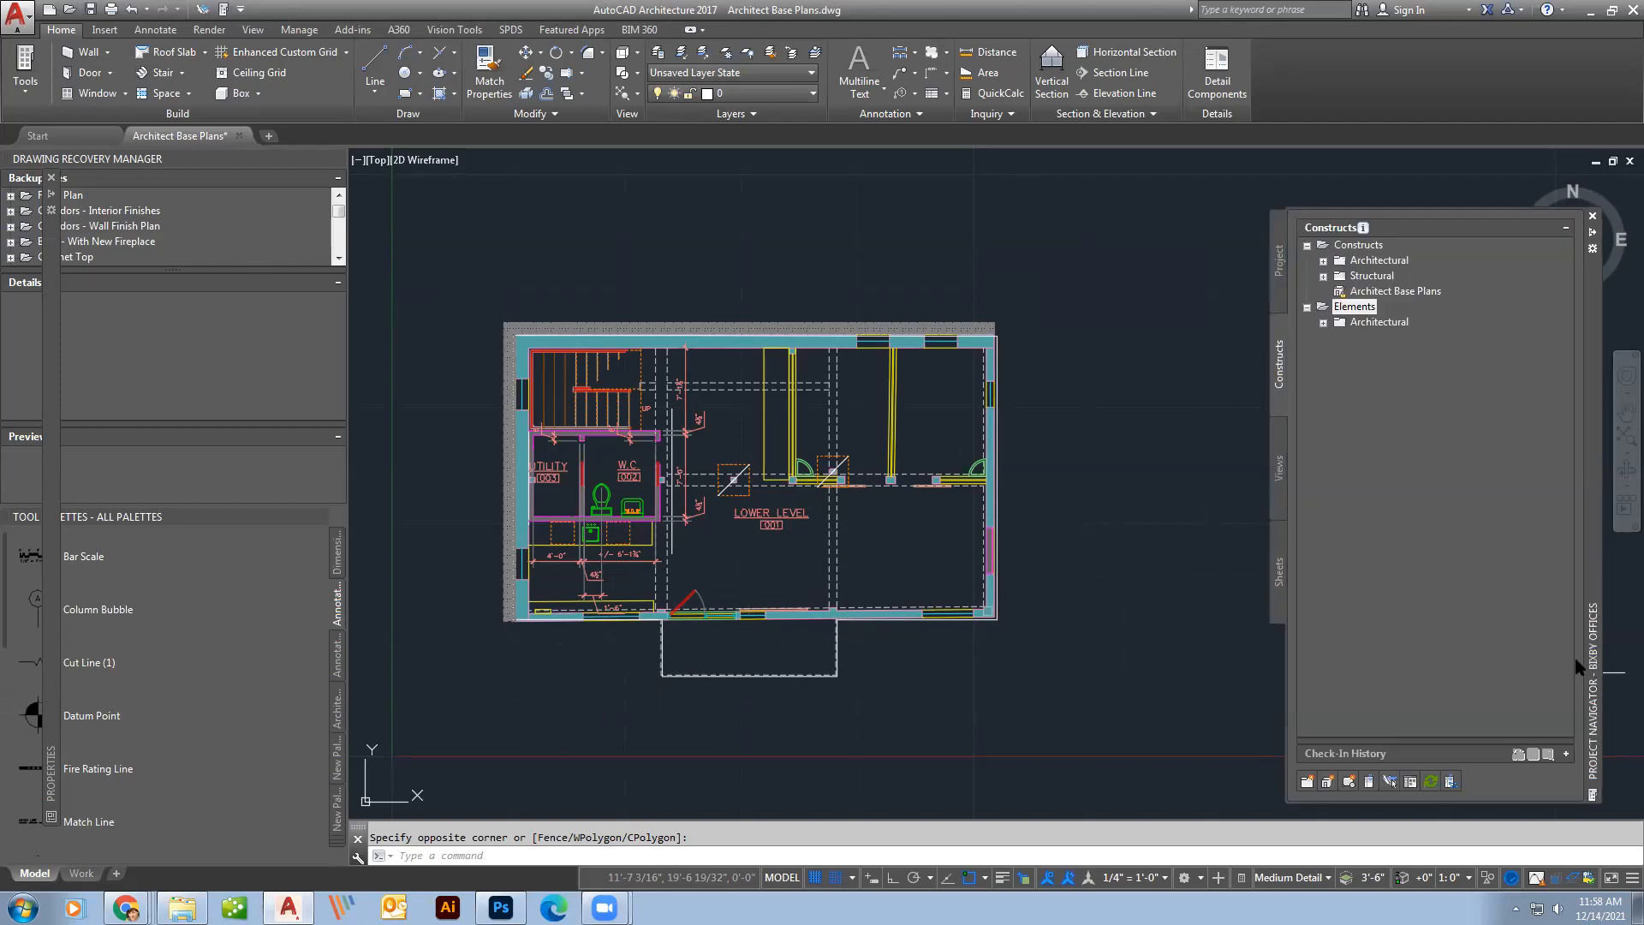
mouse_move(1464, 480)
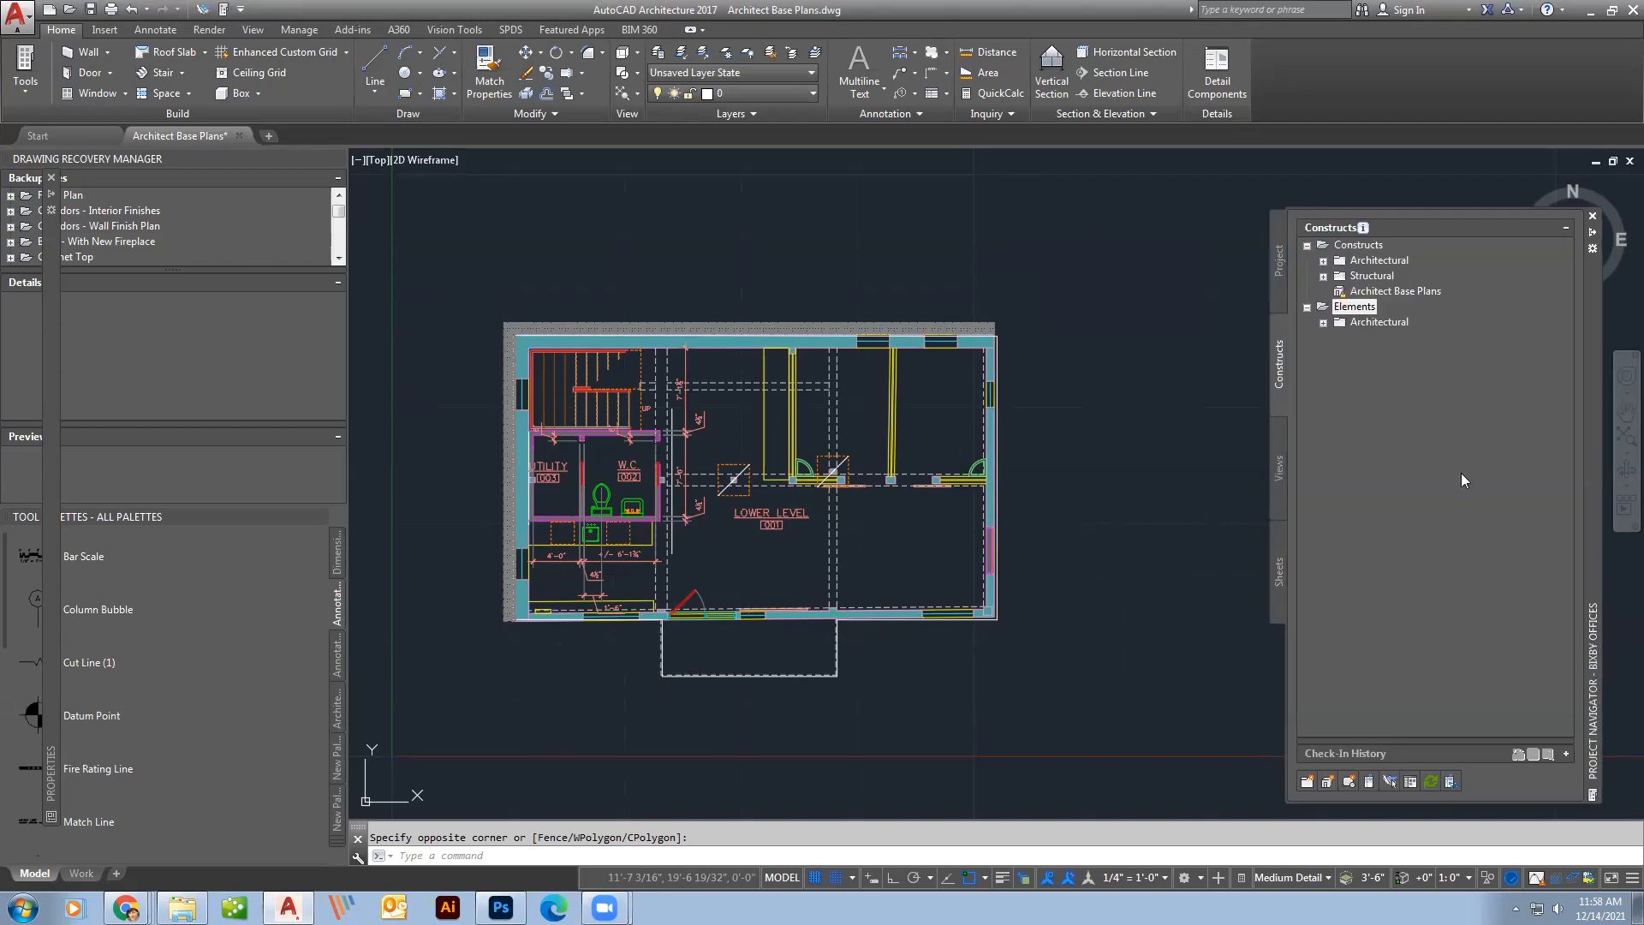
mouse_move(1316, 390)
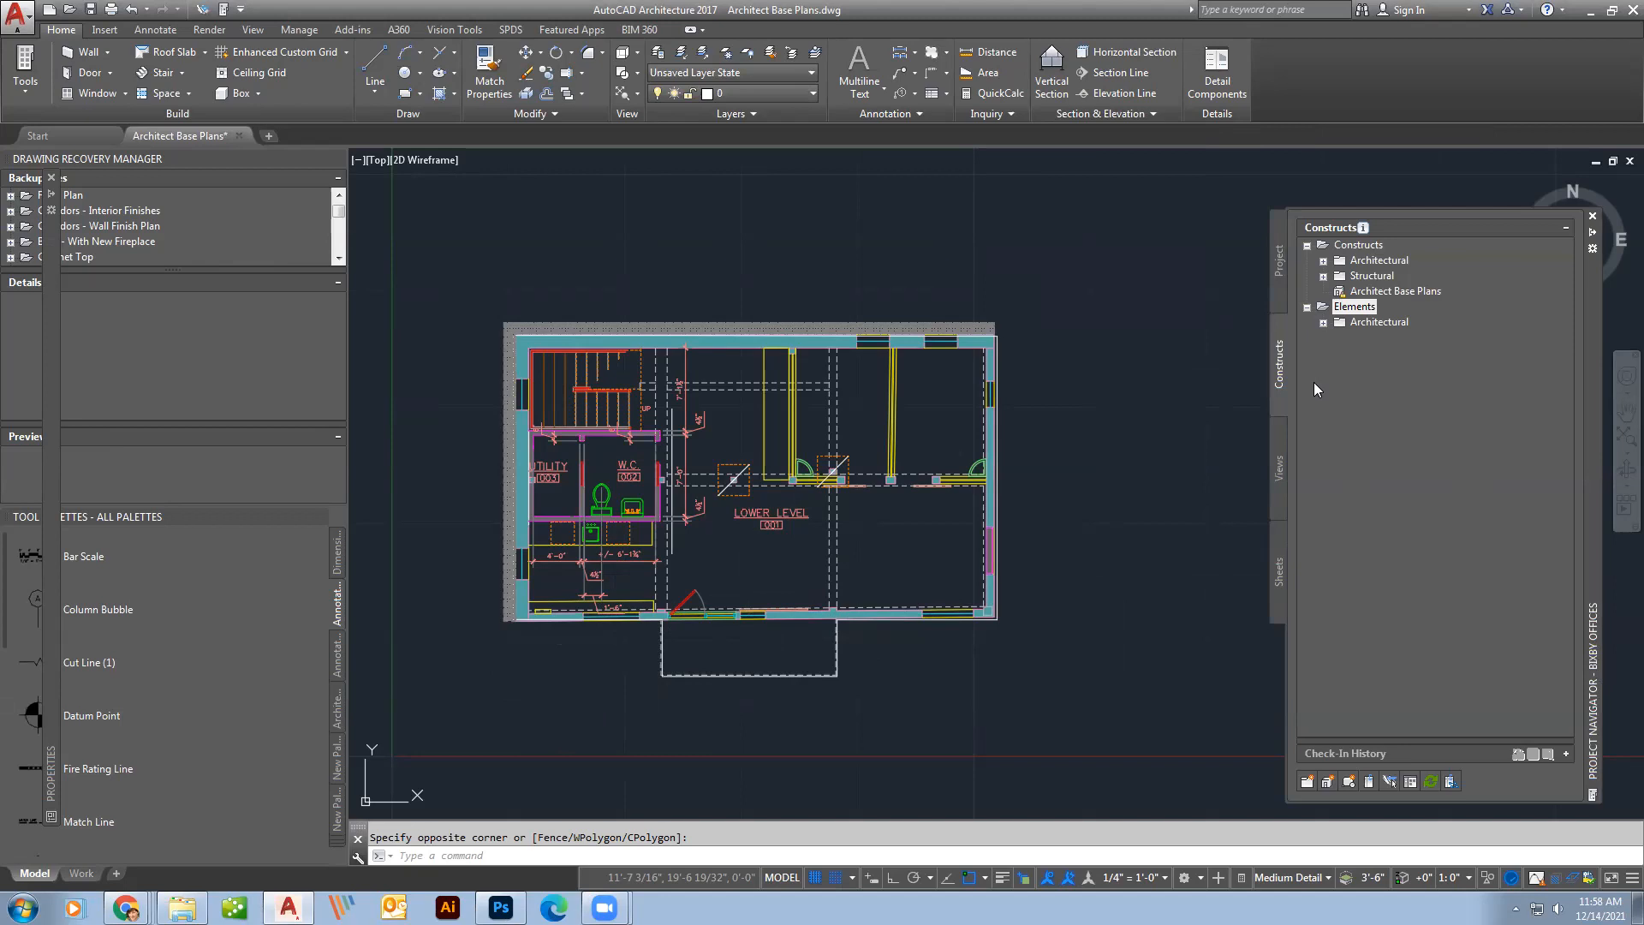
mouse_move(1262, 438)
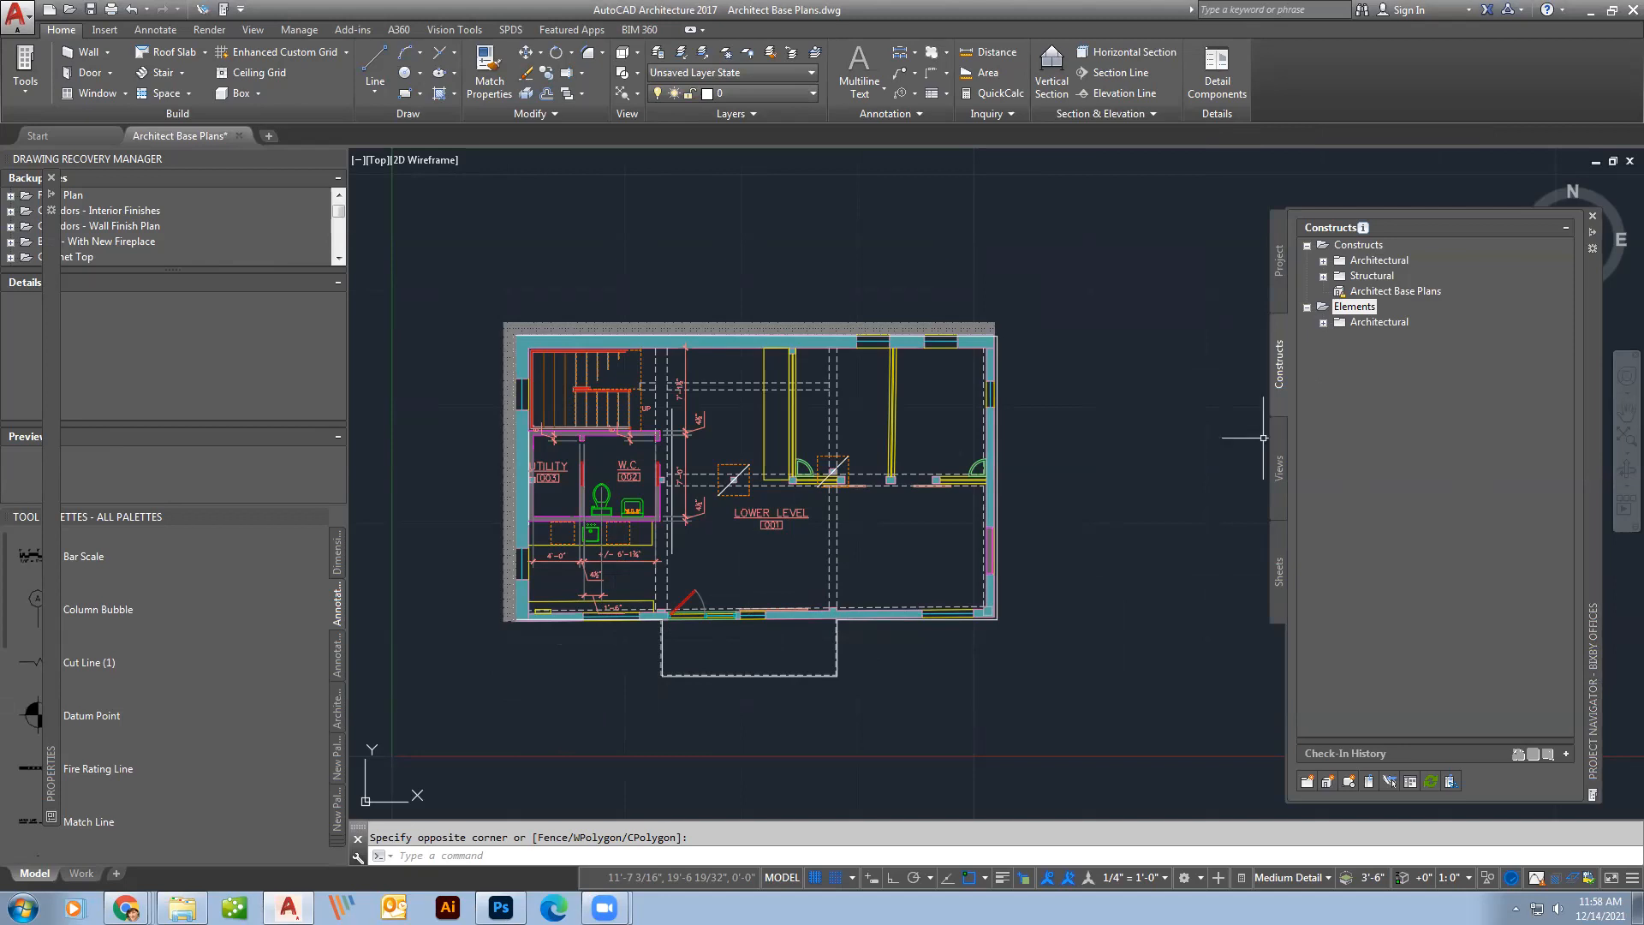
mouse_move(1204, 545)
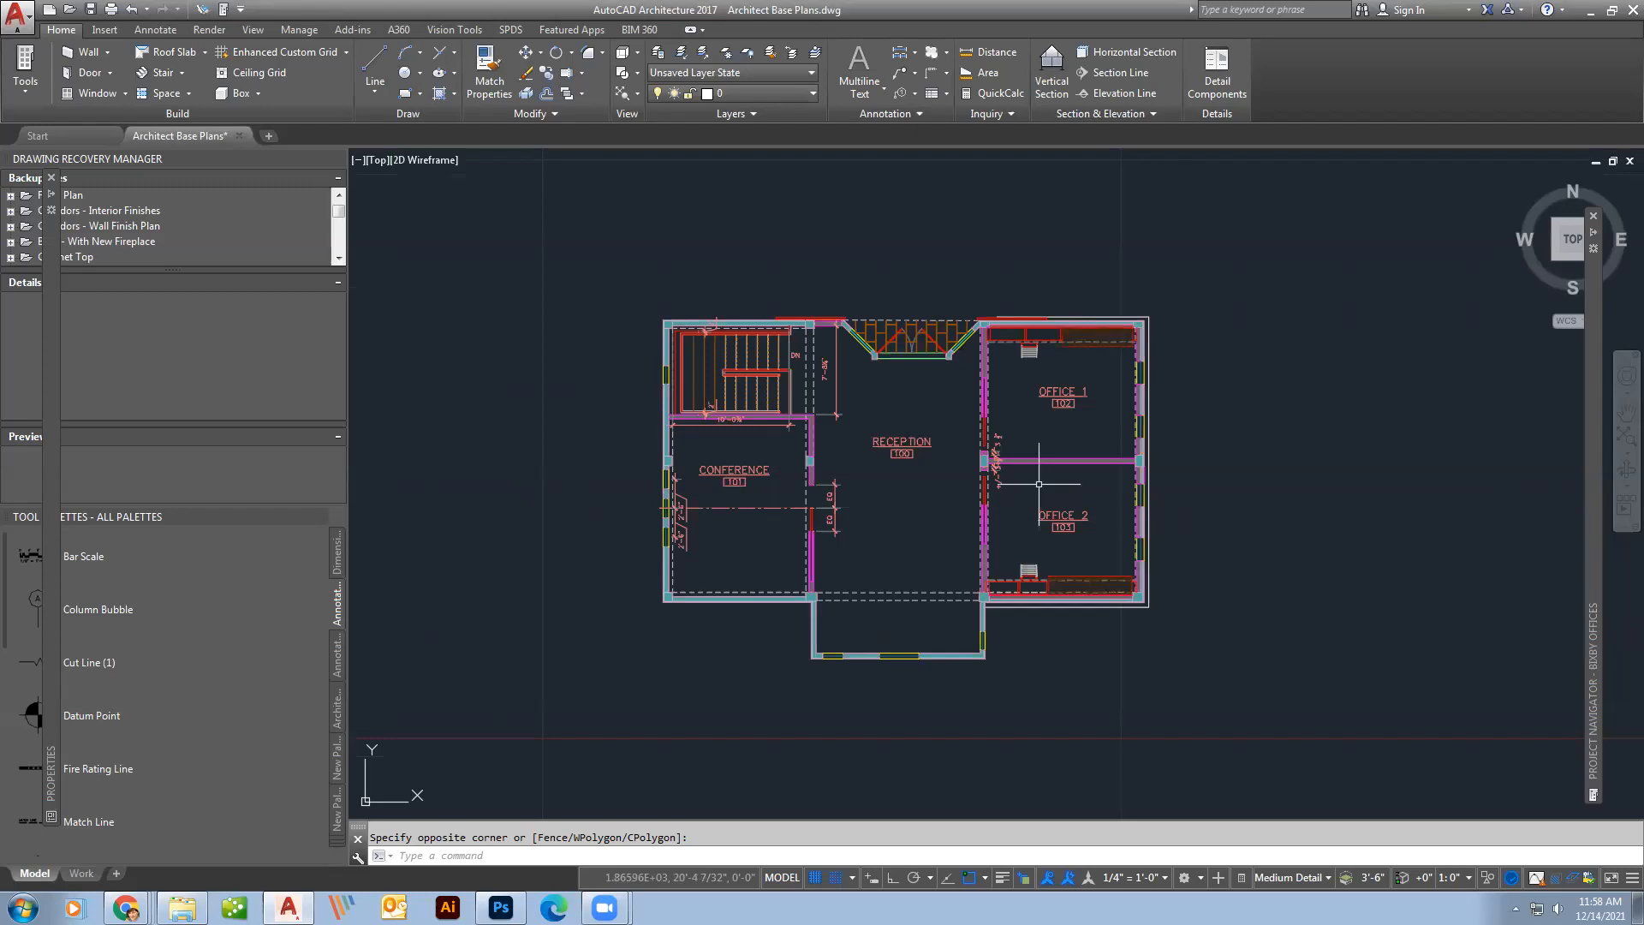
mouse_move(865, 486)
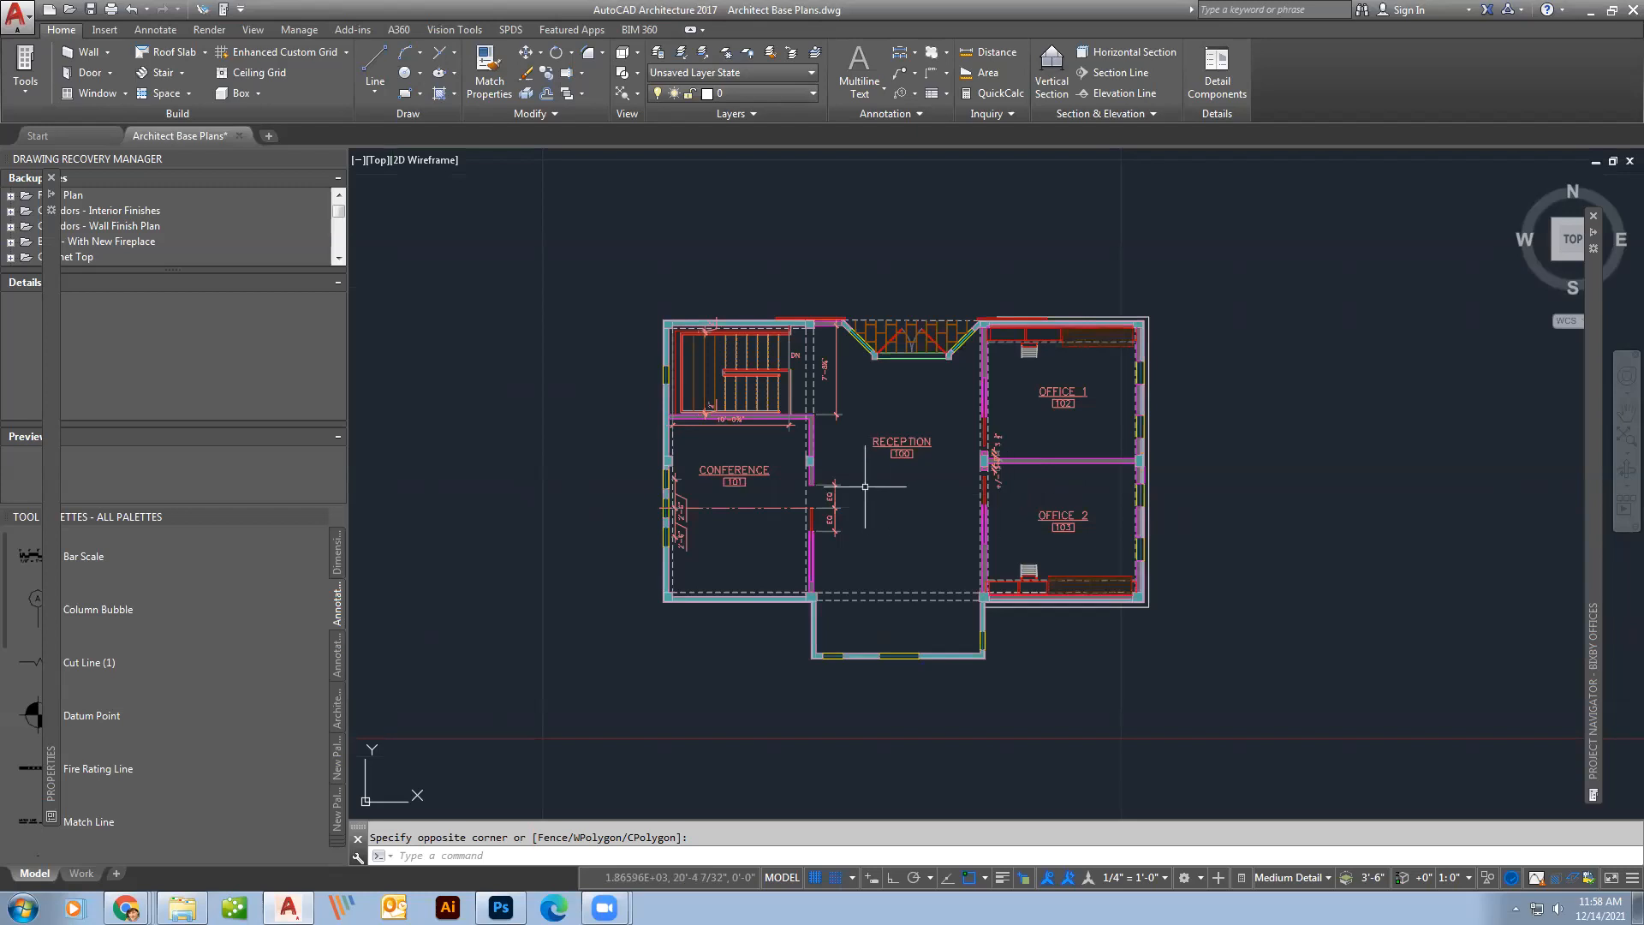
mouse_move(957, 462)
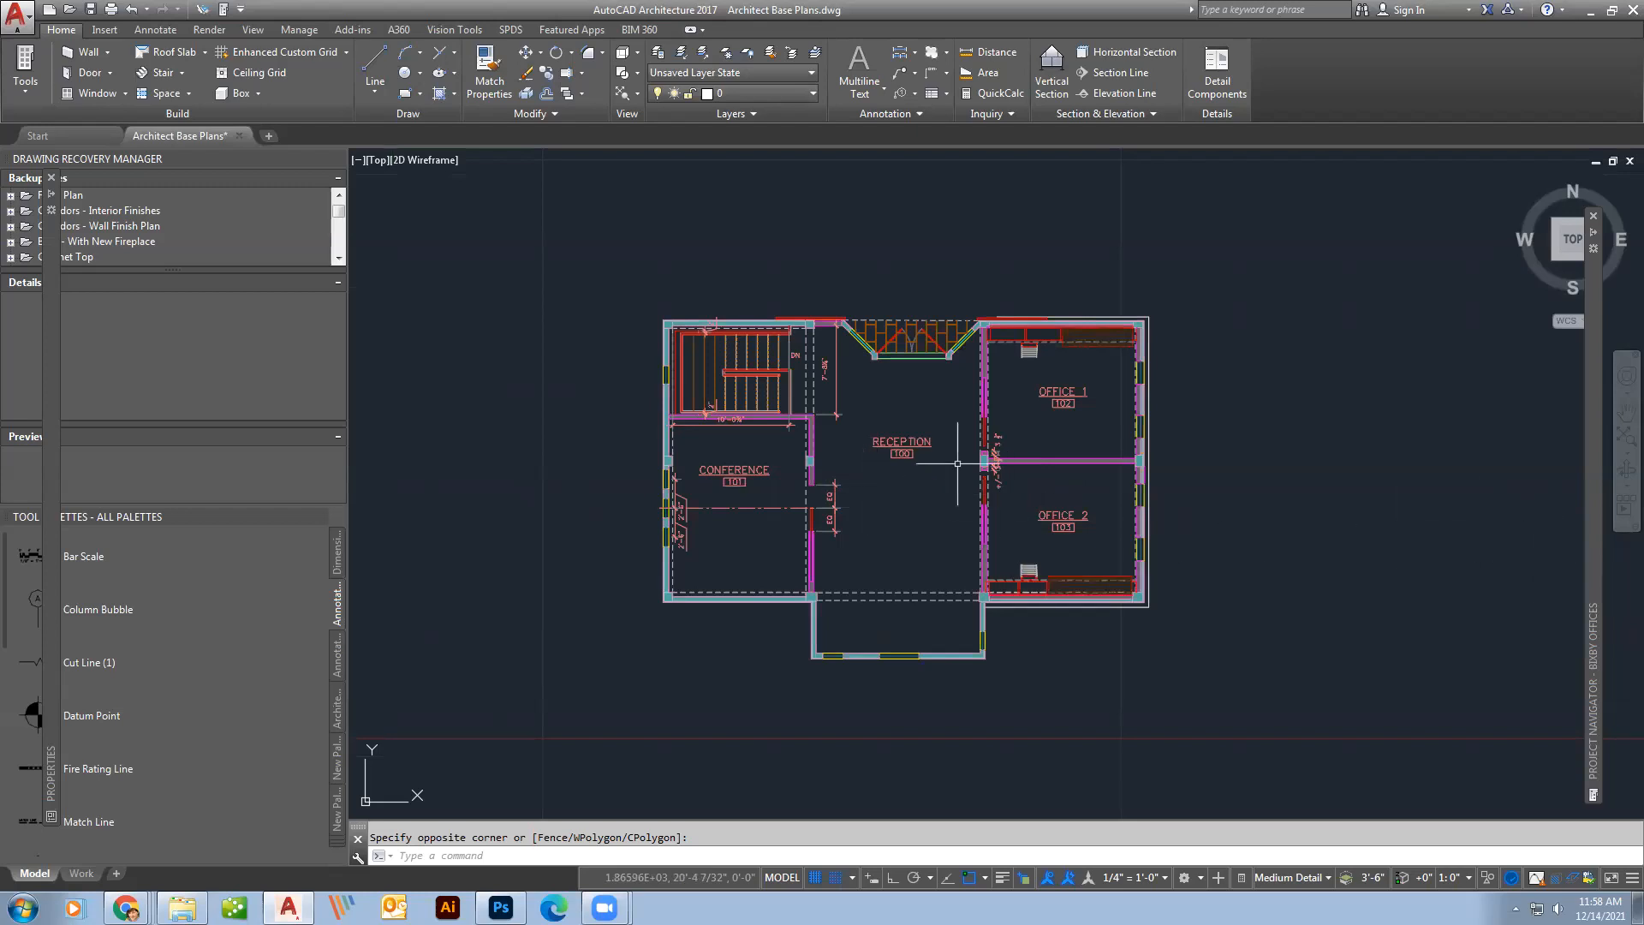
mouse_move(926, 582)
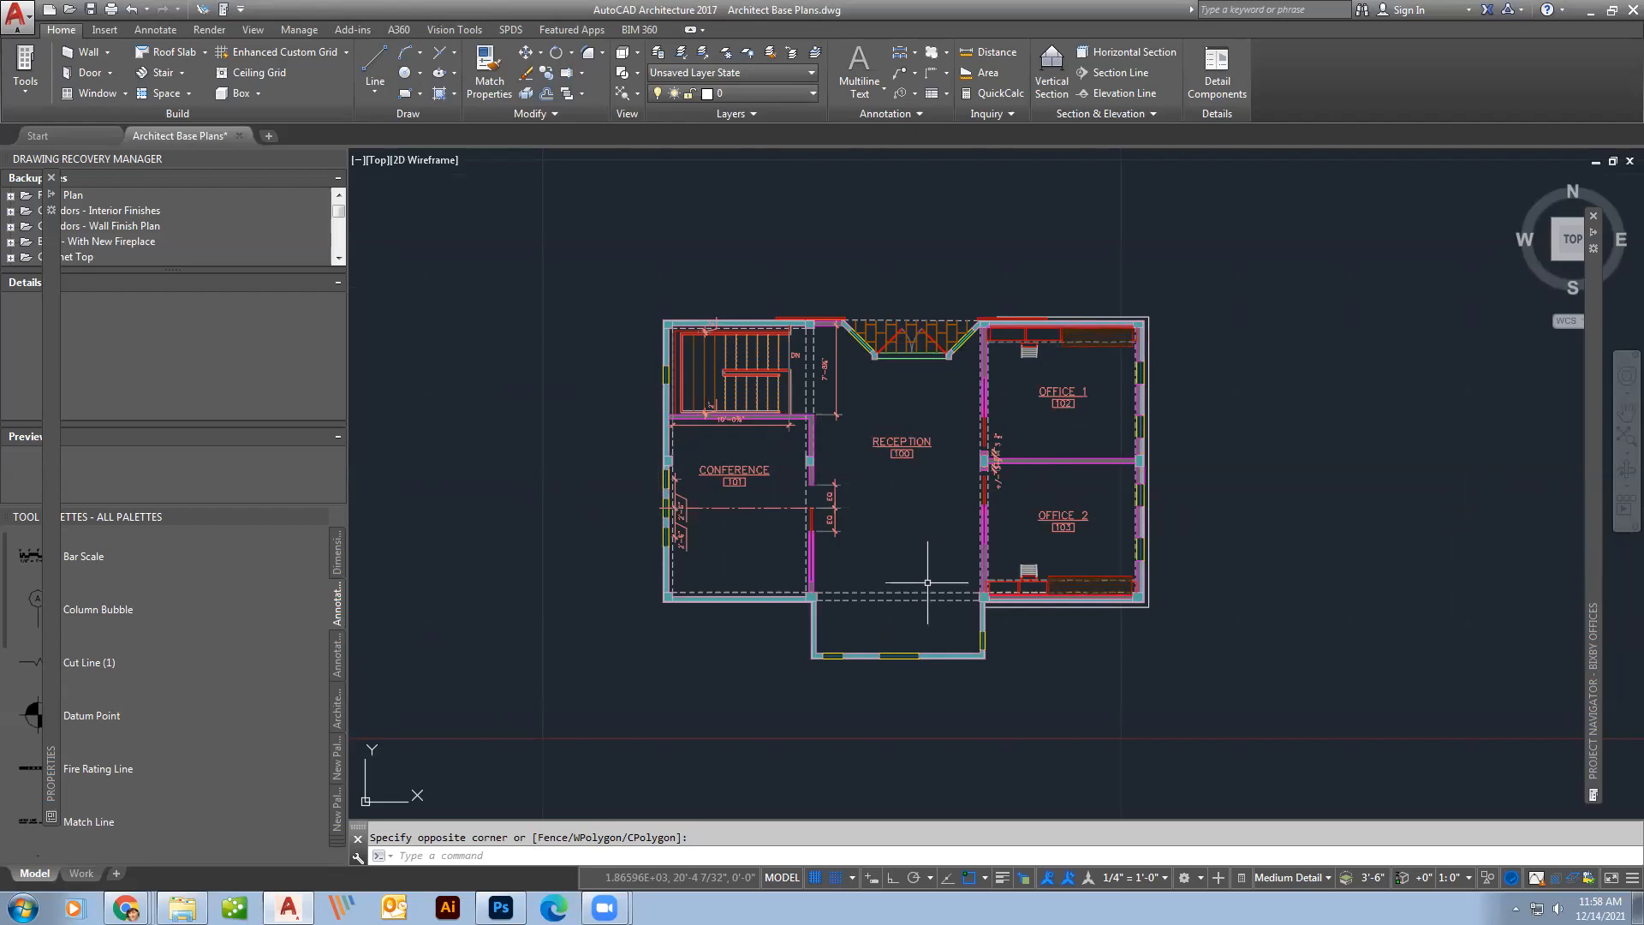
mouse_move(935, 547)
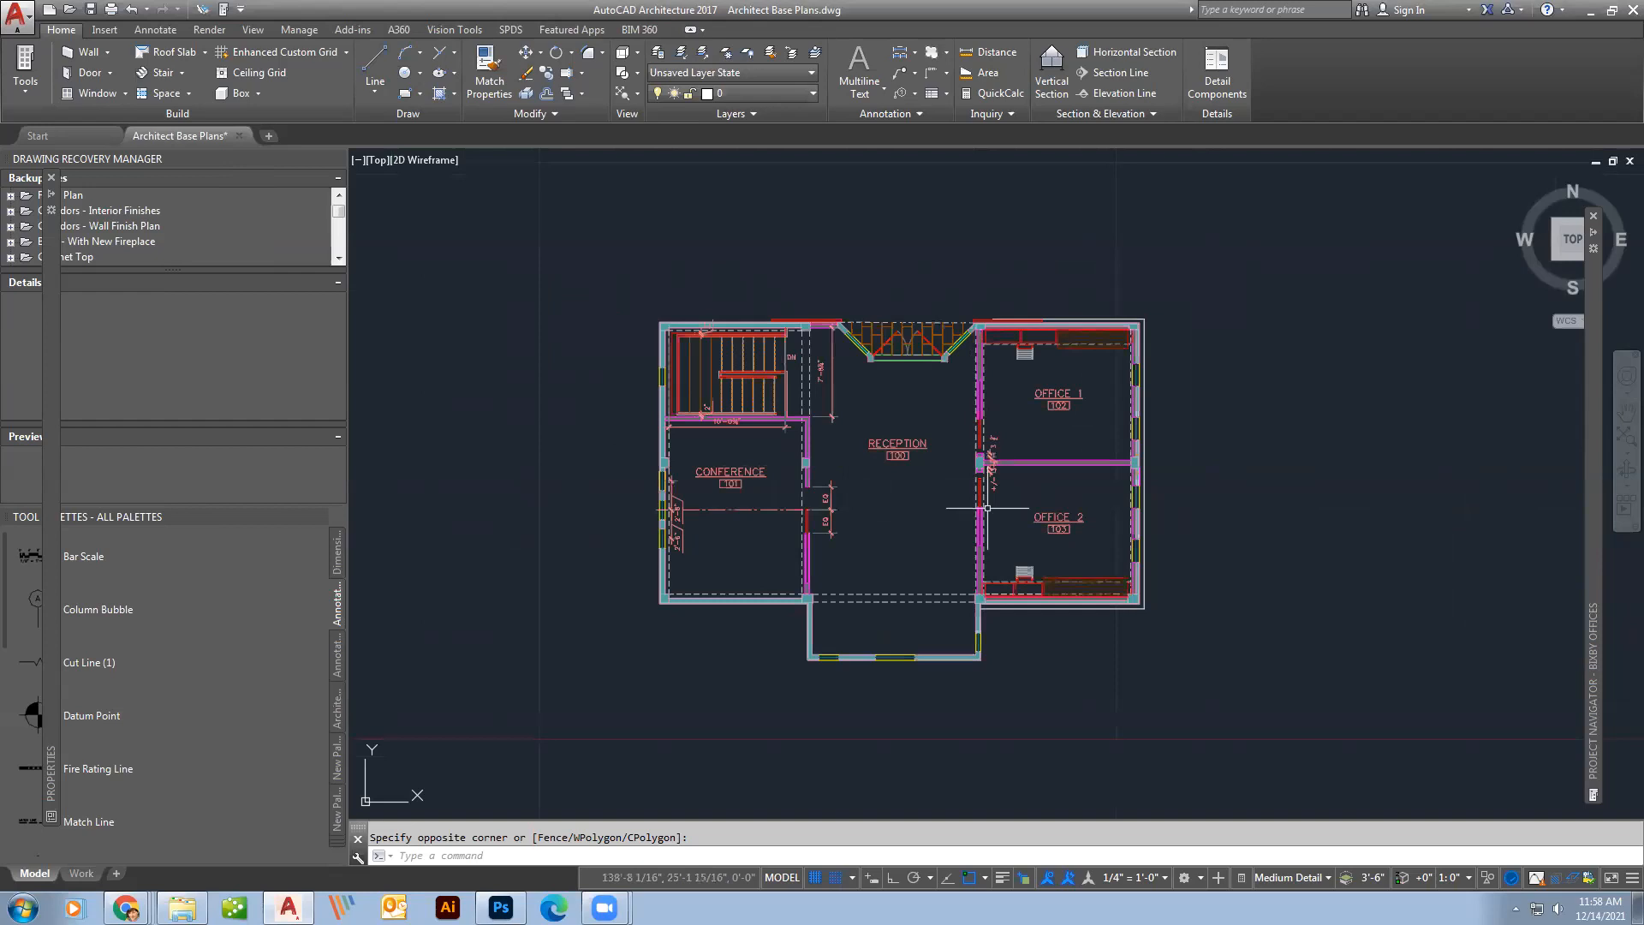
Zoom in and back out on the Reception, Conference and Office 1–2 plan.
scroll(up, 3)
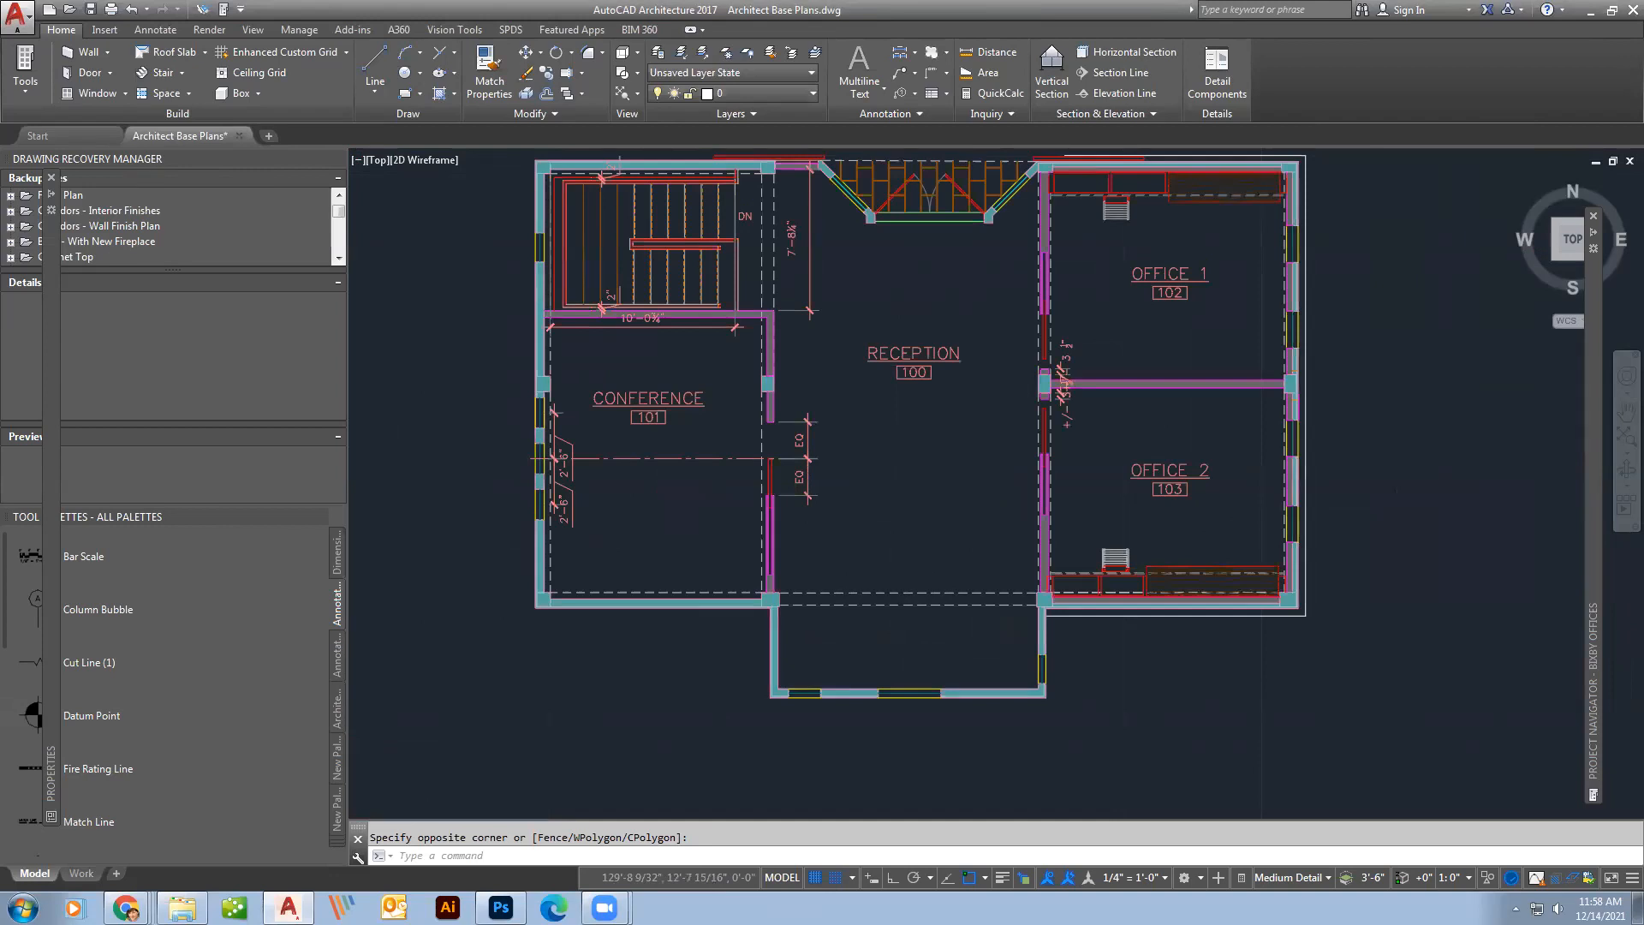
scroll(down, 3)
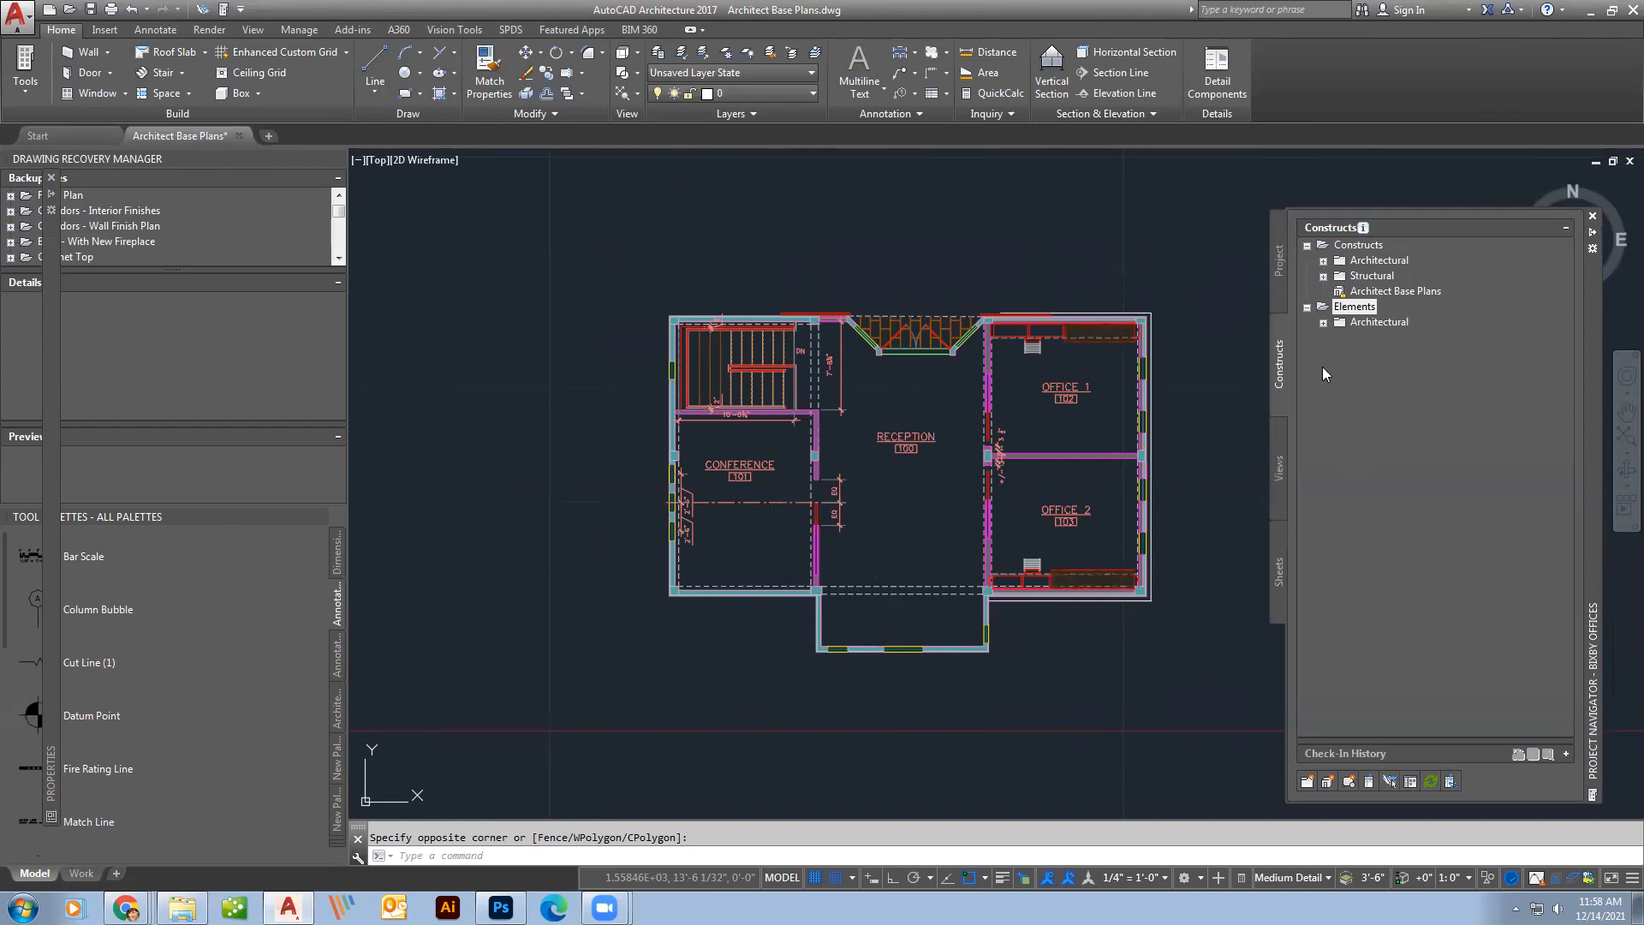
mouse_move(1518, 328)
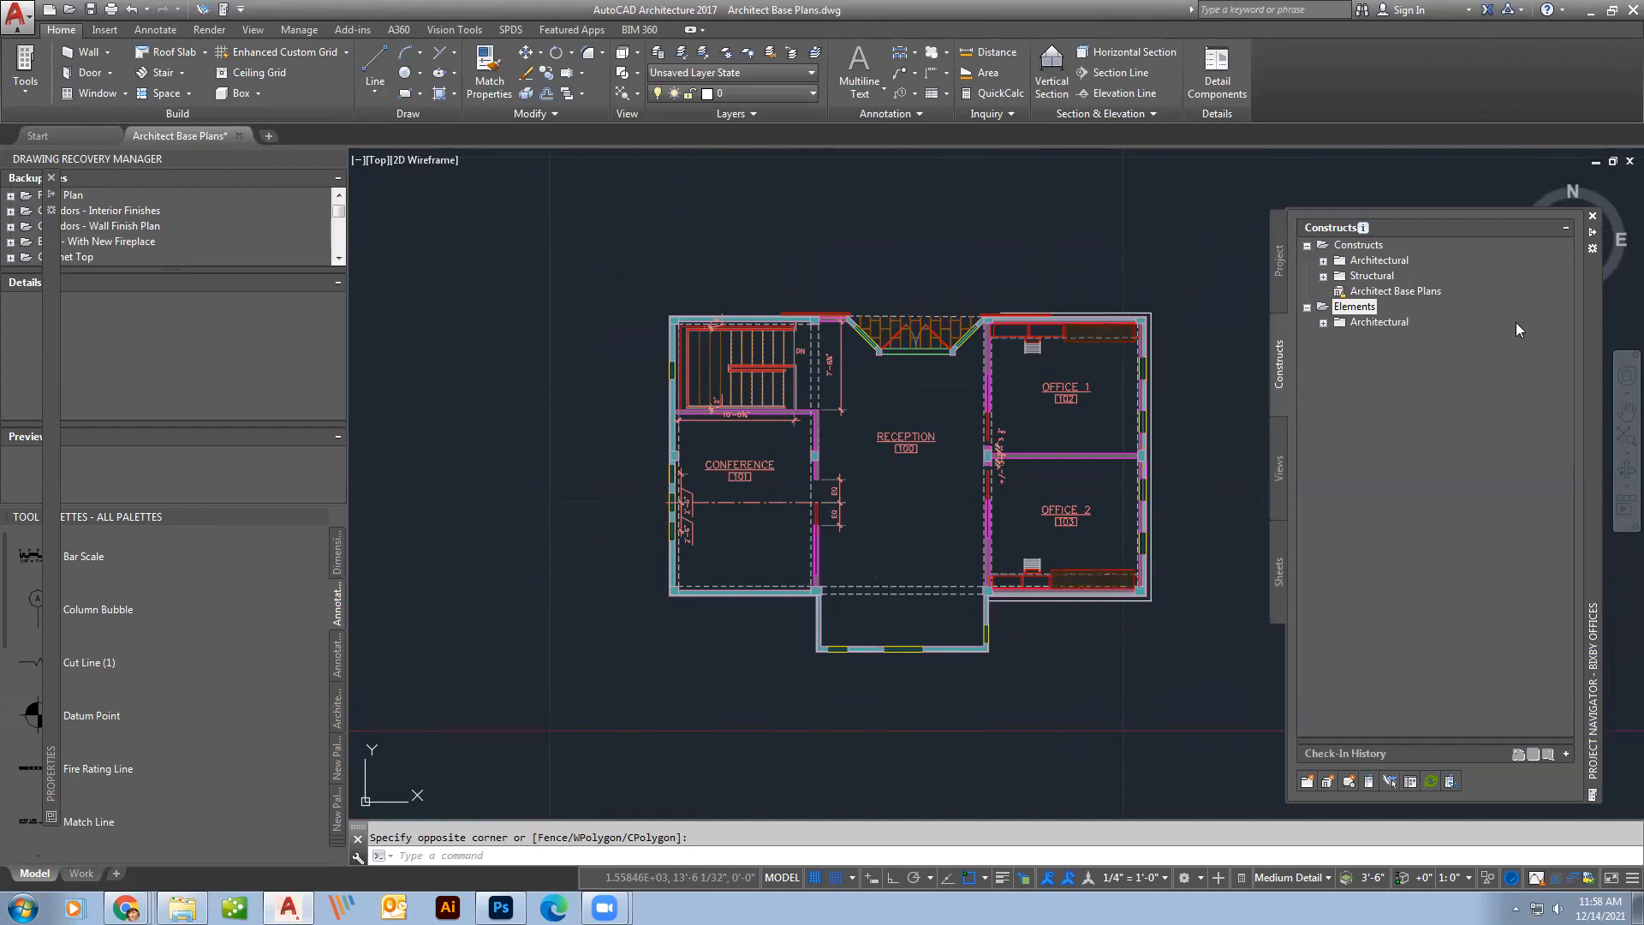
mouse_move(1541, 477)
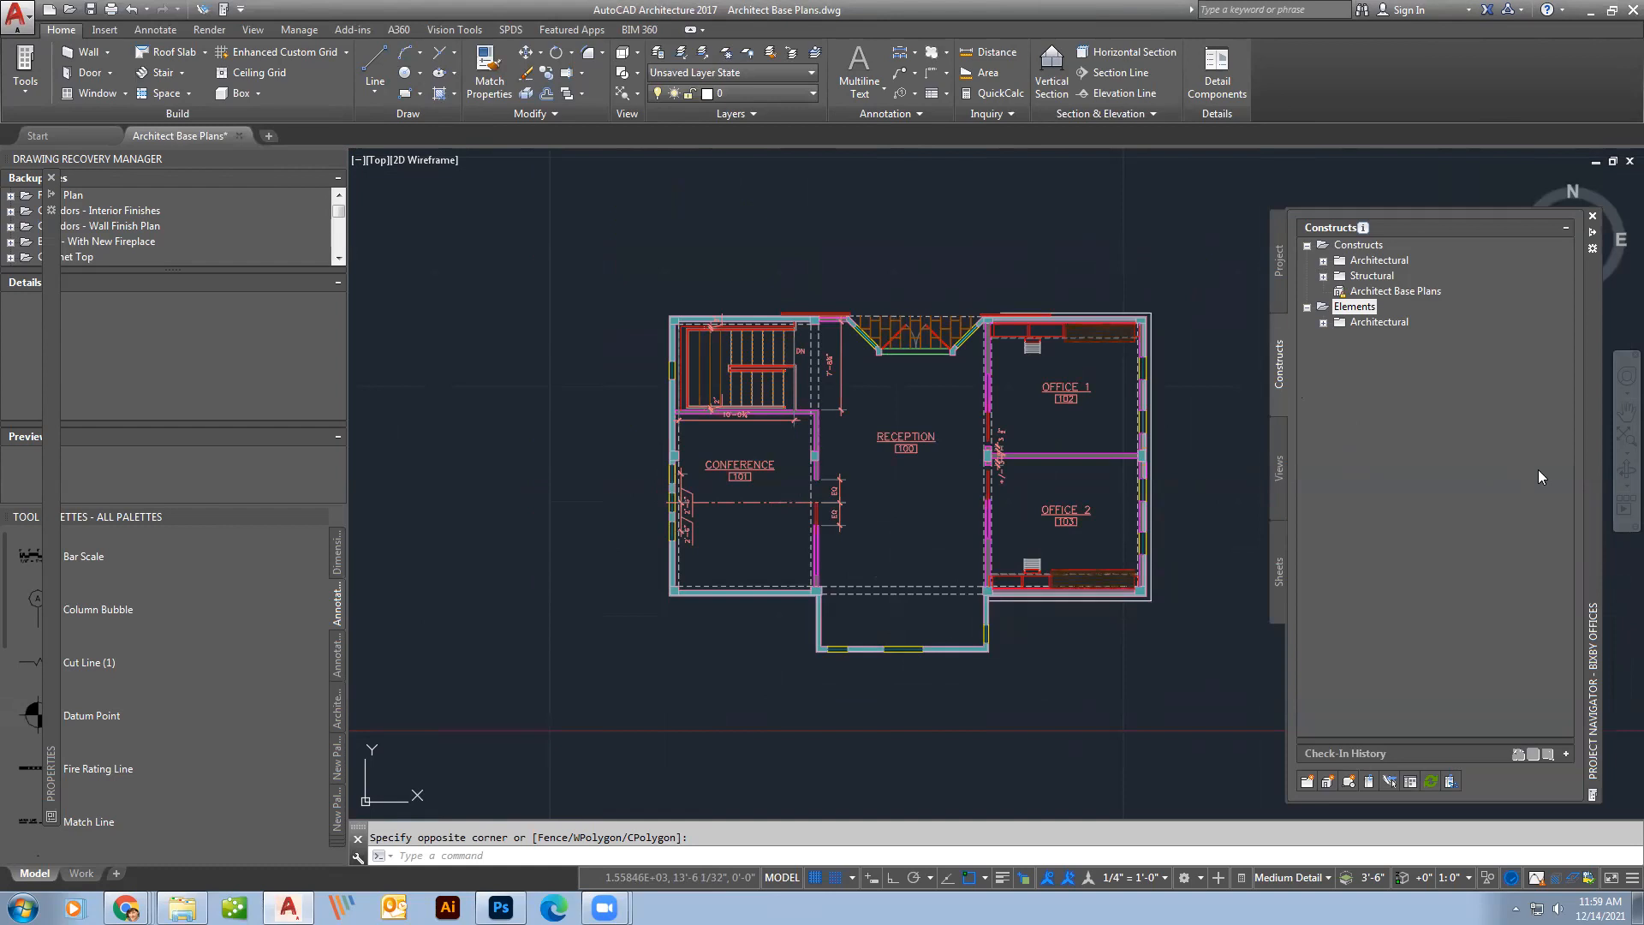
mouse_move(1293, 397)
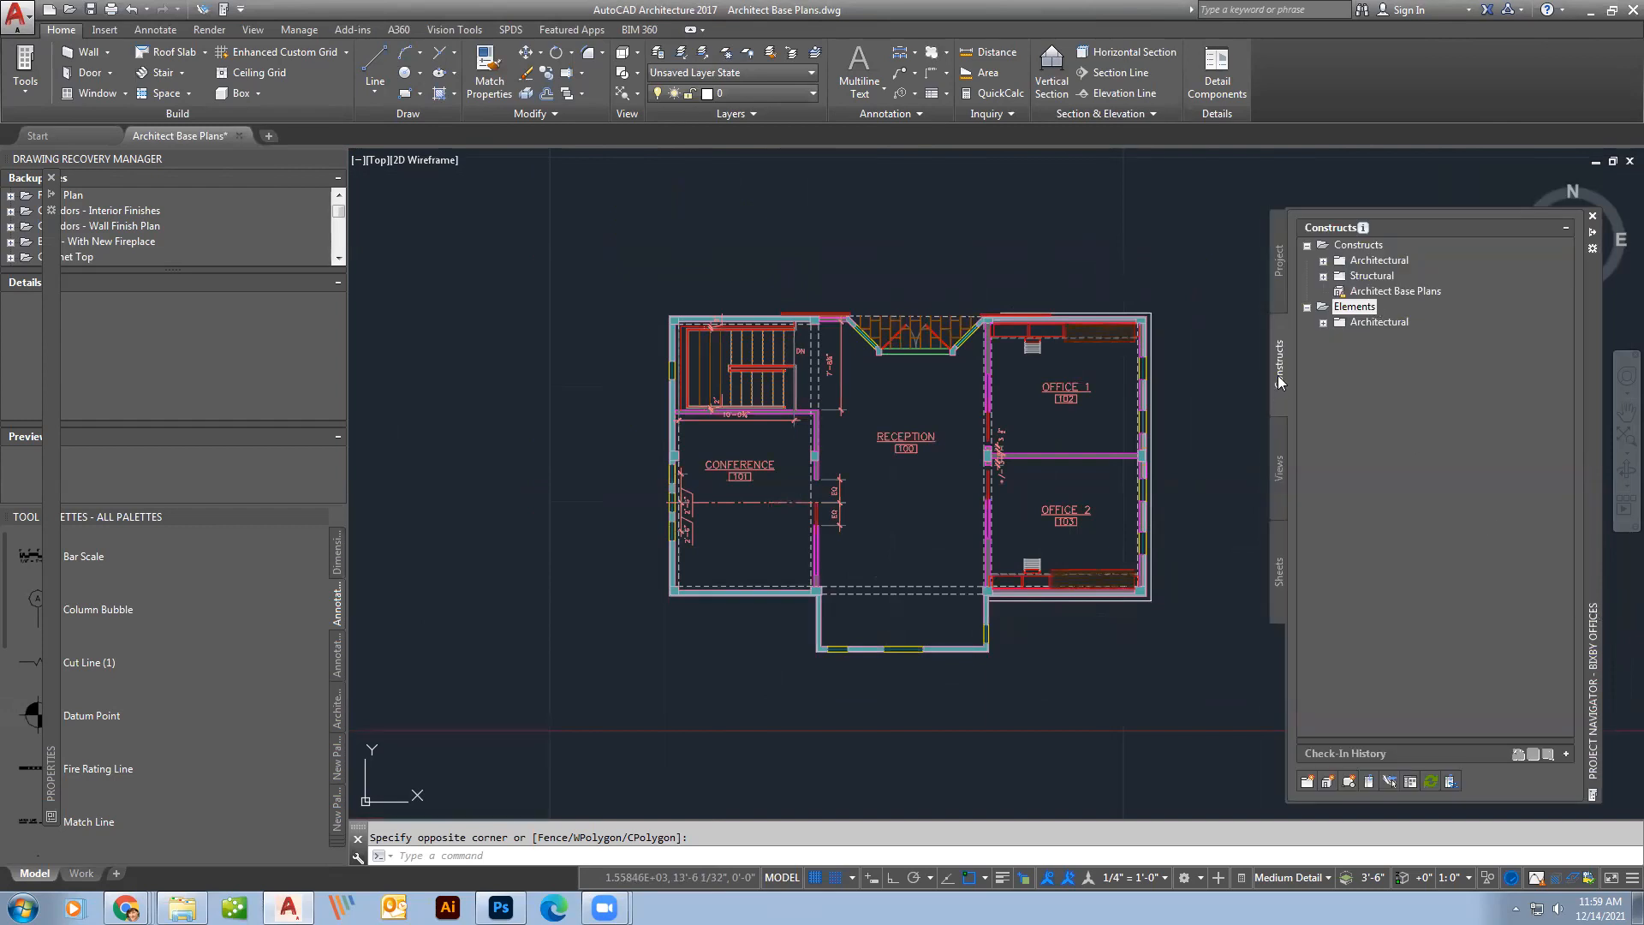
Select Architect Base Plans, zoom out to all three floor plans, and list project views.
click(1397, 290)
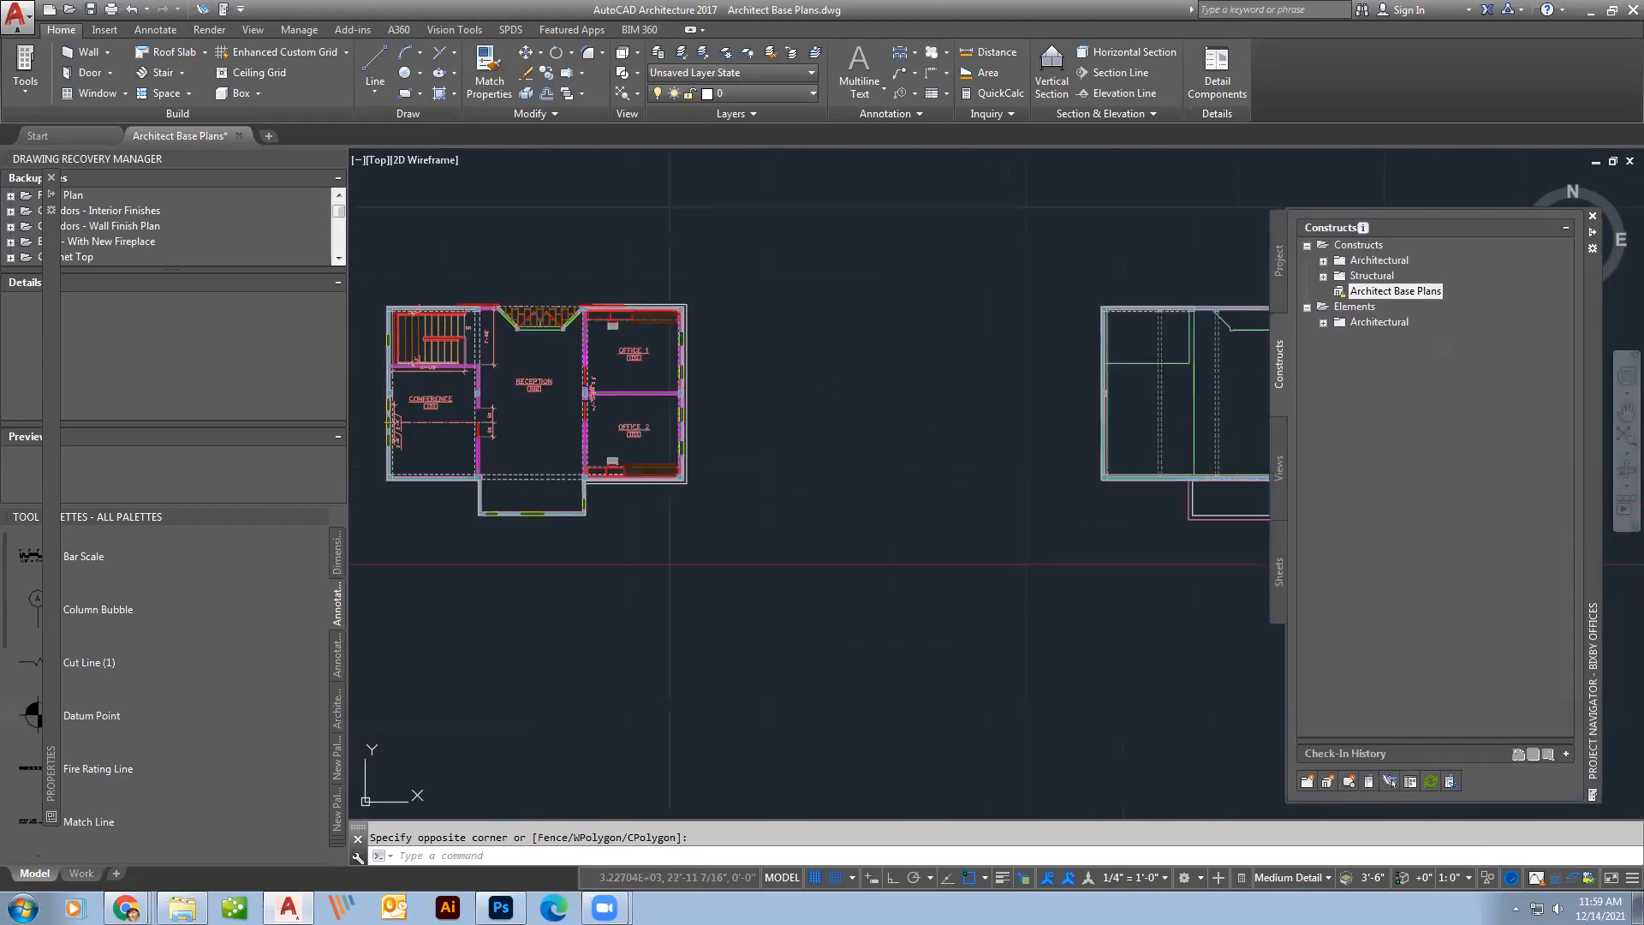
scroll(down, 3)
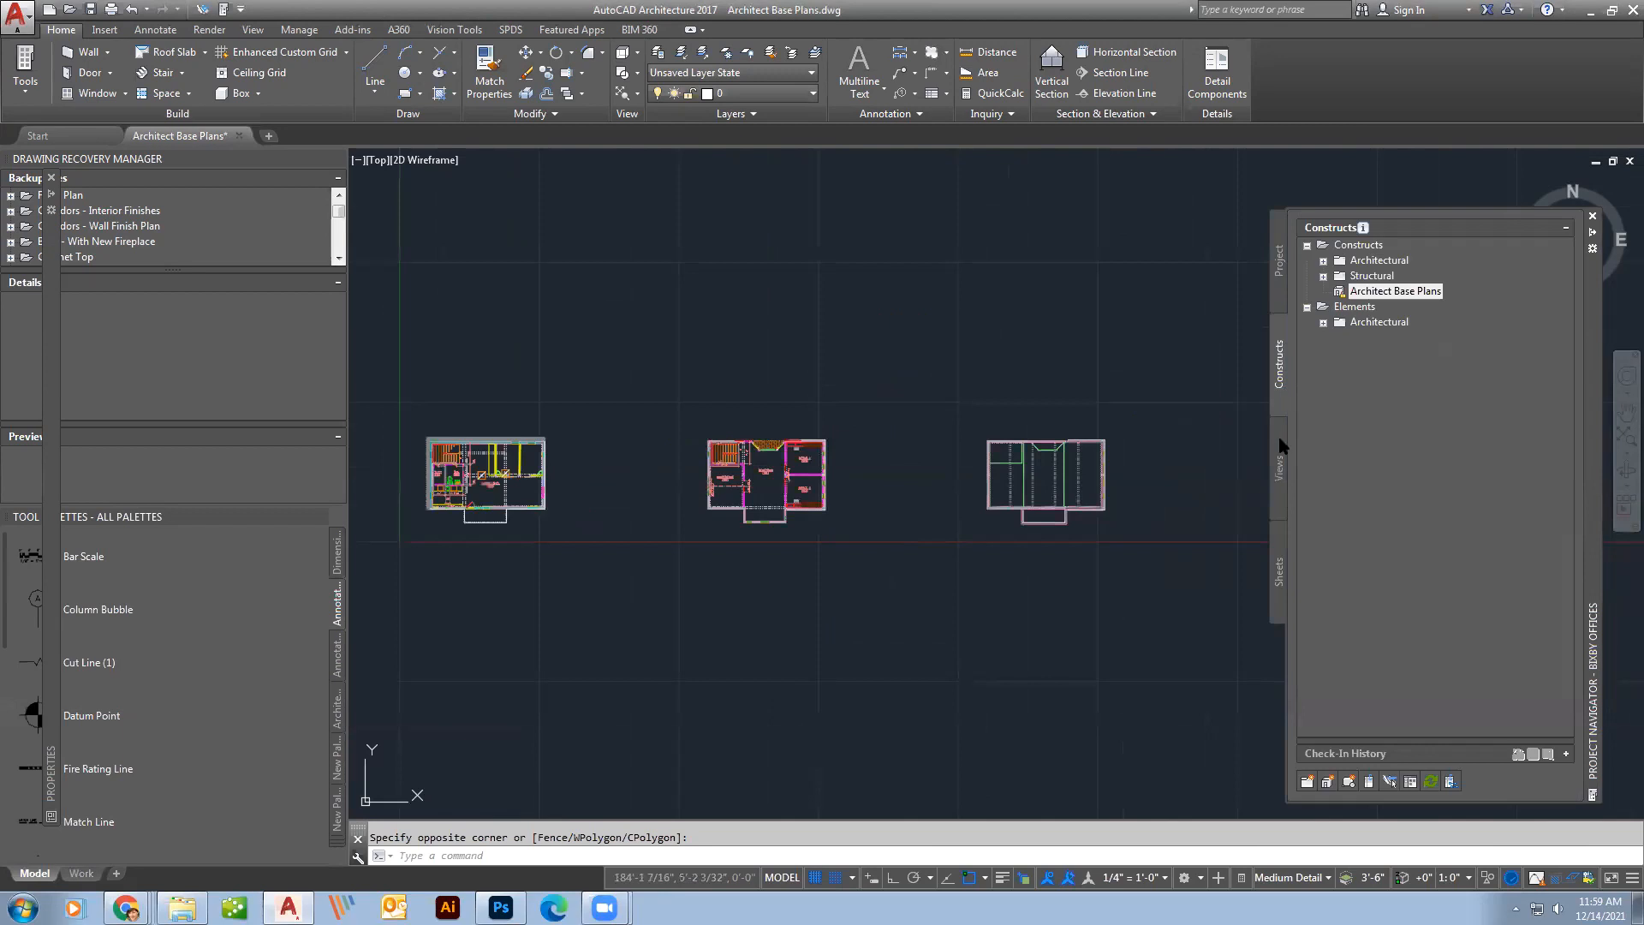
click(1278, 467)
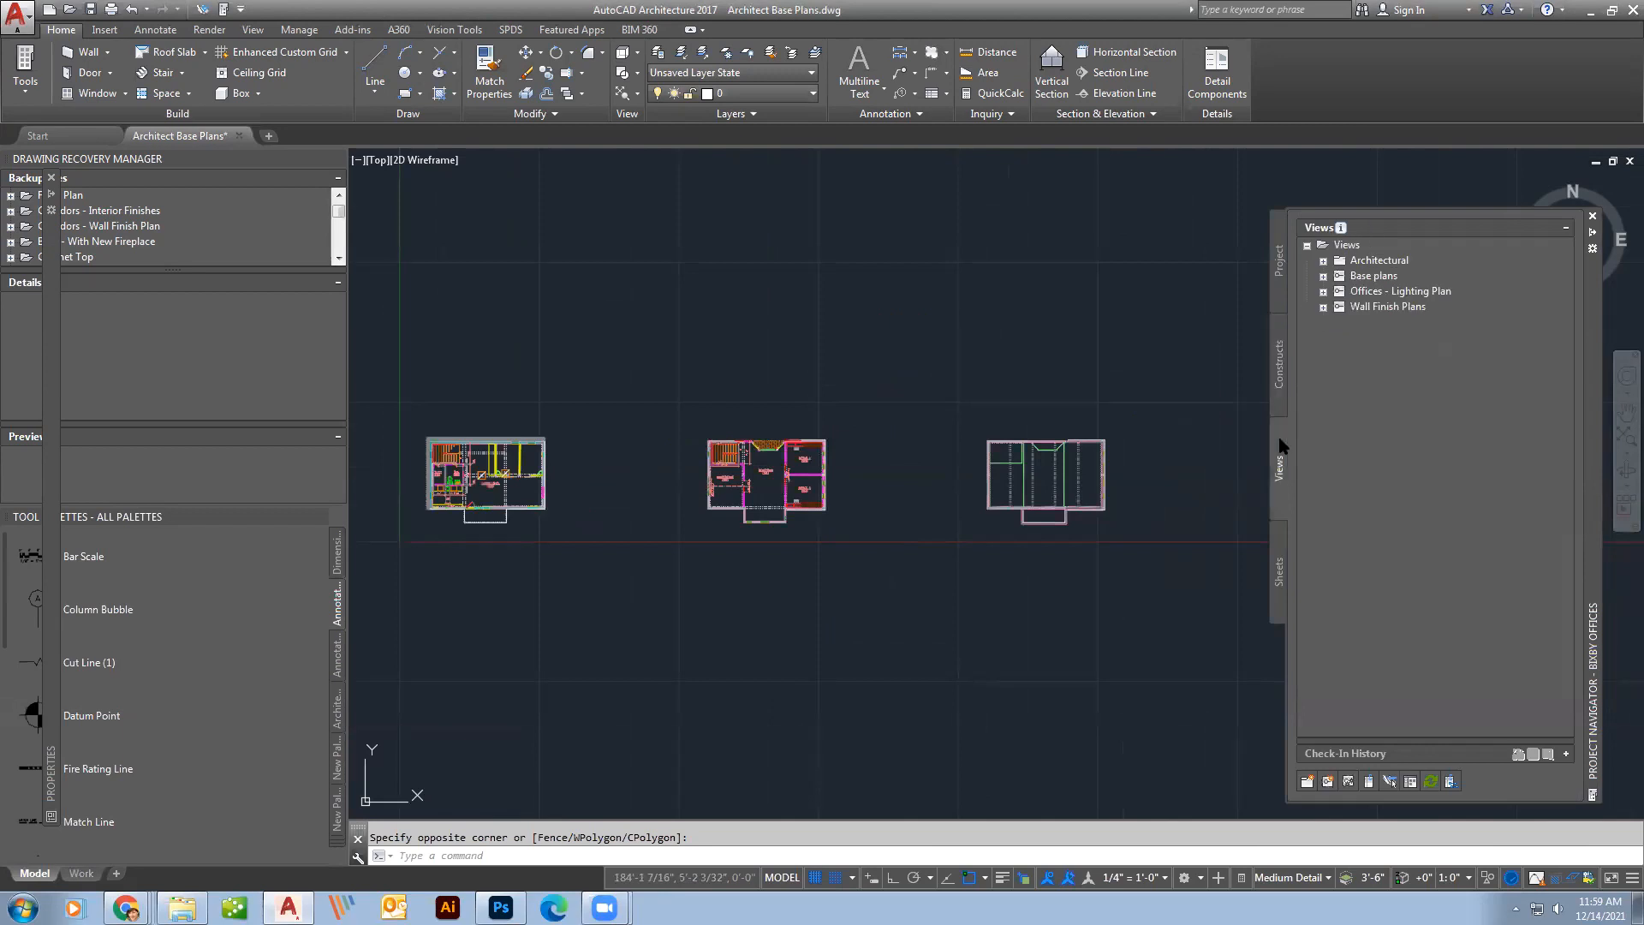
mouse_move(1377, 310)
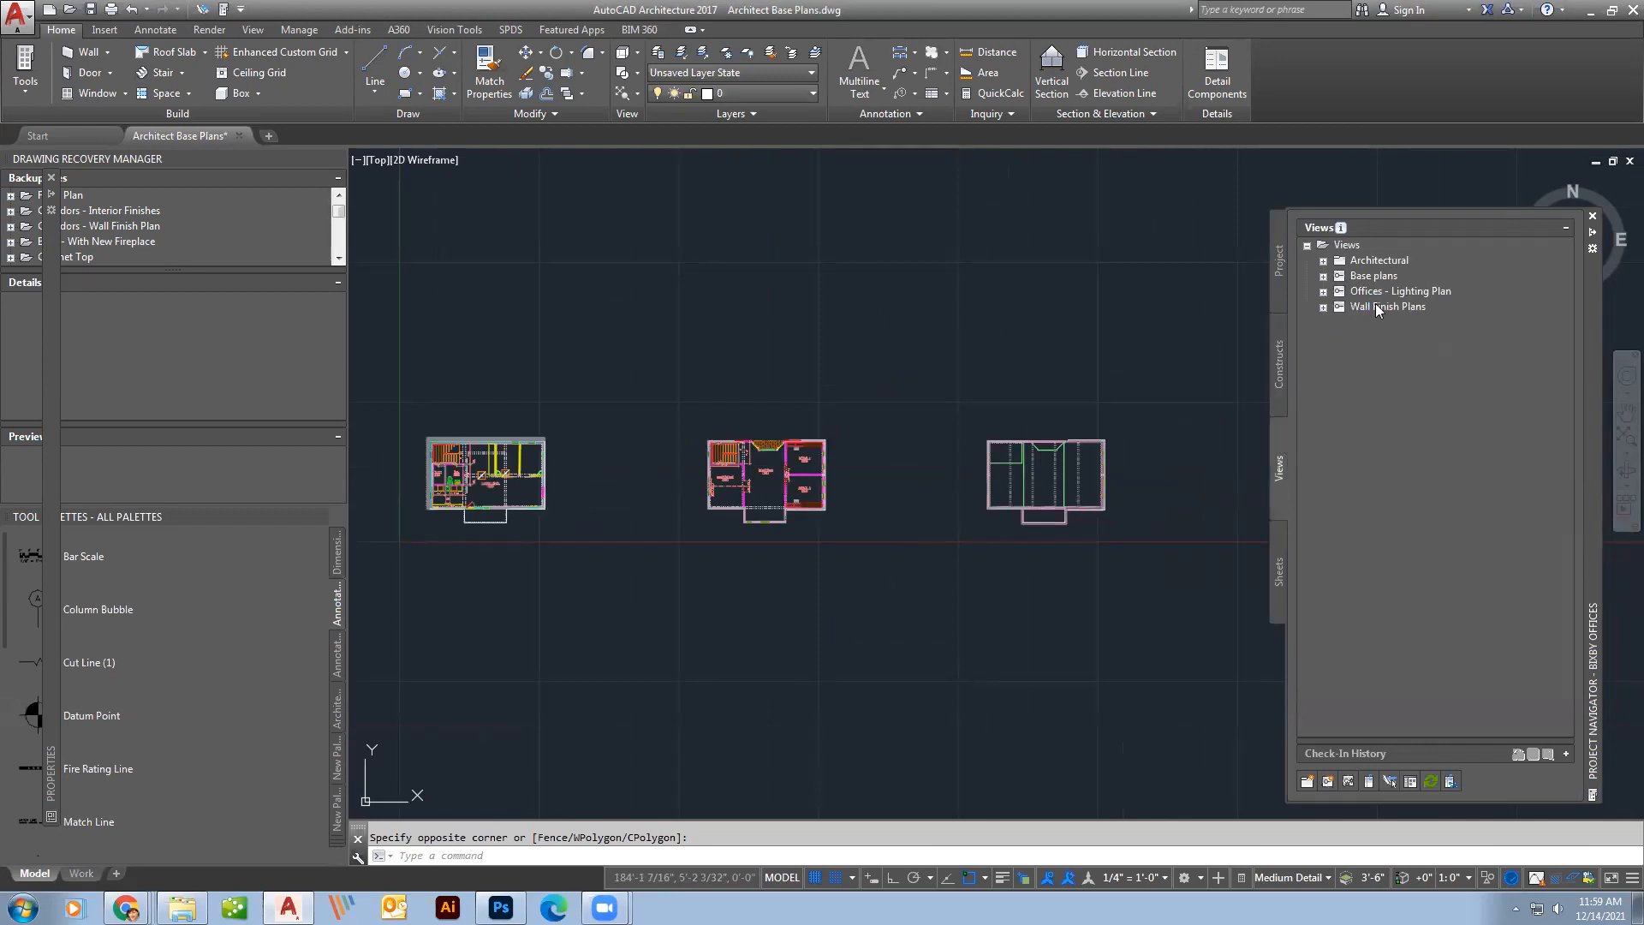
mouse_move(1400, 297)
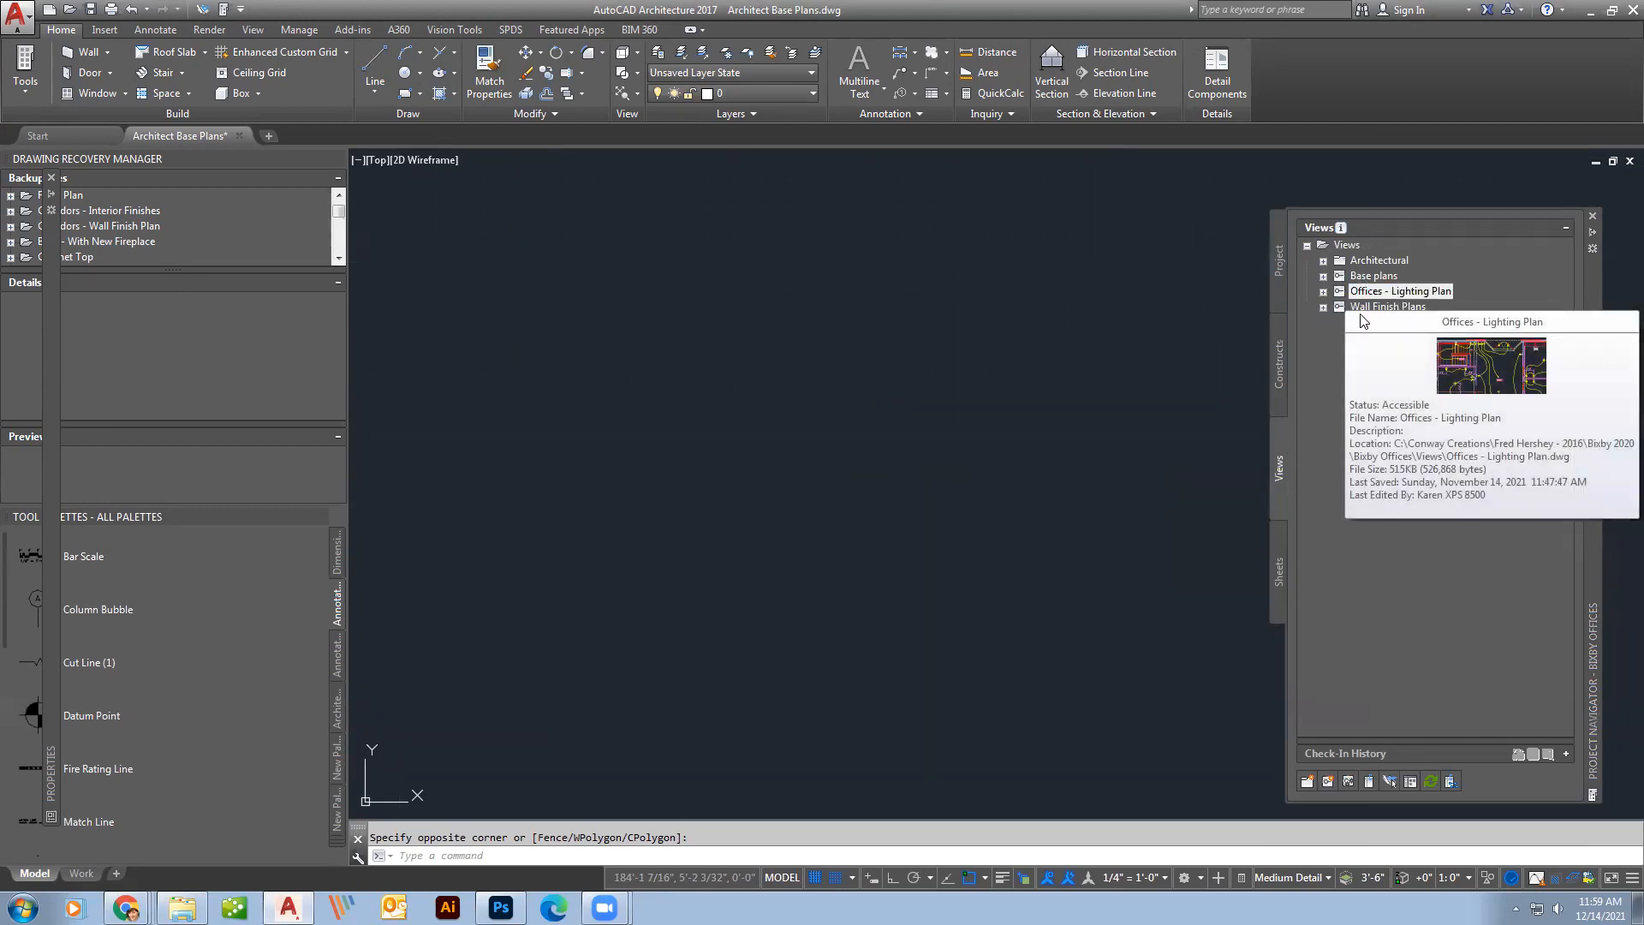
Open the Offices - Lighting Plan view and zoom to its lower-level lighting layout.
double_click(1400, 290)
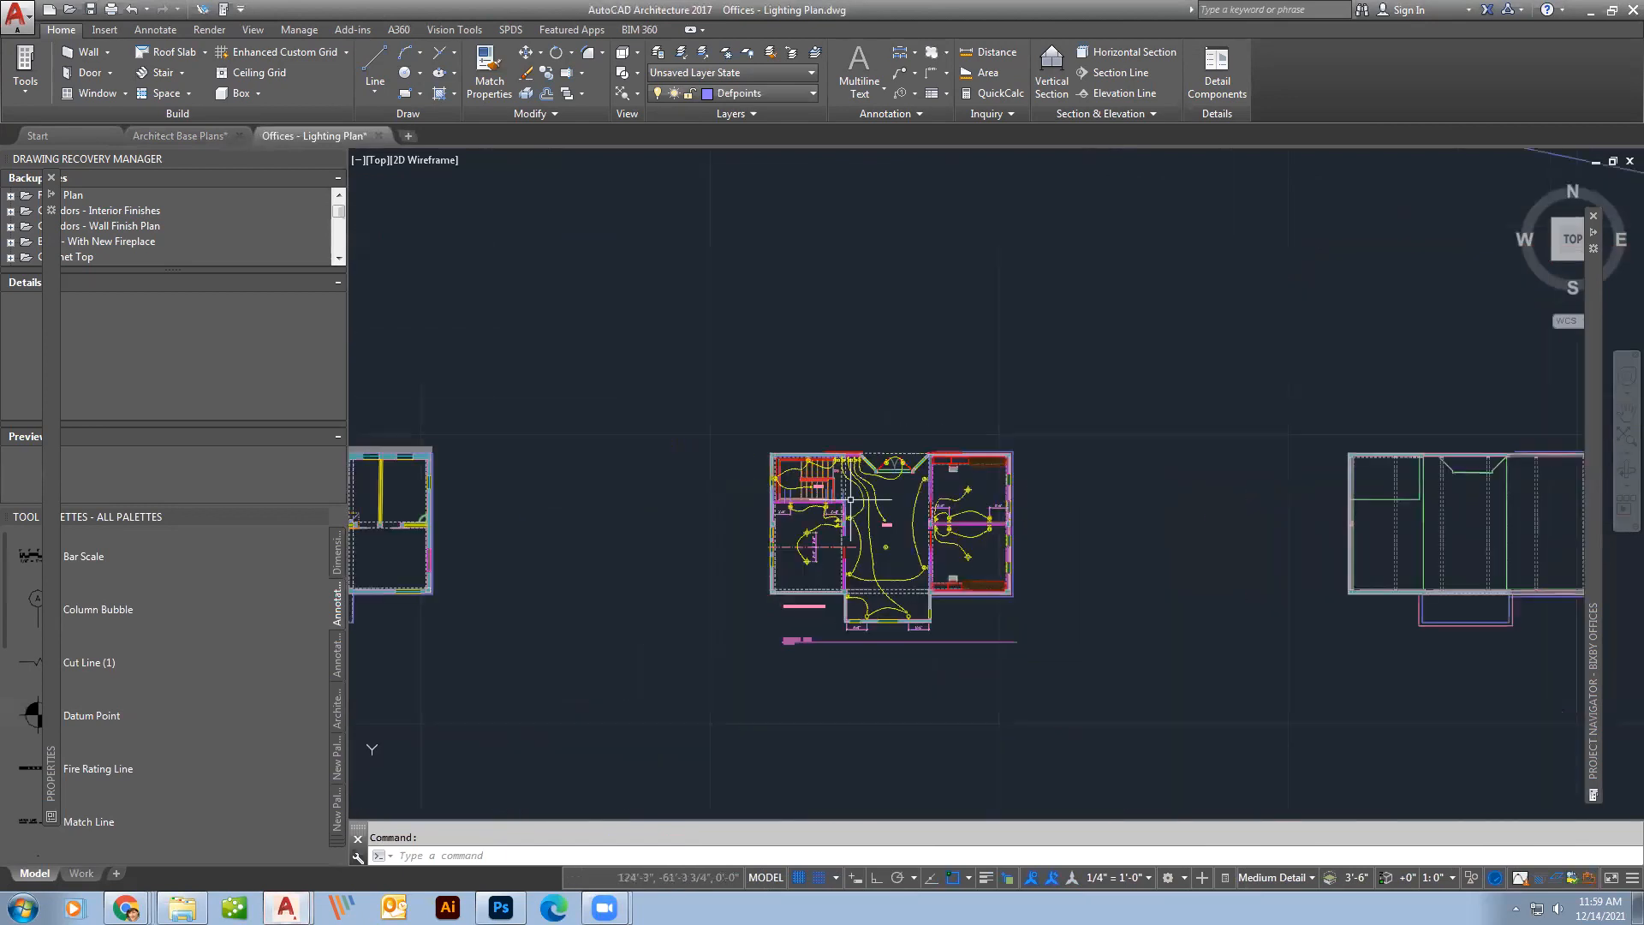
scroll(down, 3)
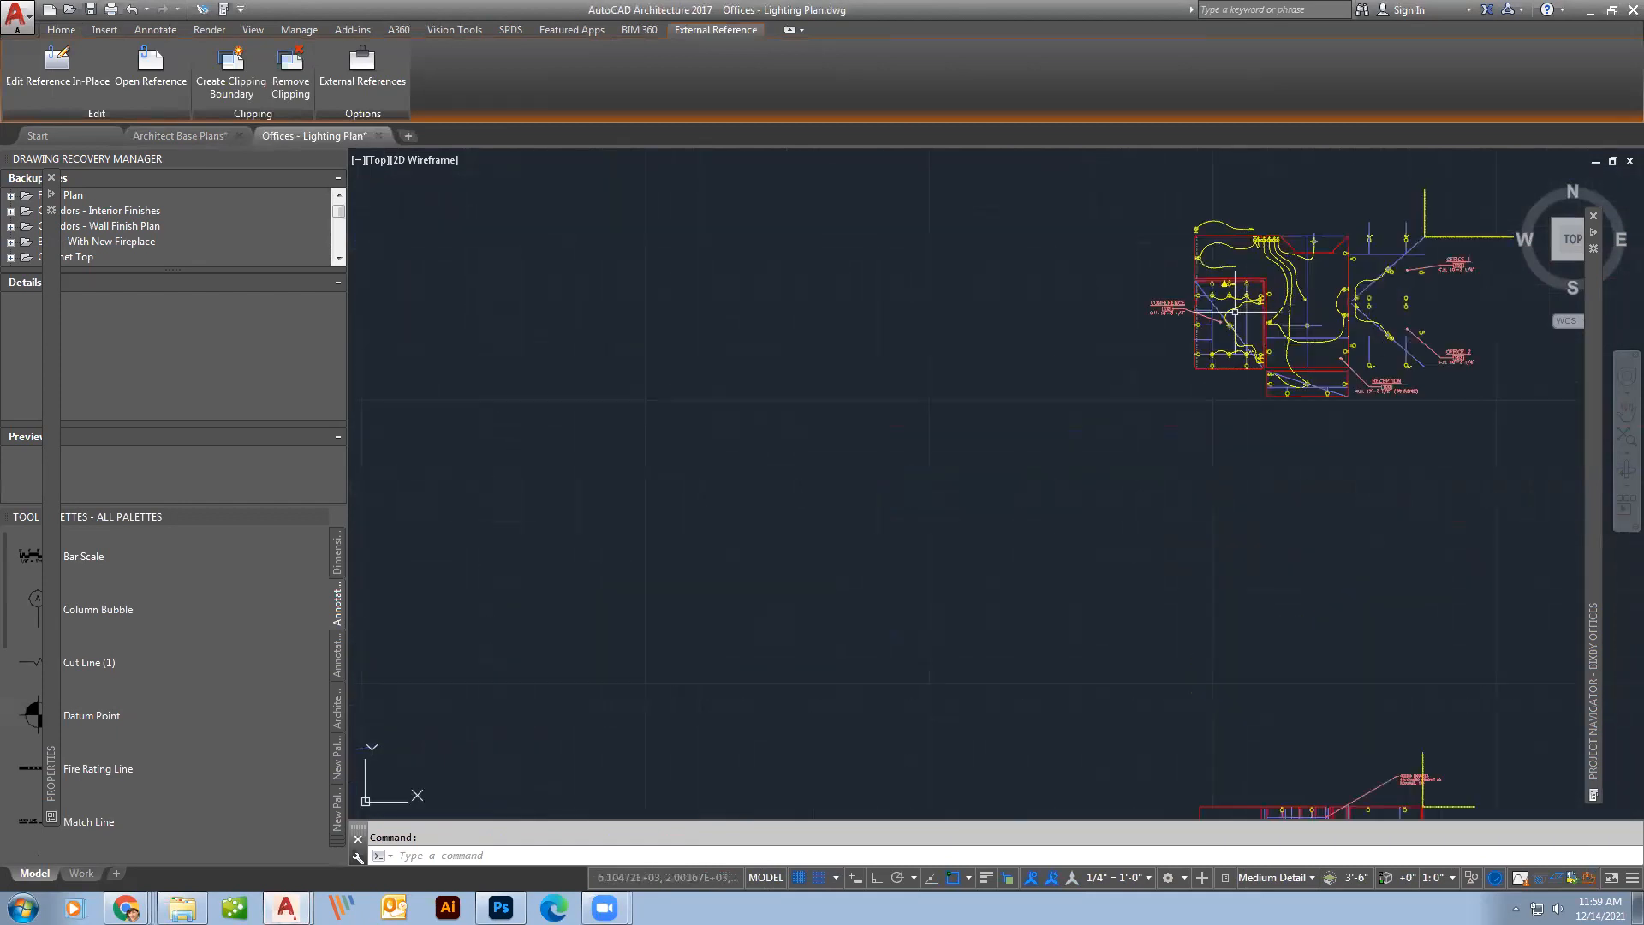
click(61, 29)
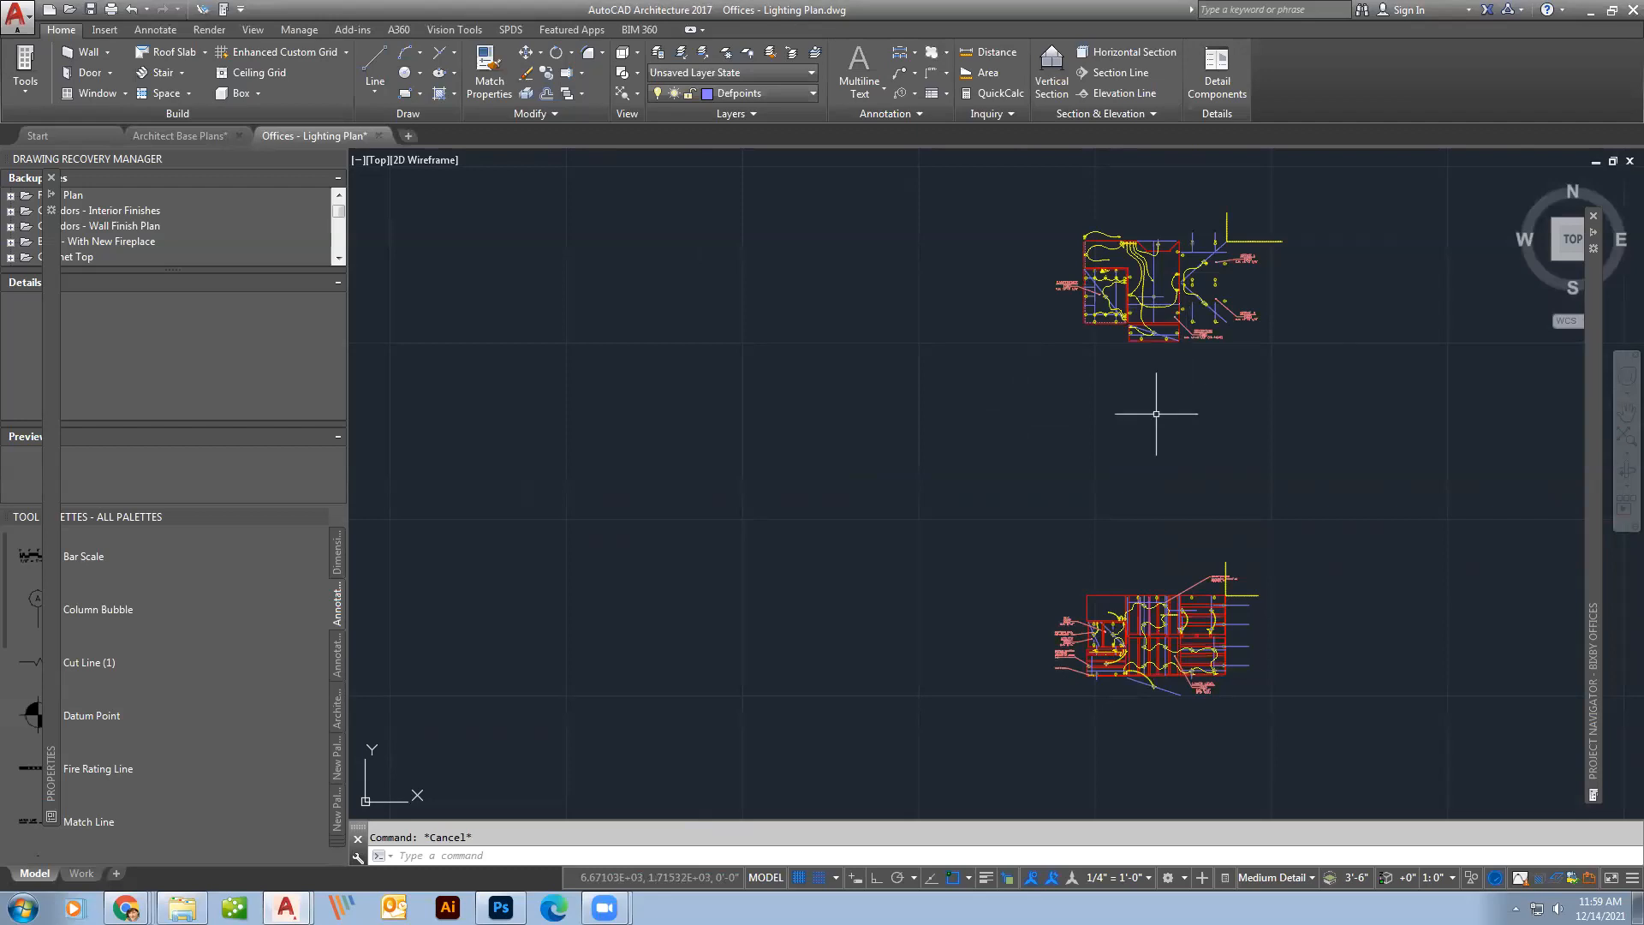
mouse_move(1209, 504)
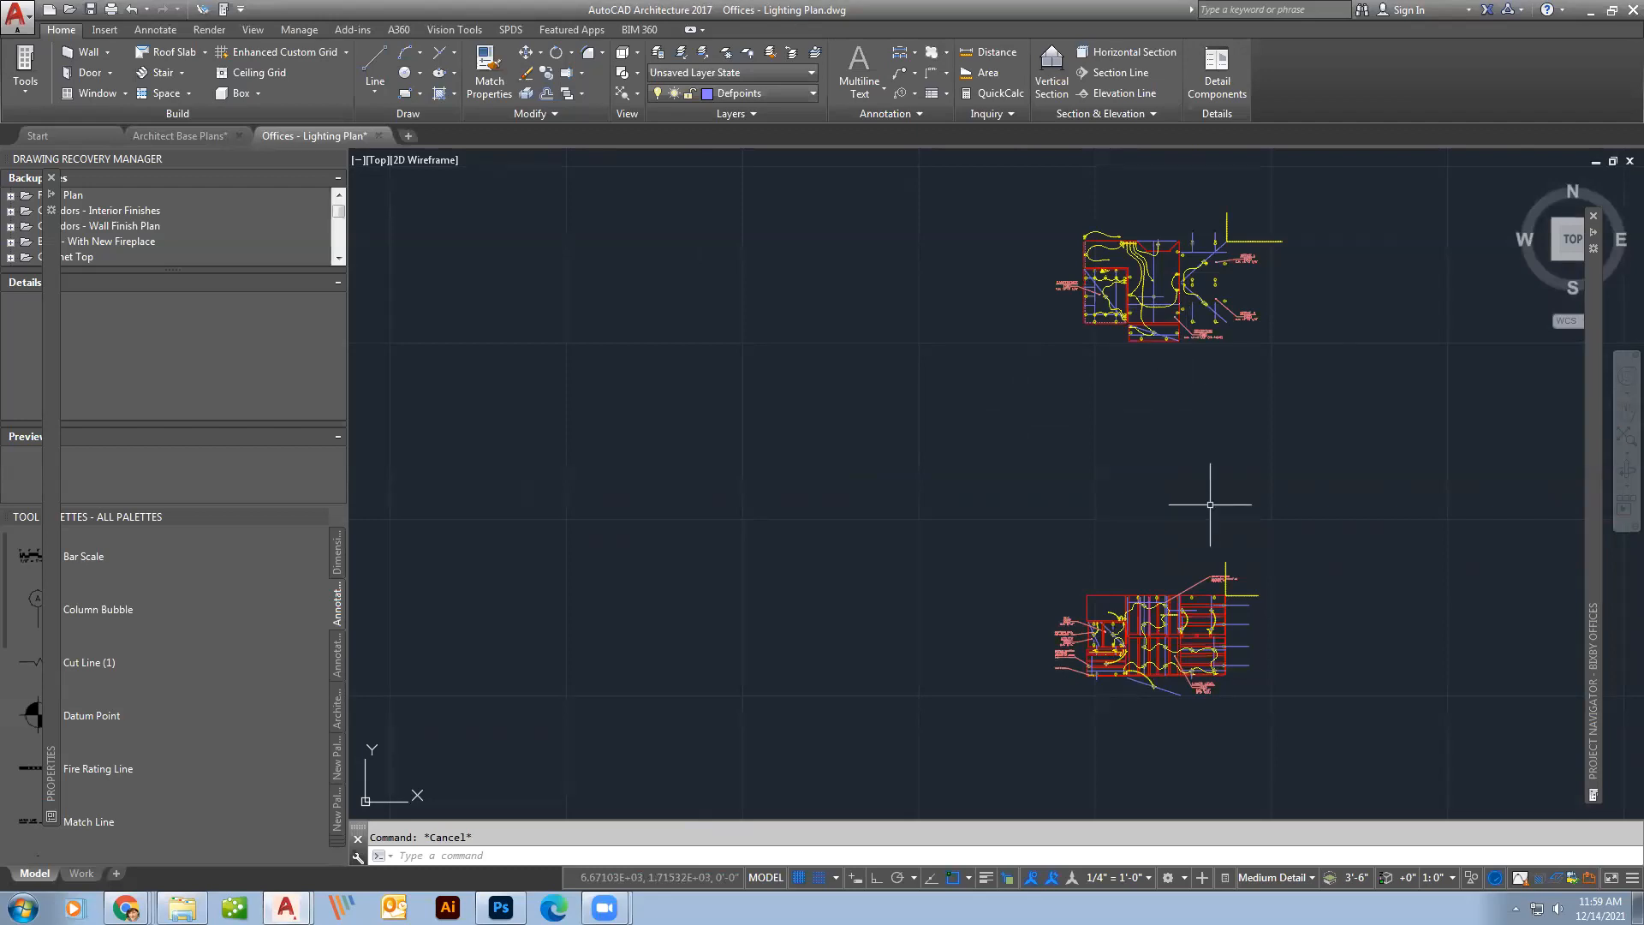
mouse_move(1162, 288)
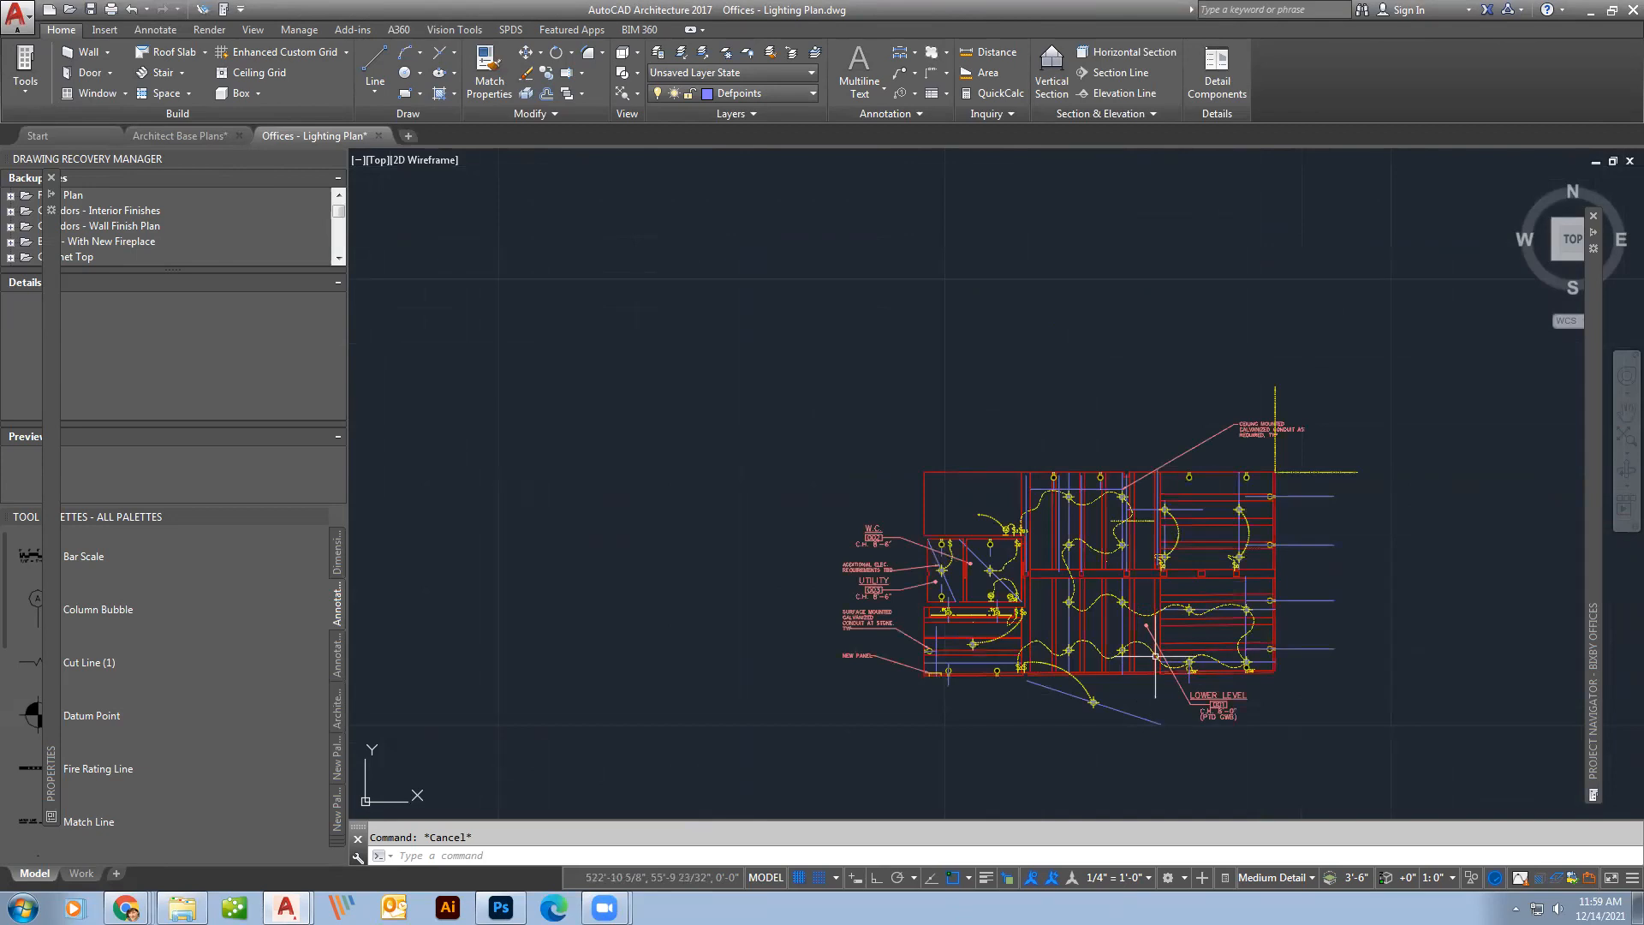
click(1183, 510)
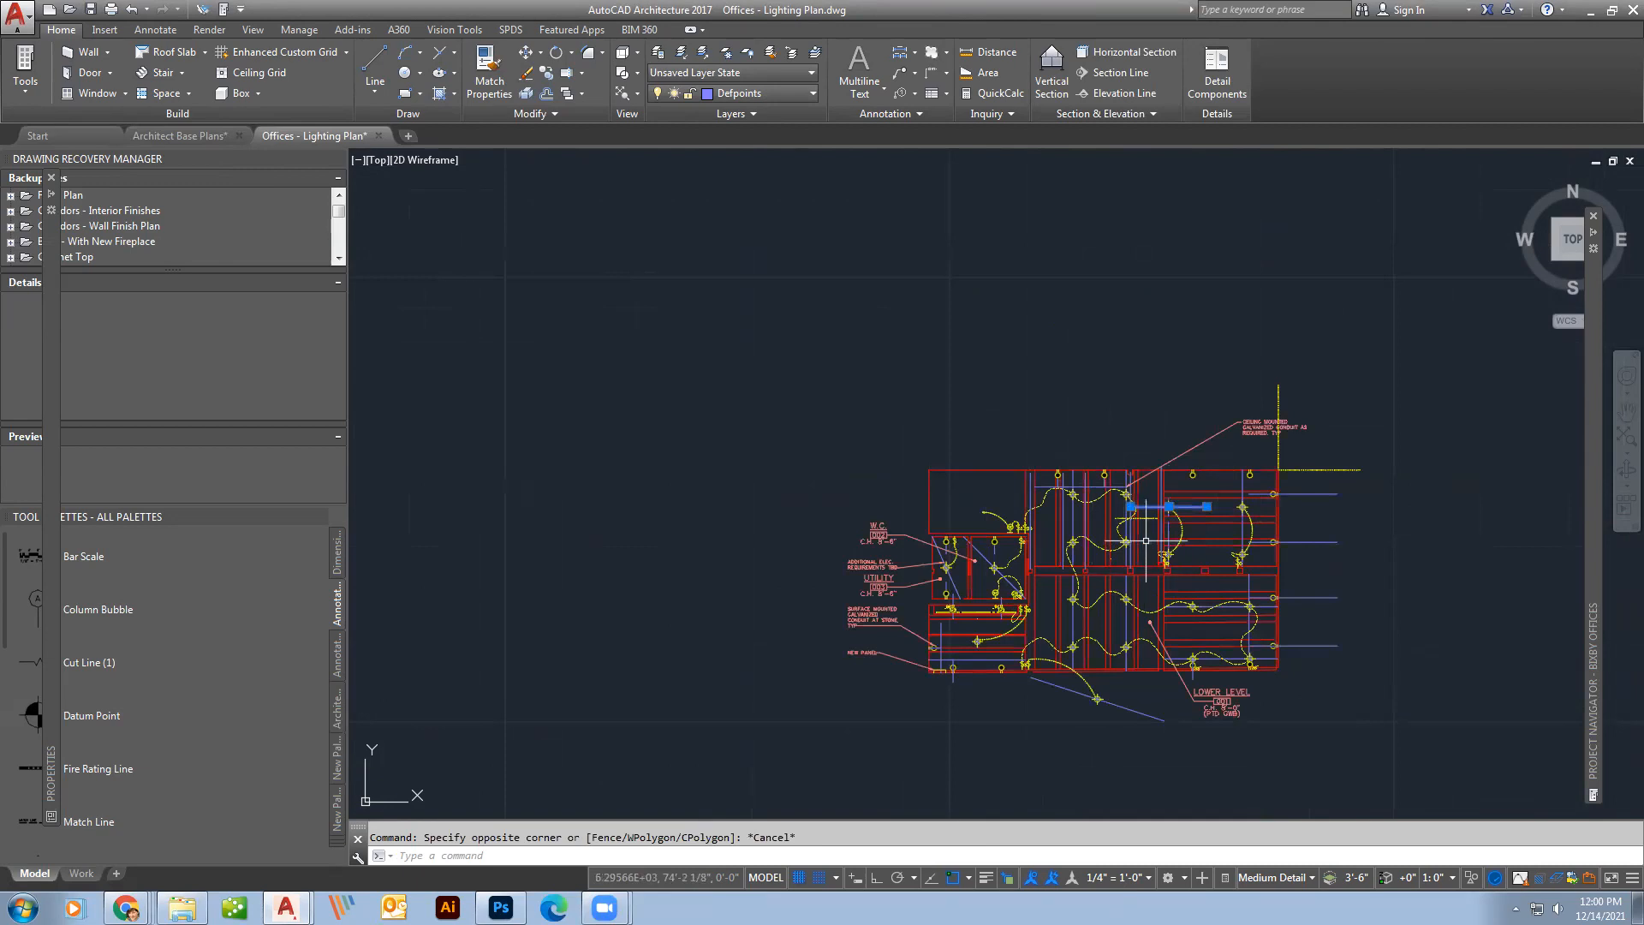
mouse_move(1146, 540)
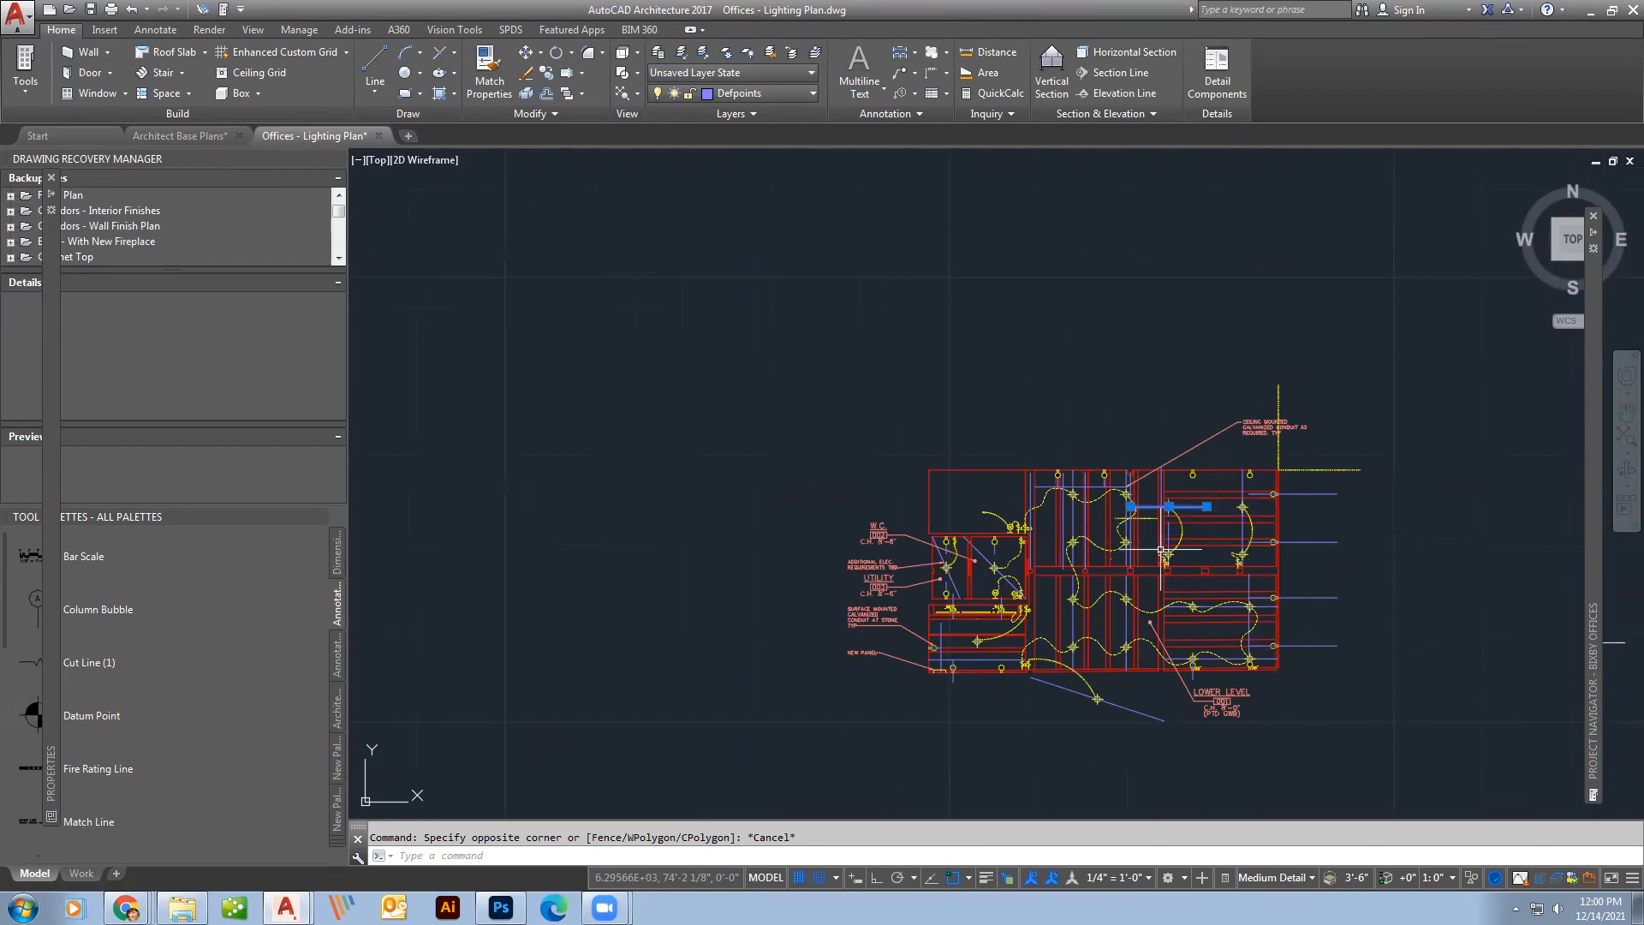
mouse_move(1048, 559)
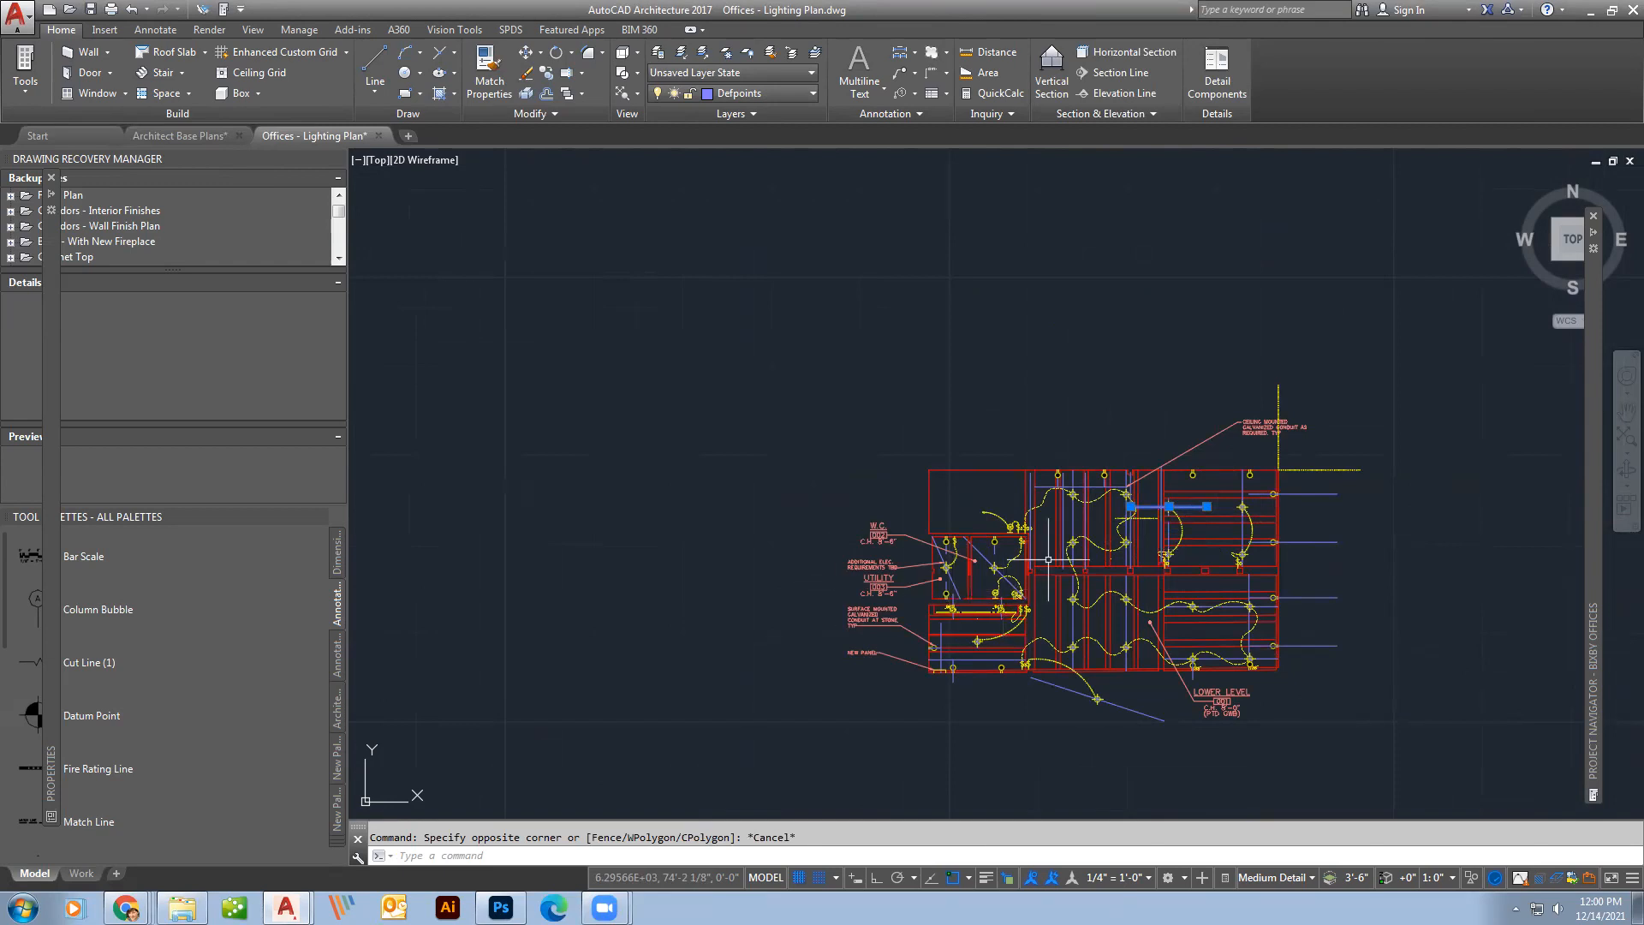
mouse_move(1033, 575)
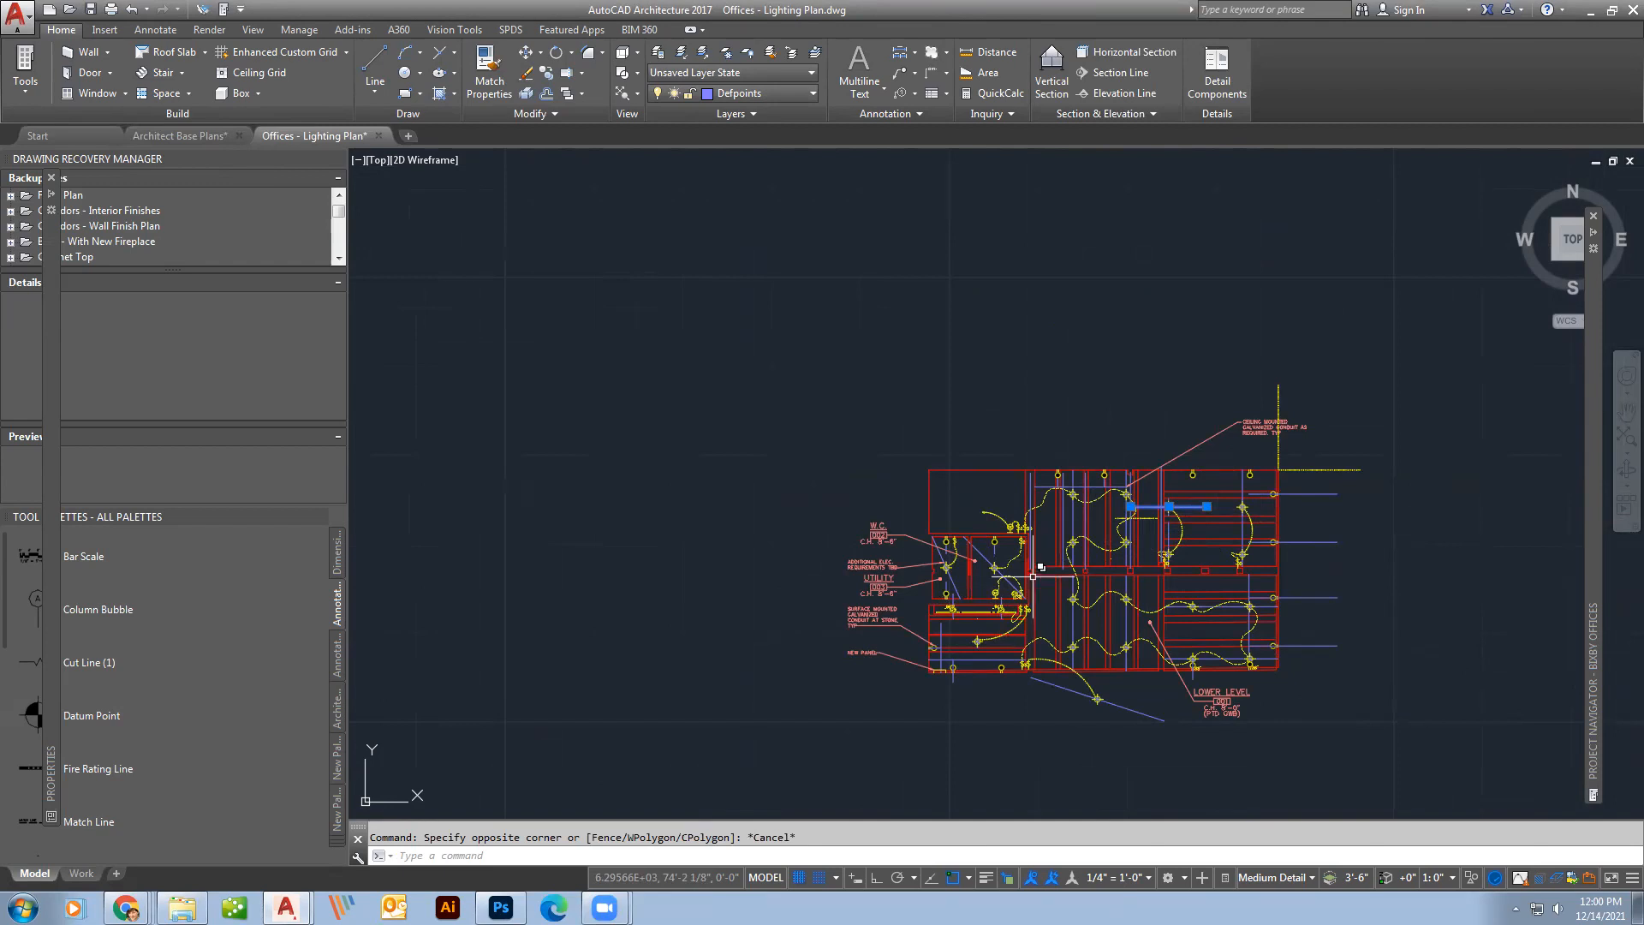
mouse_move(1251, 517)
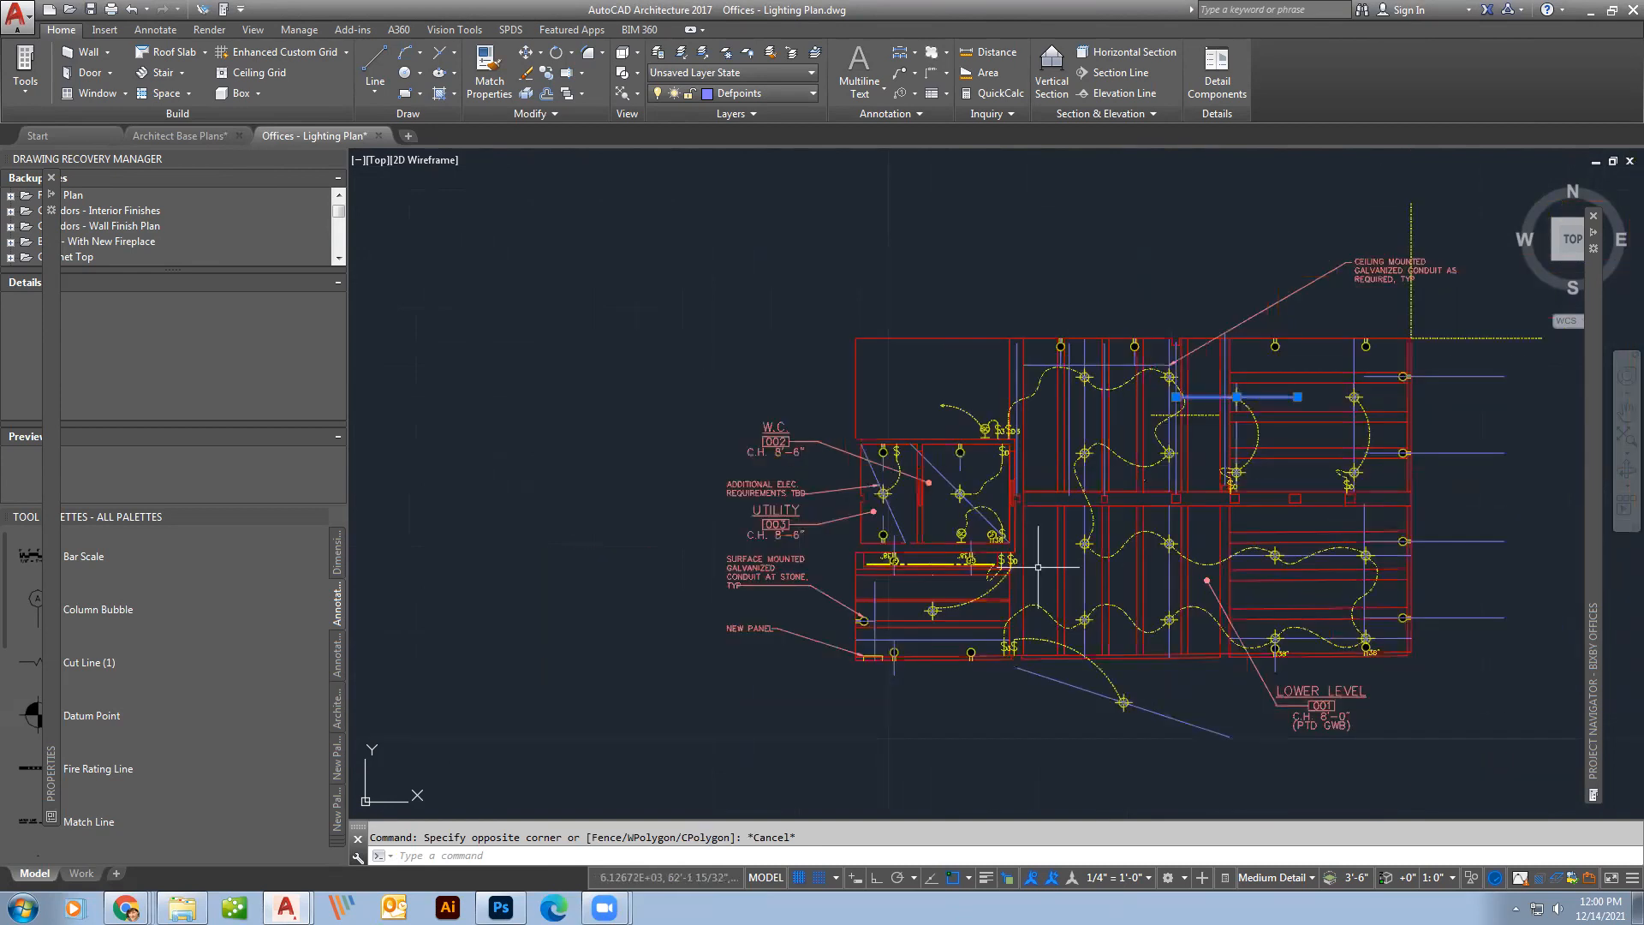
mouse_move(1048, 561)
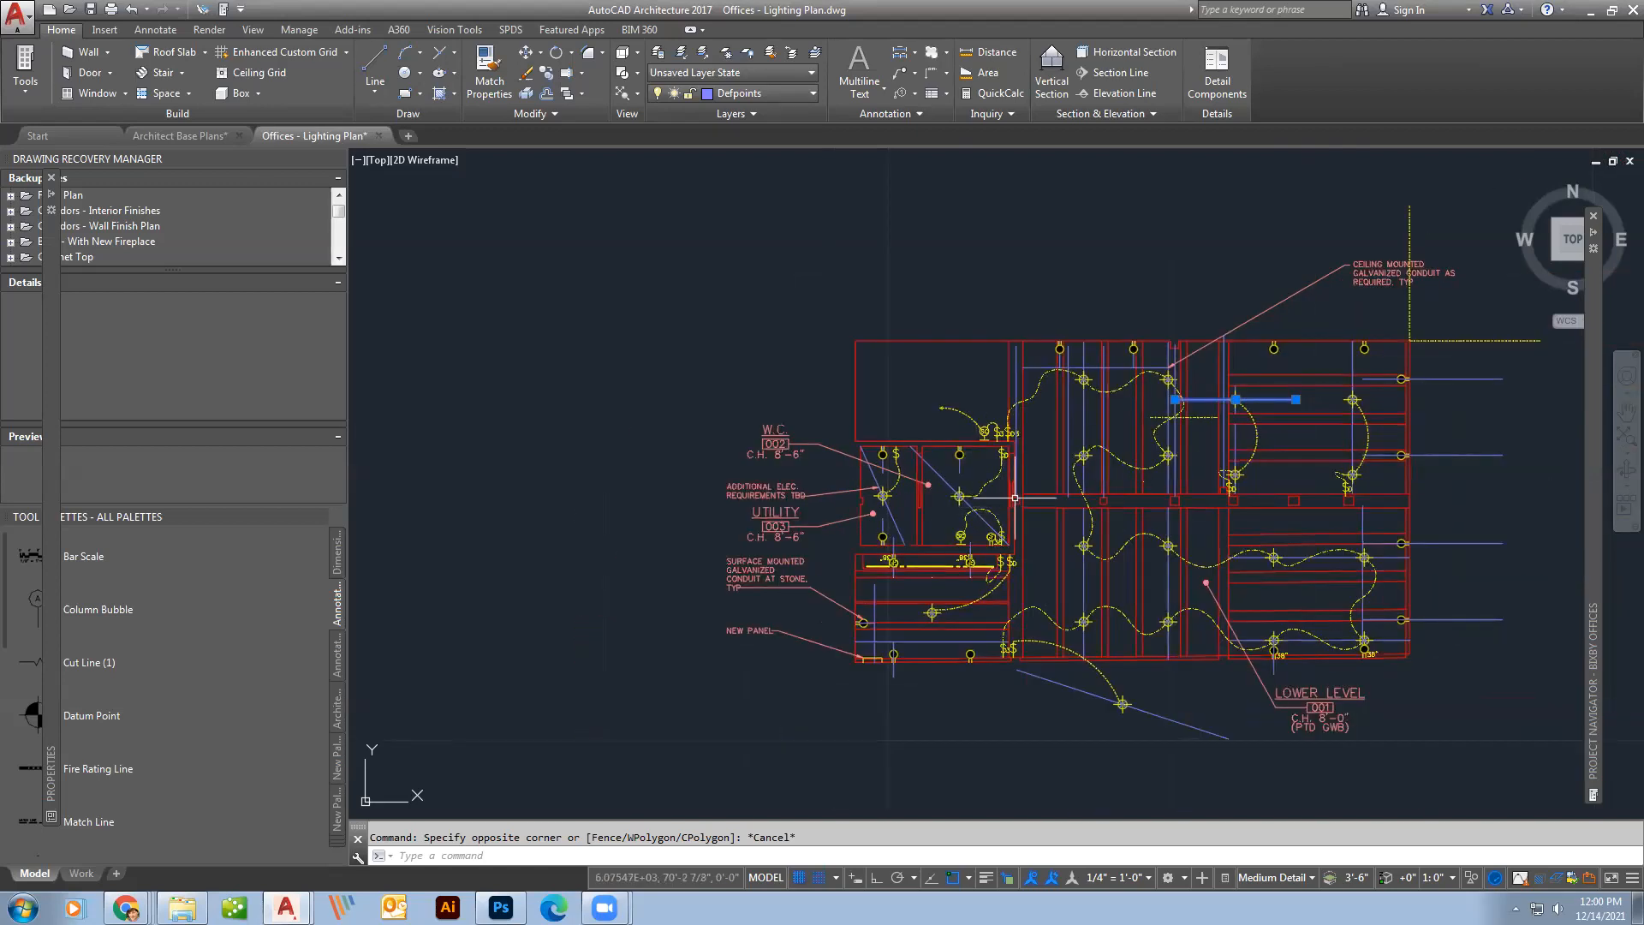
scroll(down, 3)
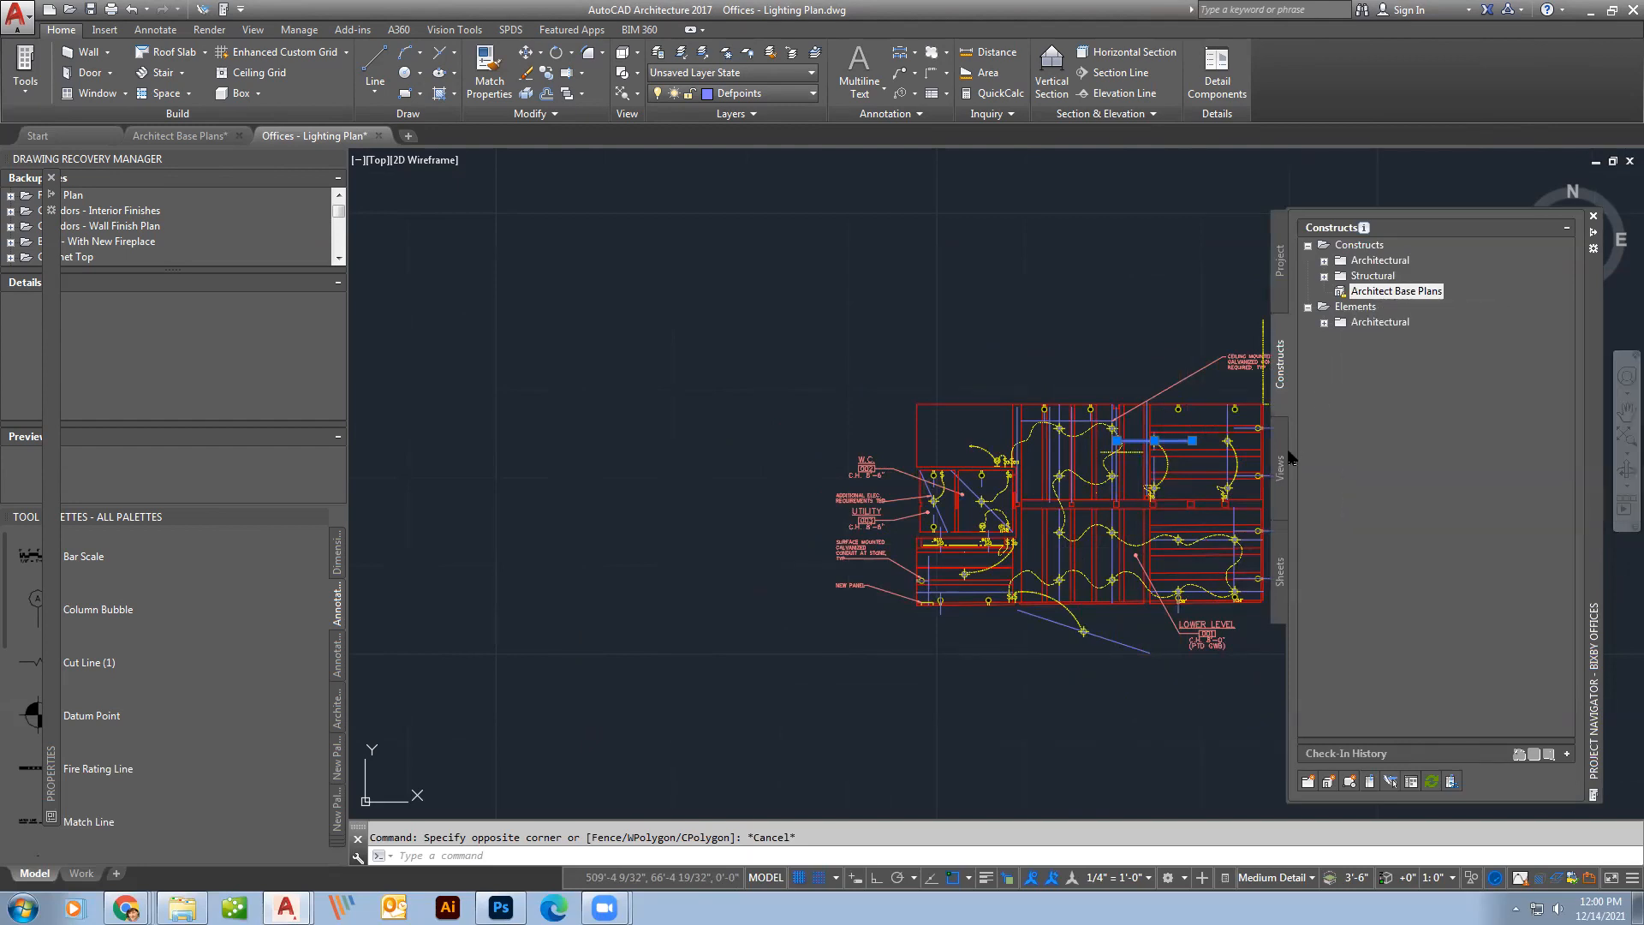
Try referencing Architect Base Plans again and cancel the Drawing Already Referenced warning.
click(1280, 462)
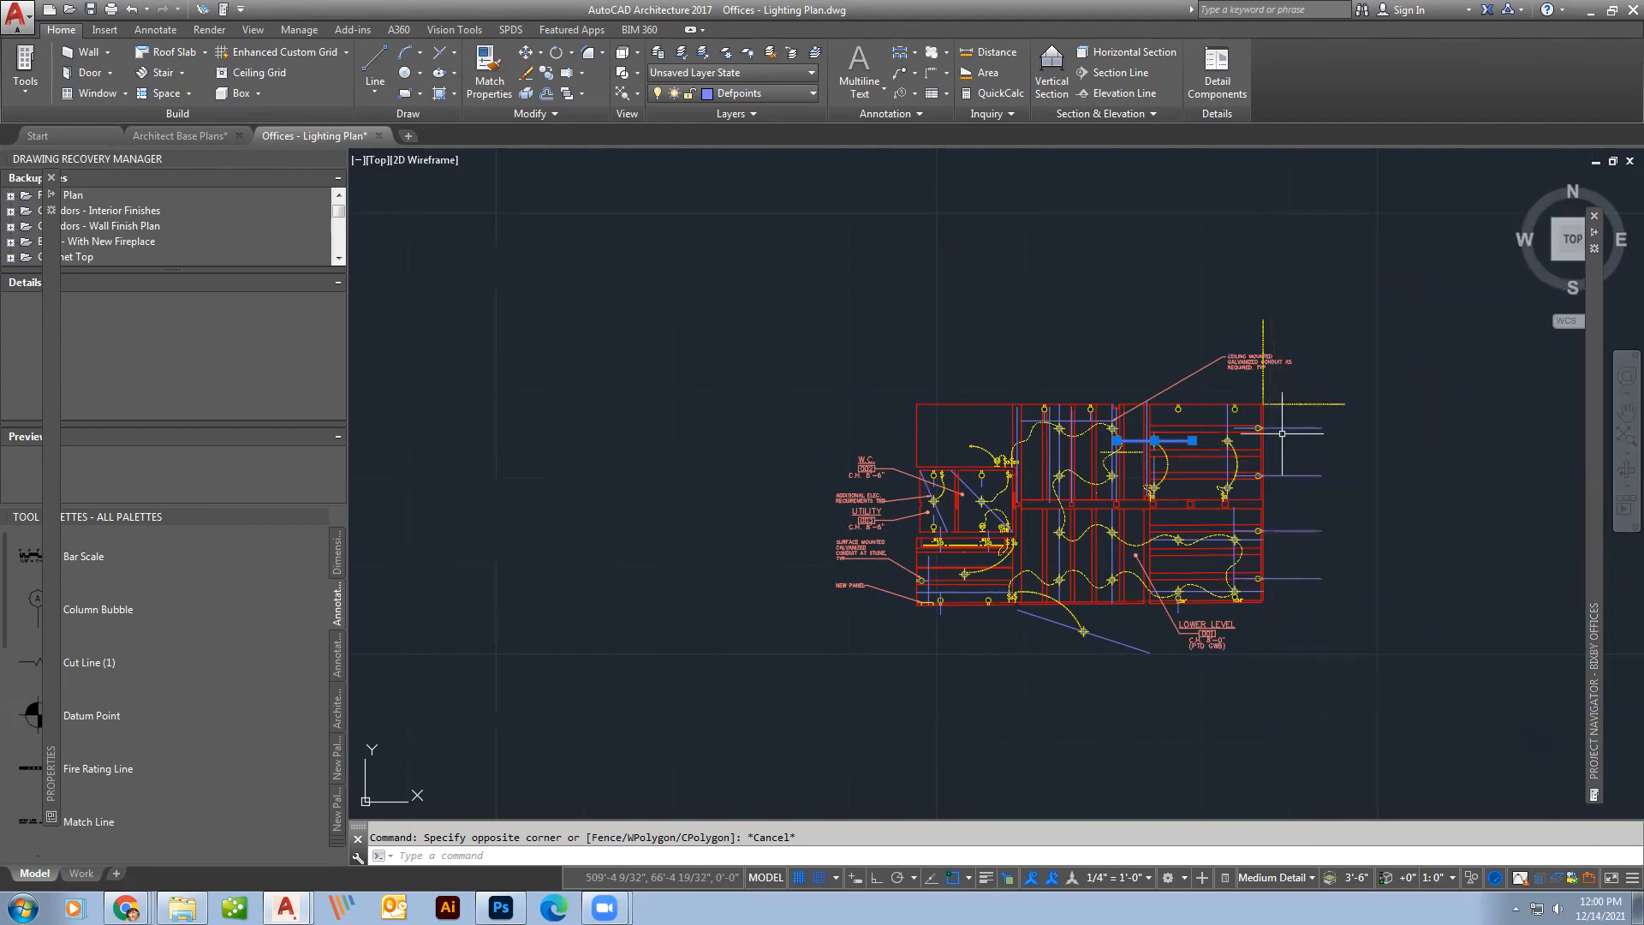
click(1279, 466)
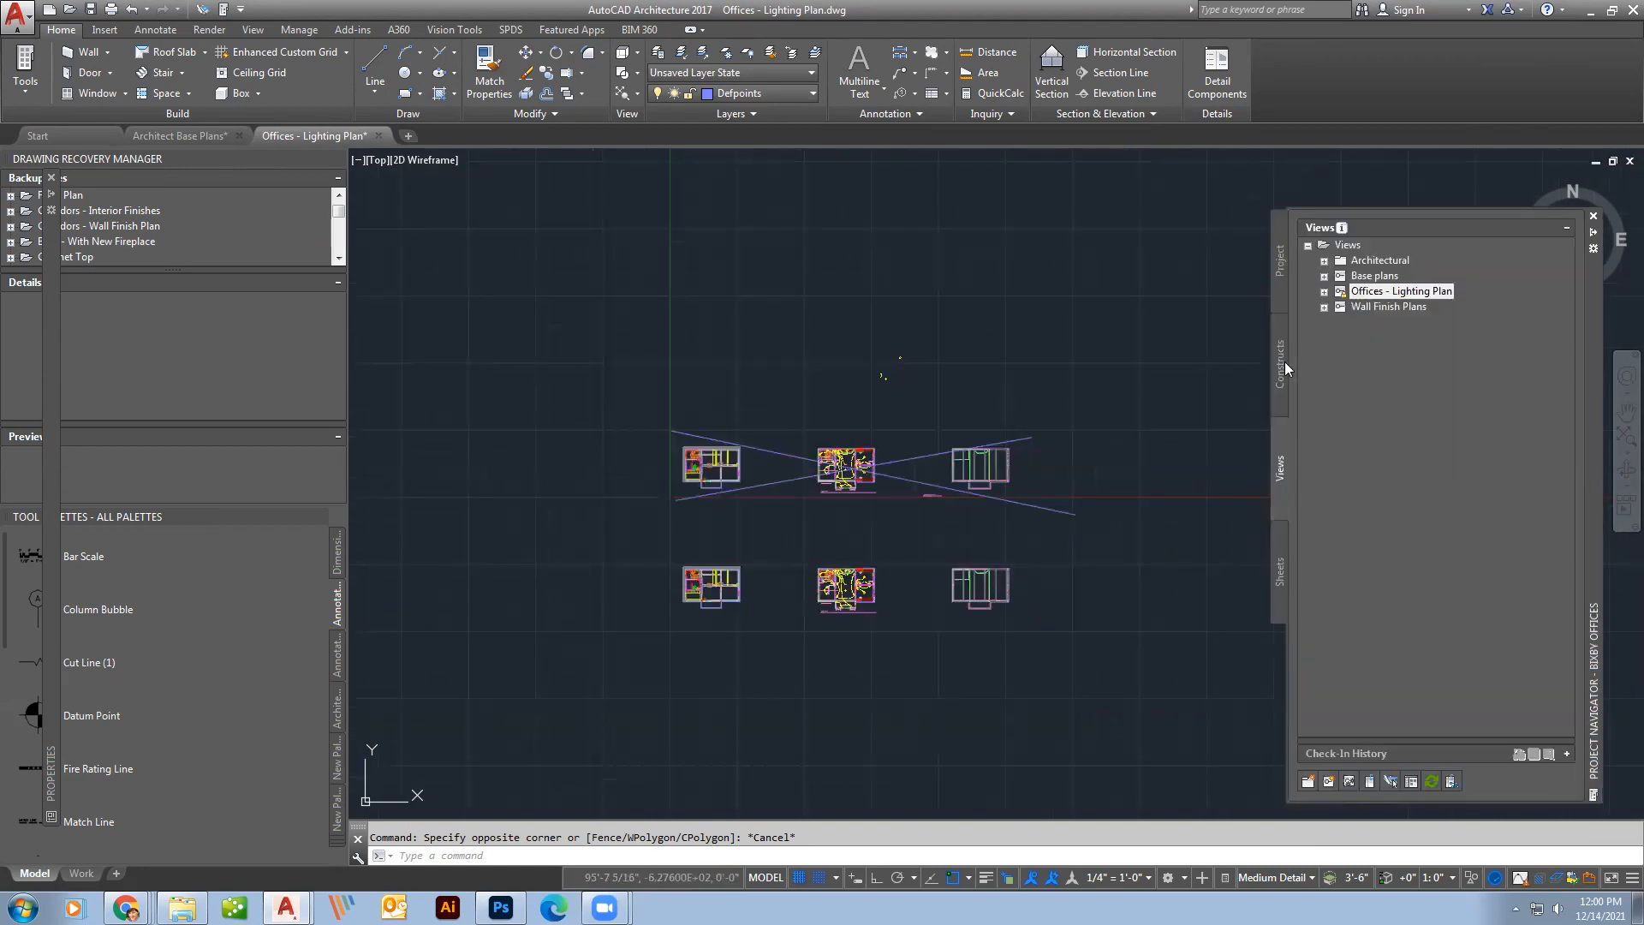
click(1280, 364)
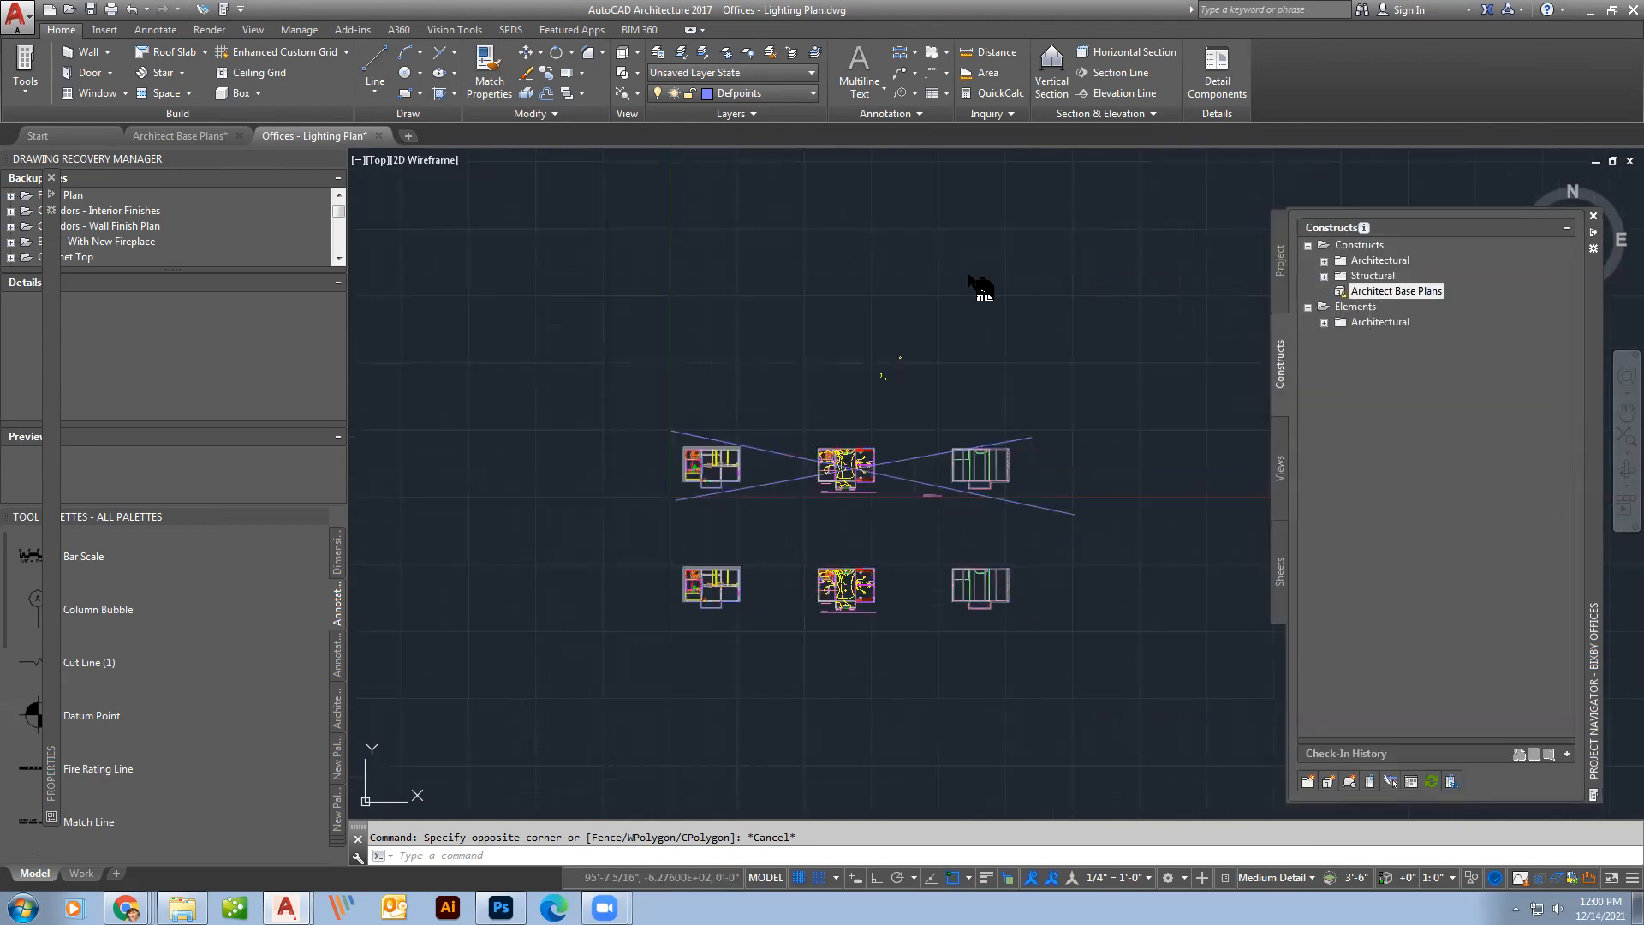
mouse_move(774, 284)
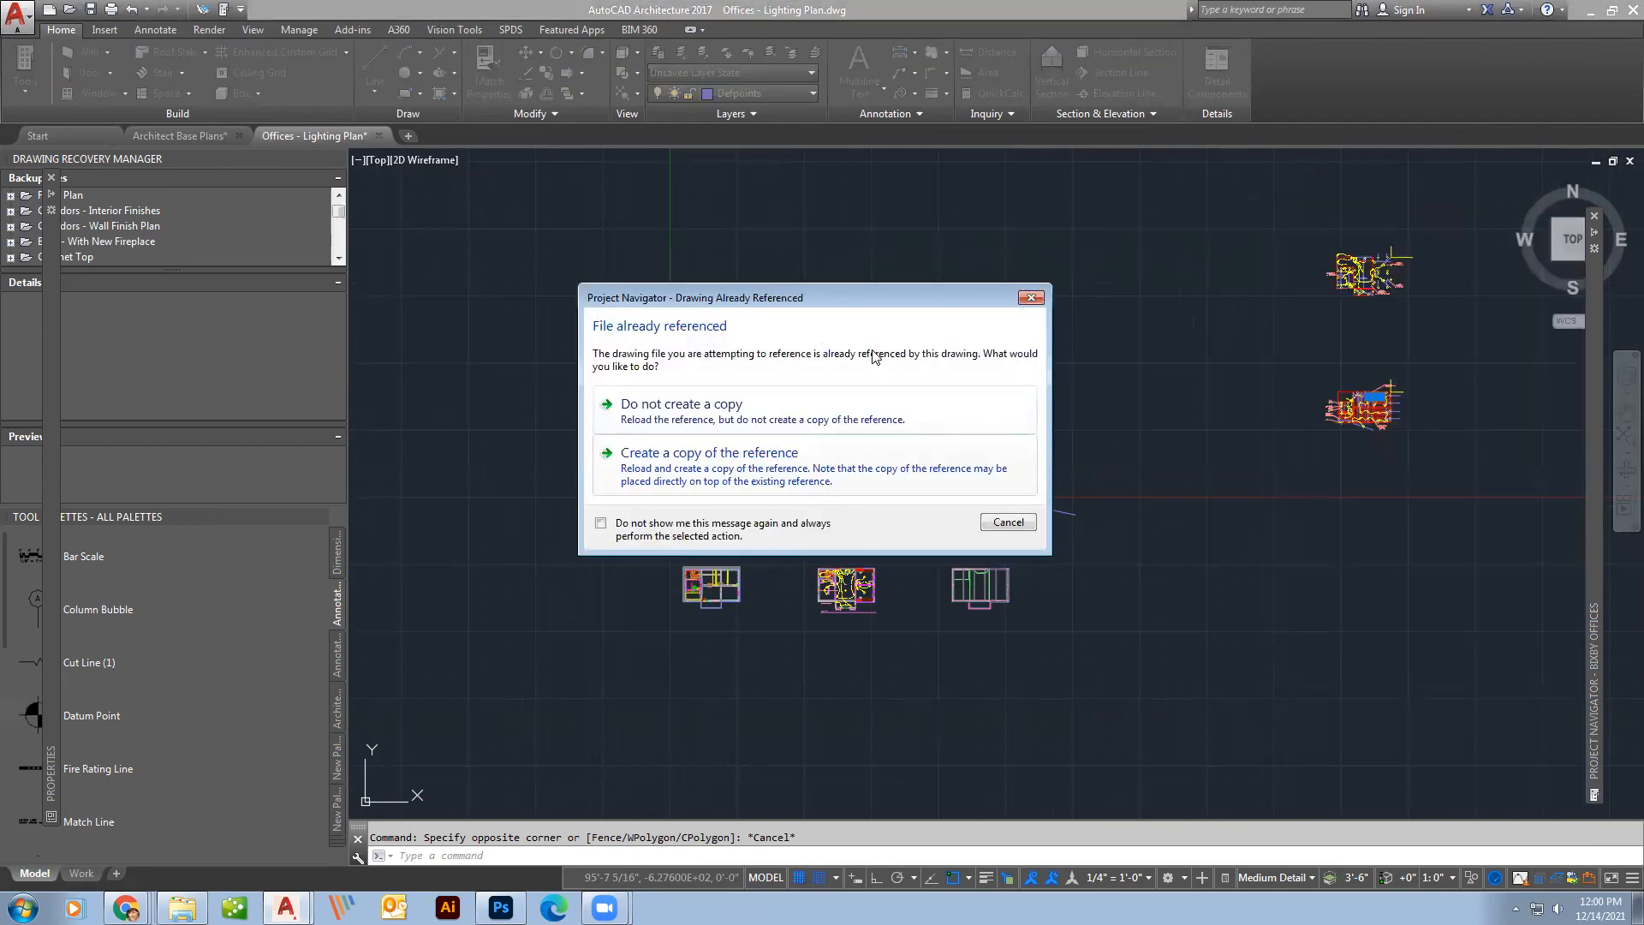
mouse_move(879, 484)
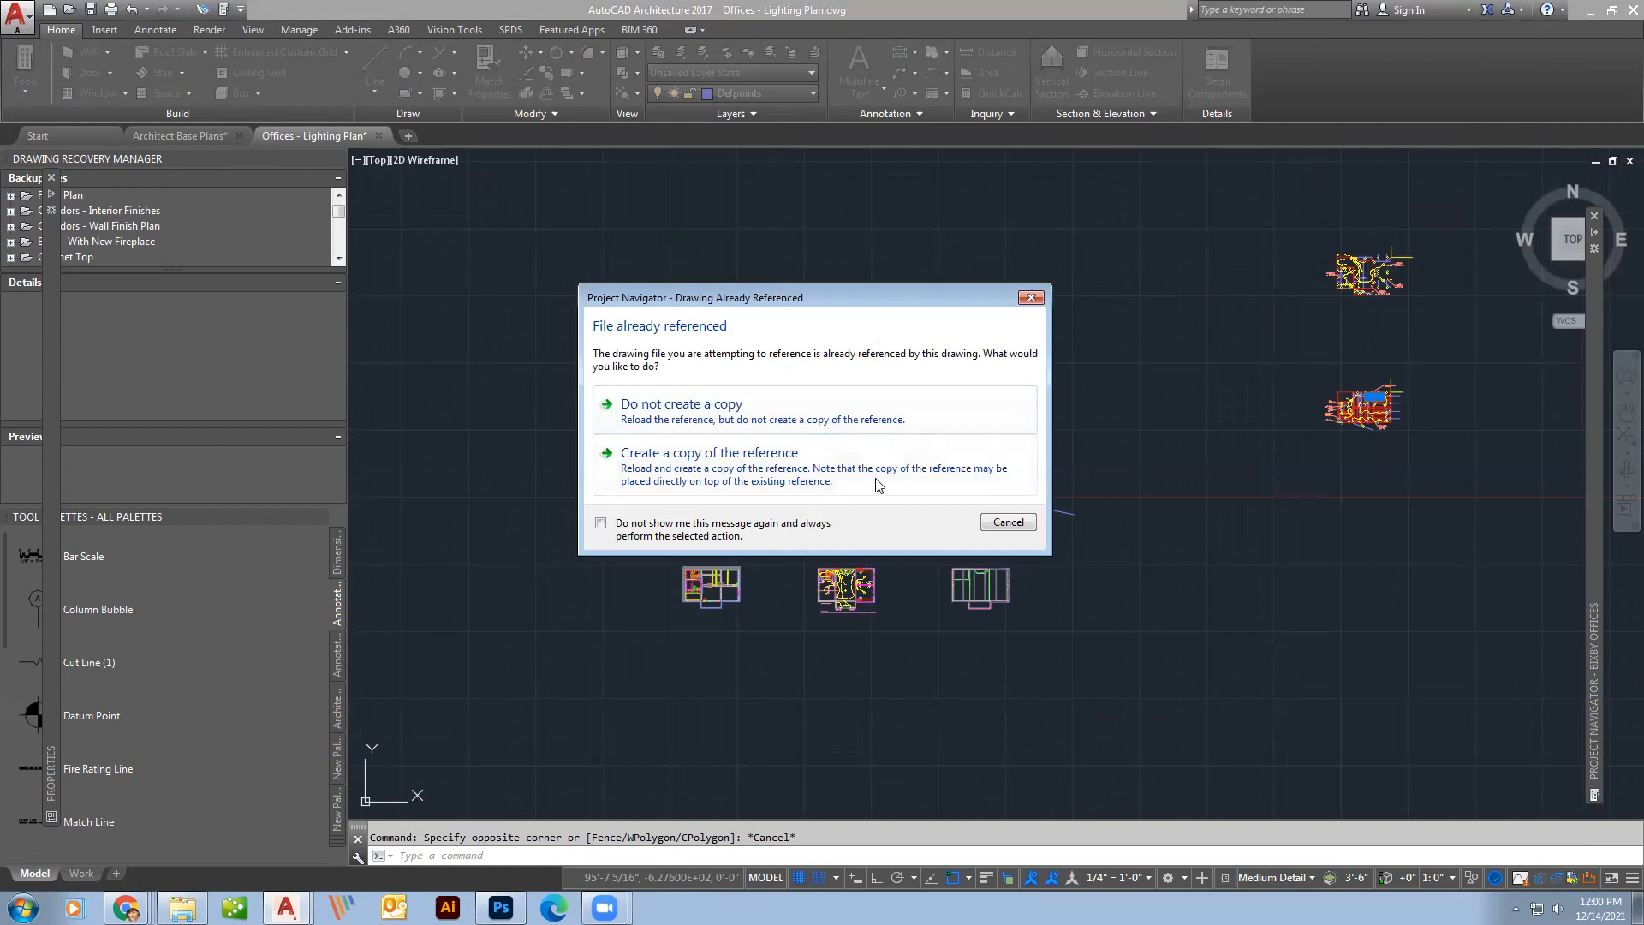
mouse_move(892, 490)
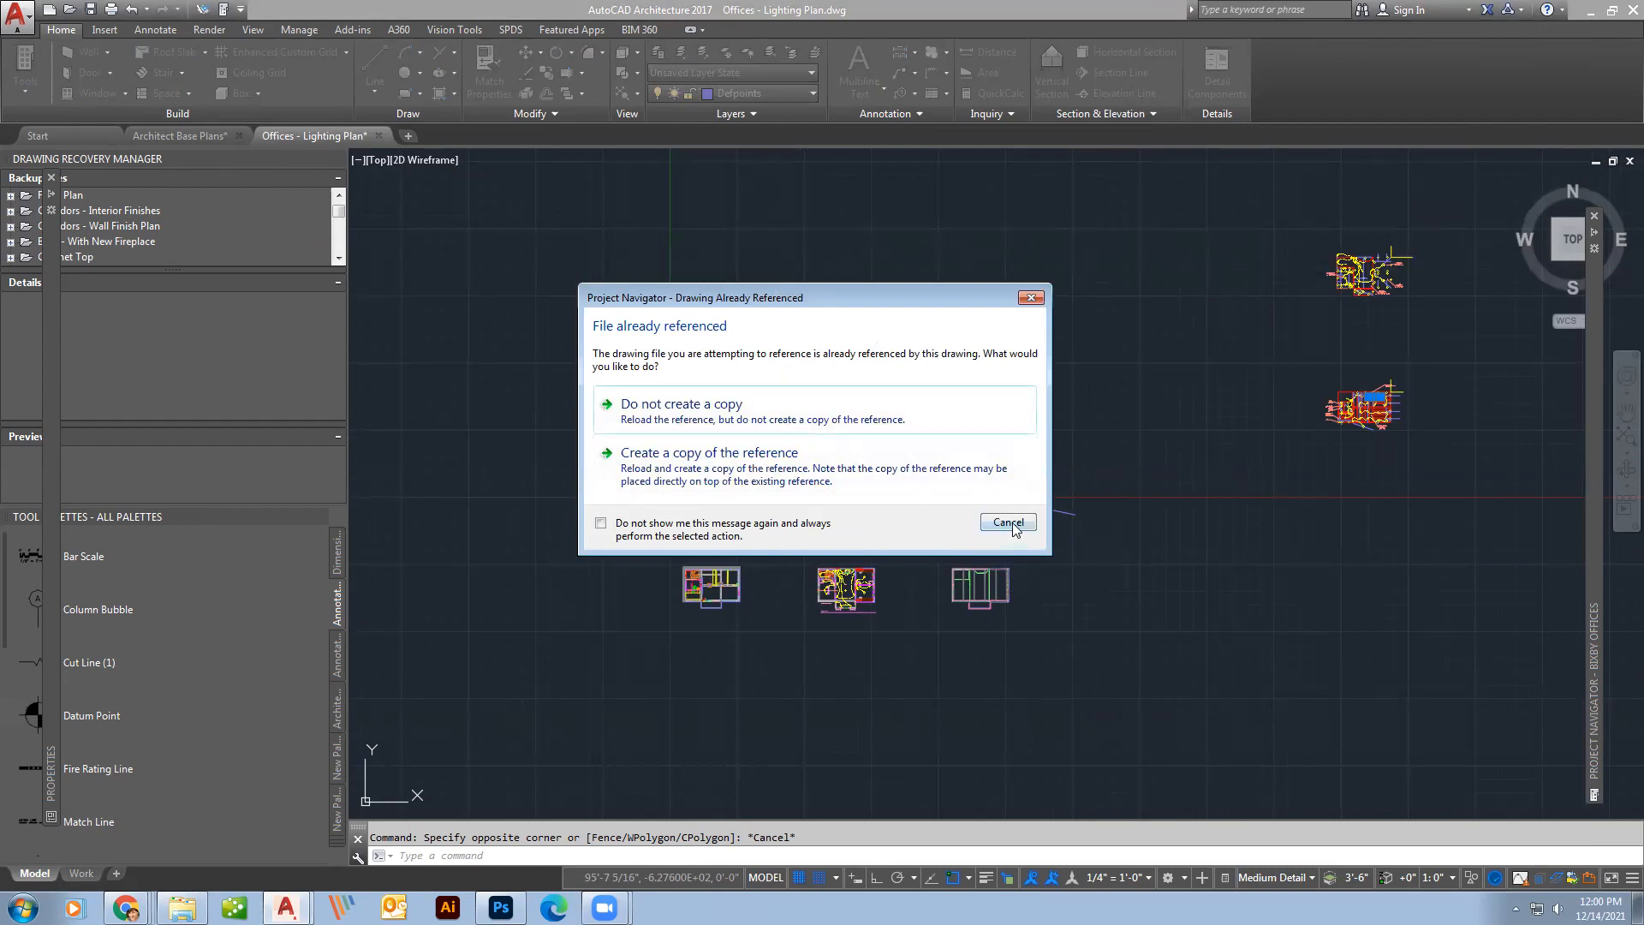
click(1006, 522)
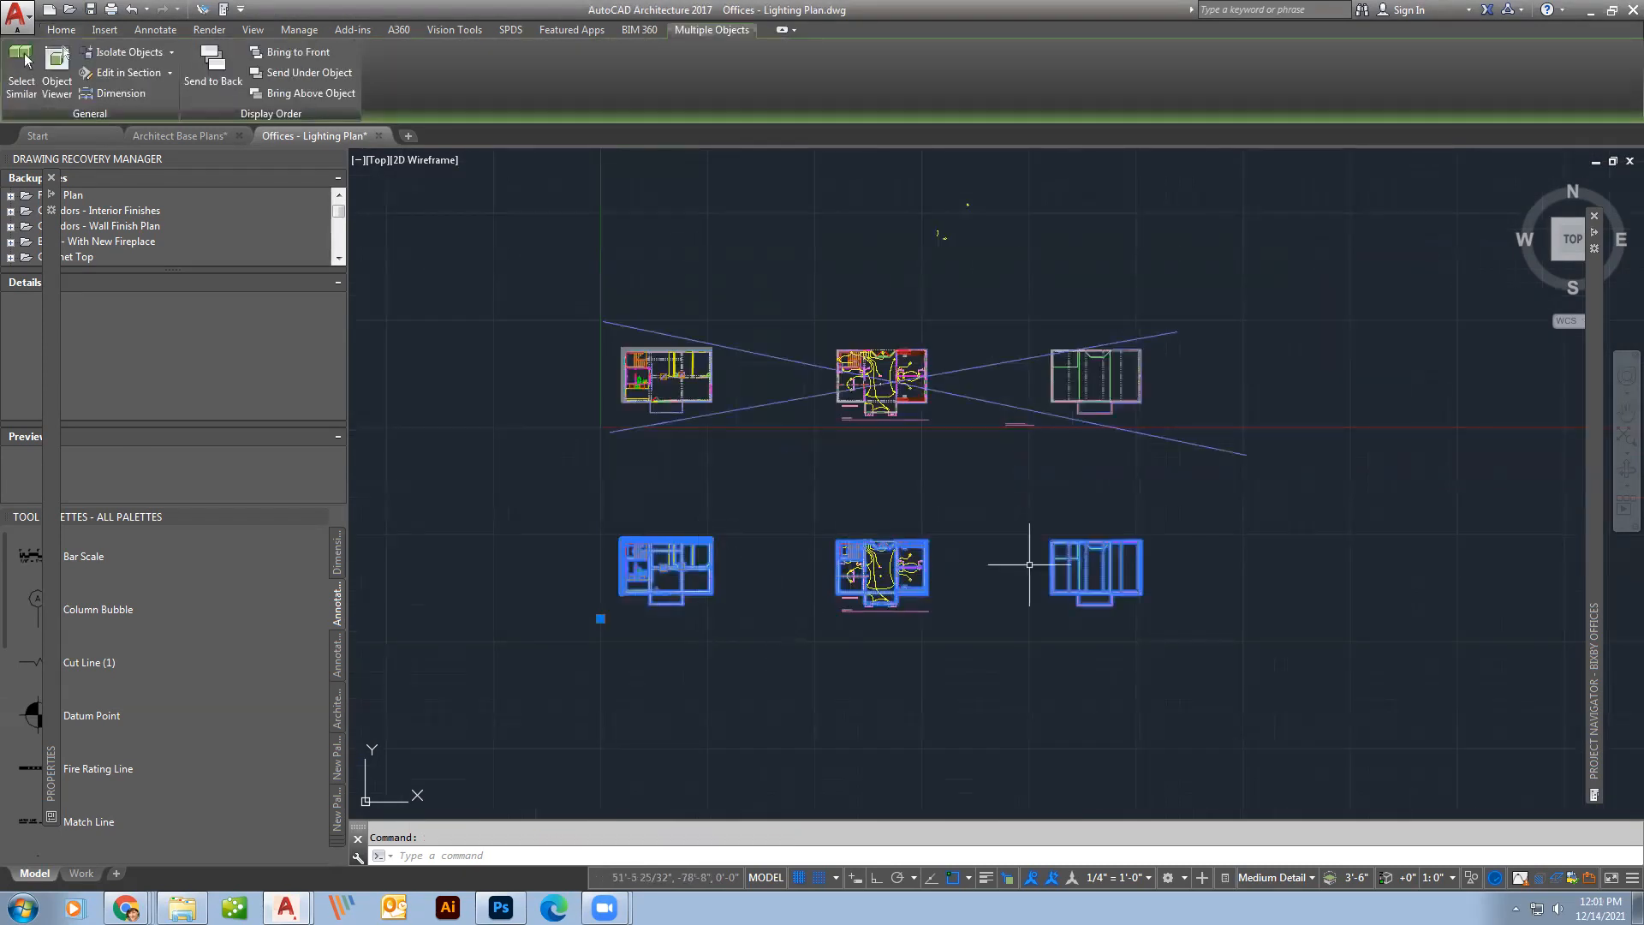
mouse_move(757, 633)
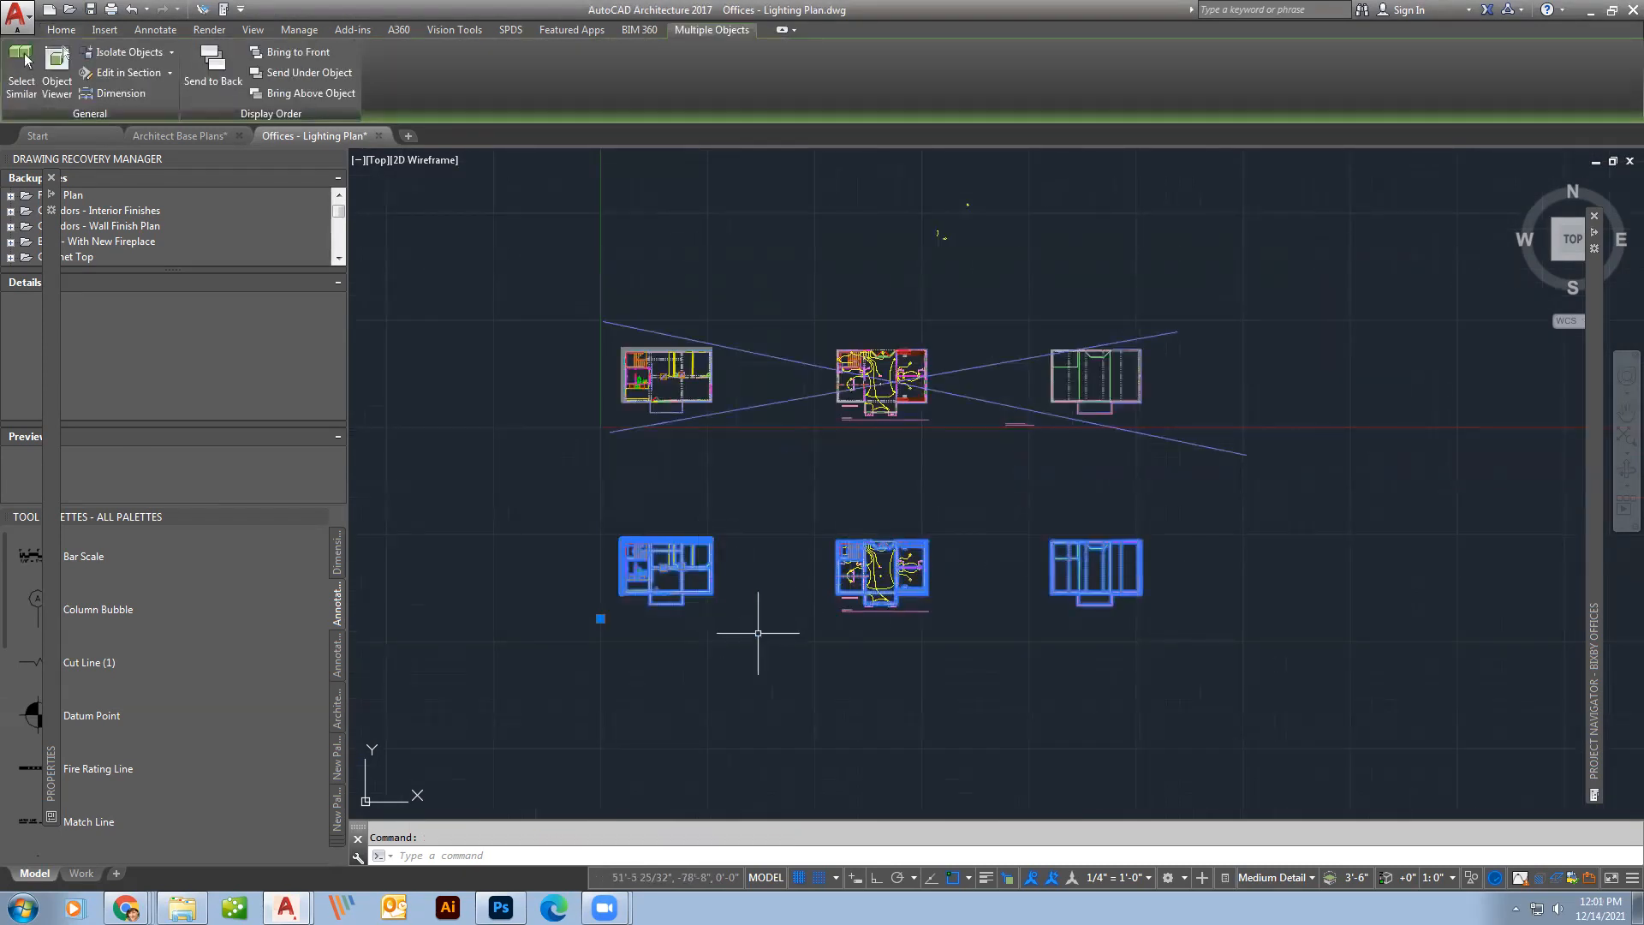
mouse_move(874, 598)
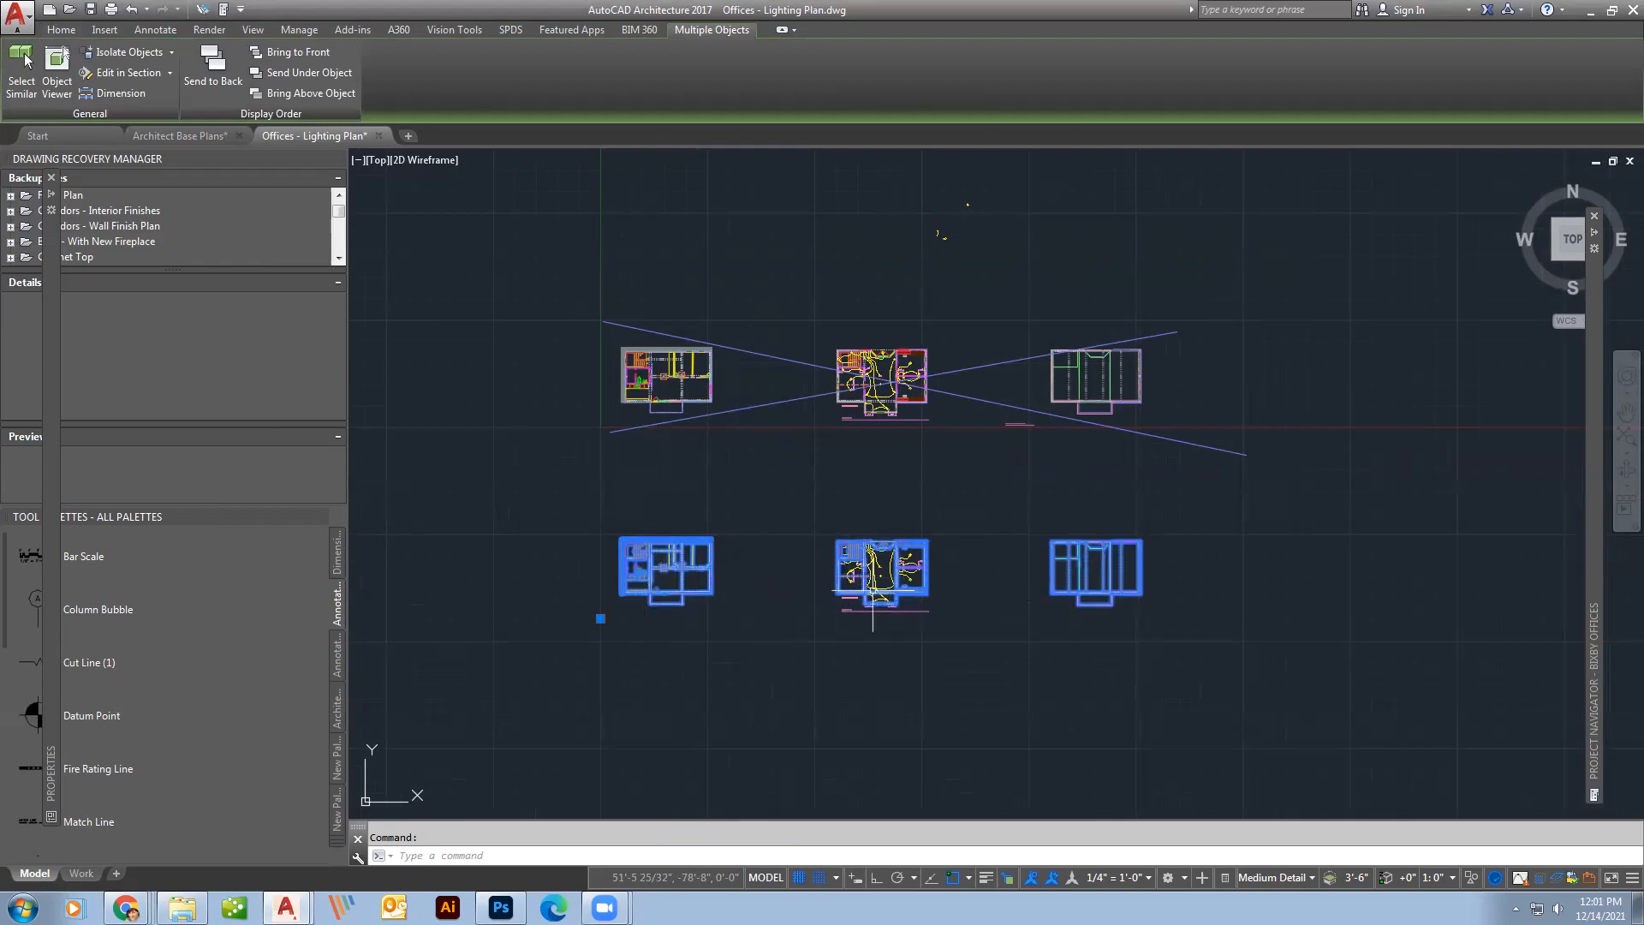
mouse_move(1295, 605)
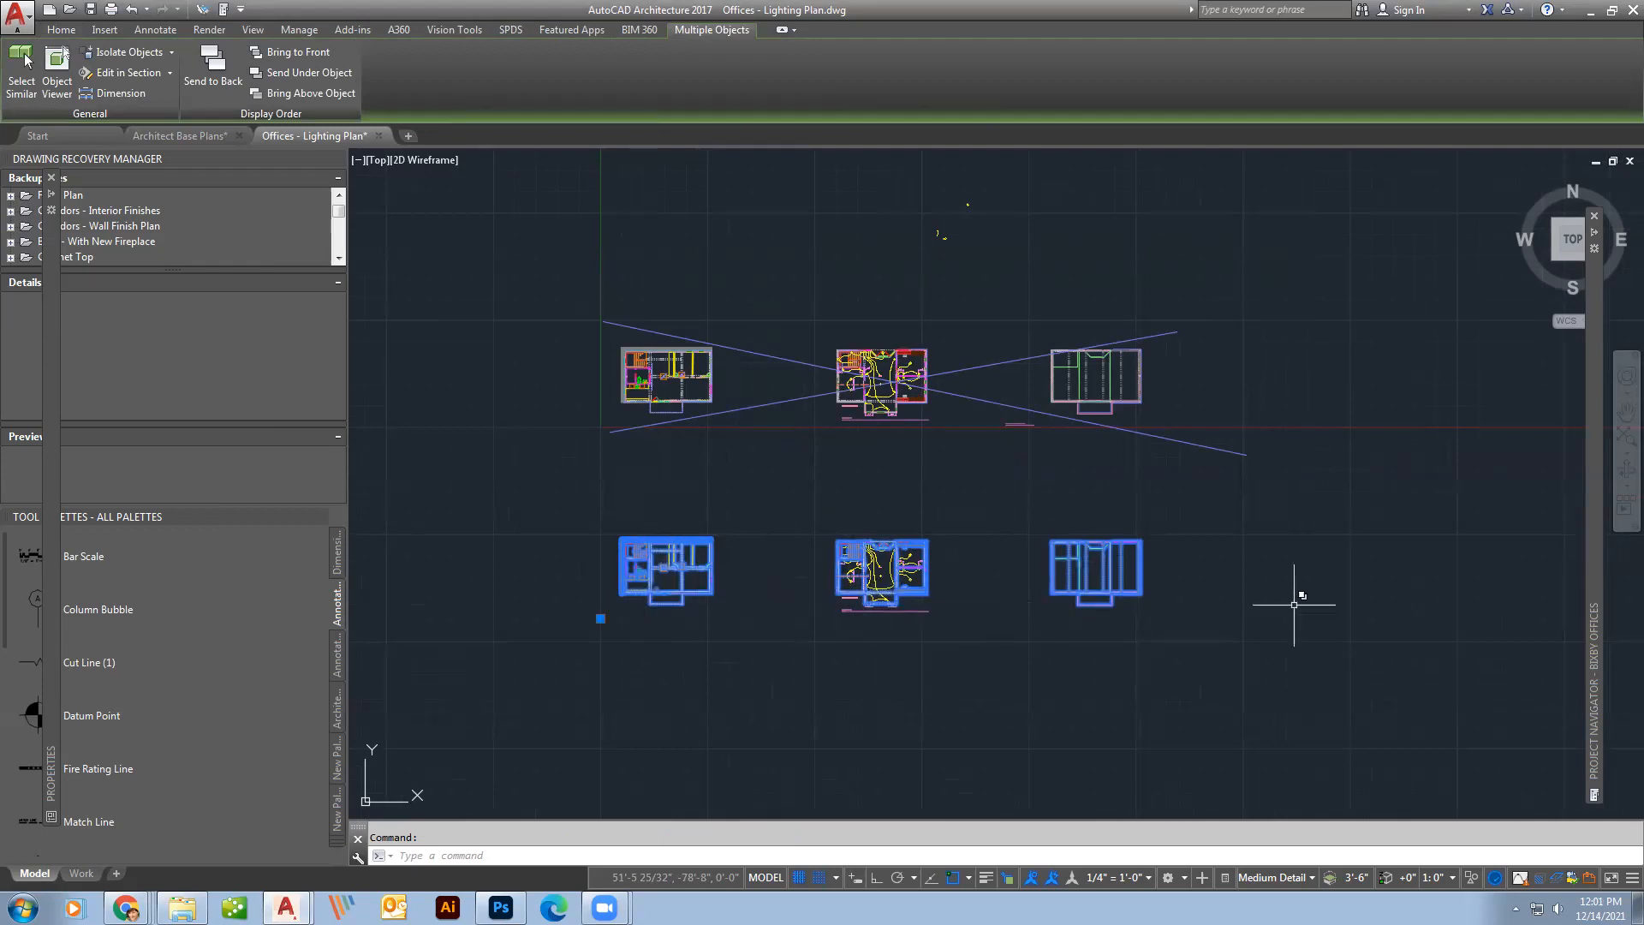
mouse_move(1181, 497)
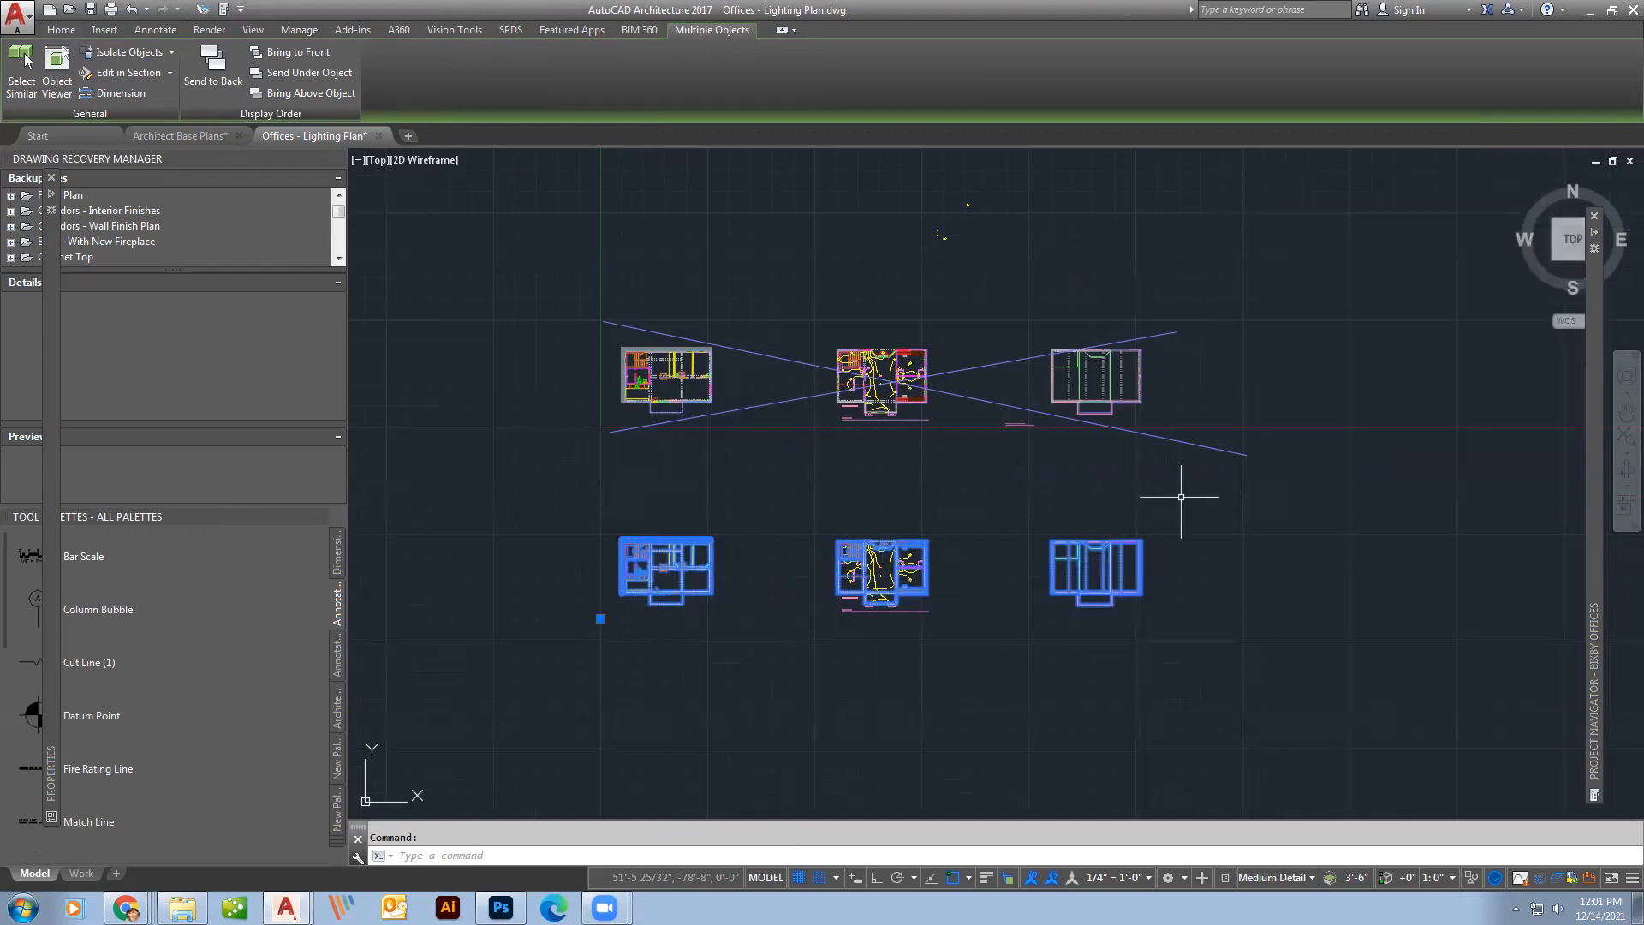
Reopen Project Navigator on the Views tab over the enlarged office plan.
click(1280, 367)
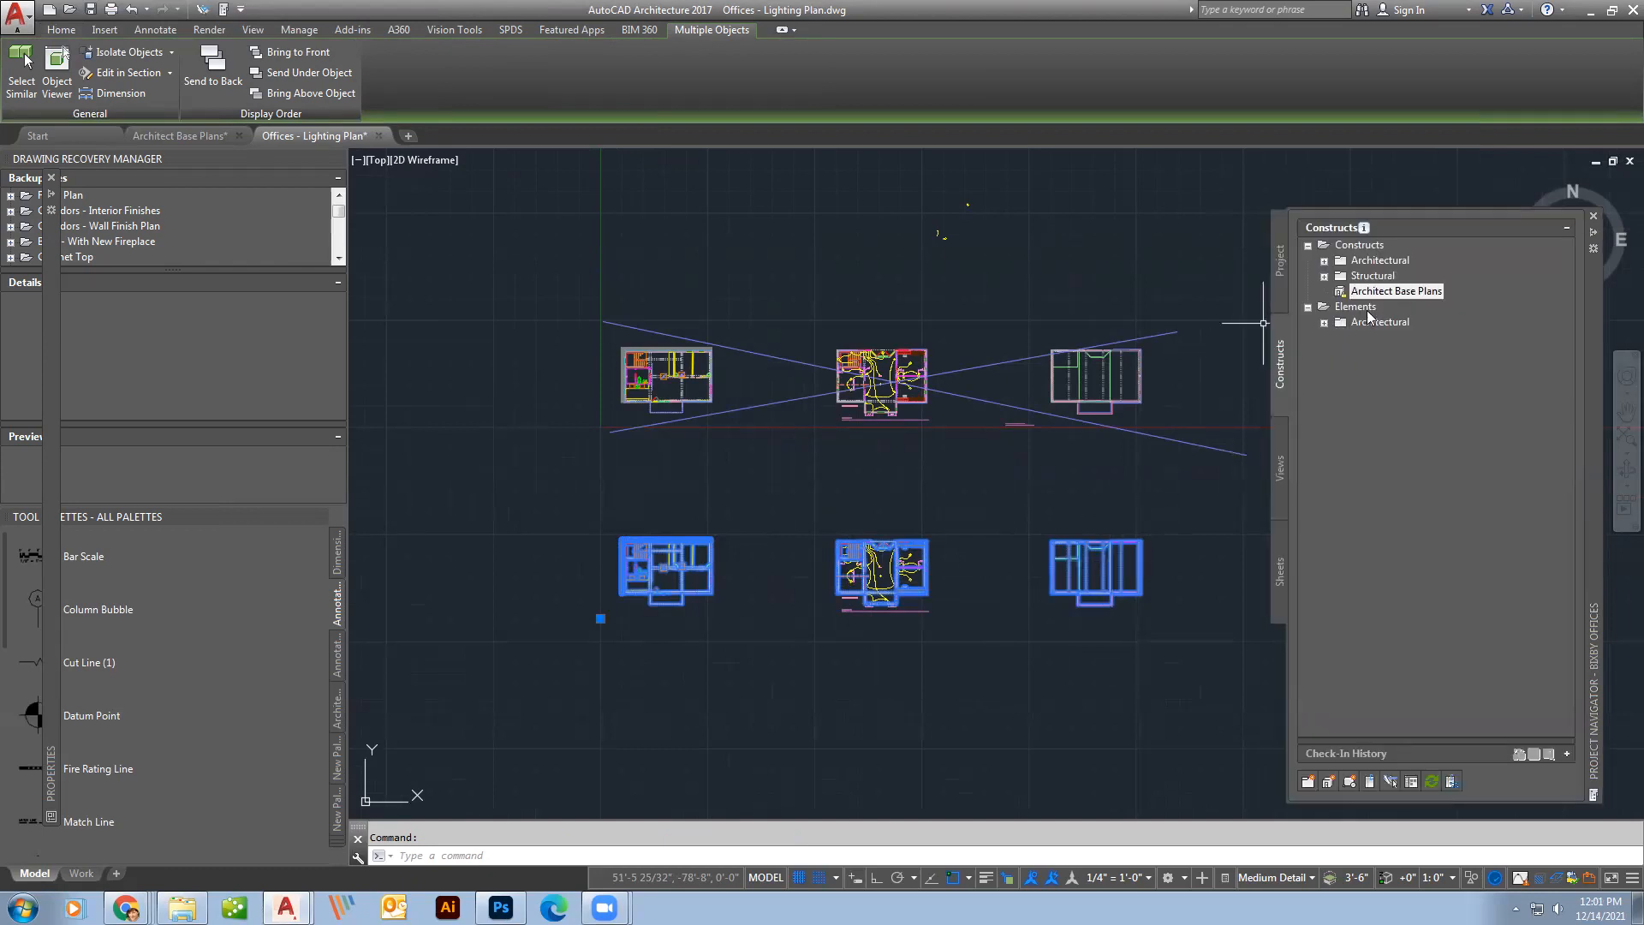
mouse_move(1396, 290)
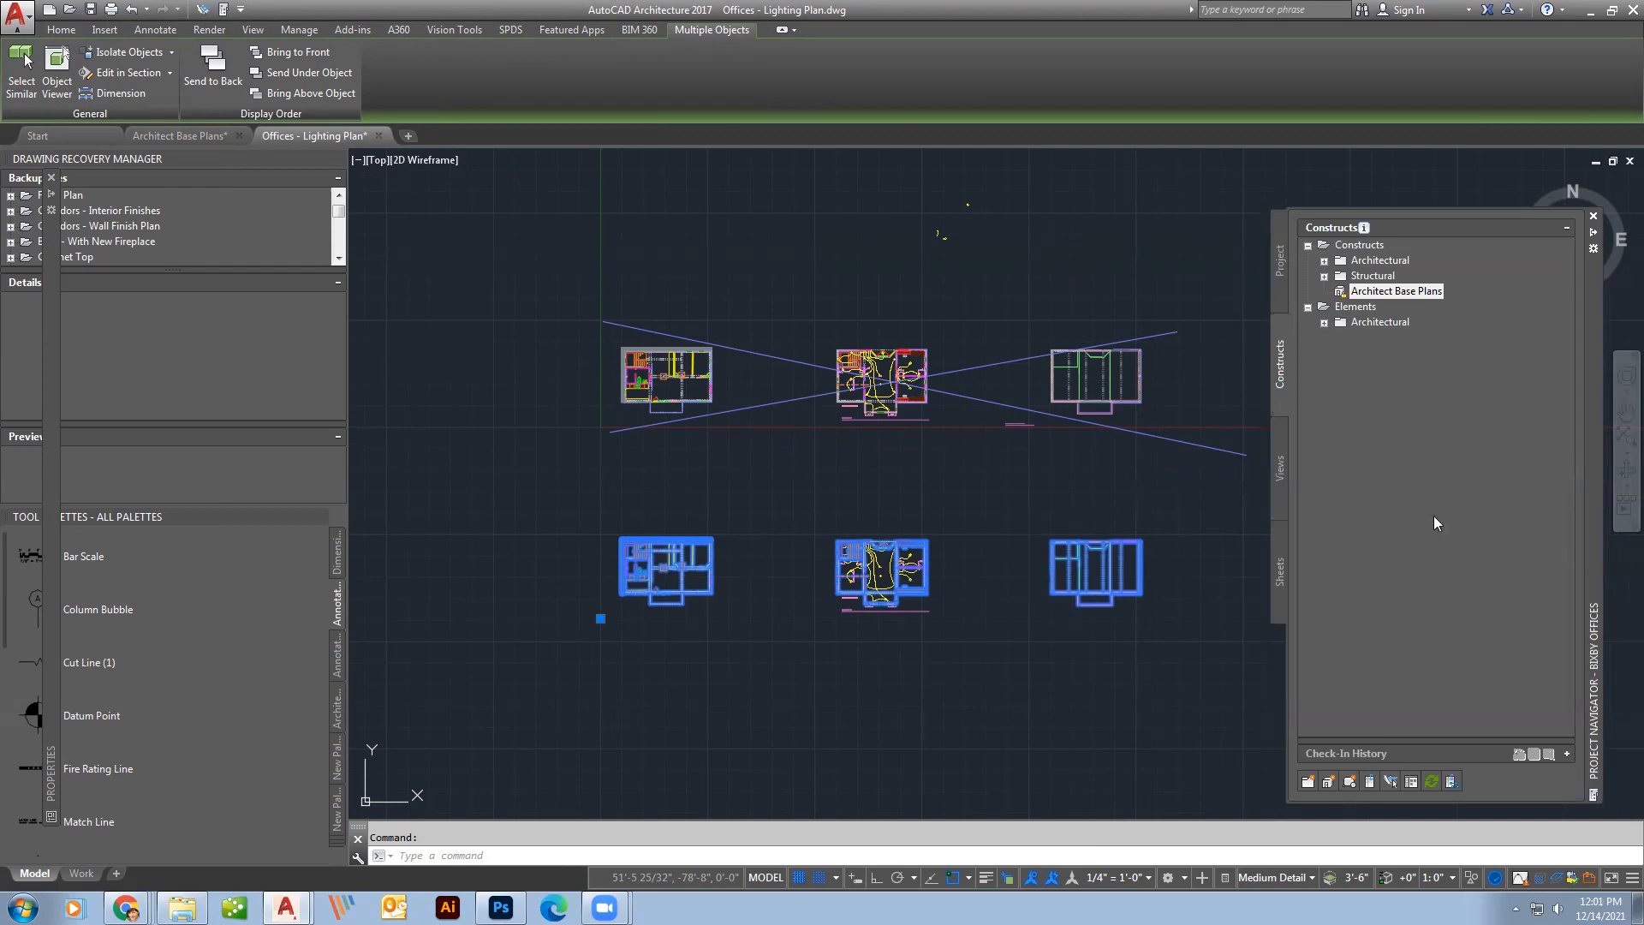
mouse_move(1284, 340)
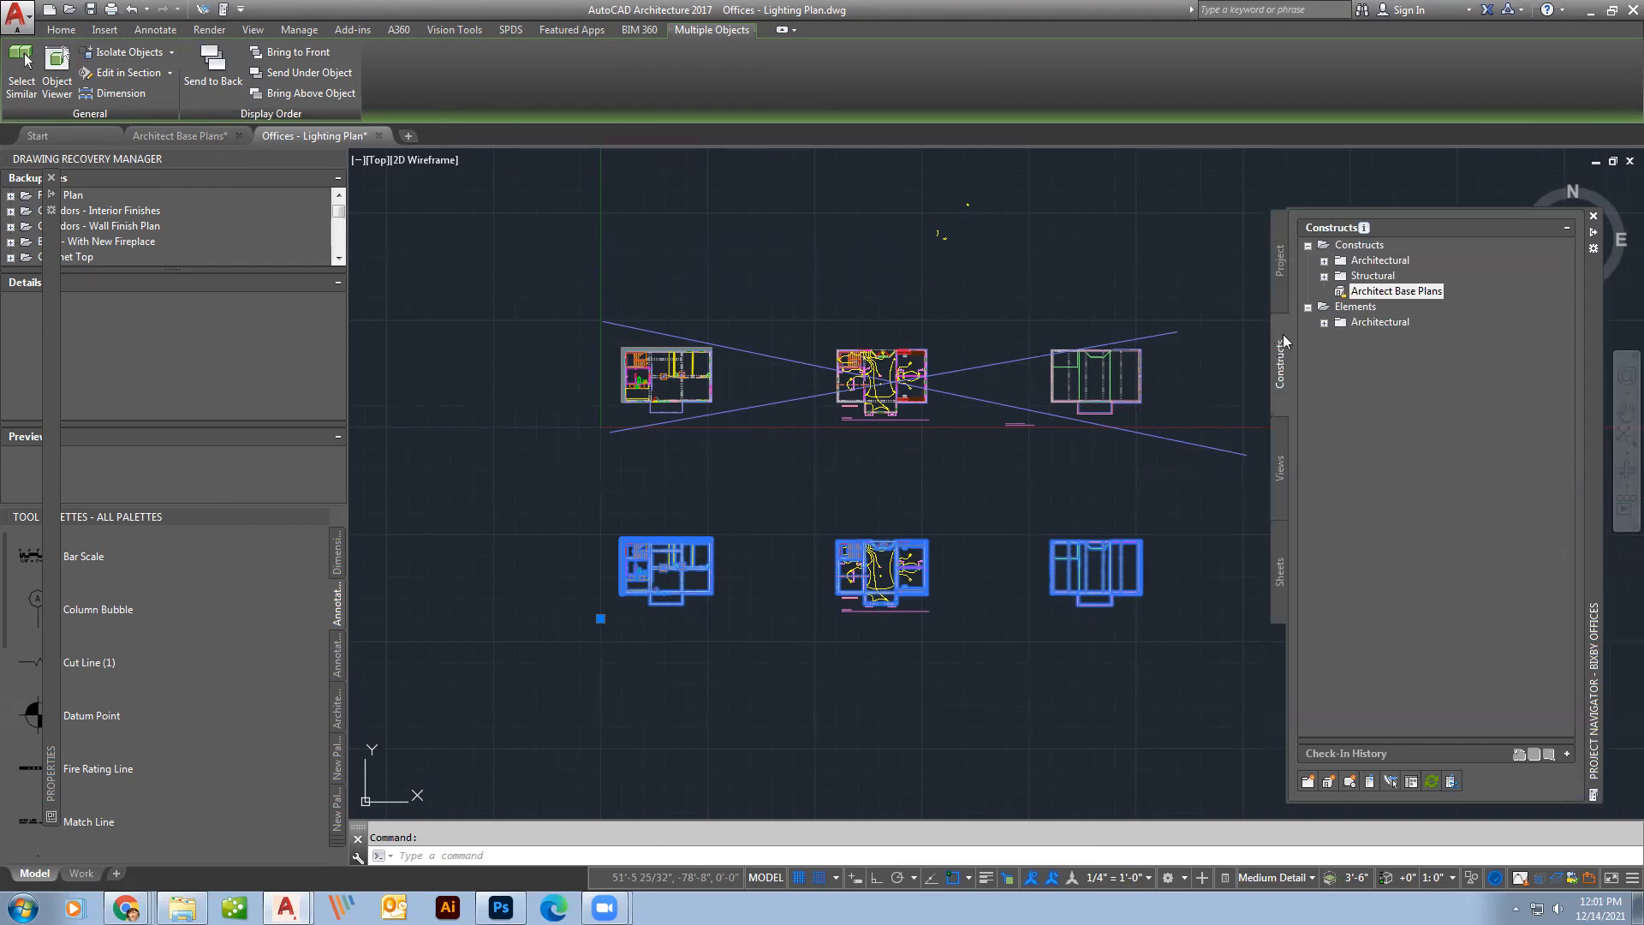
mouse_move(1385, 304)
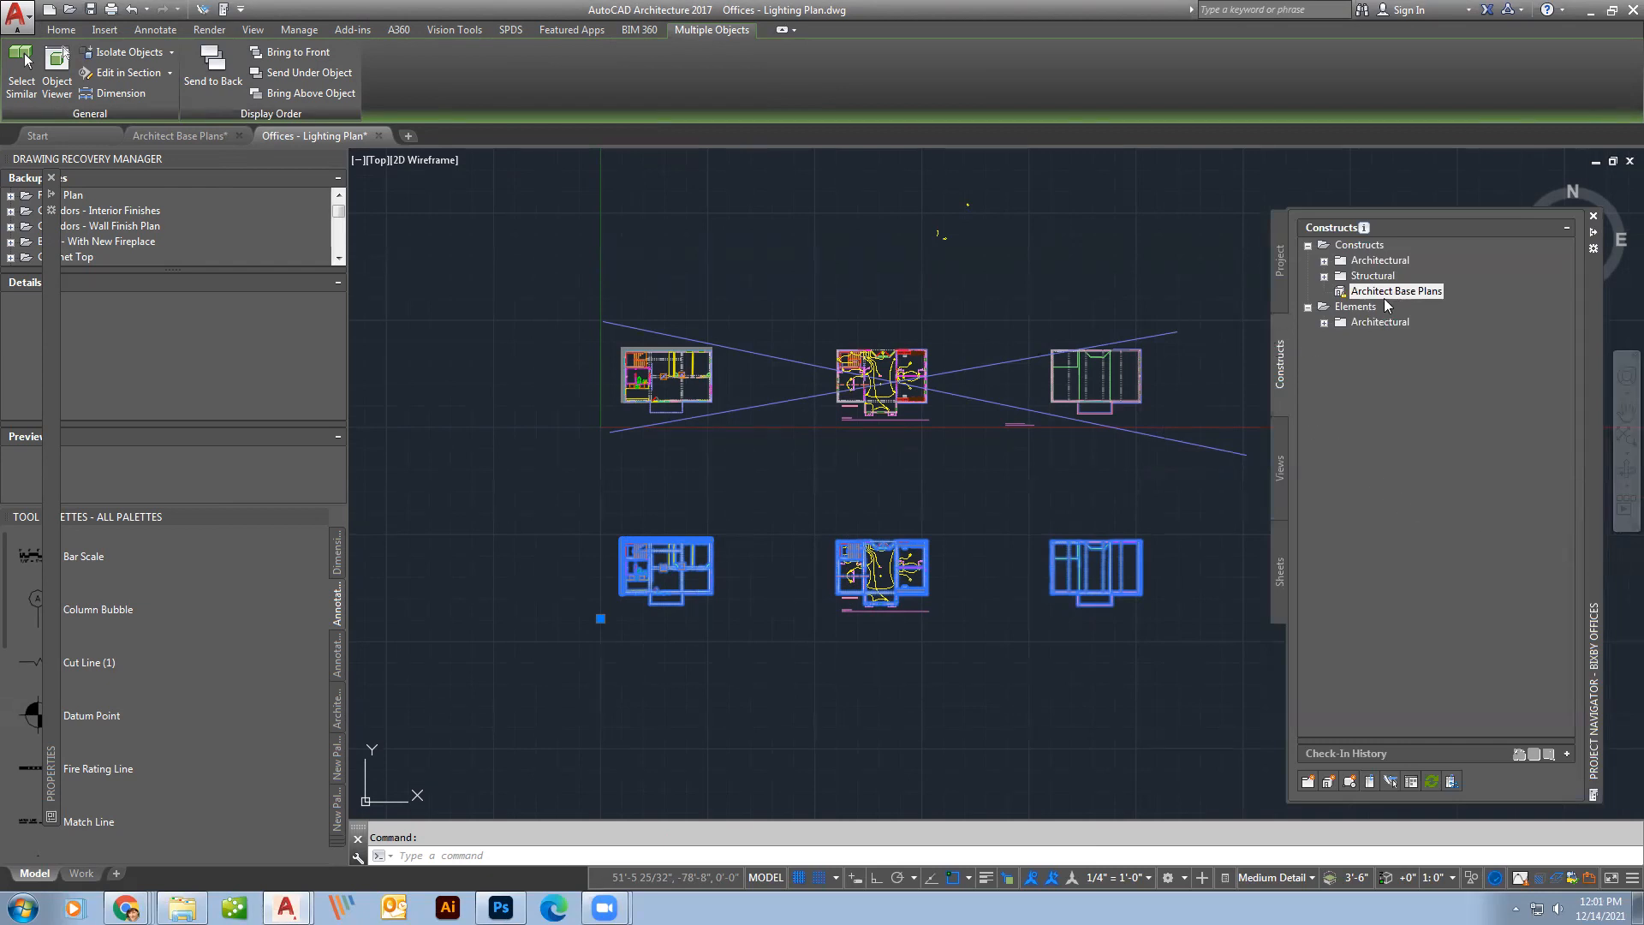
mouse_move(1286, 467)
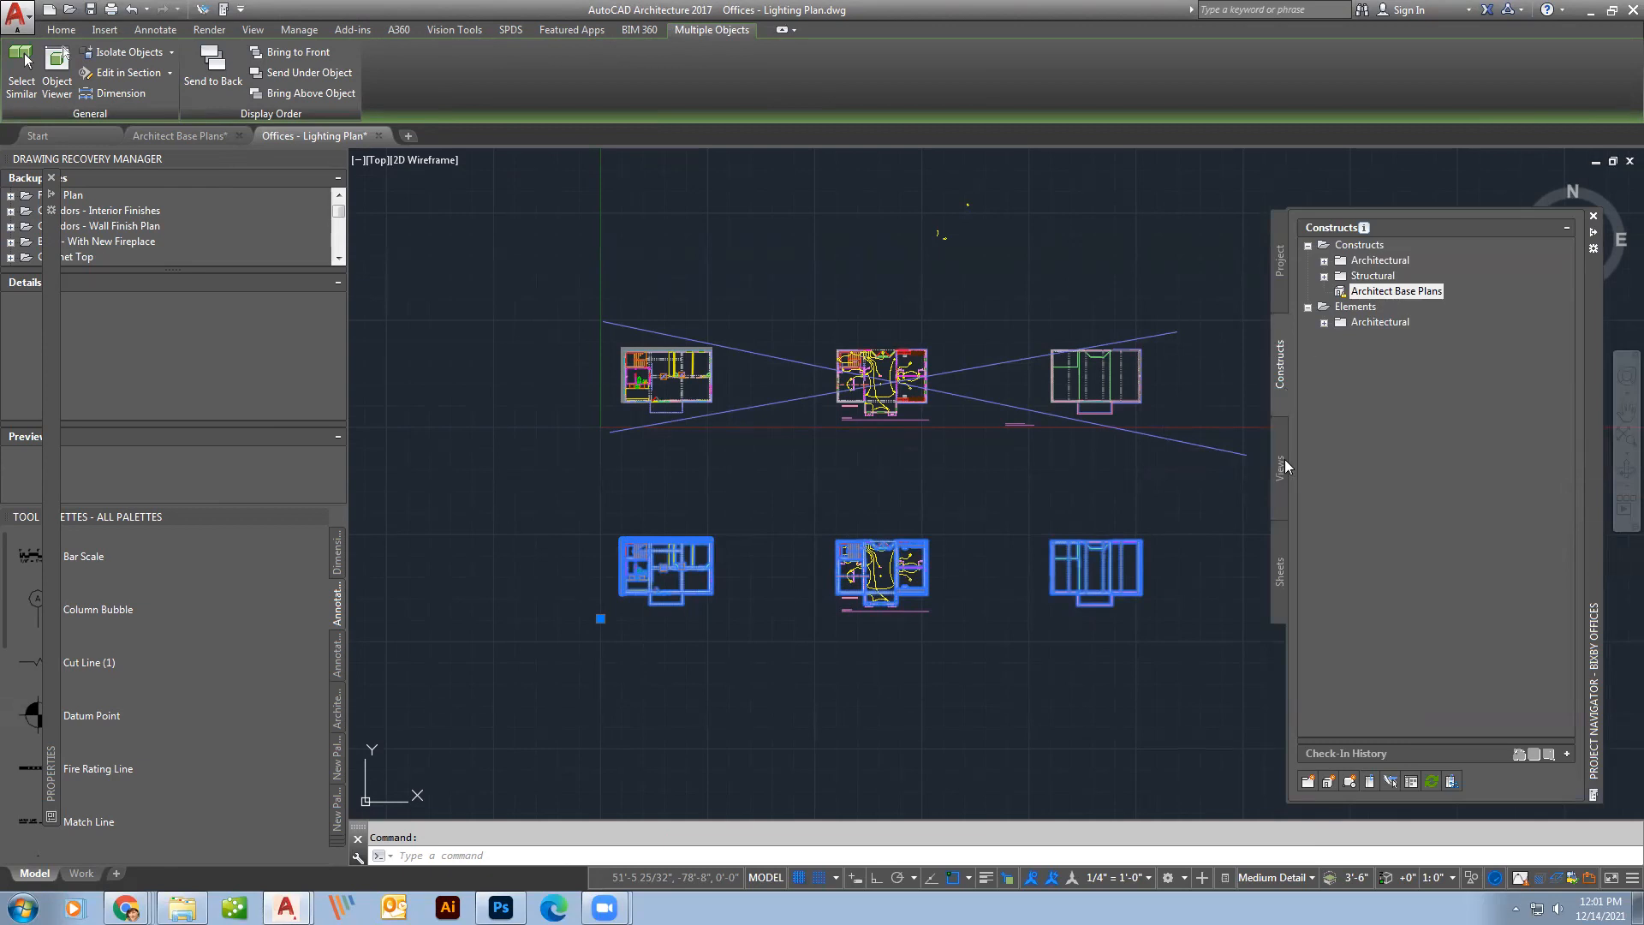
click(1279, 464)
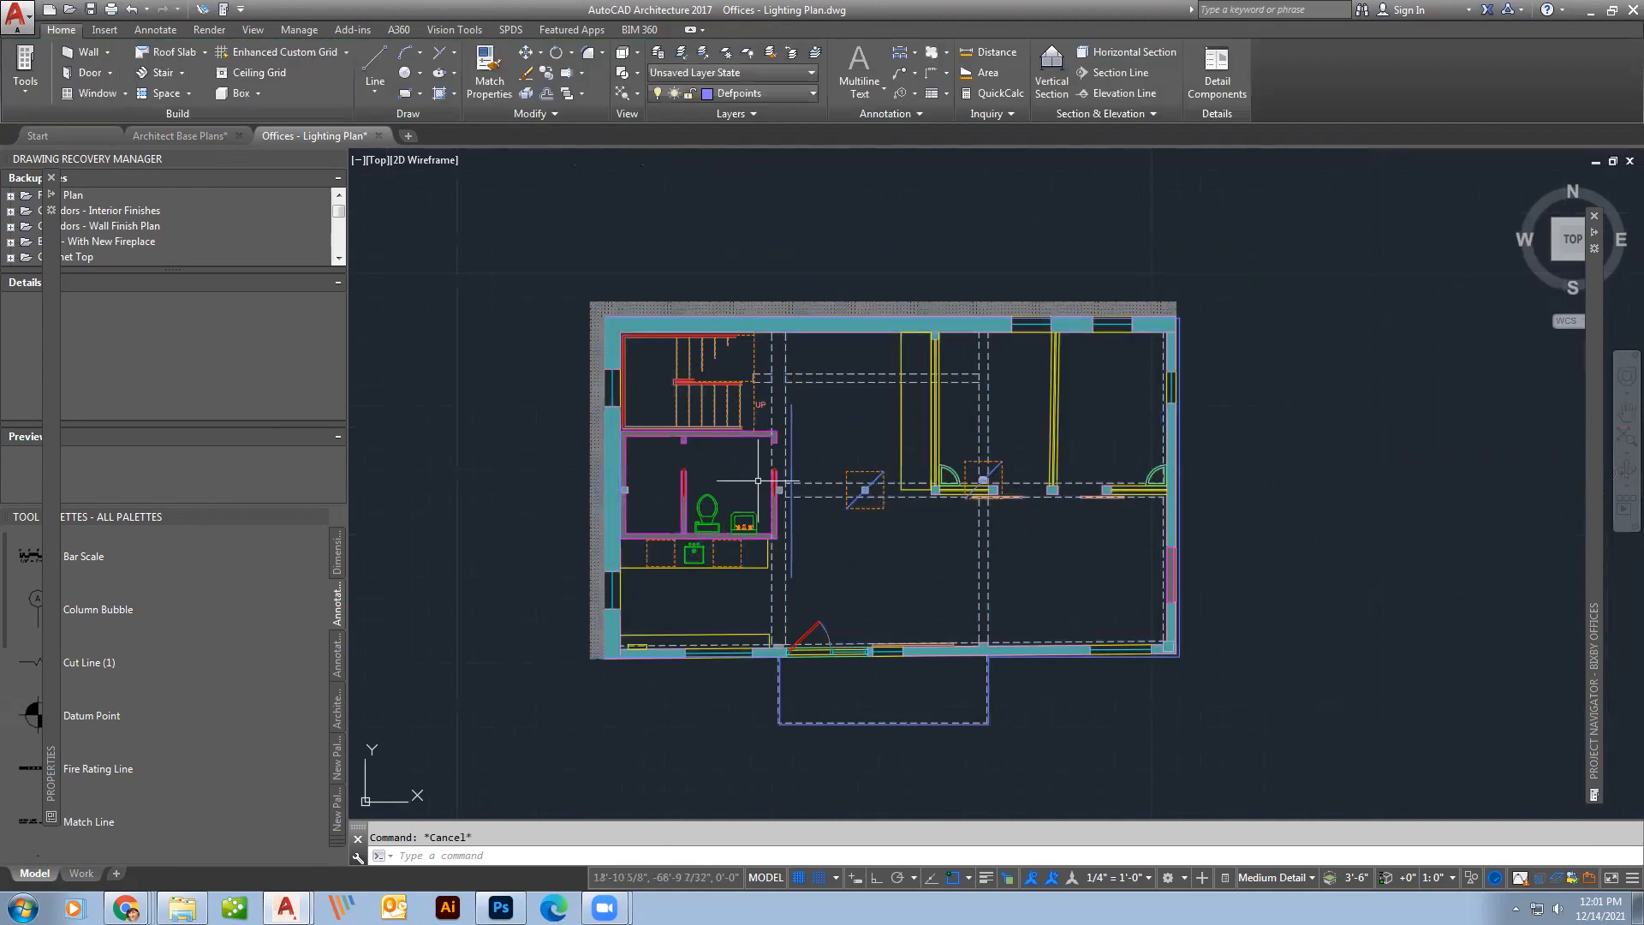
mouse_move(828, 564)
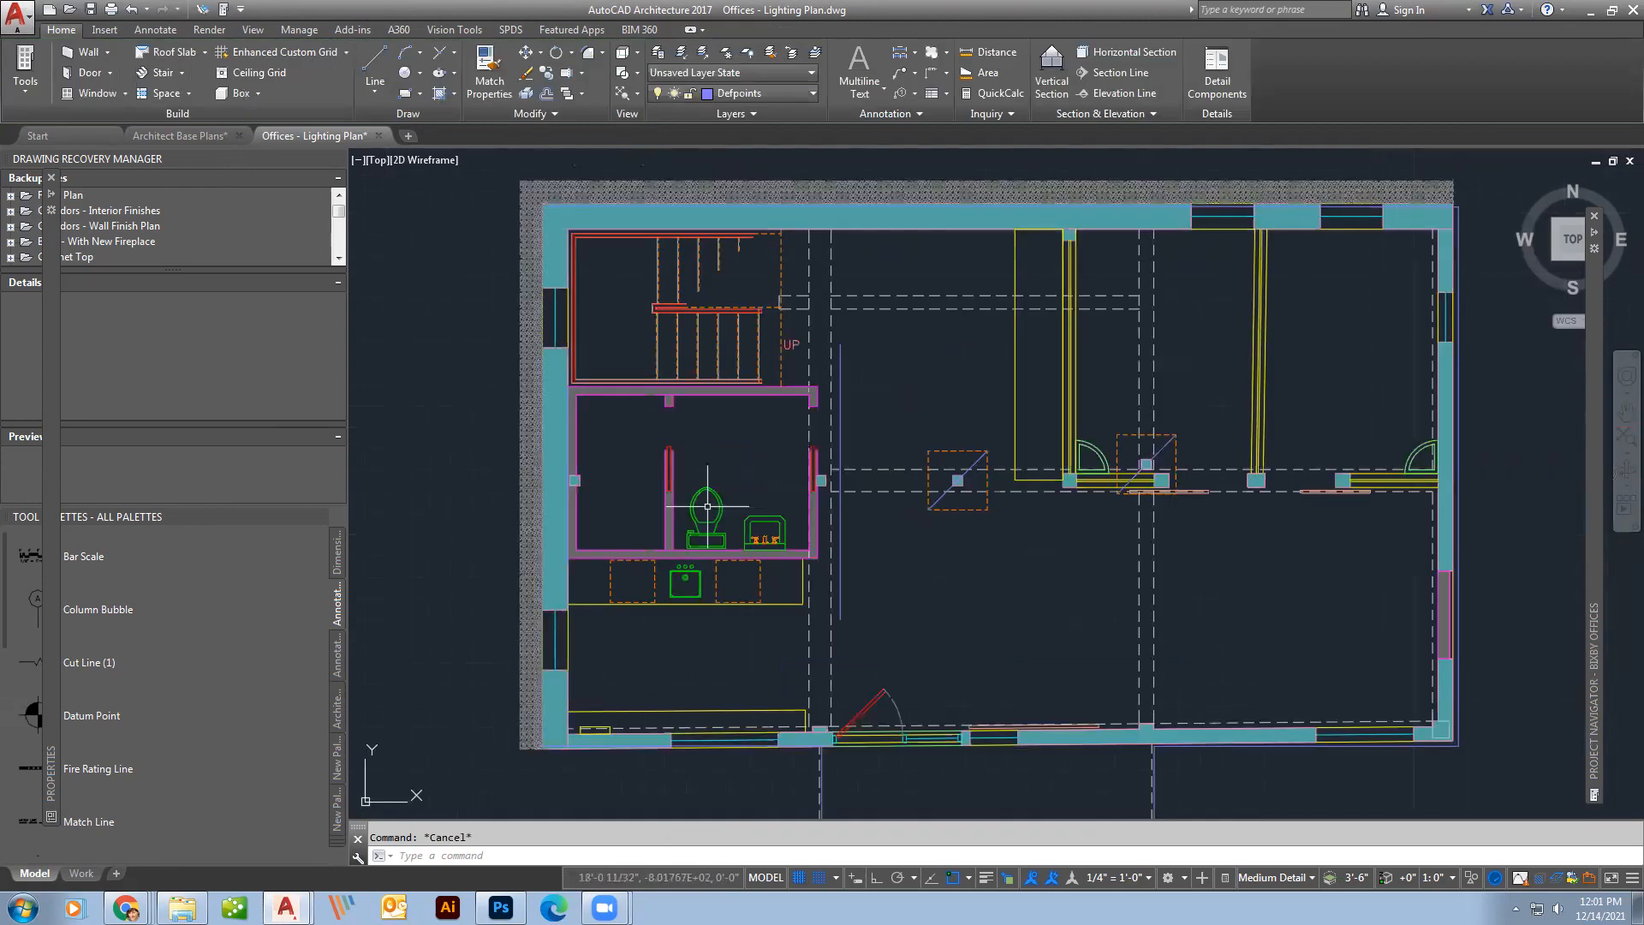
Zoom out to all six floor plans with the project's views listed.
scroll(down, 3)
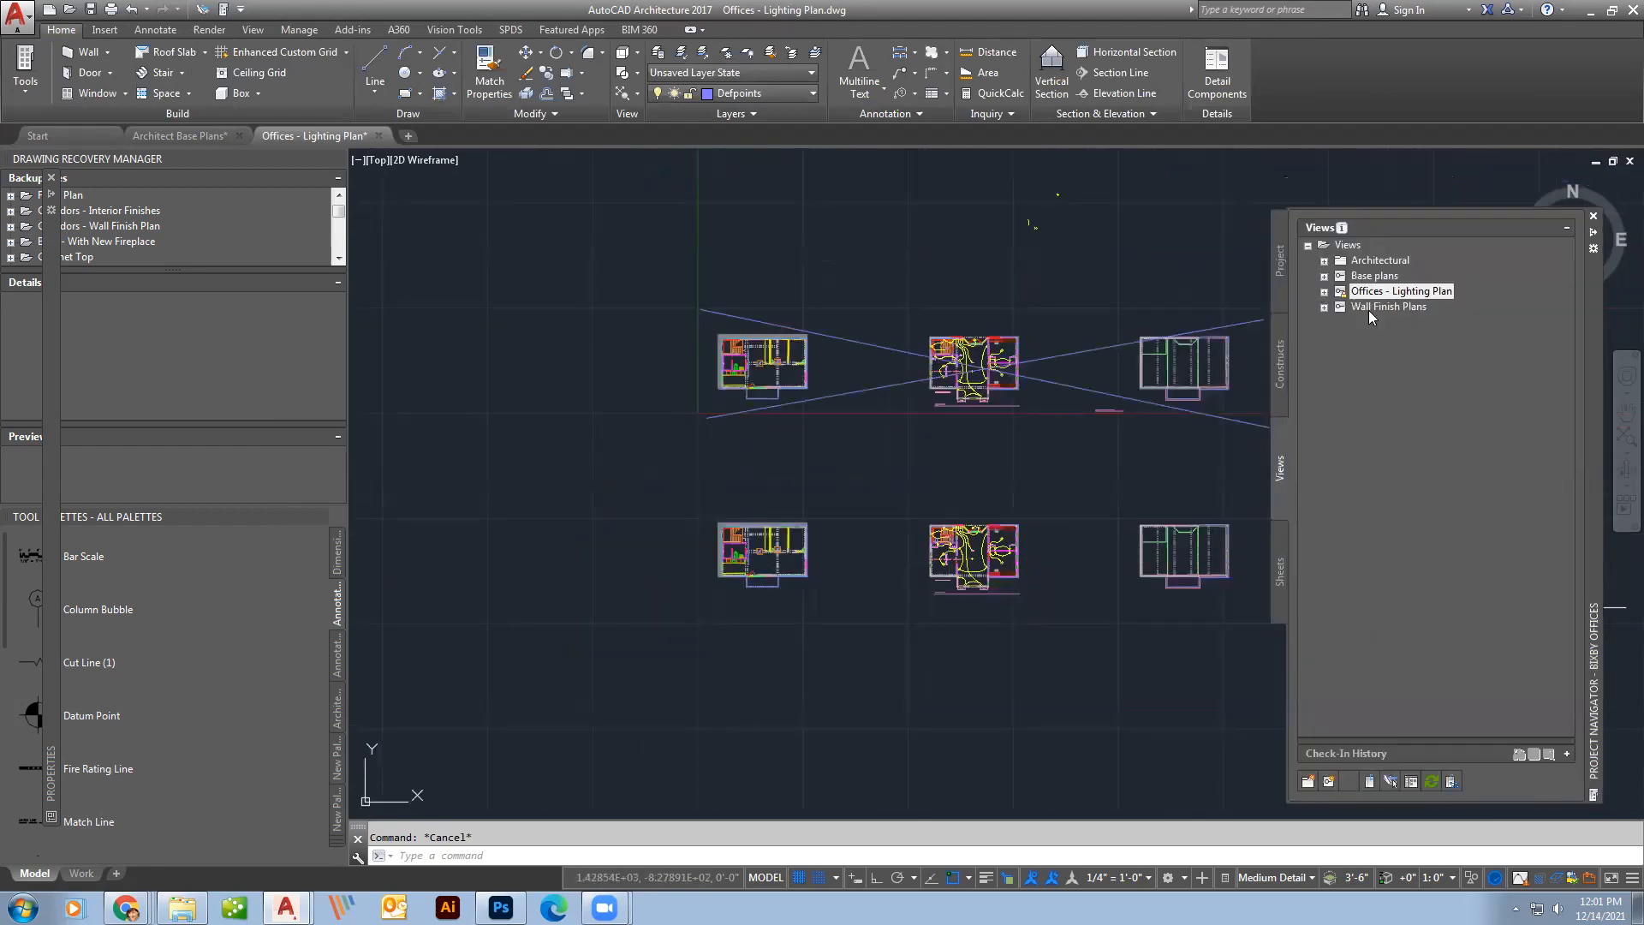
click(1279, 361)
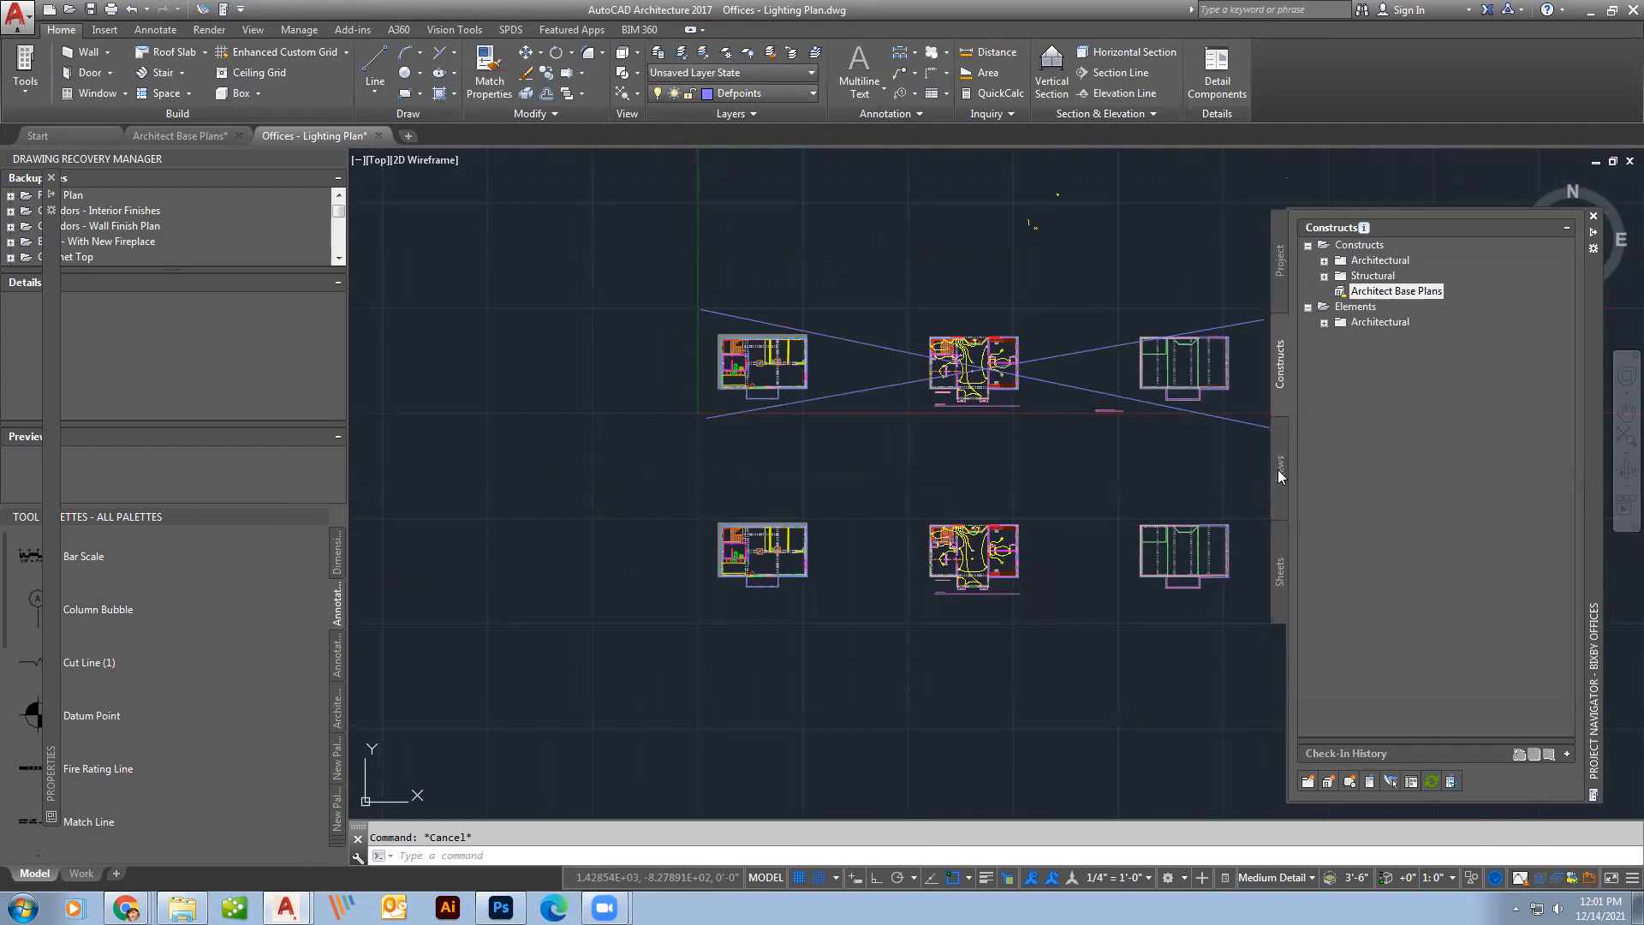
click(1279, 461)
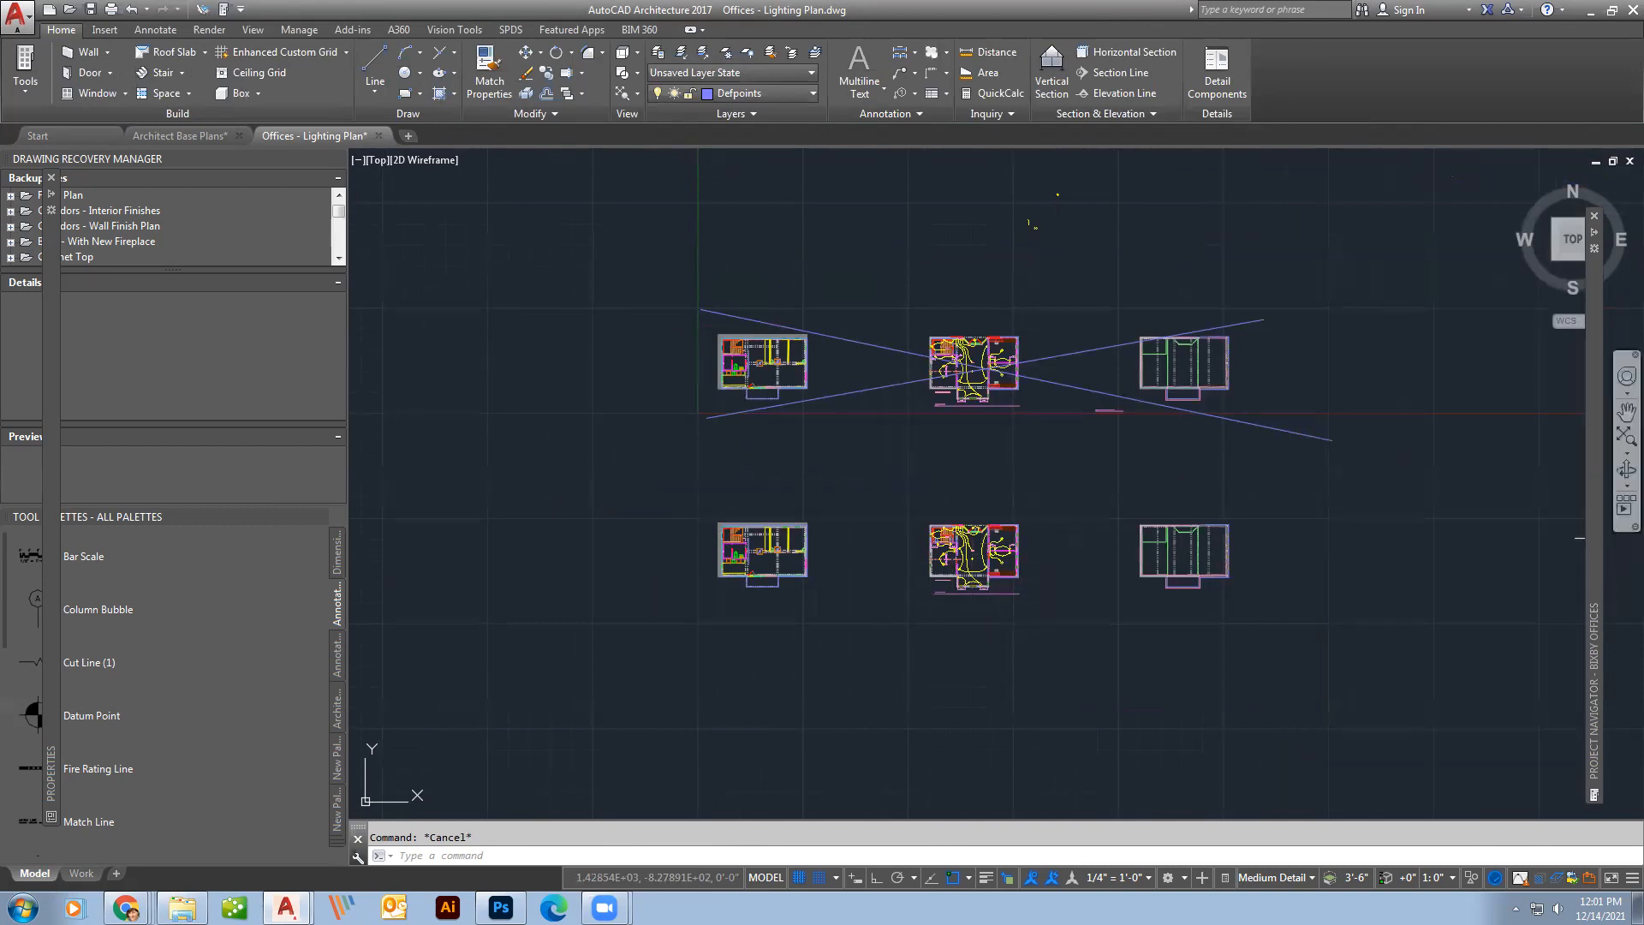
click(1279, 458)
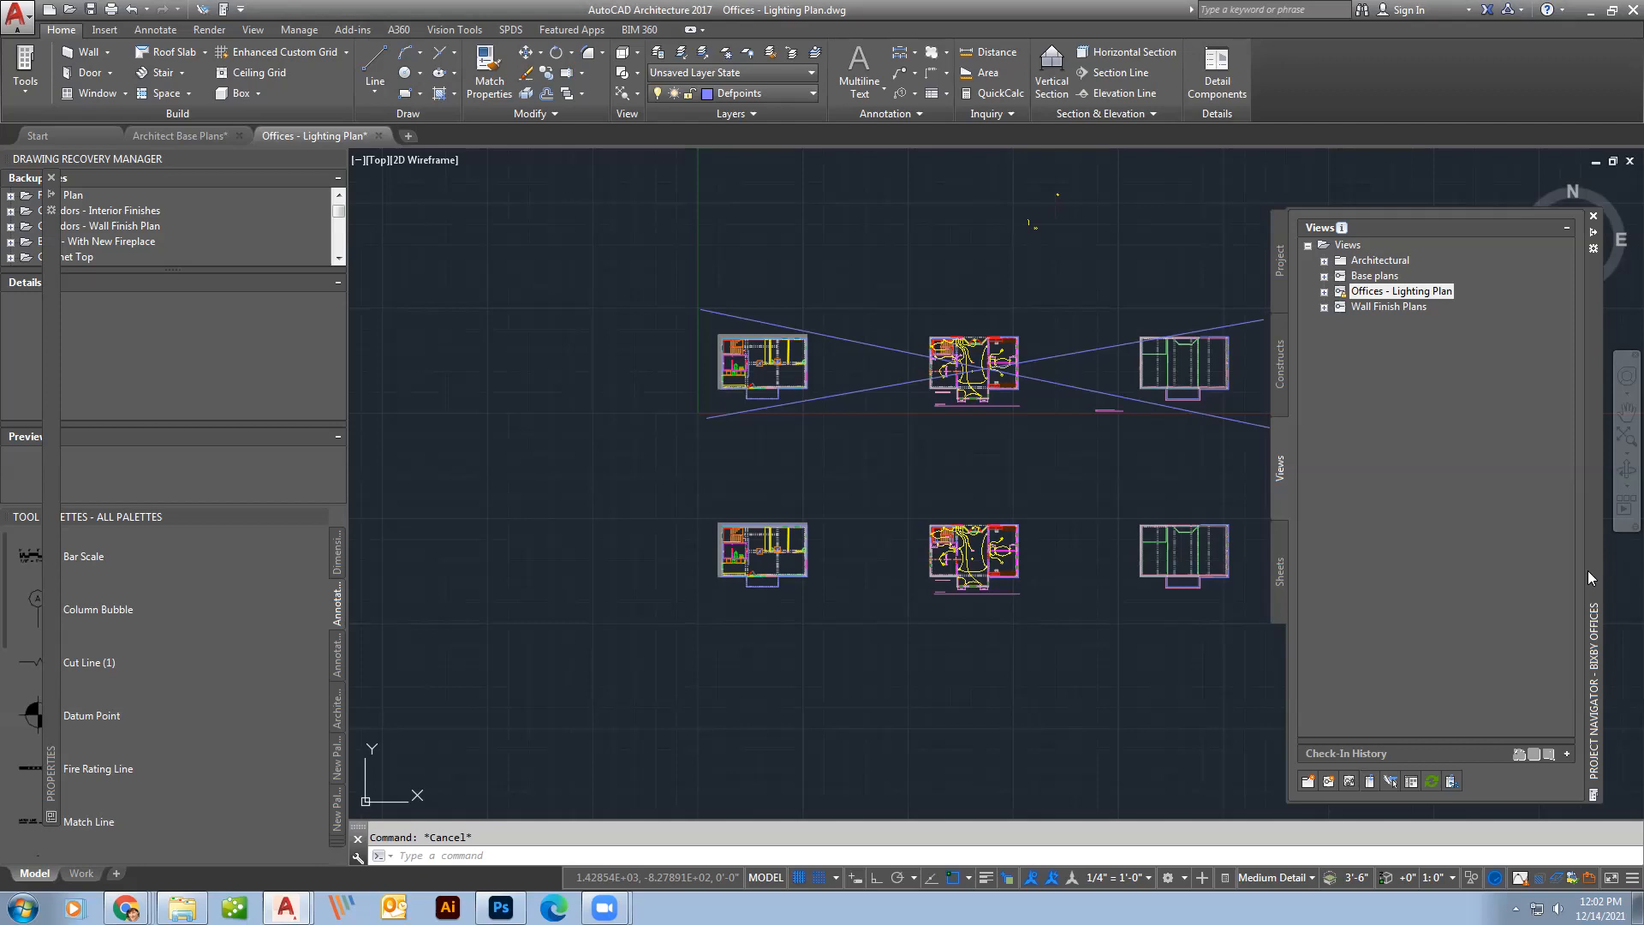
mouse_move(1384, 279)
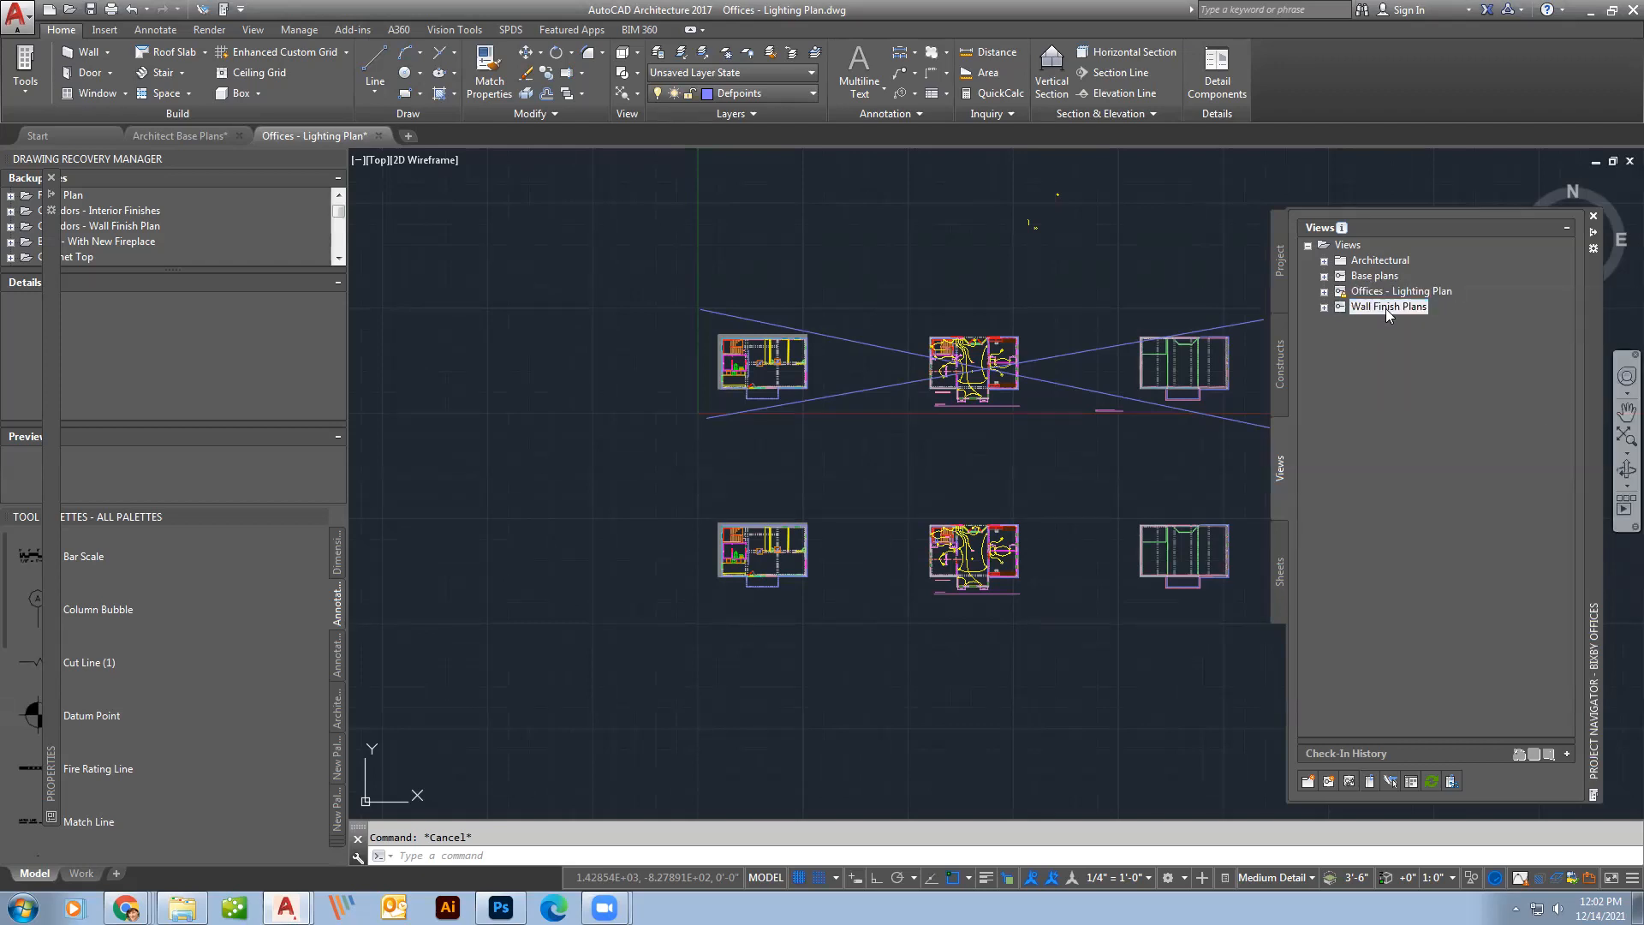
double_click(1388, 306)
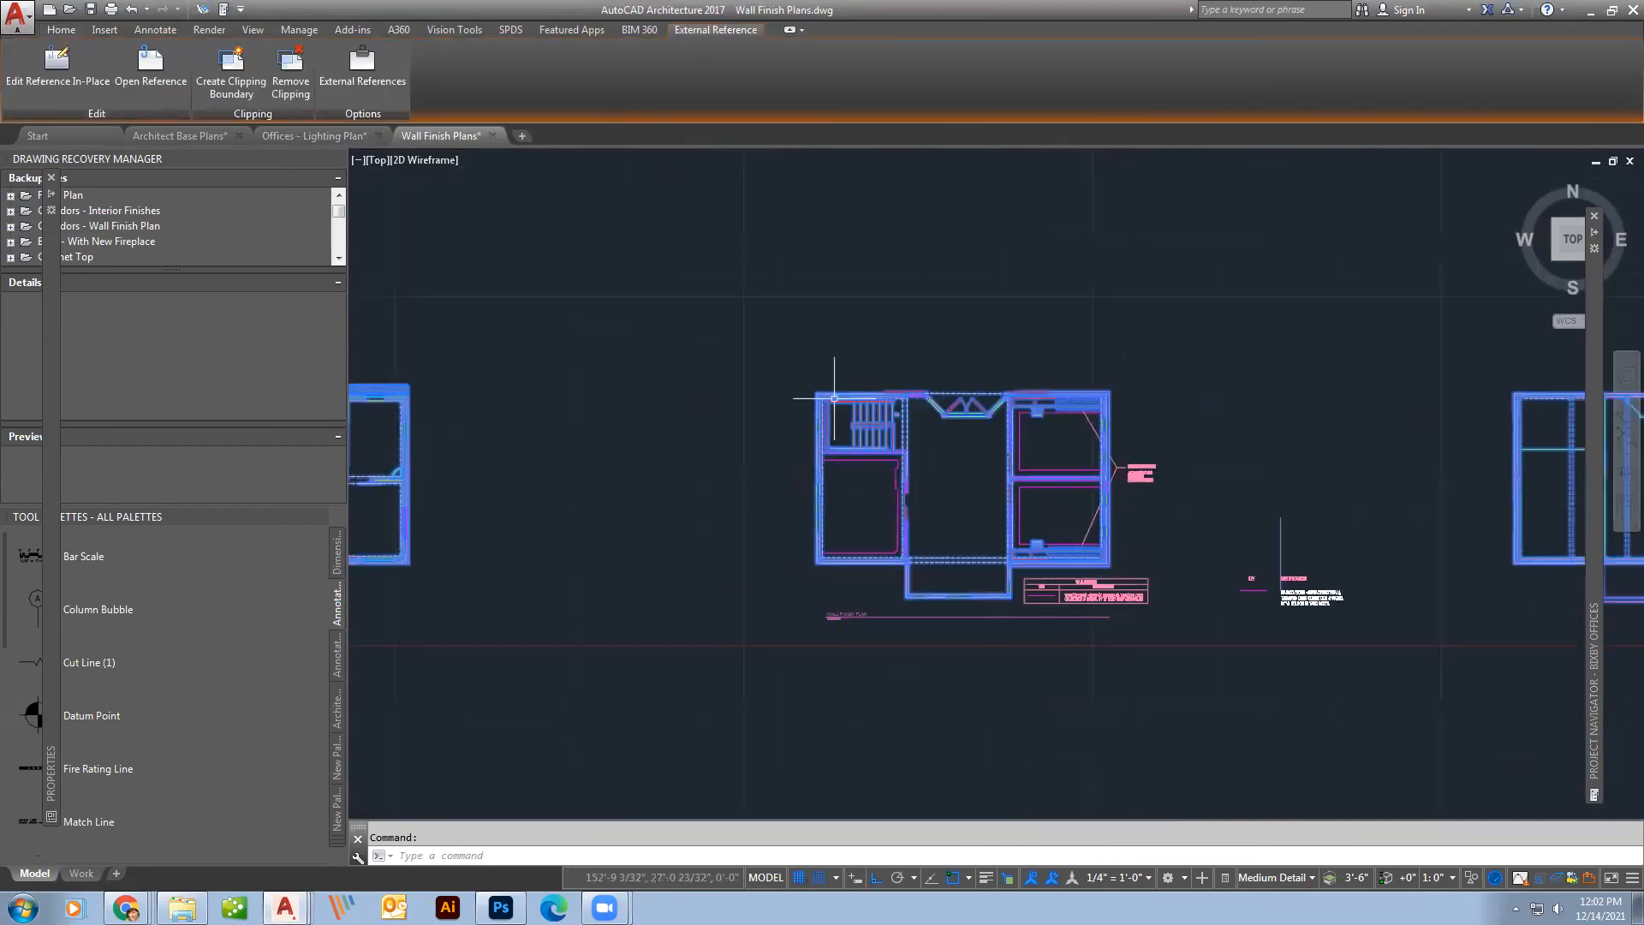
click(61, 29)
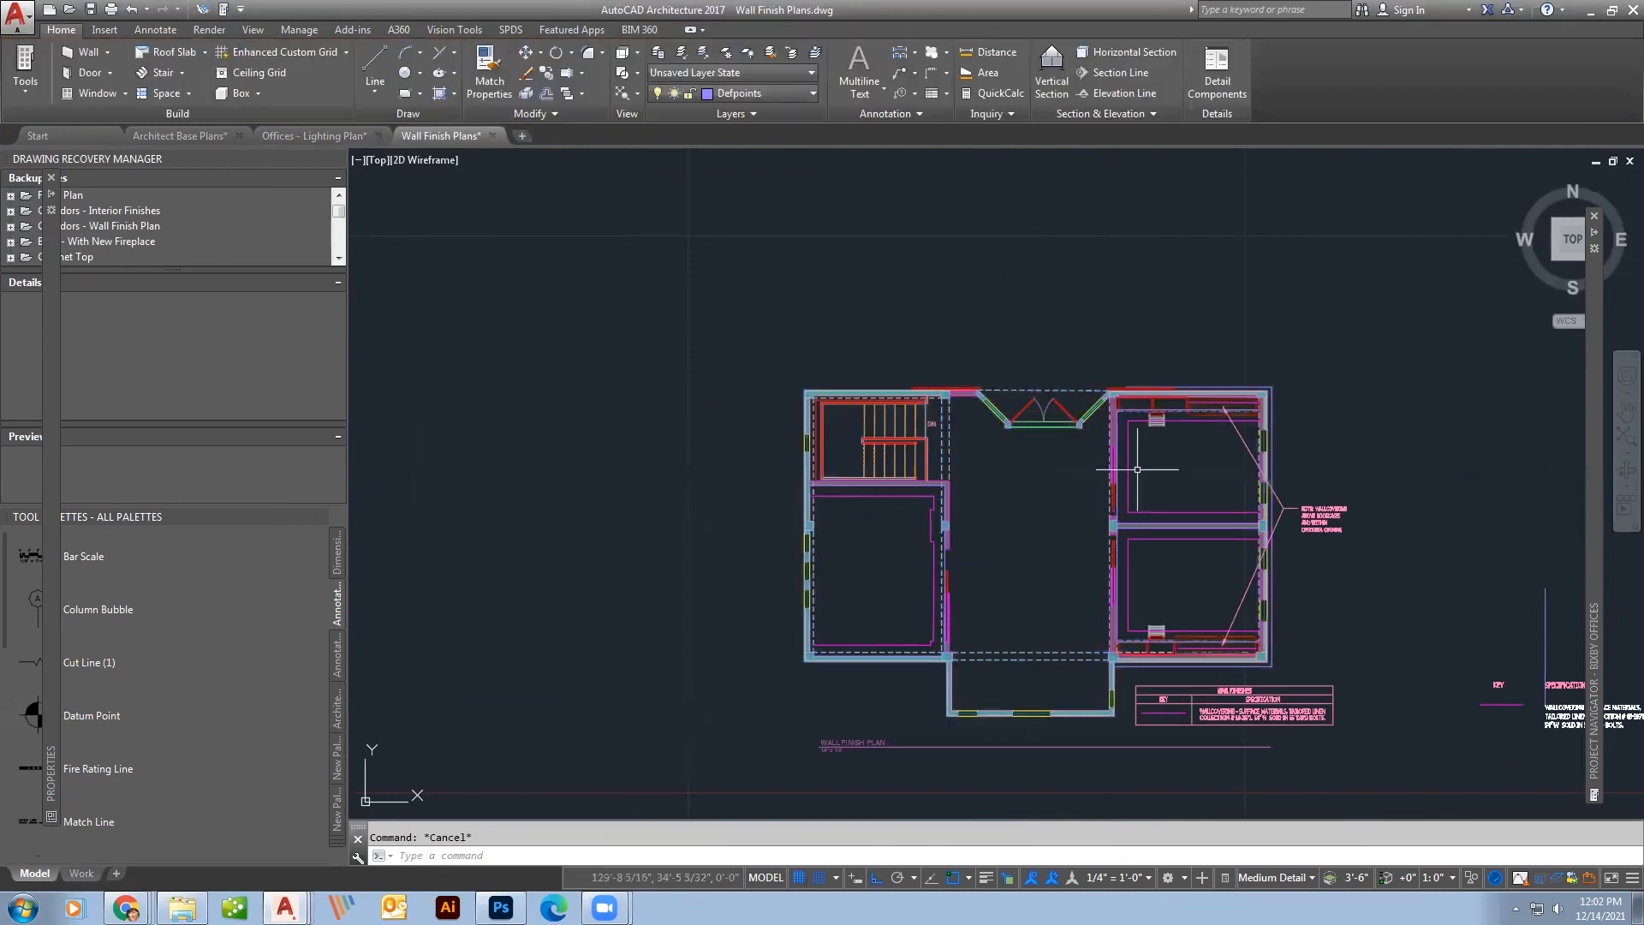
scroll(up, 3)
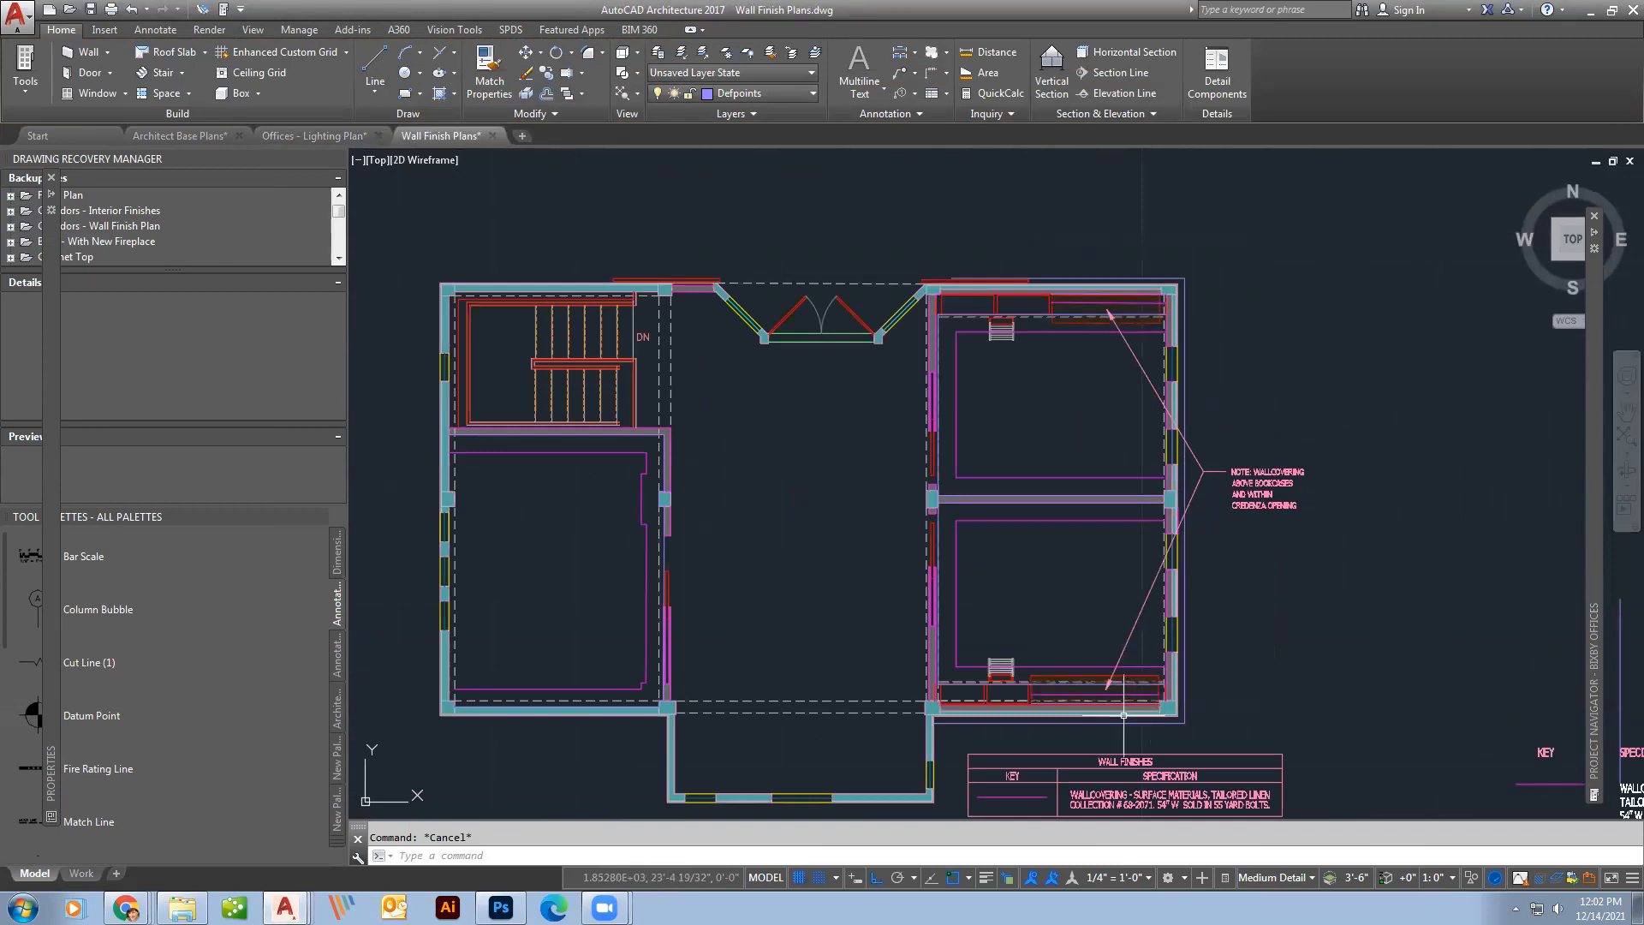
mouse_move(1187, 614)
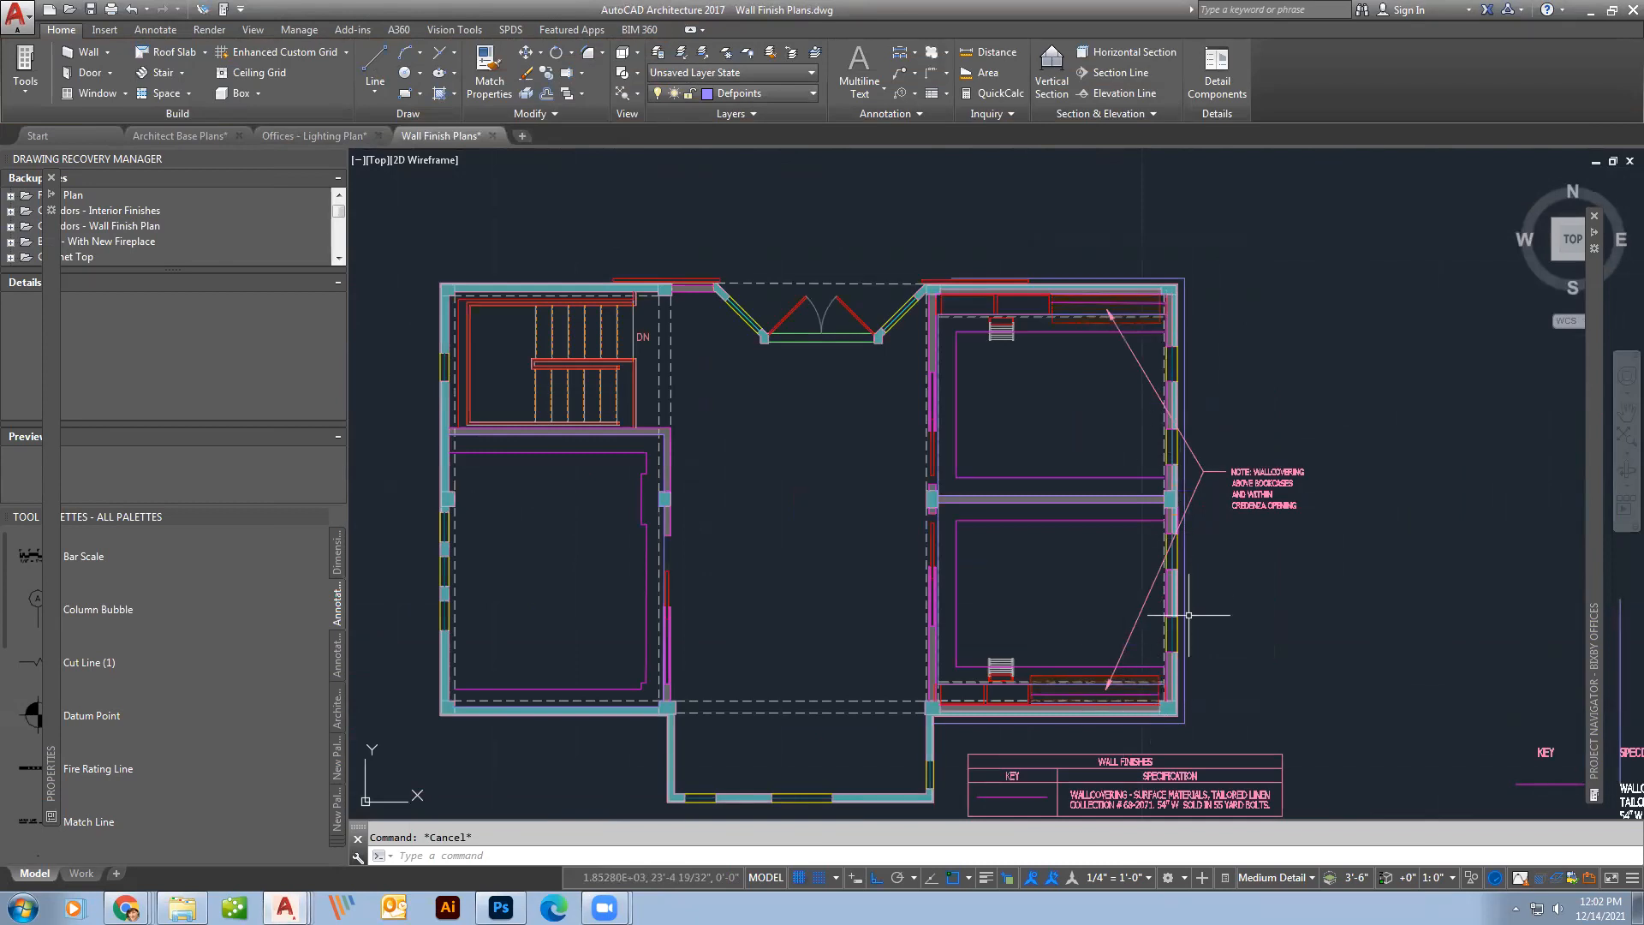
mouse_move(1153, 627)
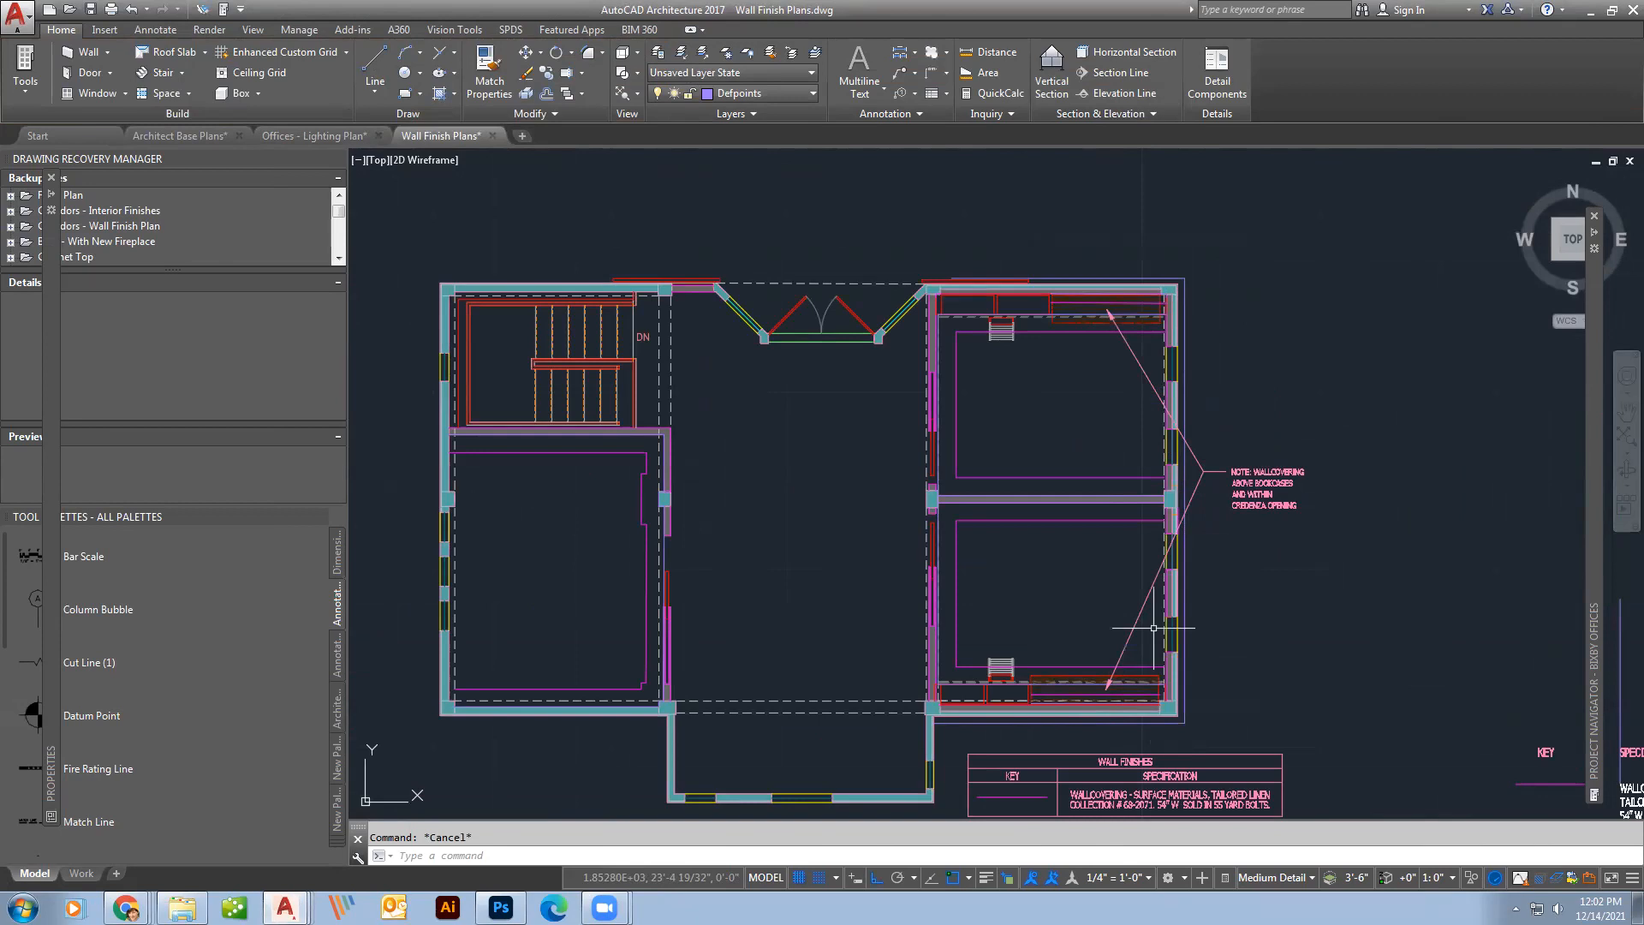
mouse_move(1130, 490)
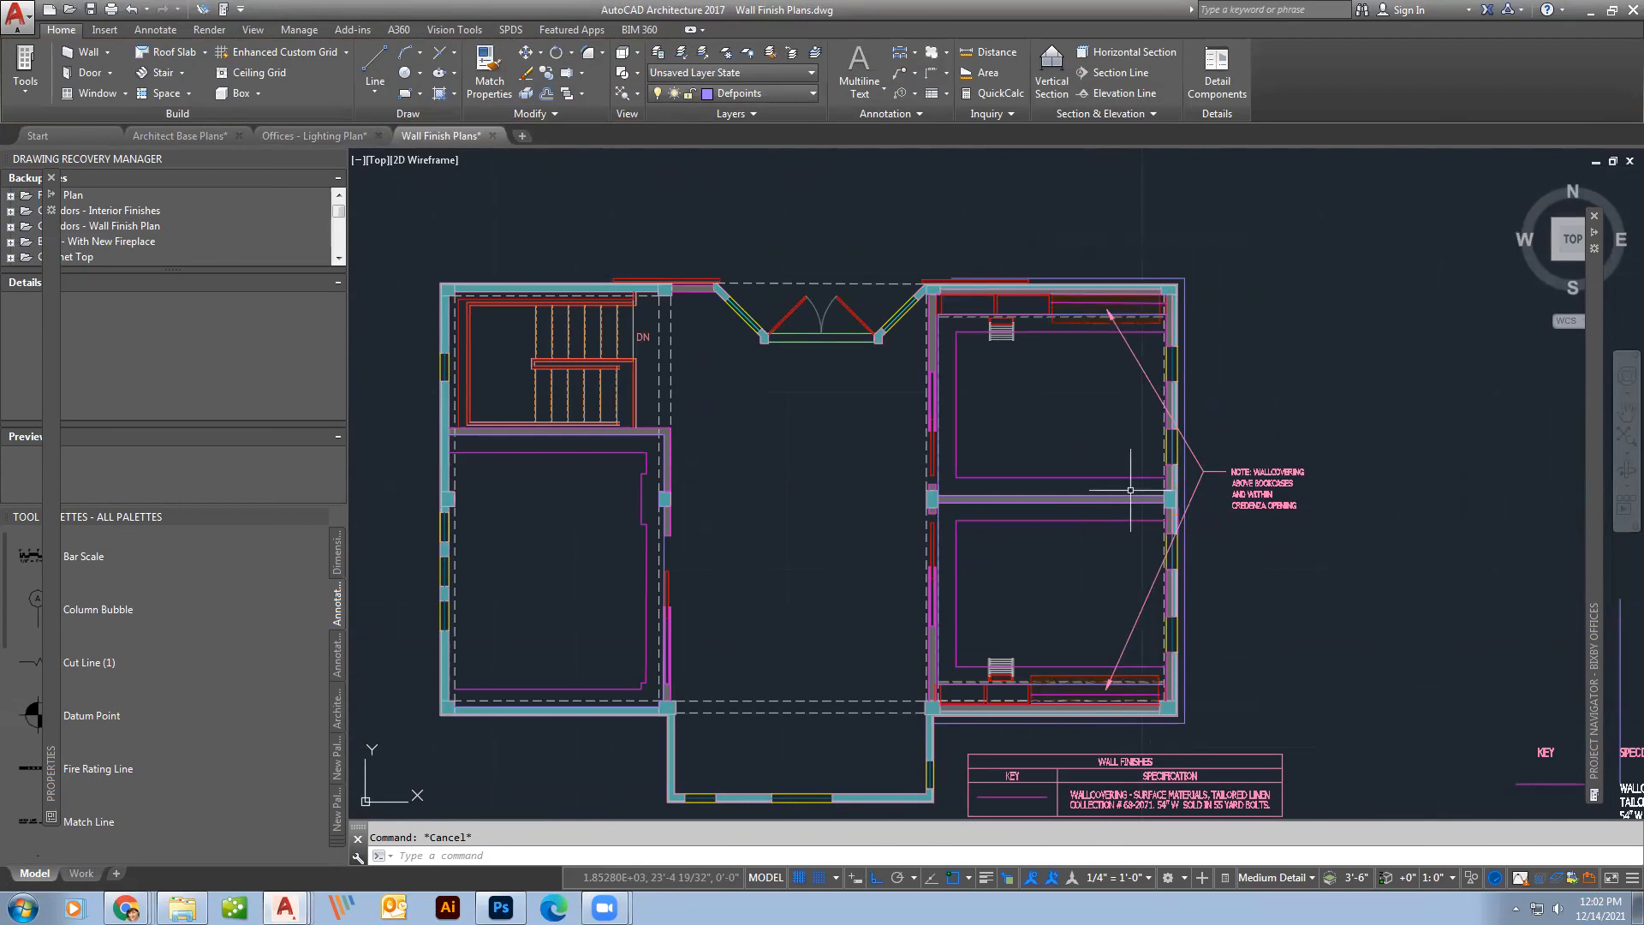
mouse_move(1064, 578)
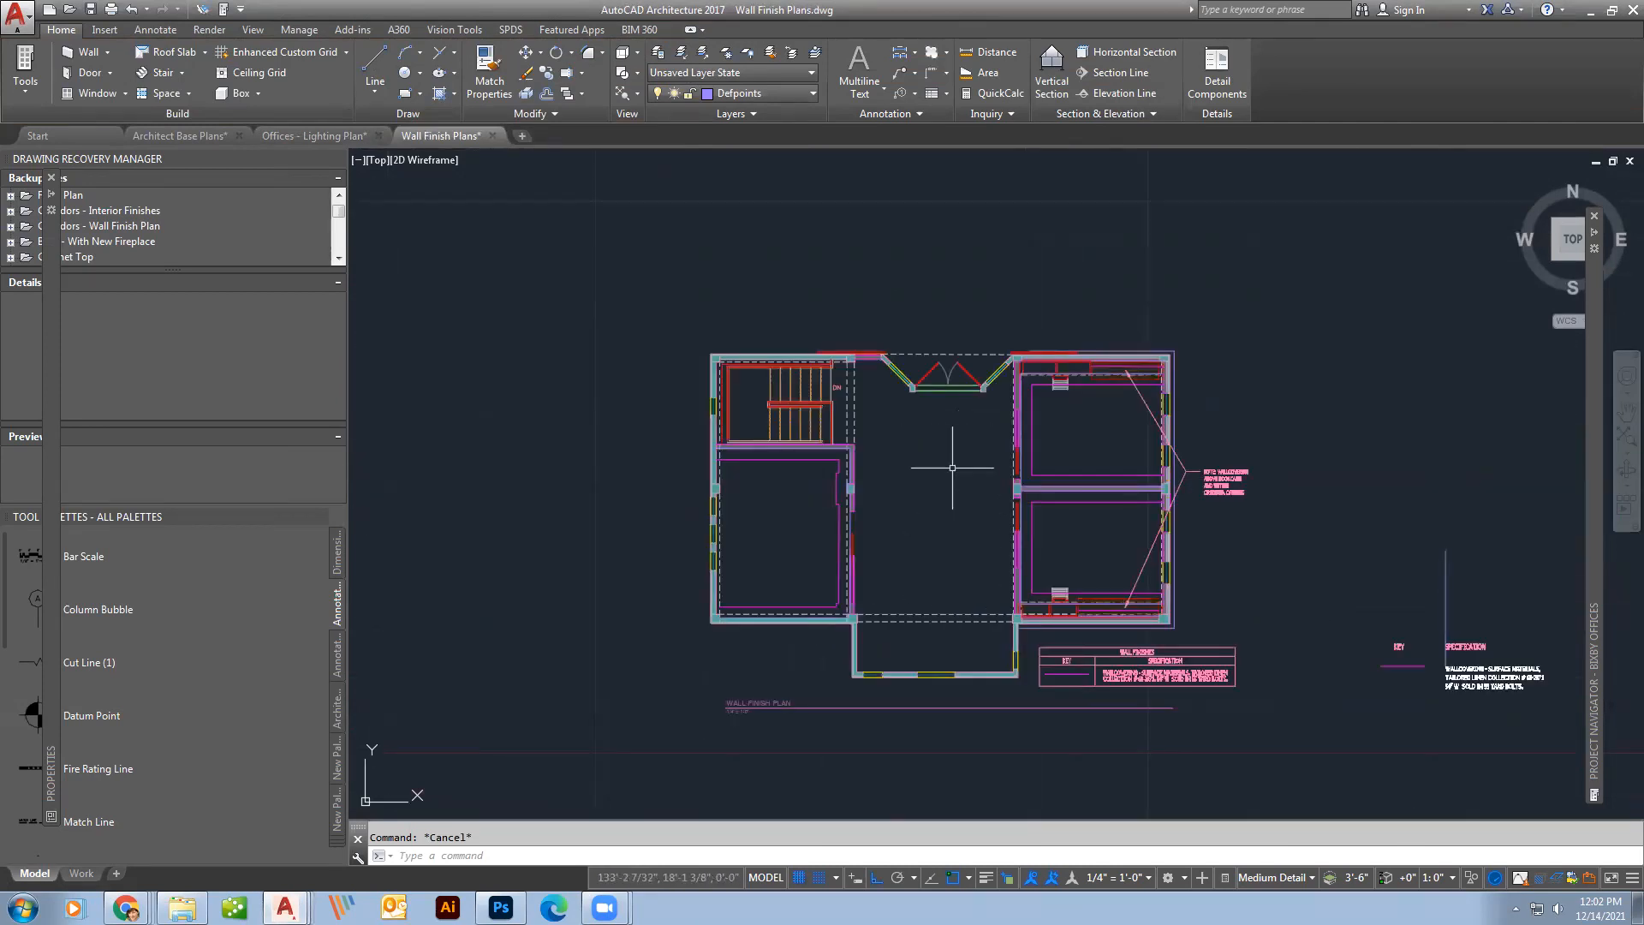
scroll(down, 3)
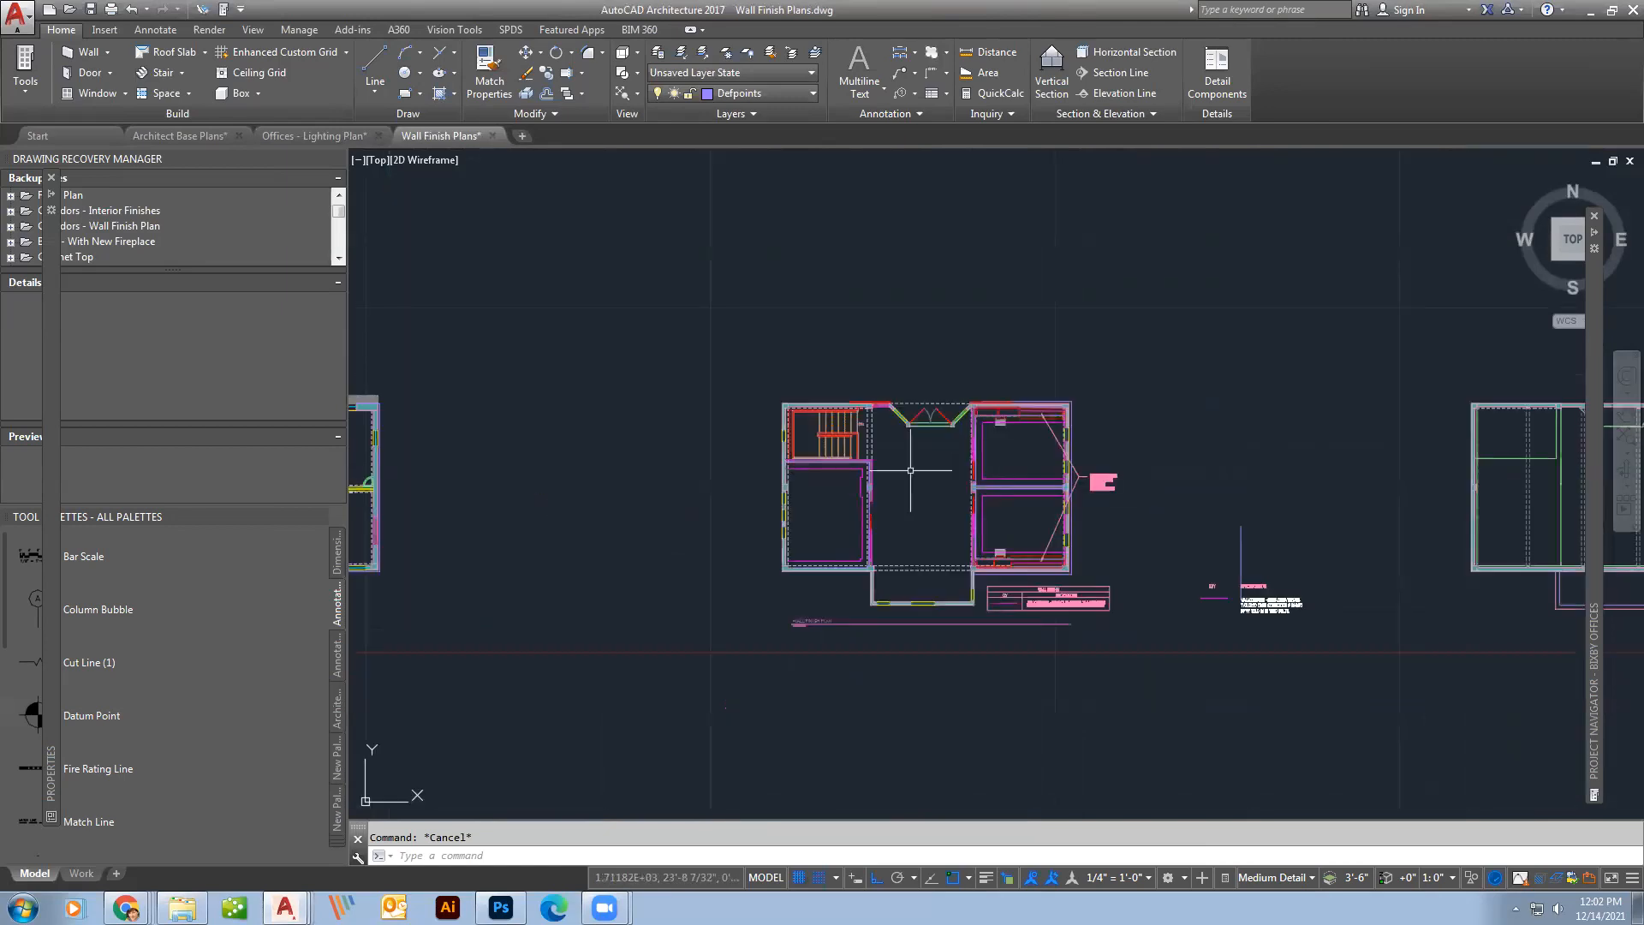
click(1280, 463)
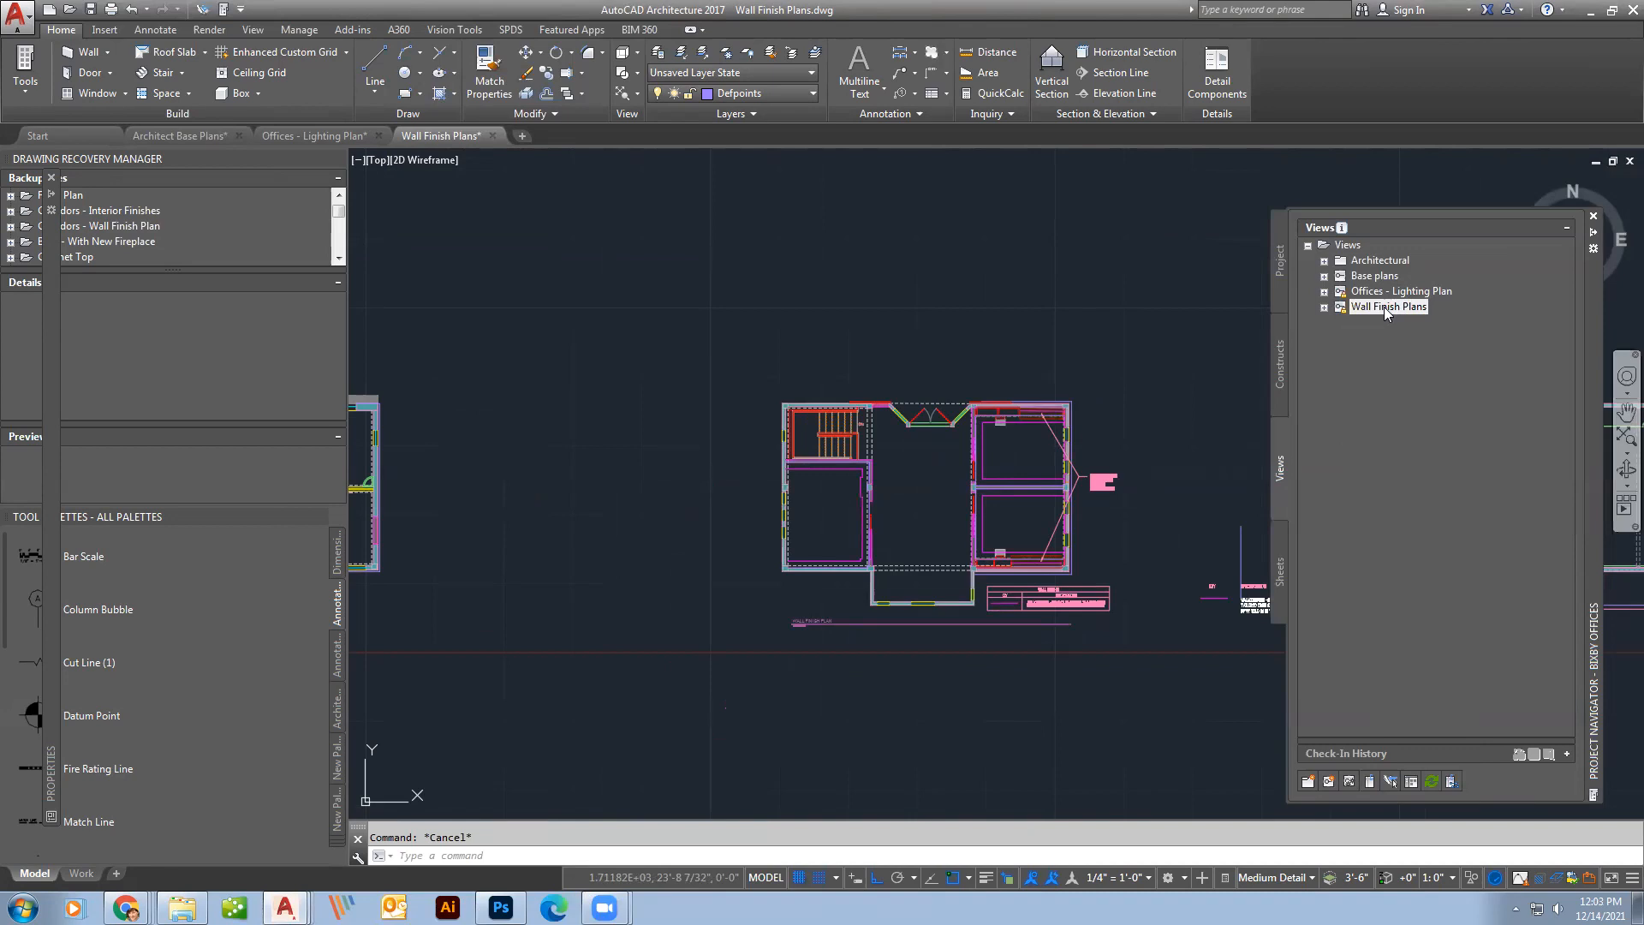
mouse_move(1388, 306)
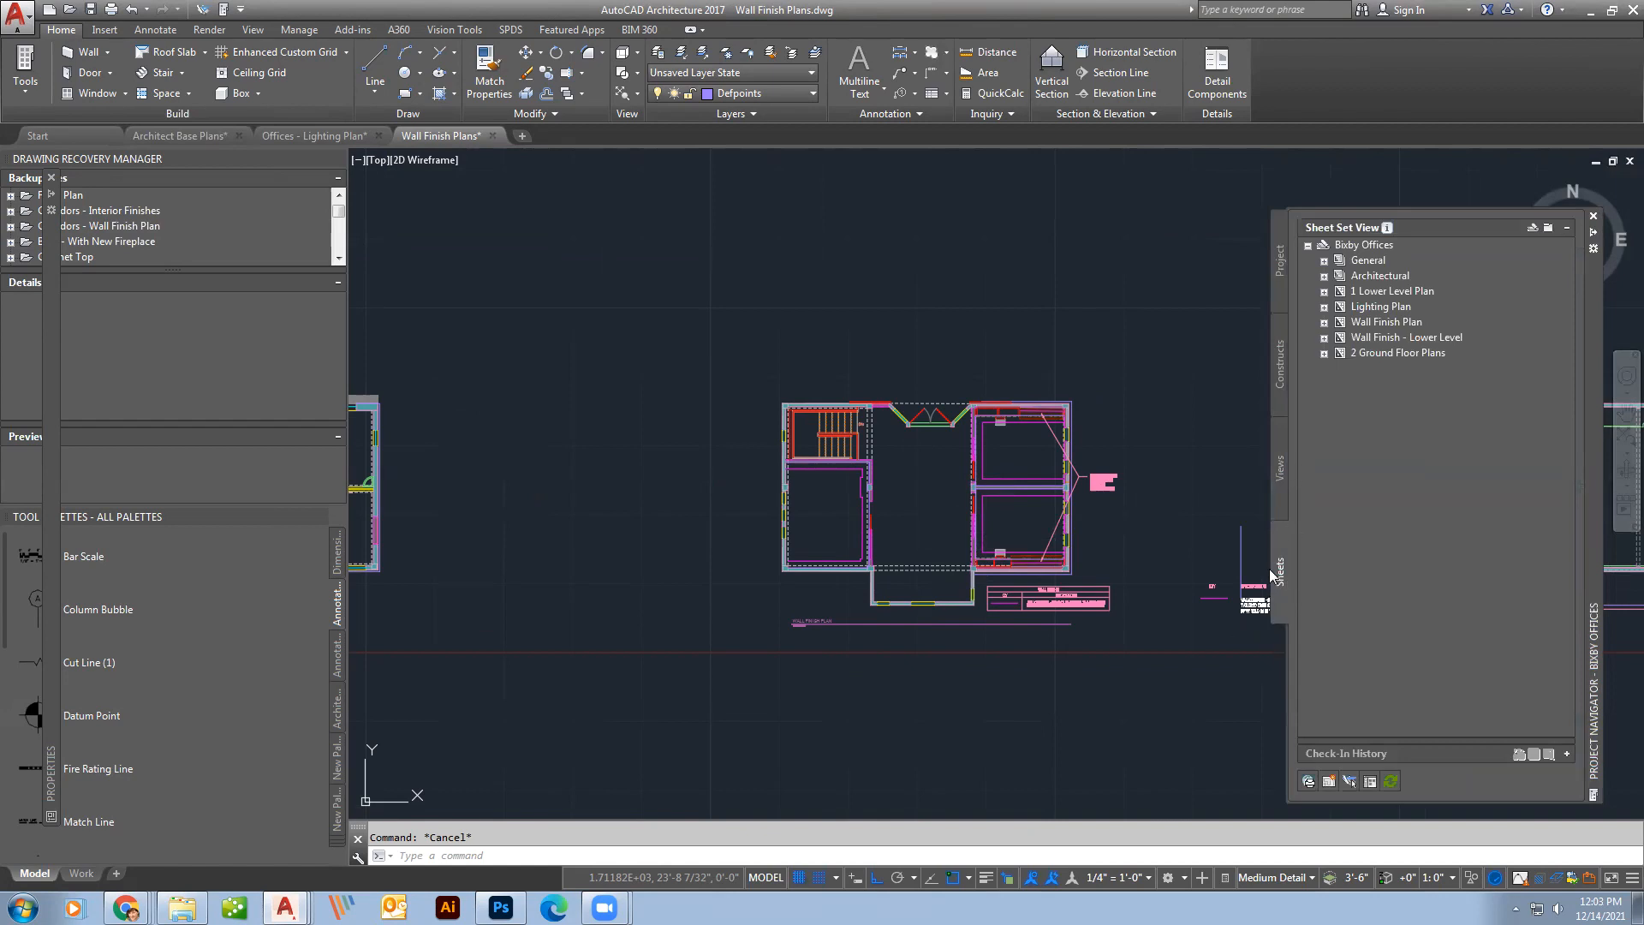
mouse_move(1386, 356)
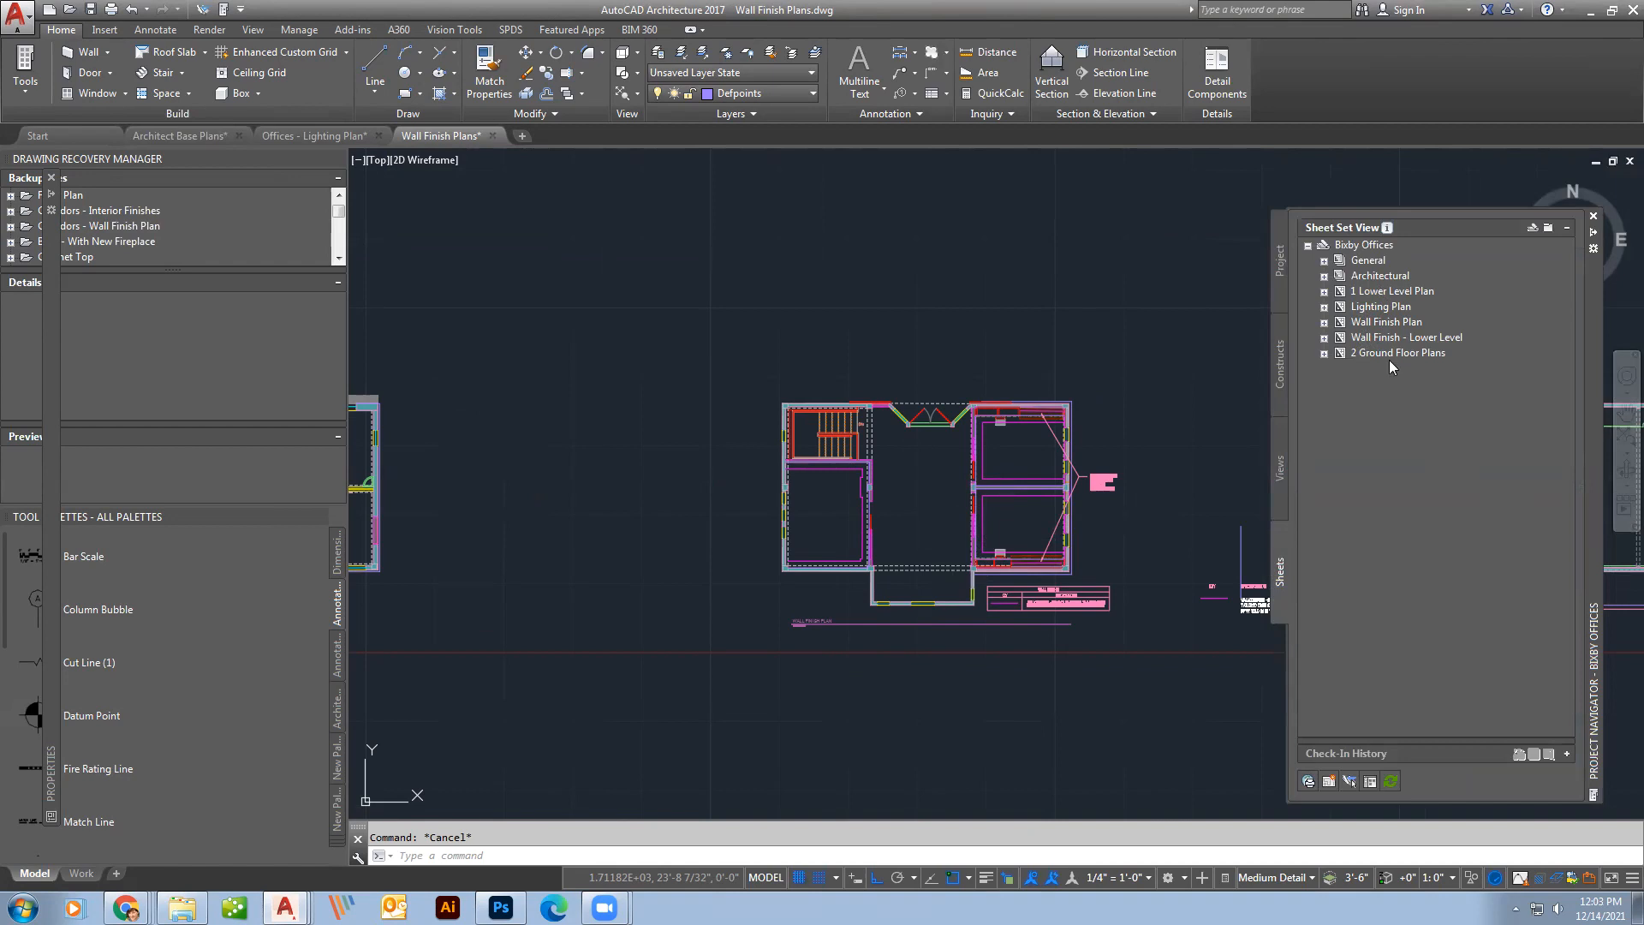
Select and open the 1 Lower Level Plan sheet.
click(1397, 291)
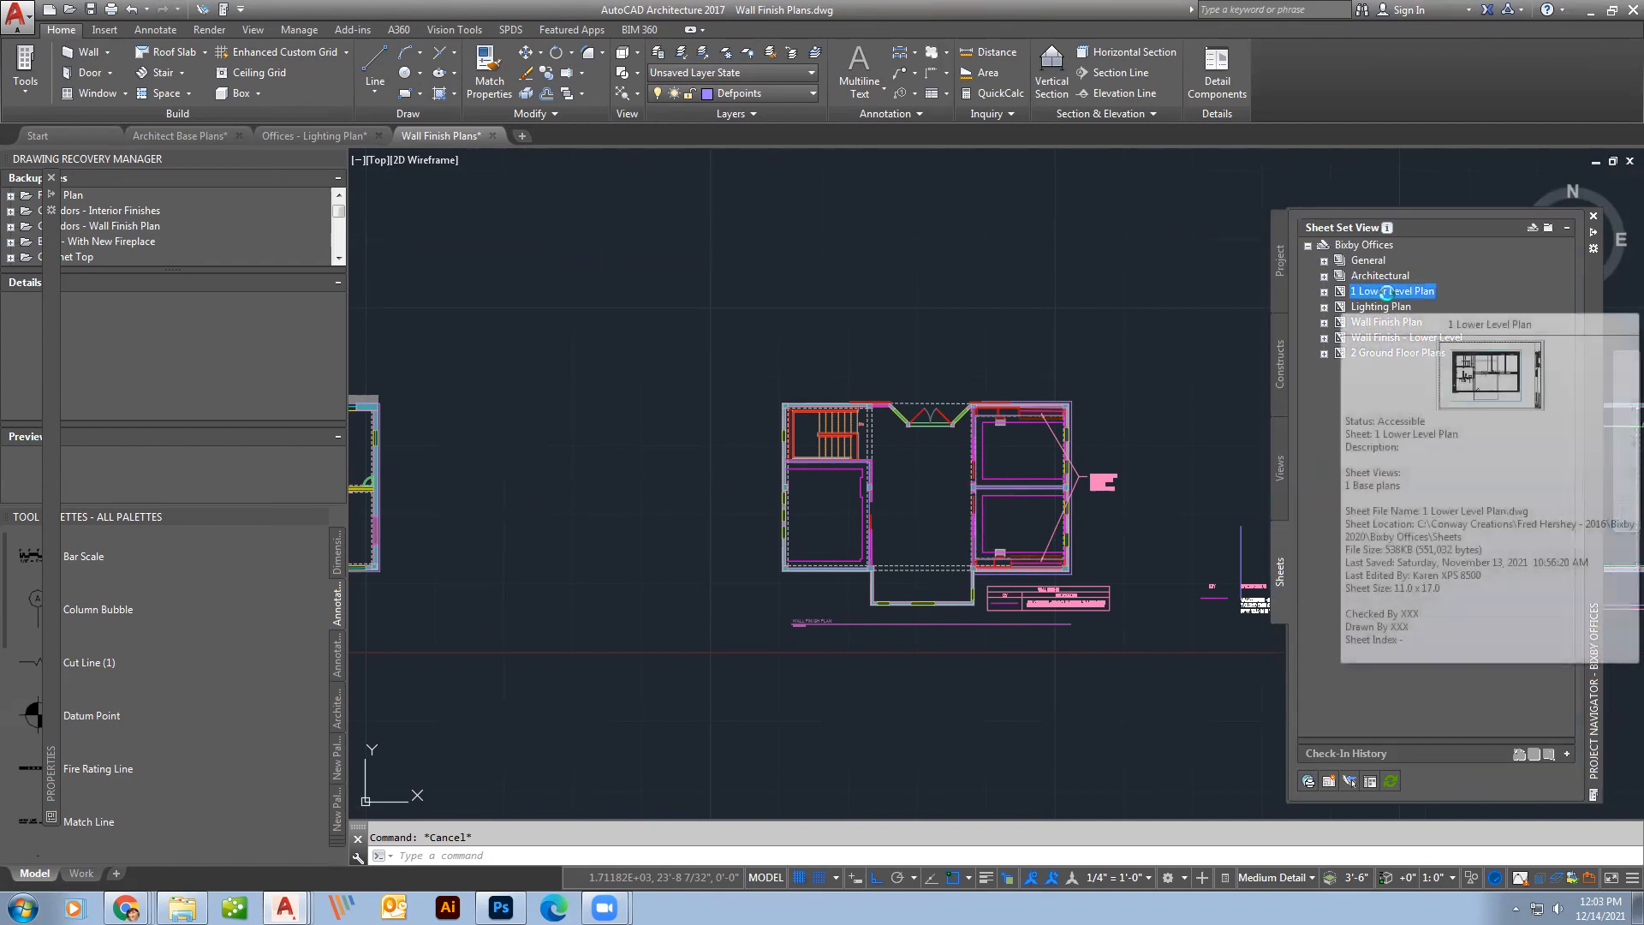
double_click(1394, 291)
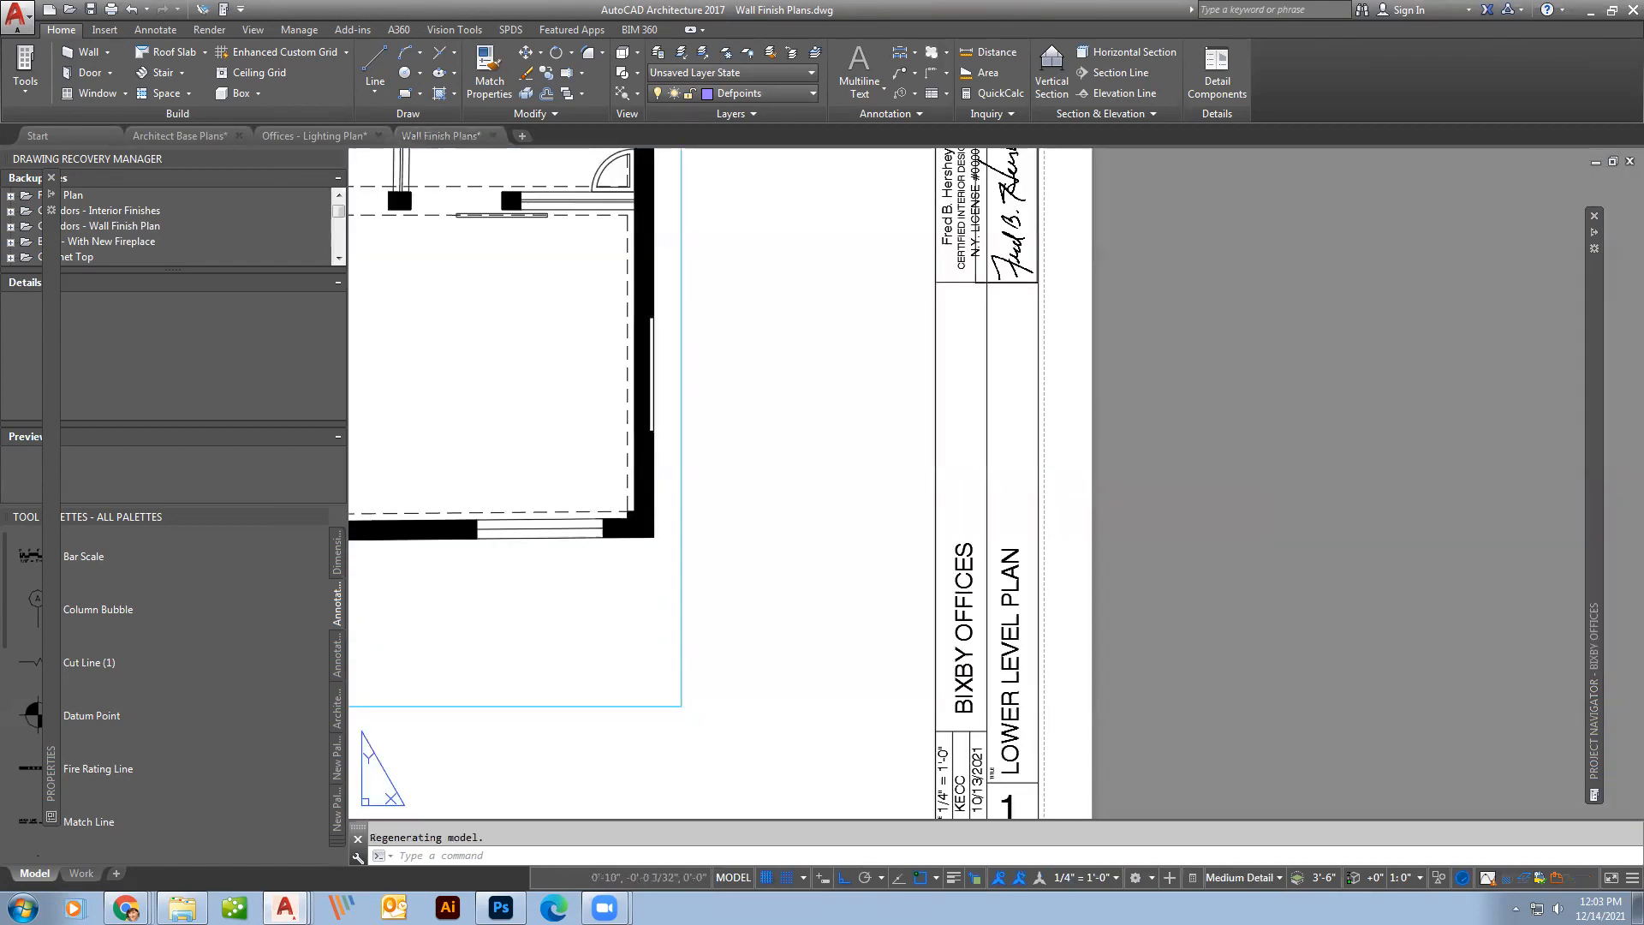
Zoom the layout, then open the Wall Finish Plan and Lighting Plan sheets.
click(563, 135)
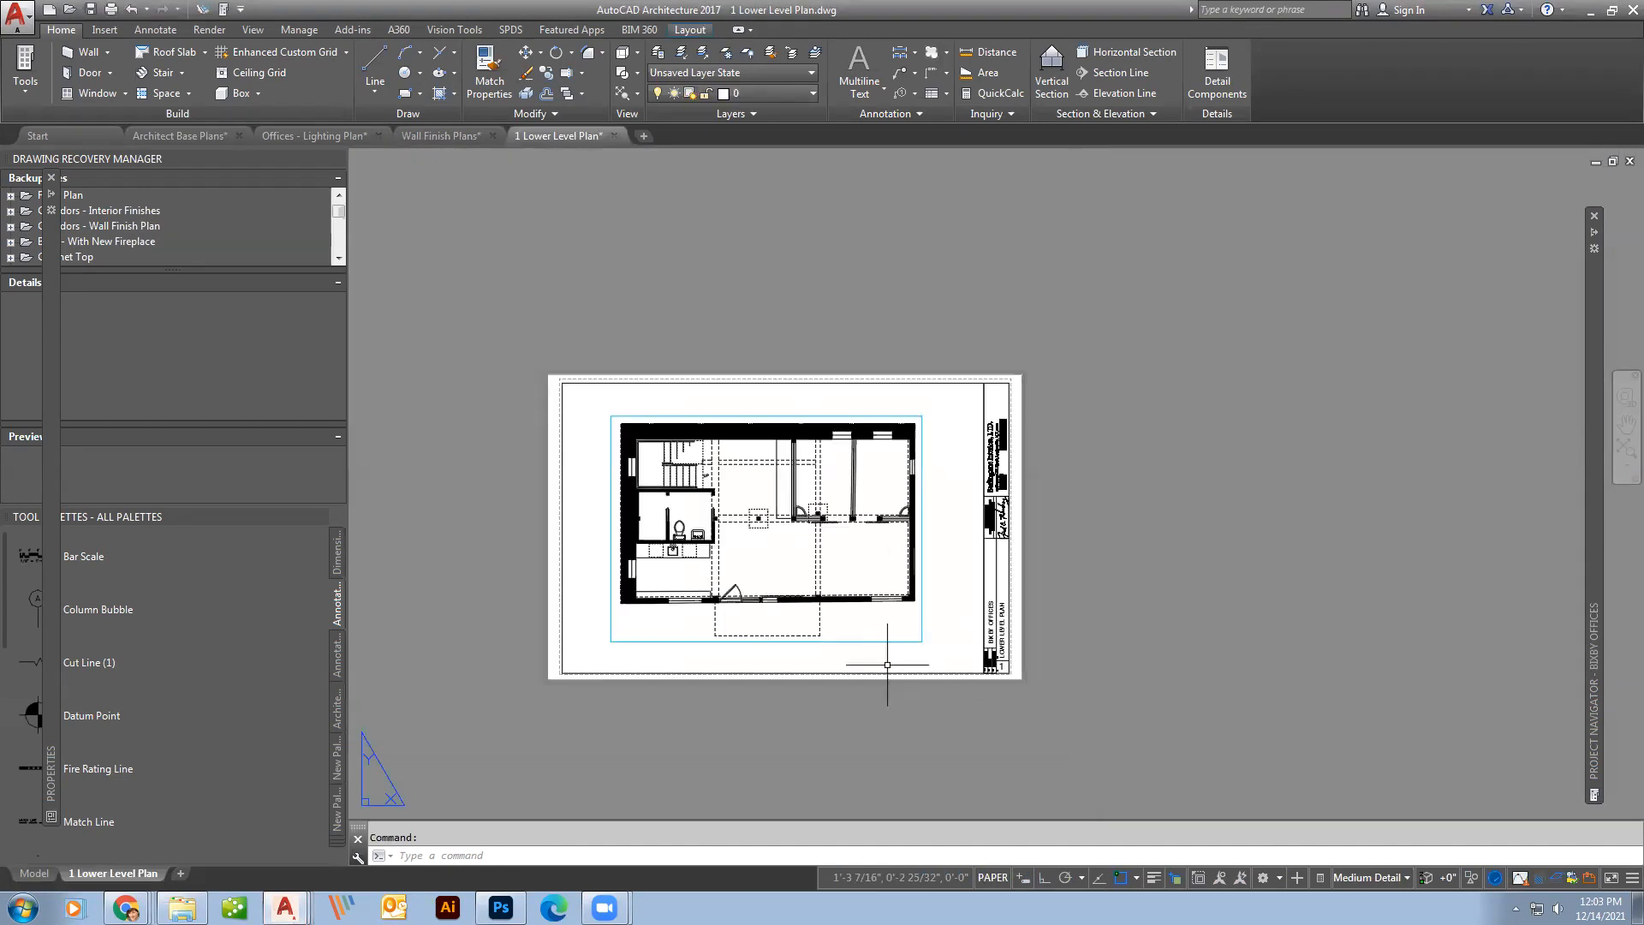
scroll(up, 3)
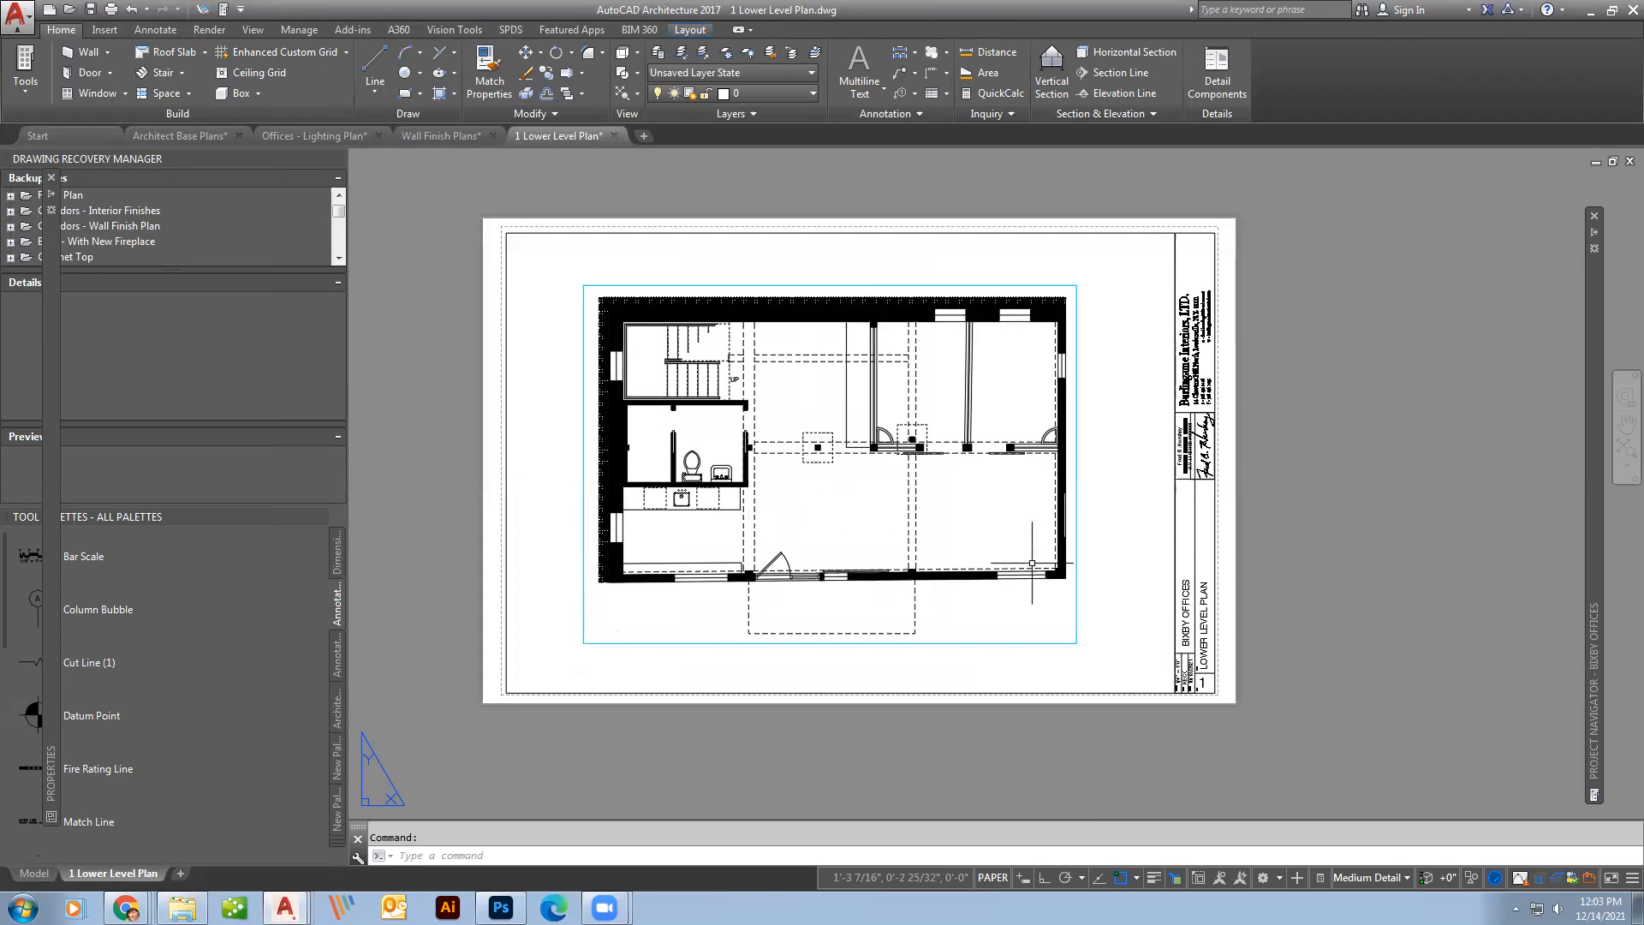
scroll(up, 3)
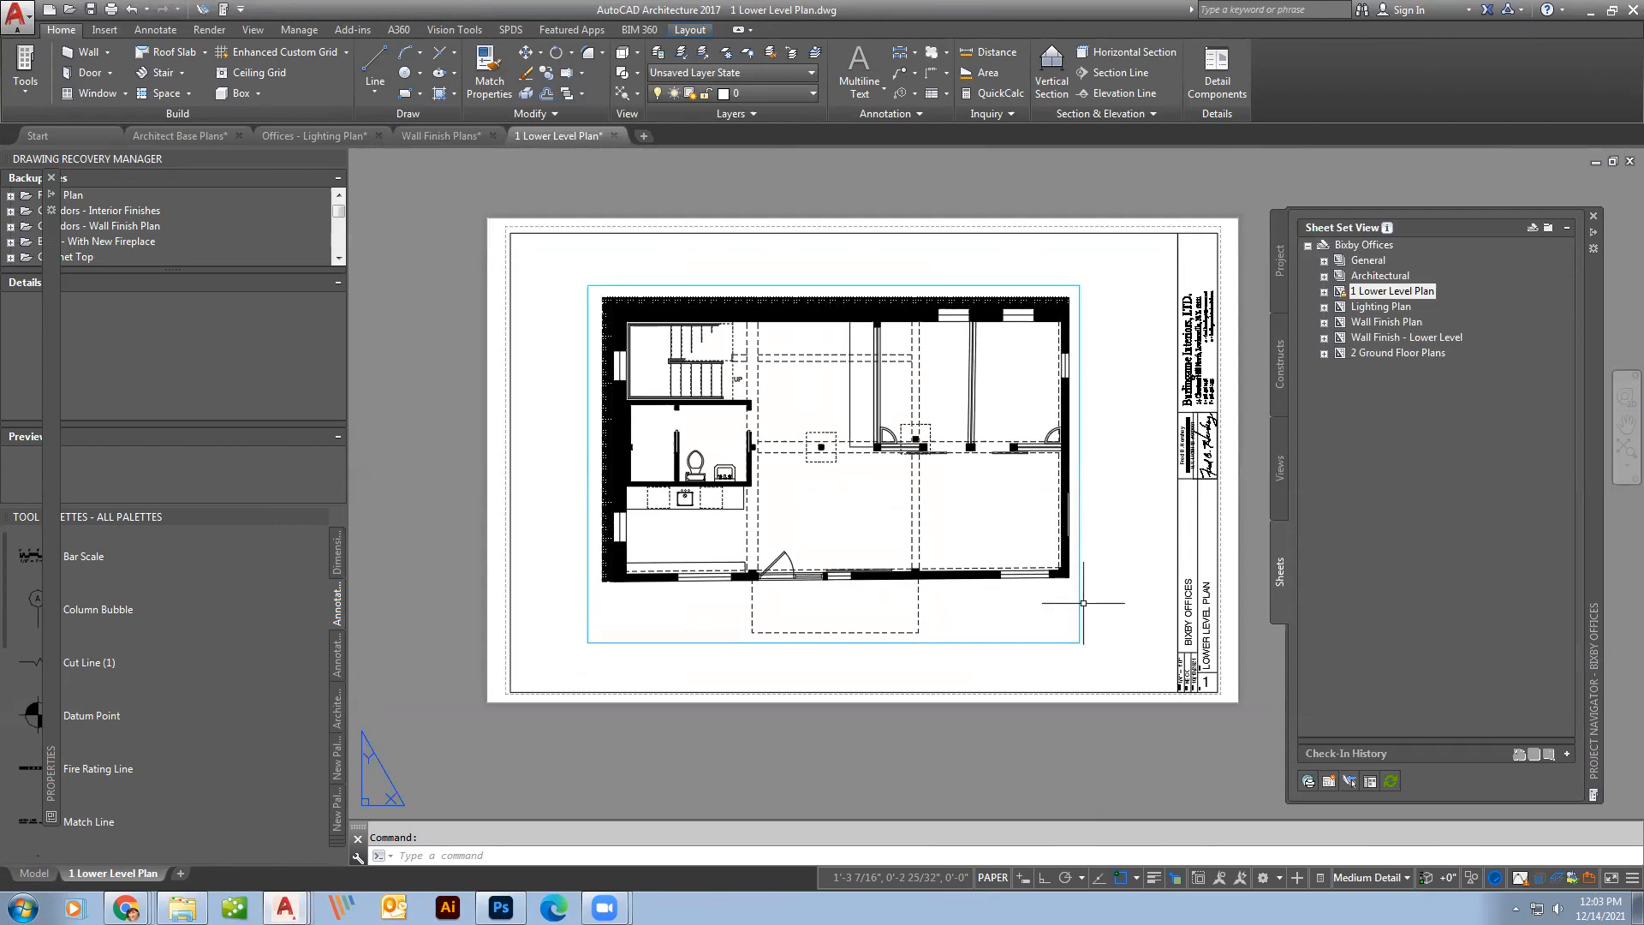
click(1593, 218)
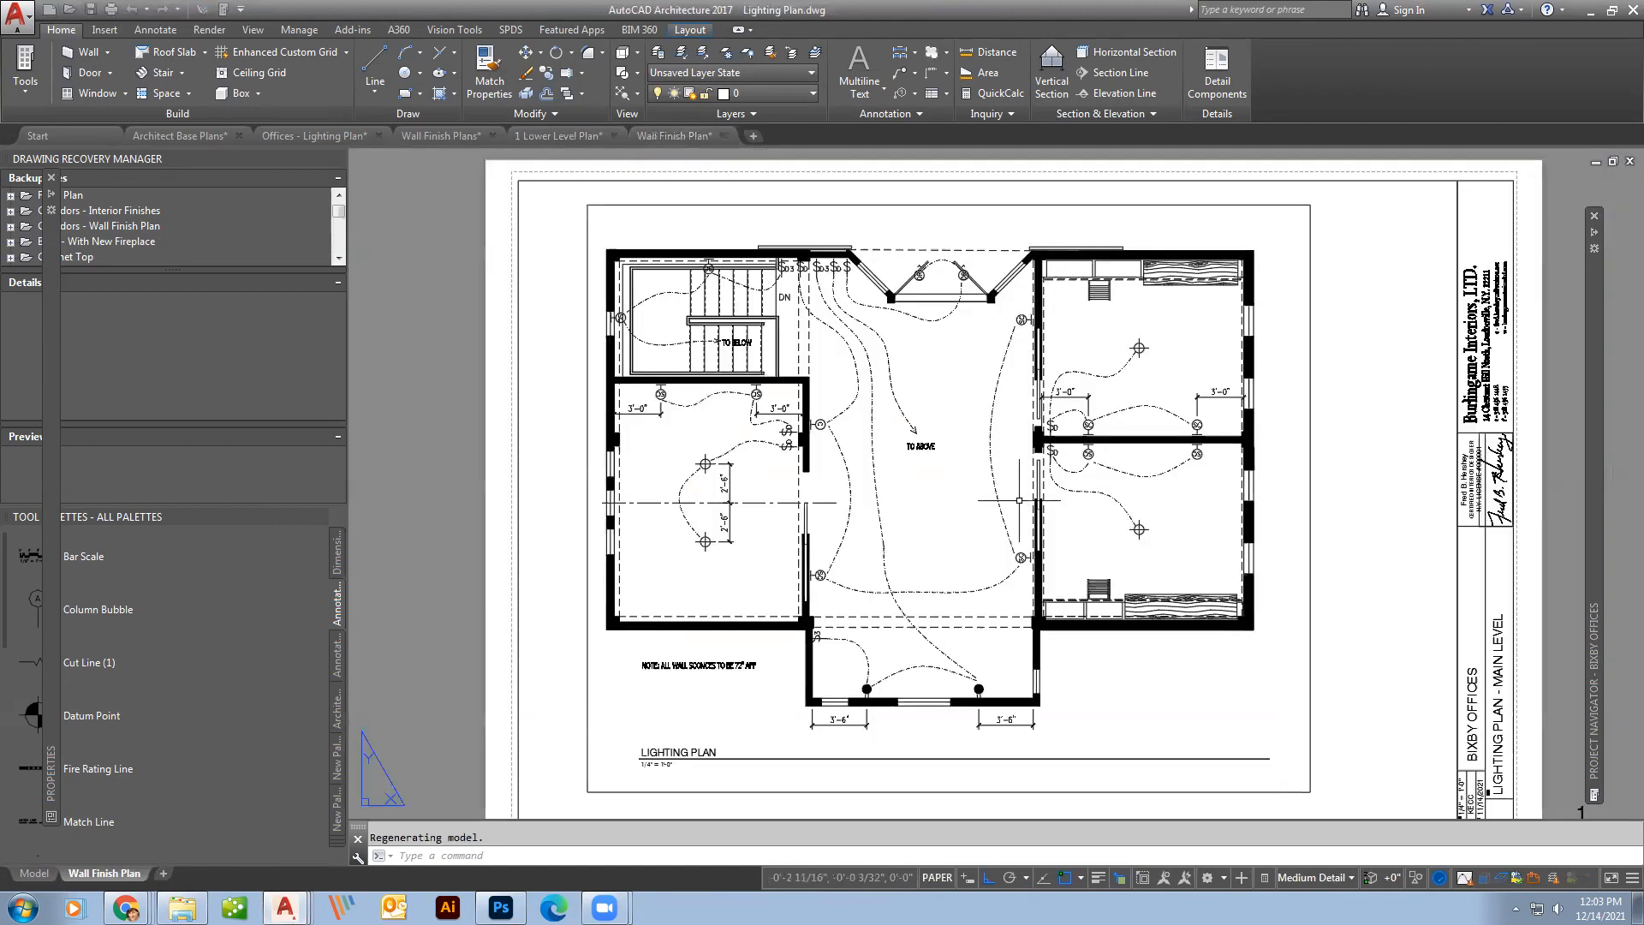
click(780, 135)
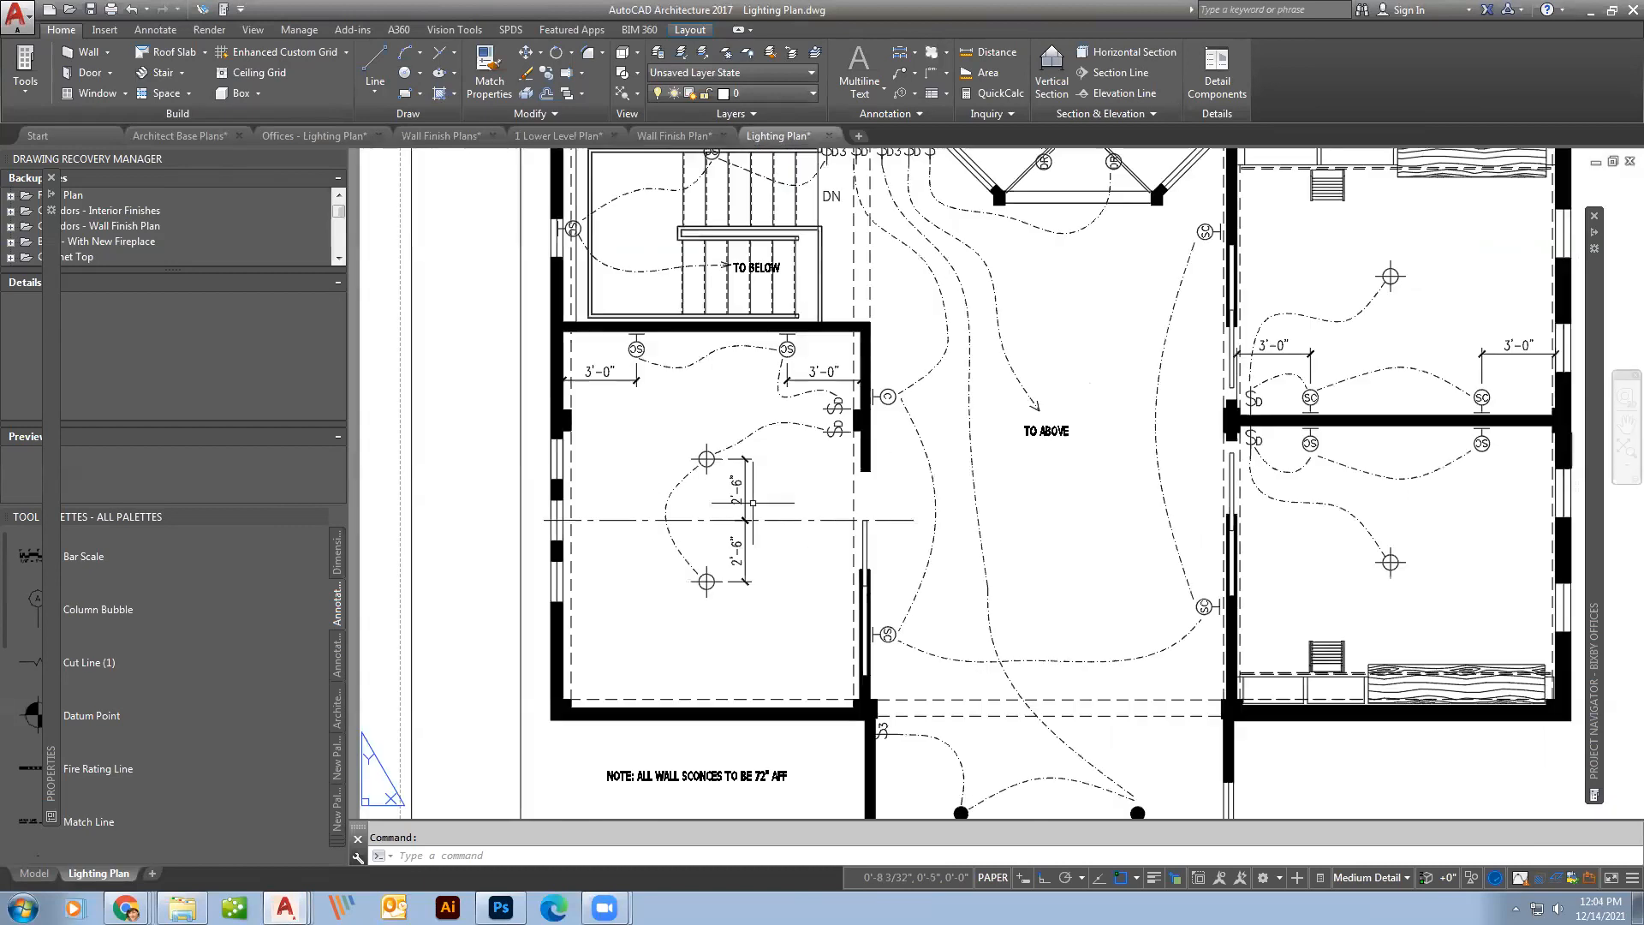
mouse_move(807, 503)
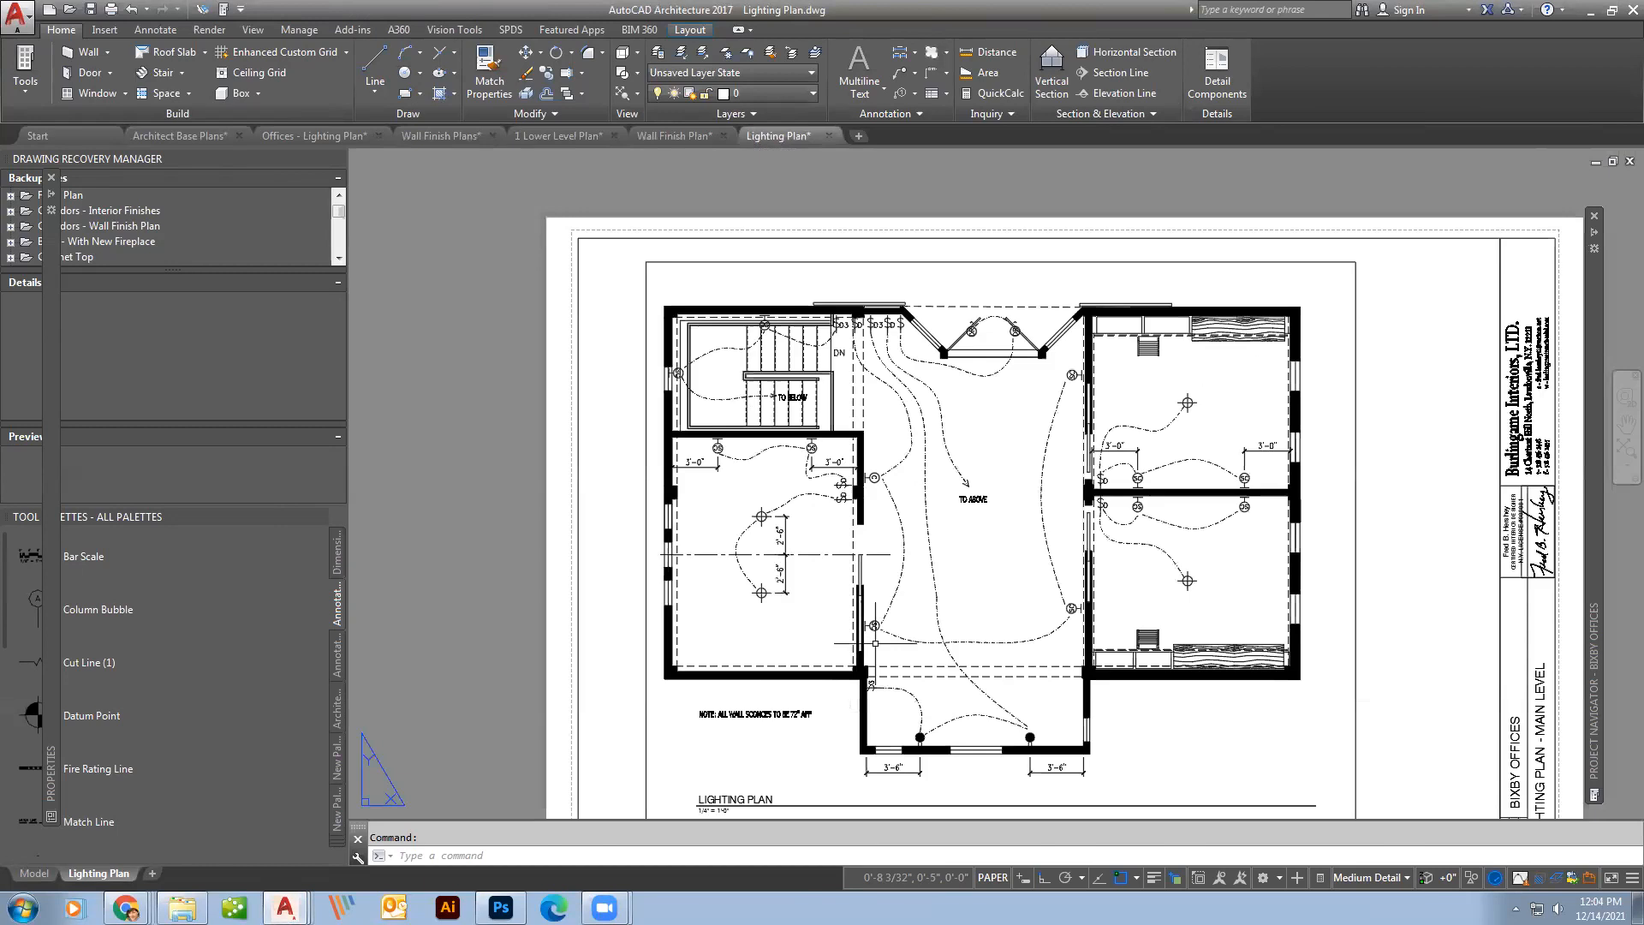
Zoom in and back out on the Lighting Plan sheet's main-level layout.
scroll(up, 3)
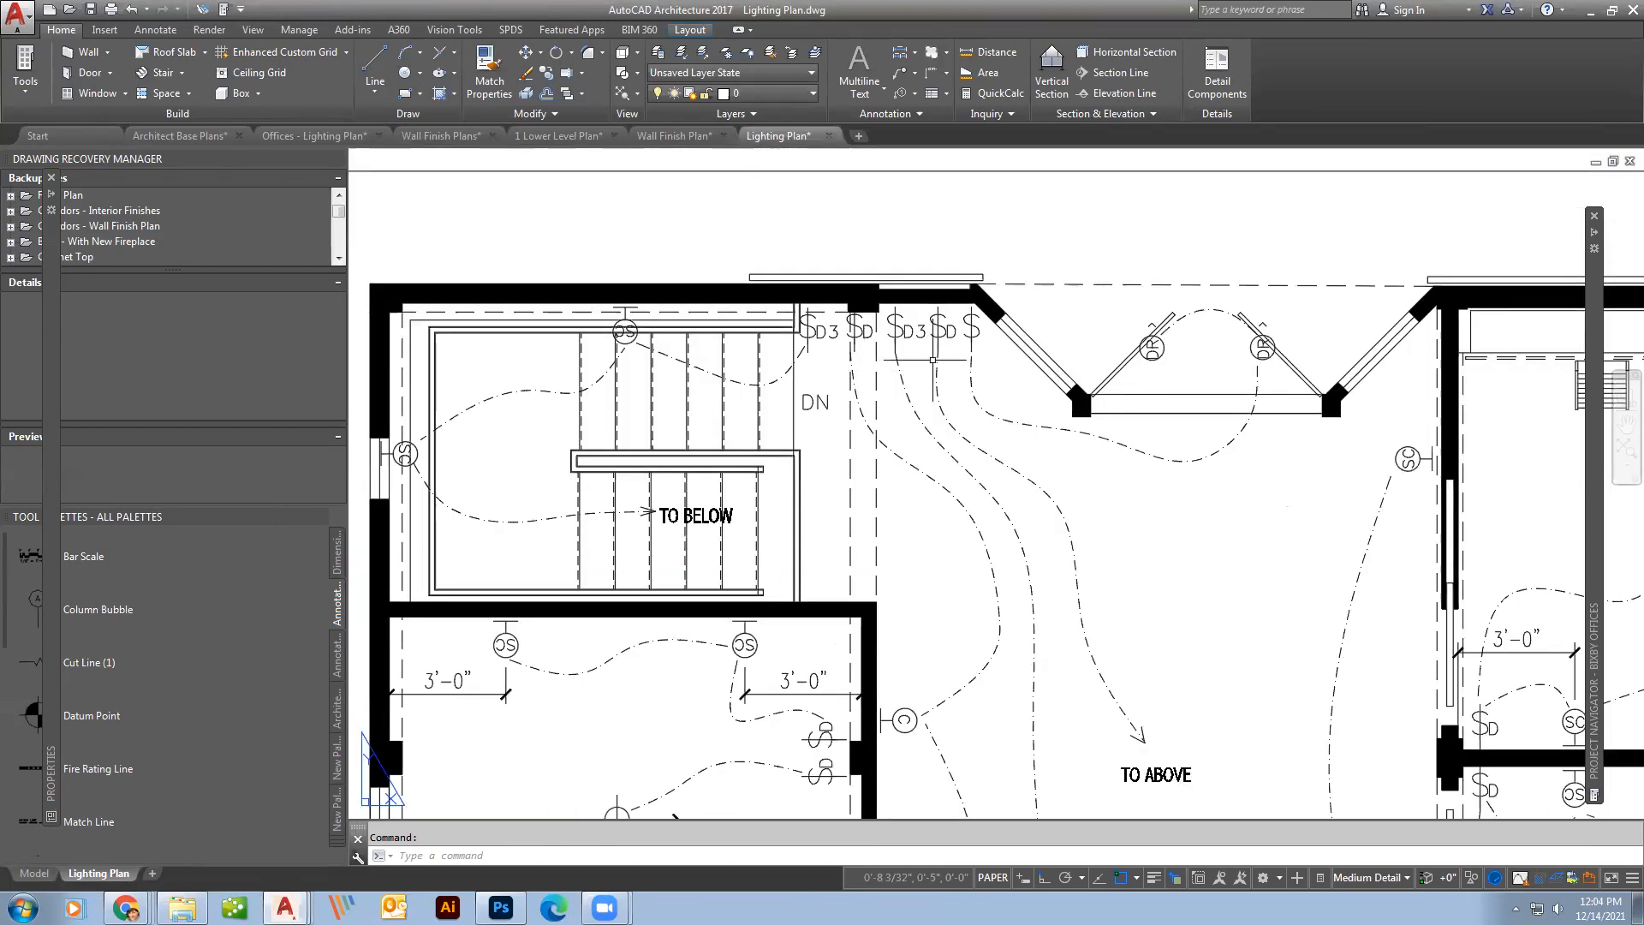
scroll(down, 3)
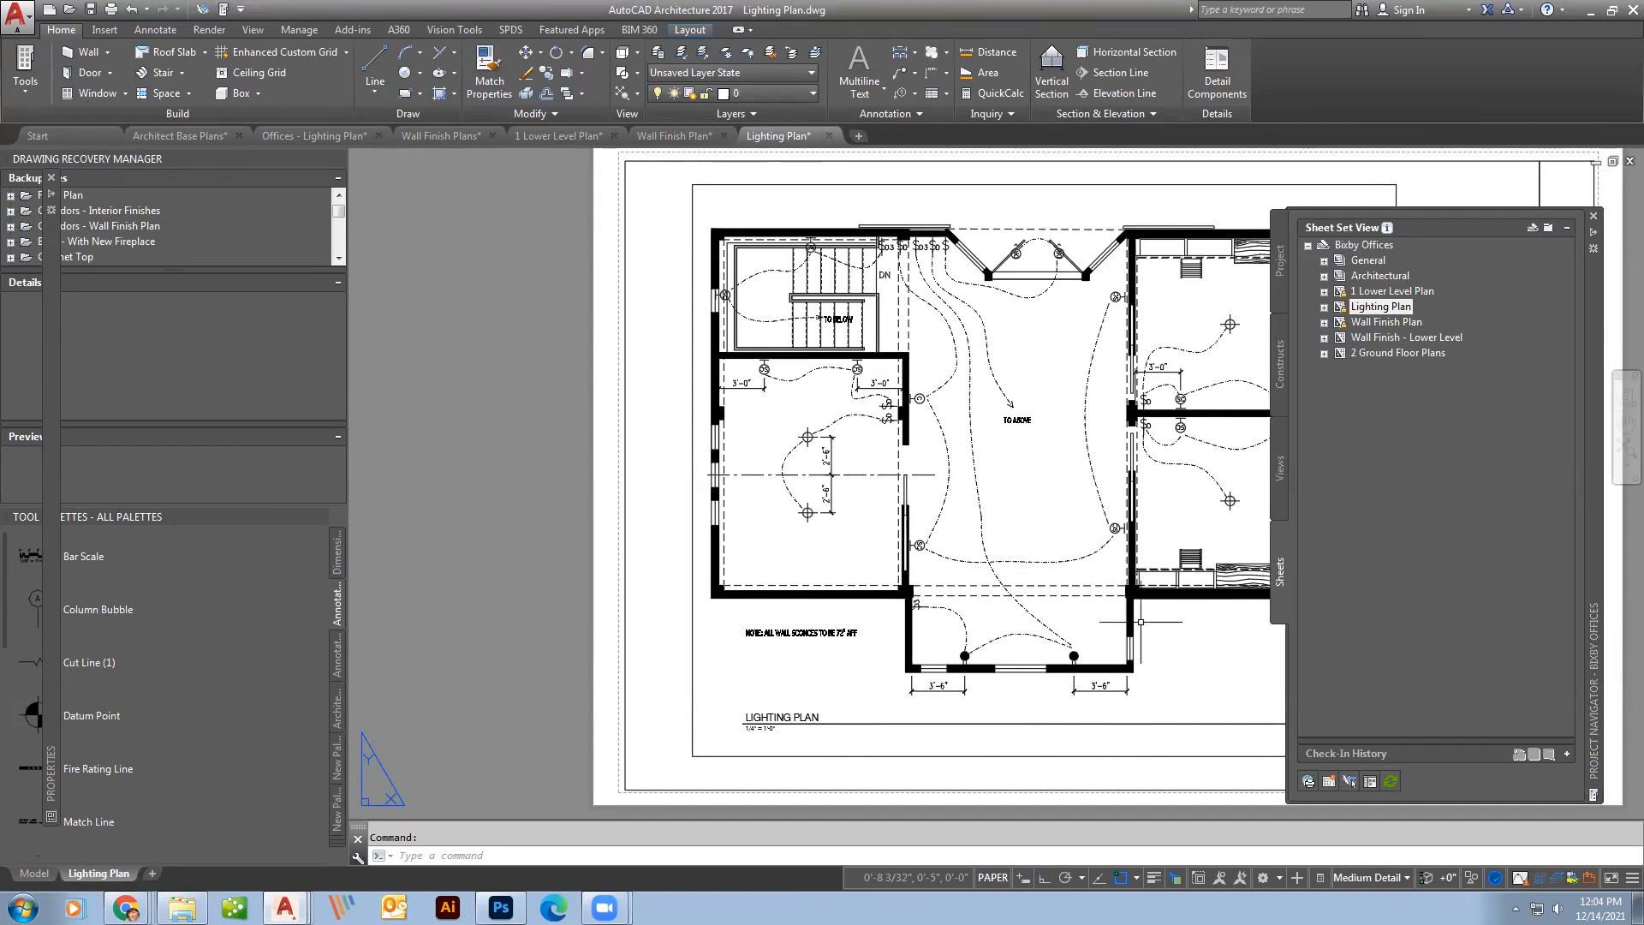
Browse the Constructs and Views lists, then let Project Navigator auto-hide over the Lighting Plan.
click(1591, 215)
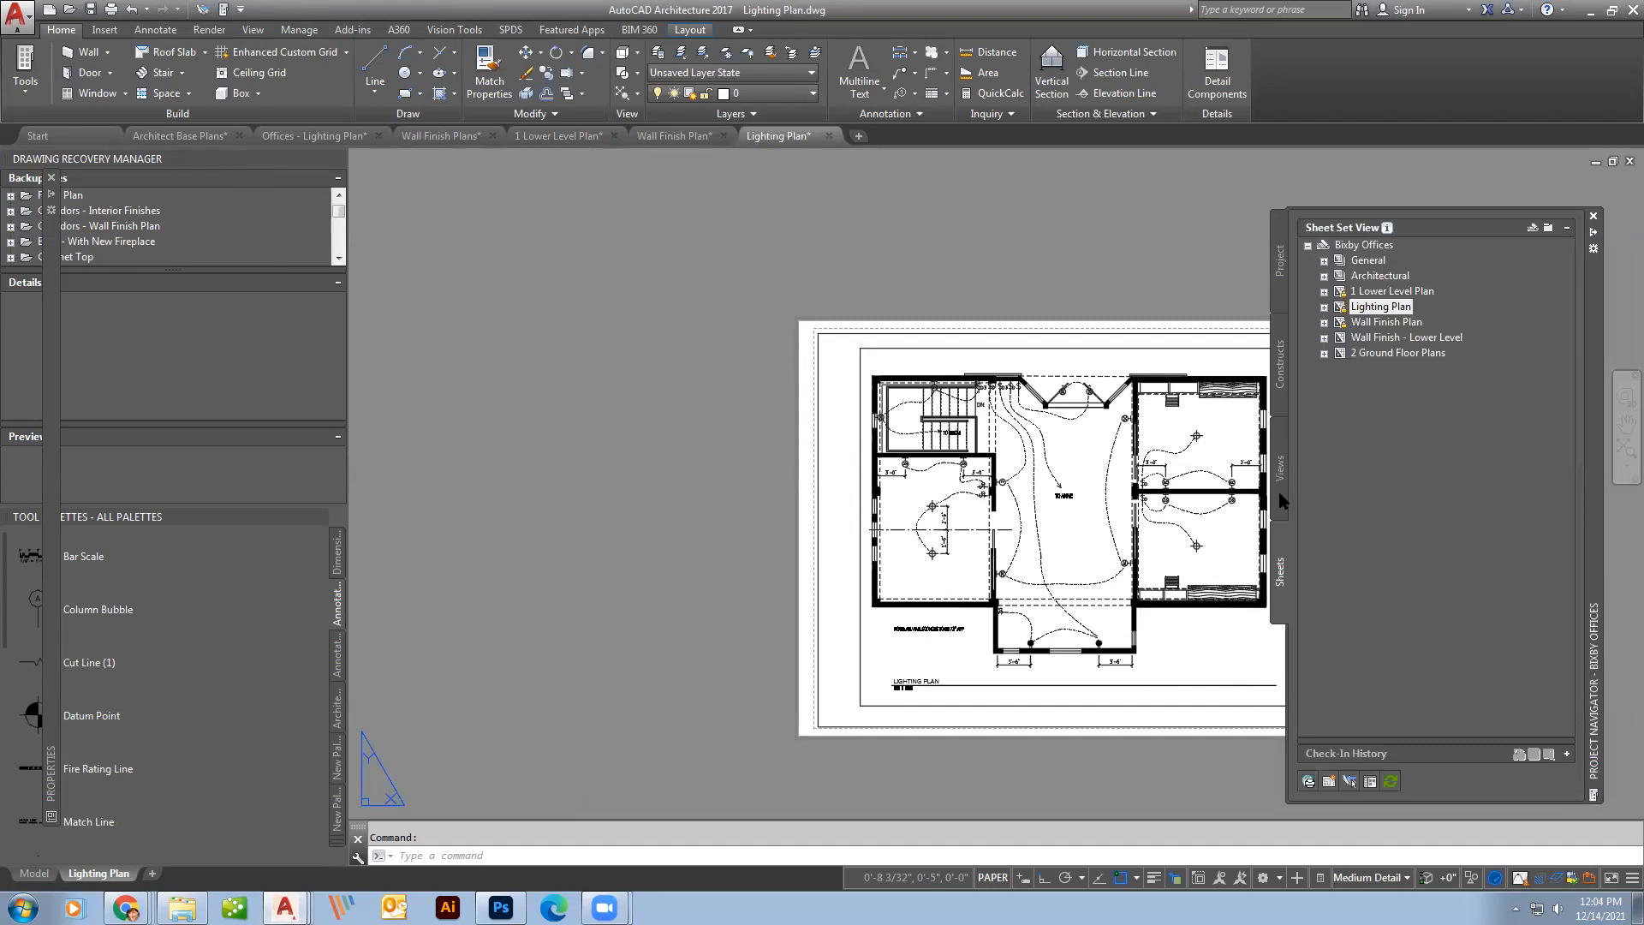
click(1280, 368)
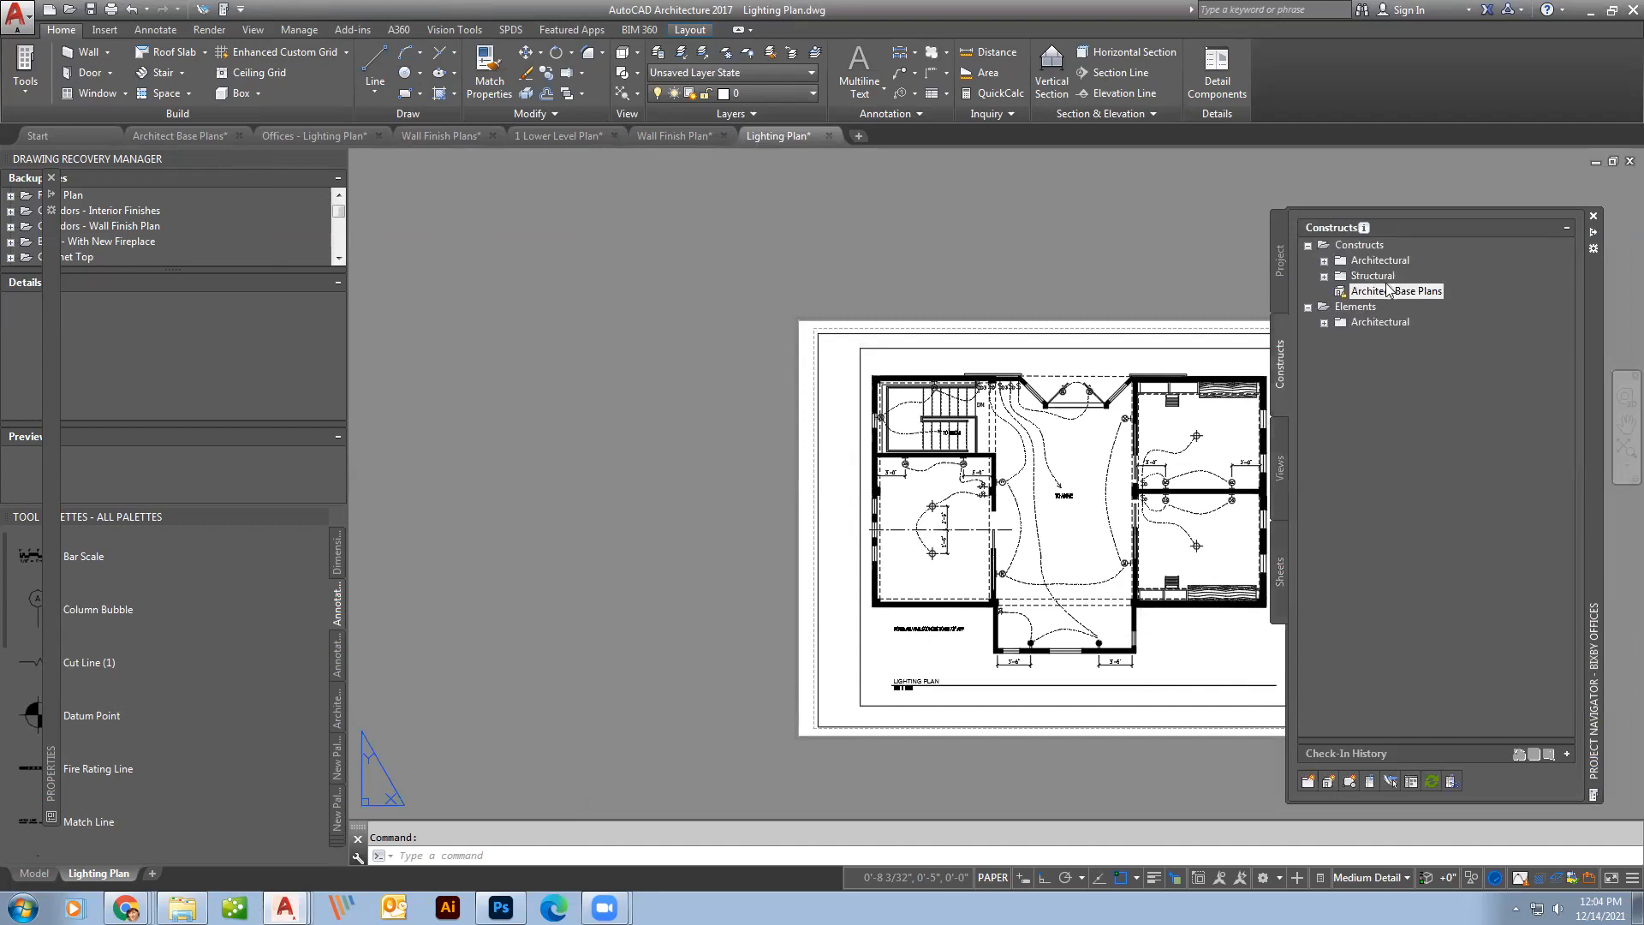
mouse_move(1292, 472)
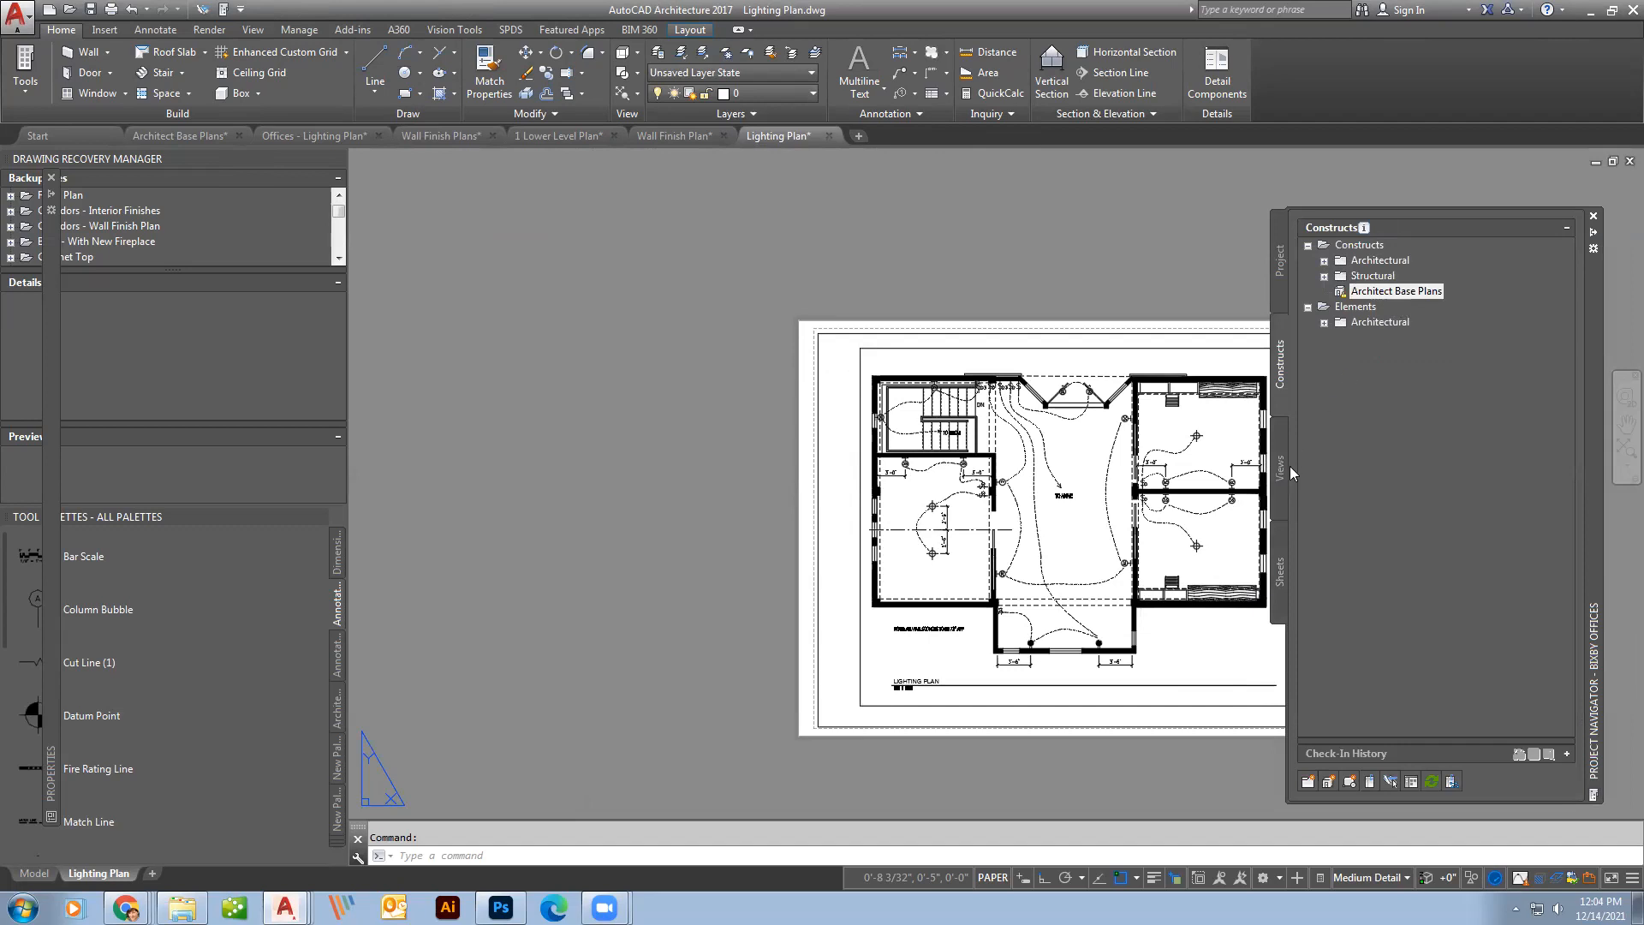
mouse_move(1379, 322)
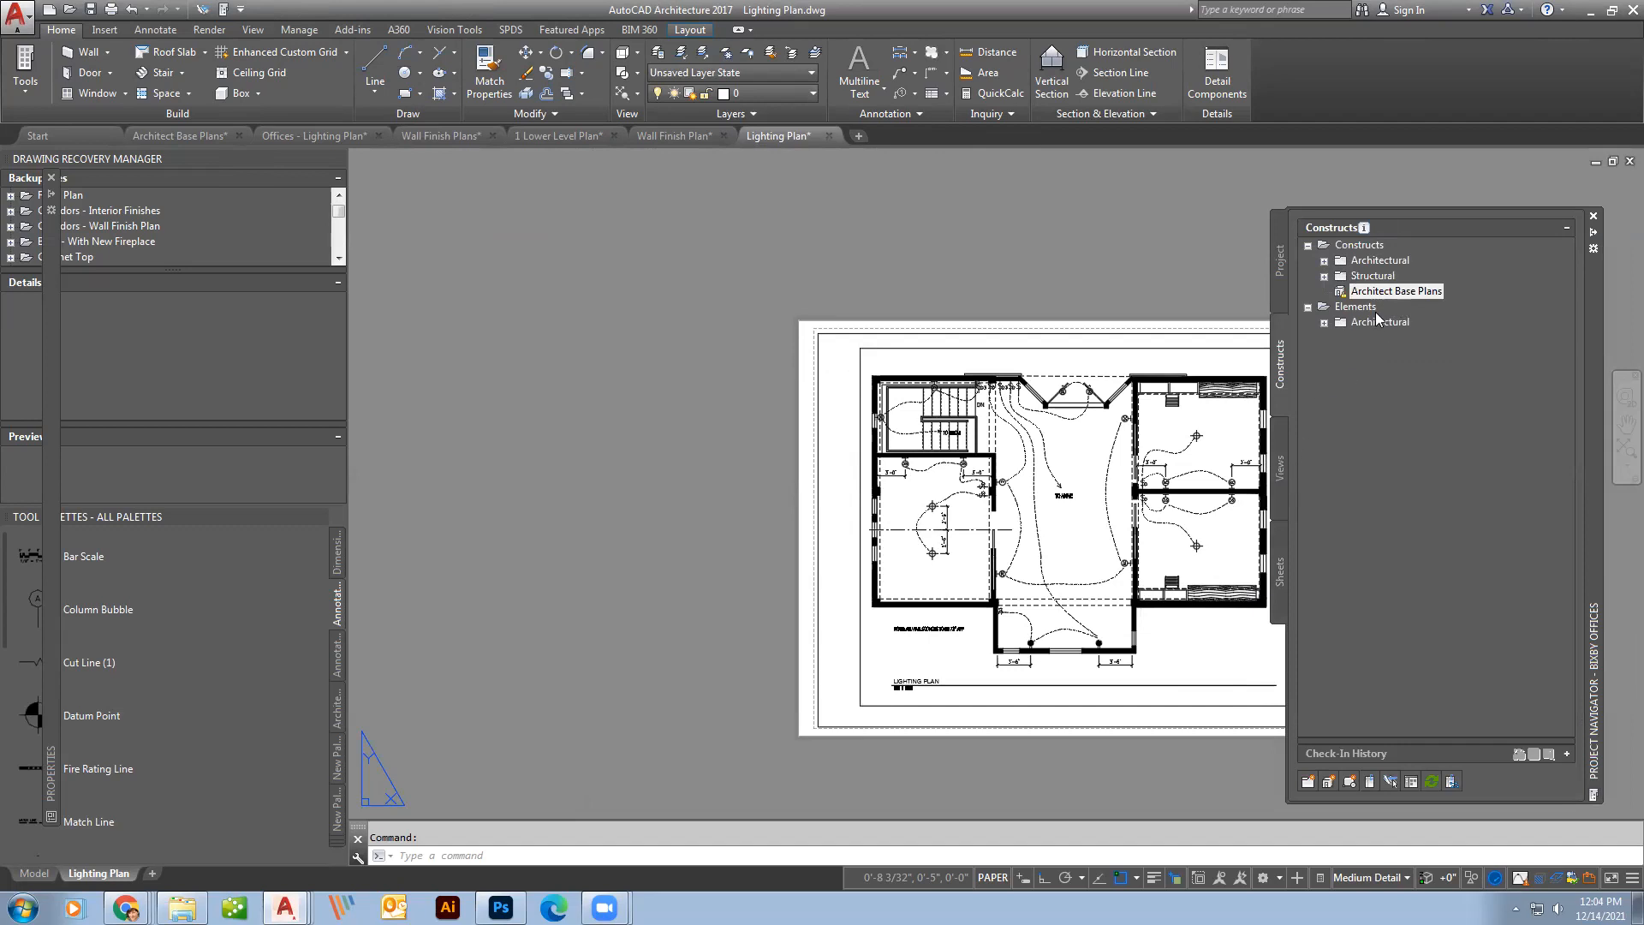
mouse_move(1286, 467)
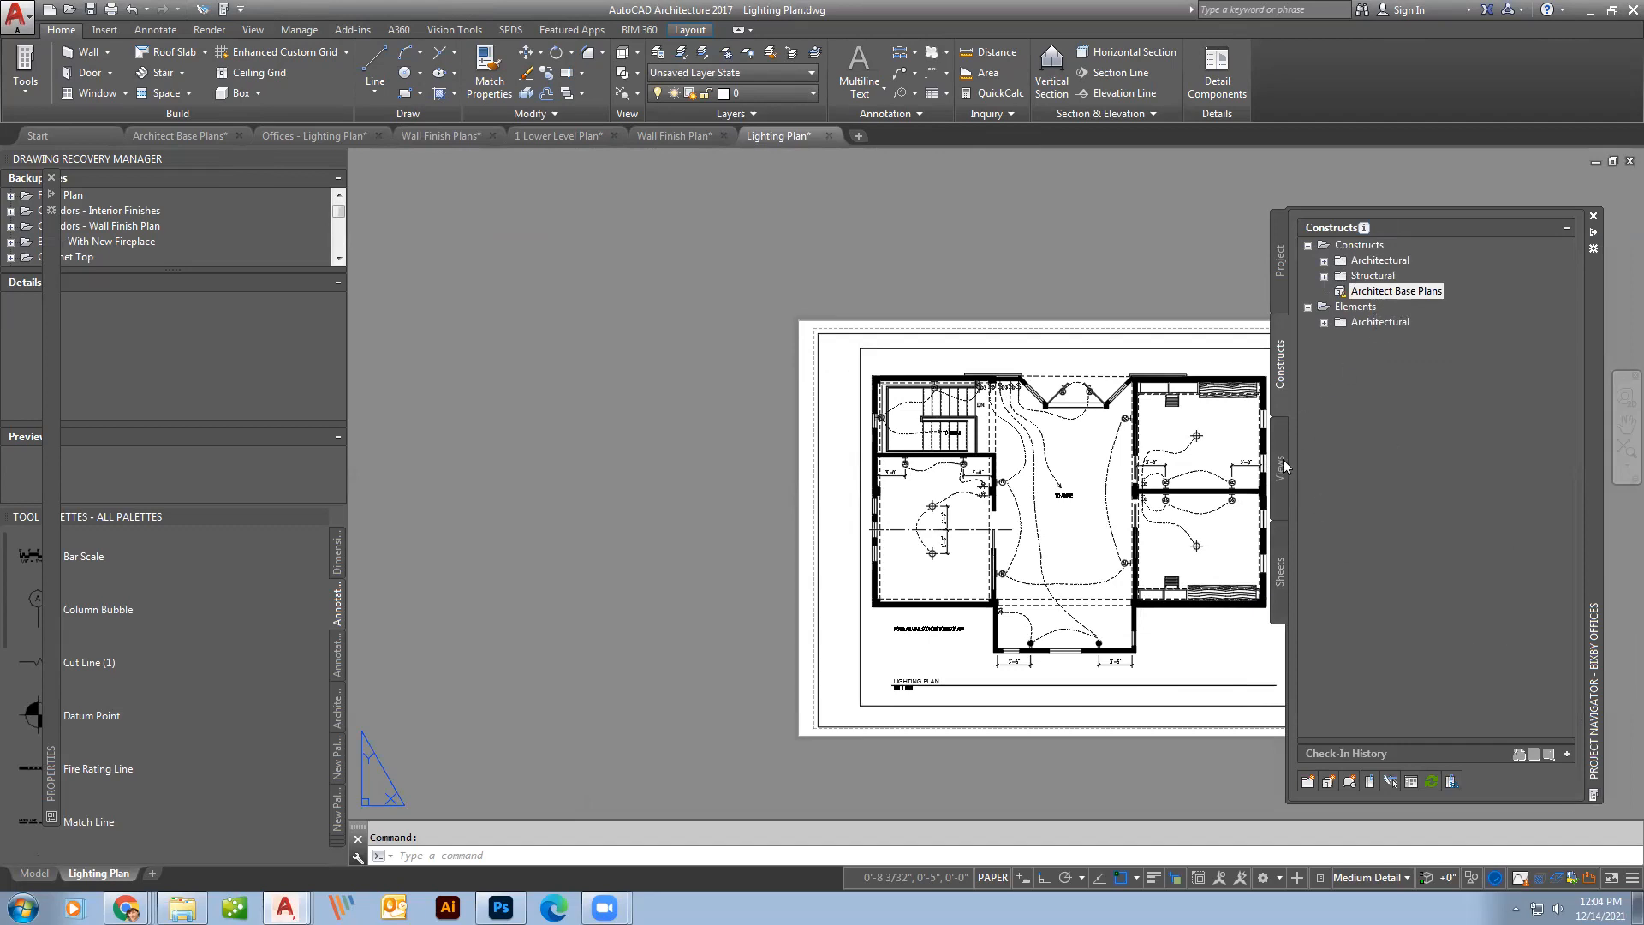
click(1280, 467)
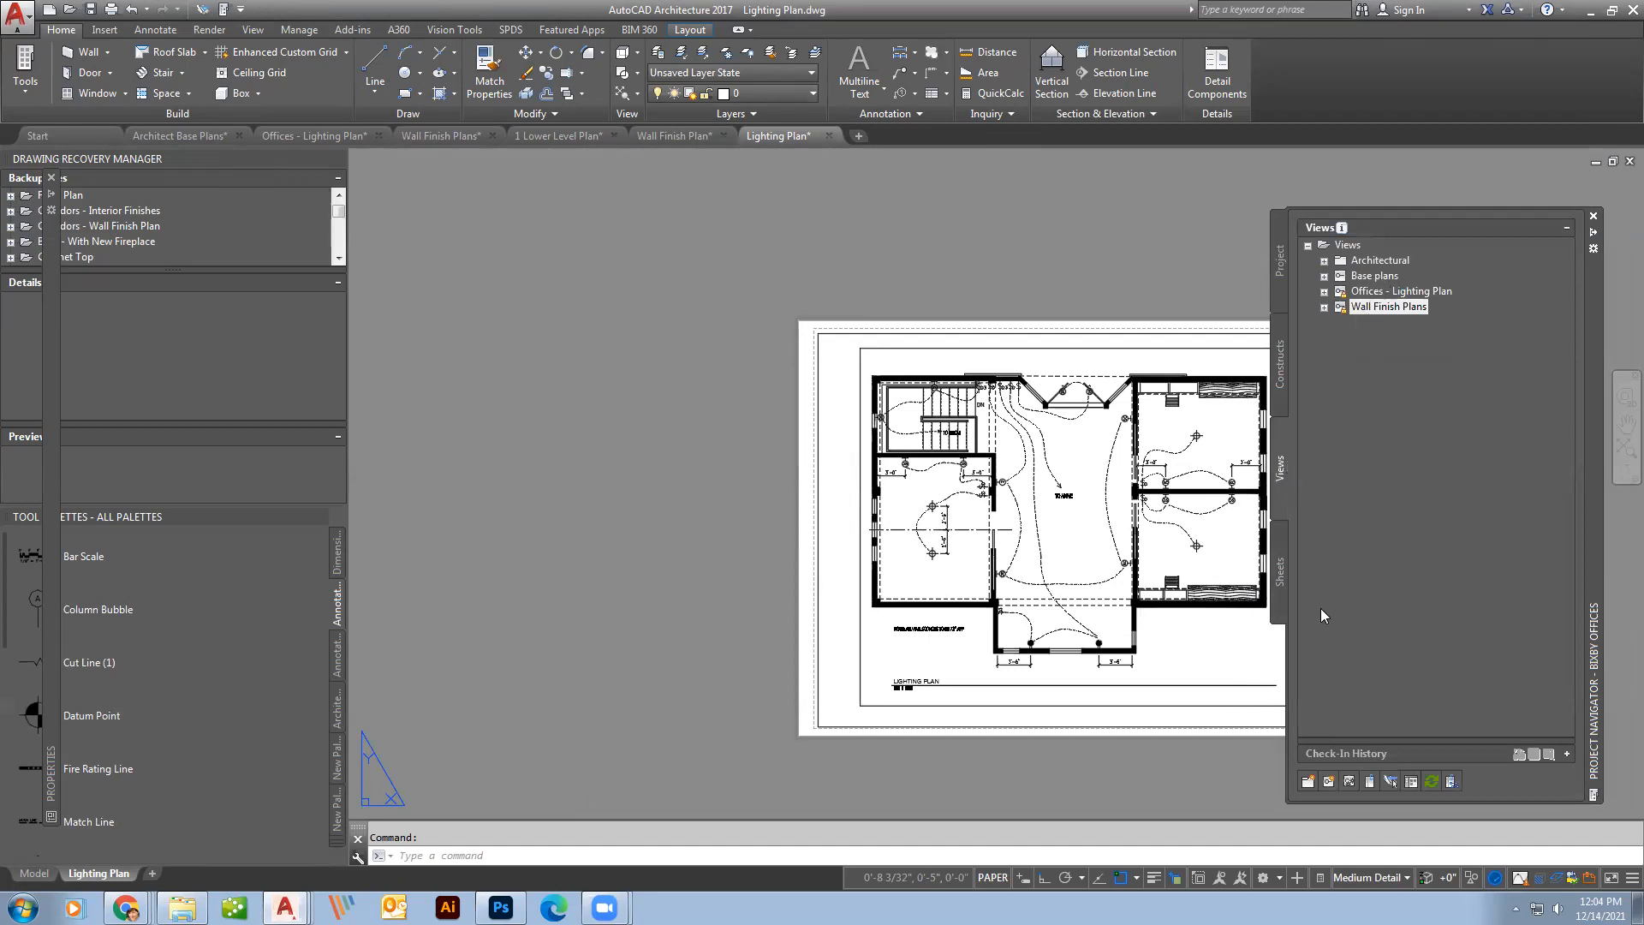
click(1279, 572)
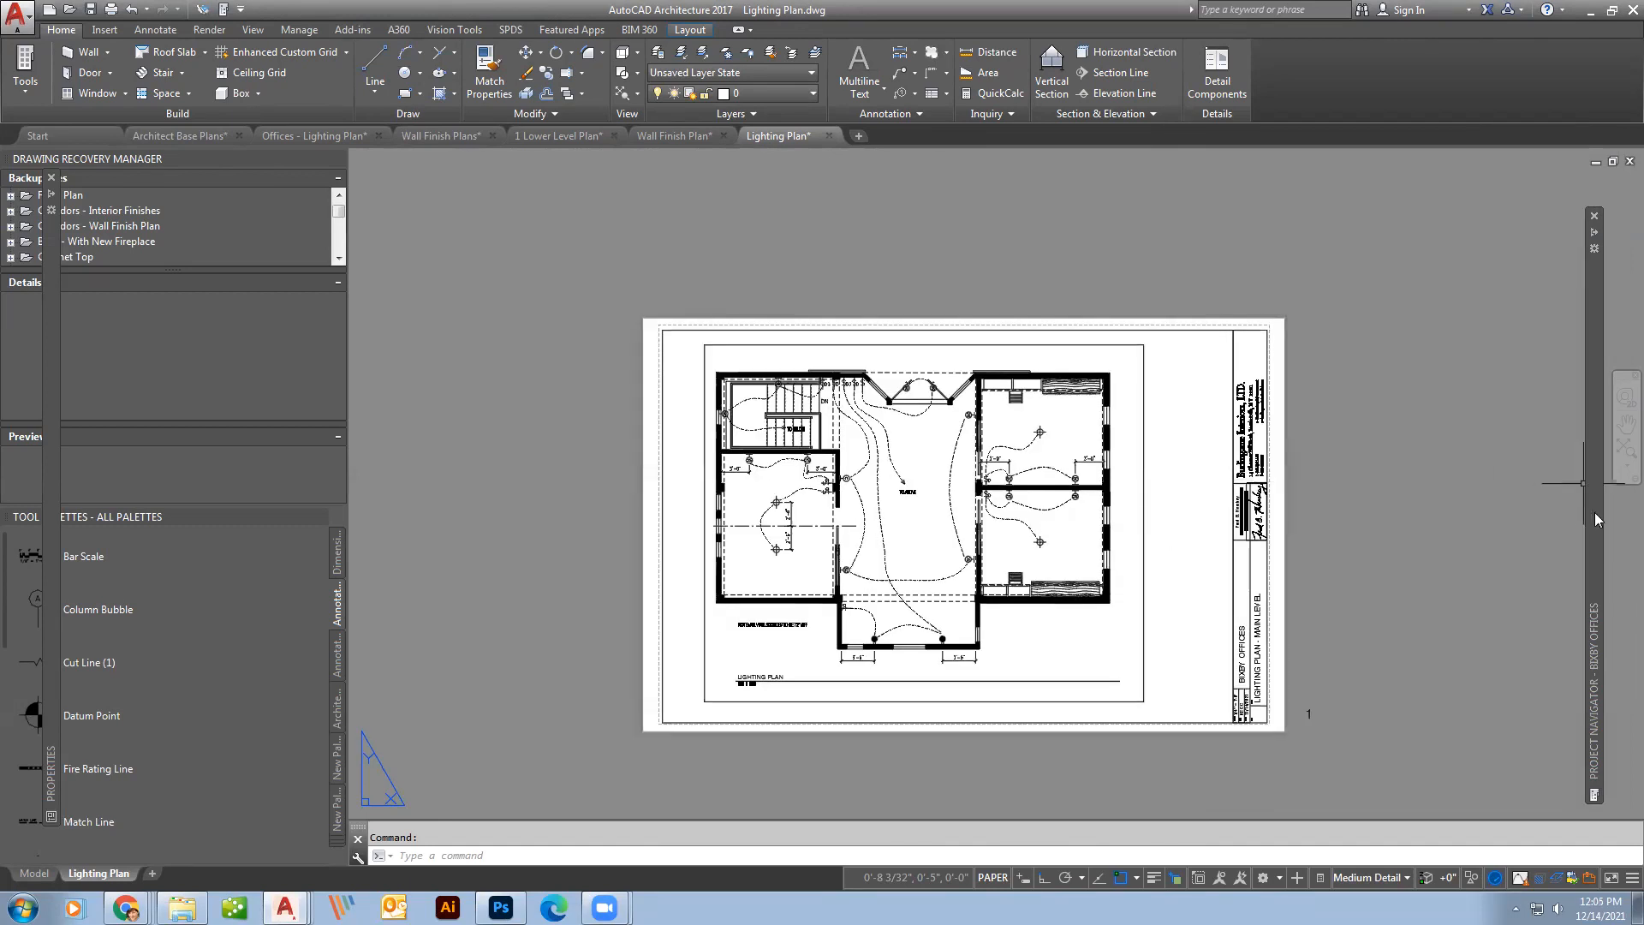
Switch to the Wall Finish Plan sheet, scroll the navigator, and close the open drawings.
click(676, 136)
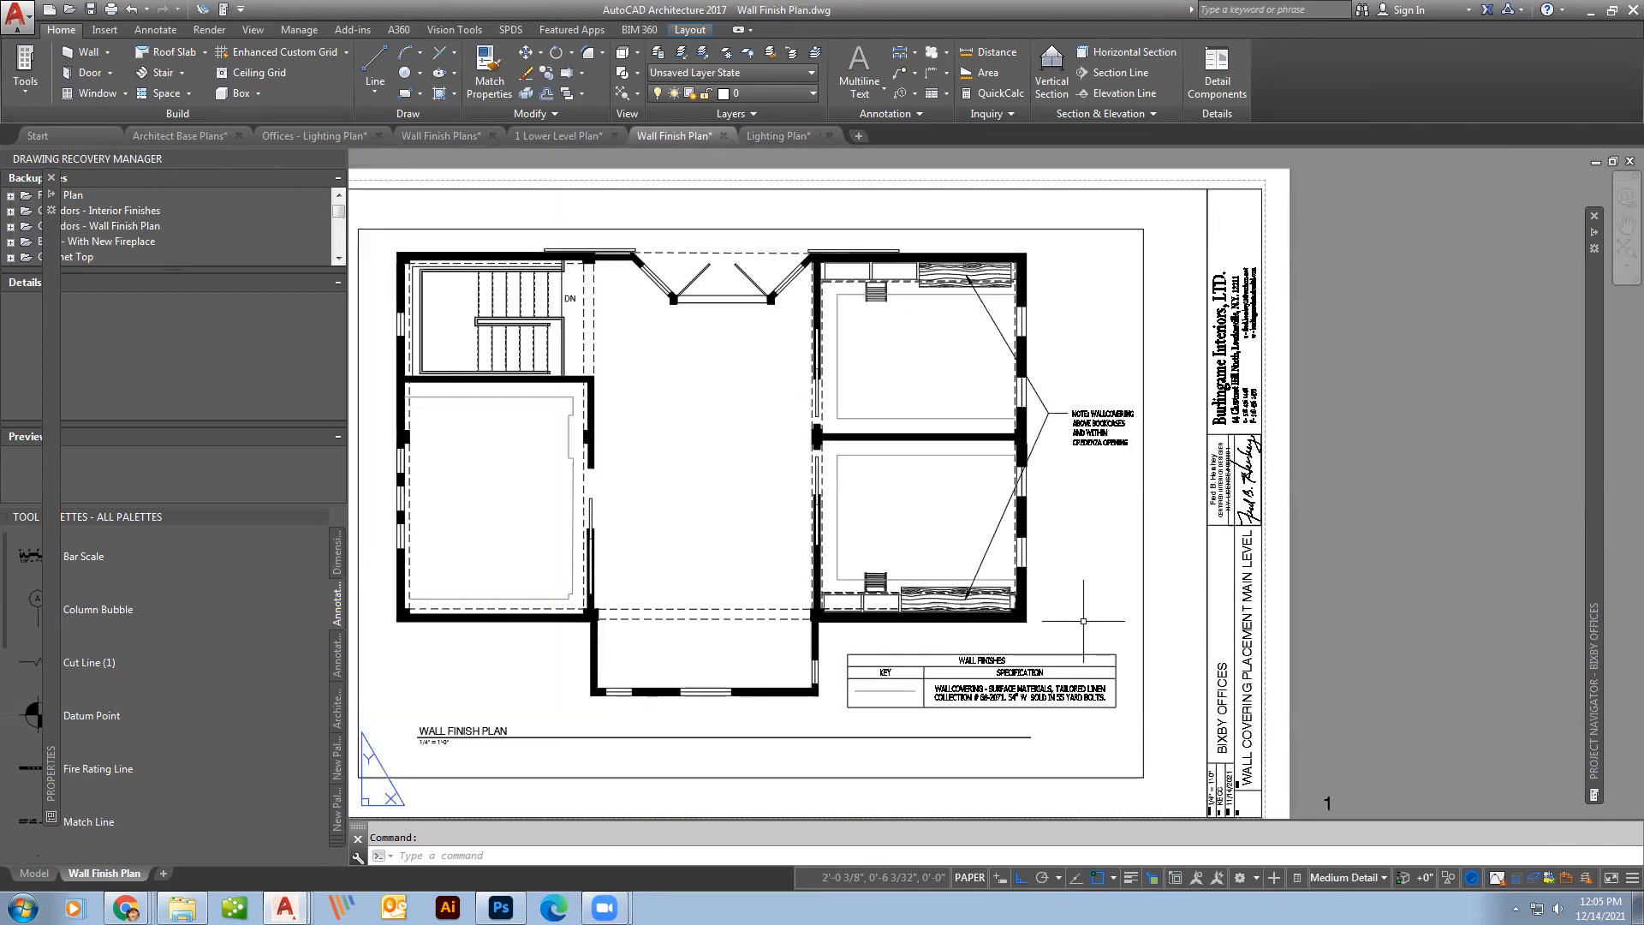
scroll(down, 3)
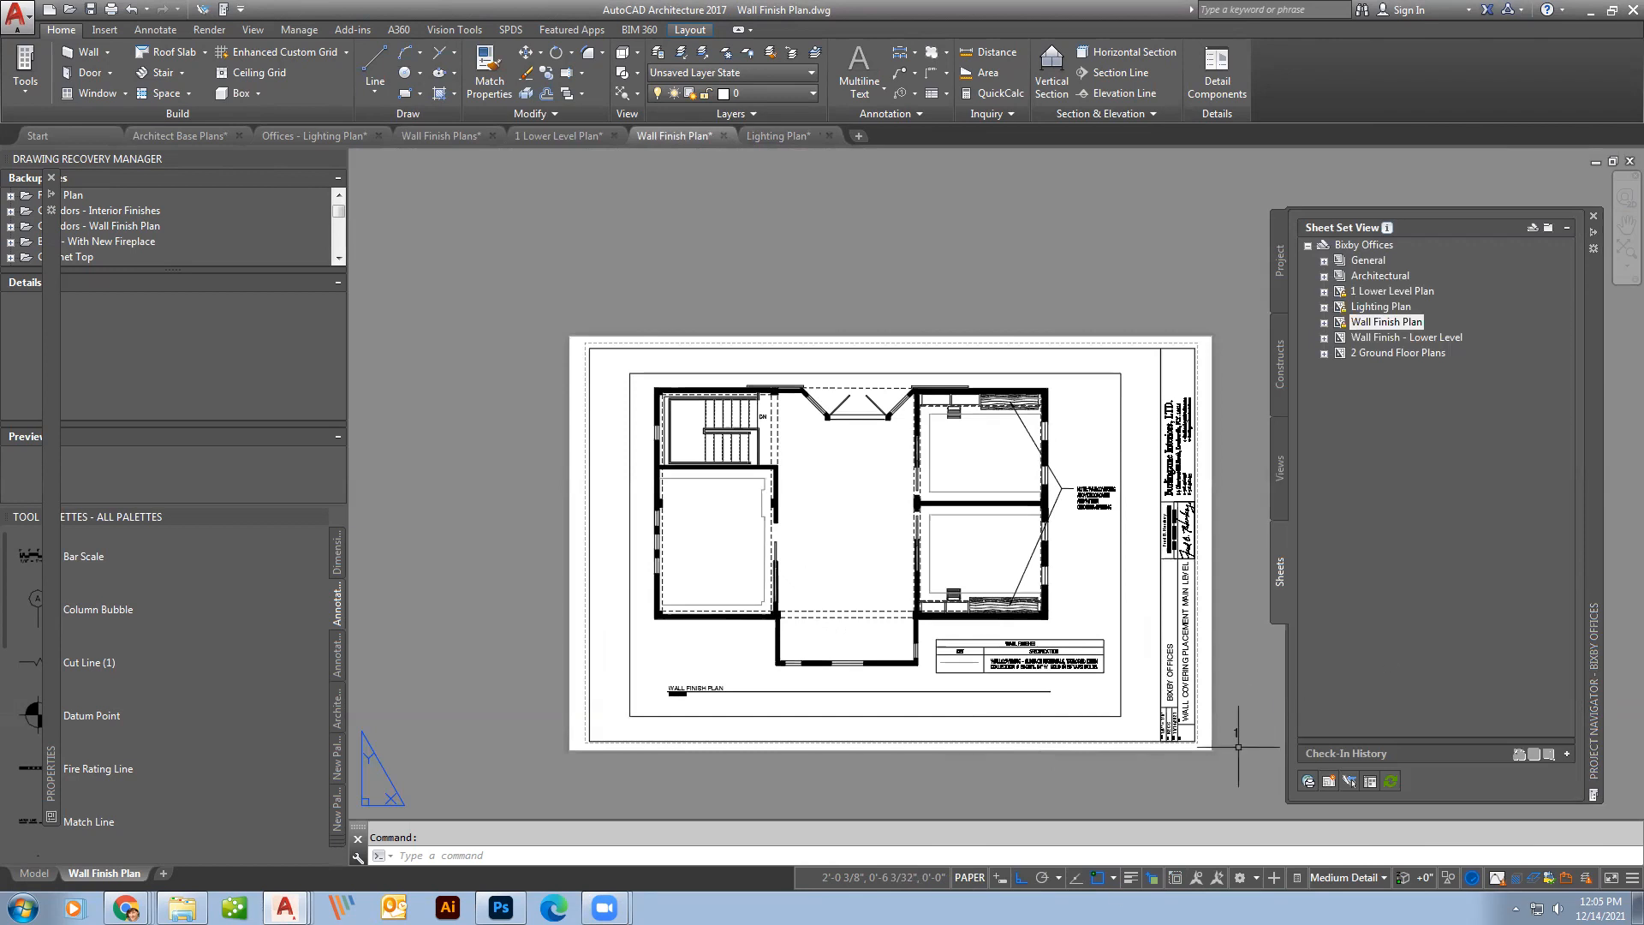
click(1580, 226)
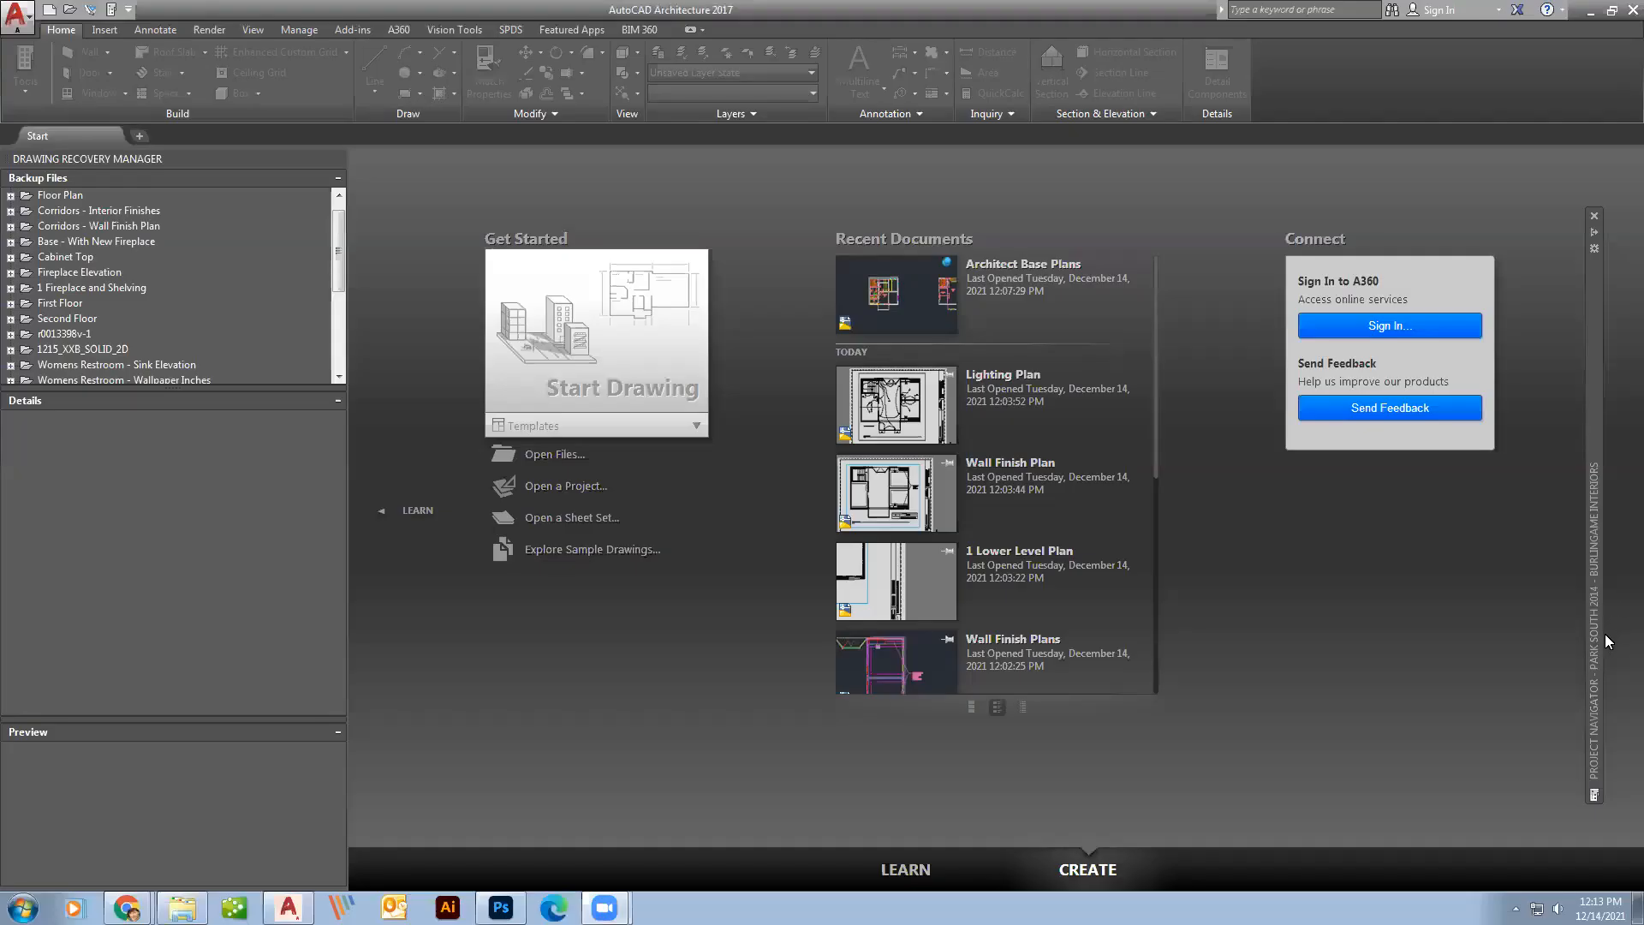
mouse_move(1593, 660)
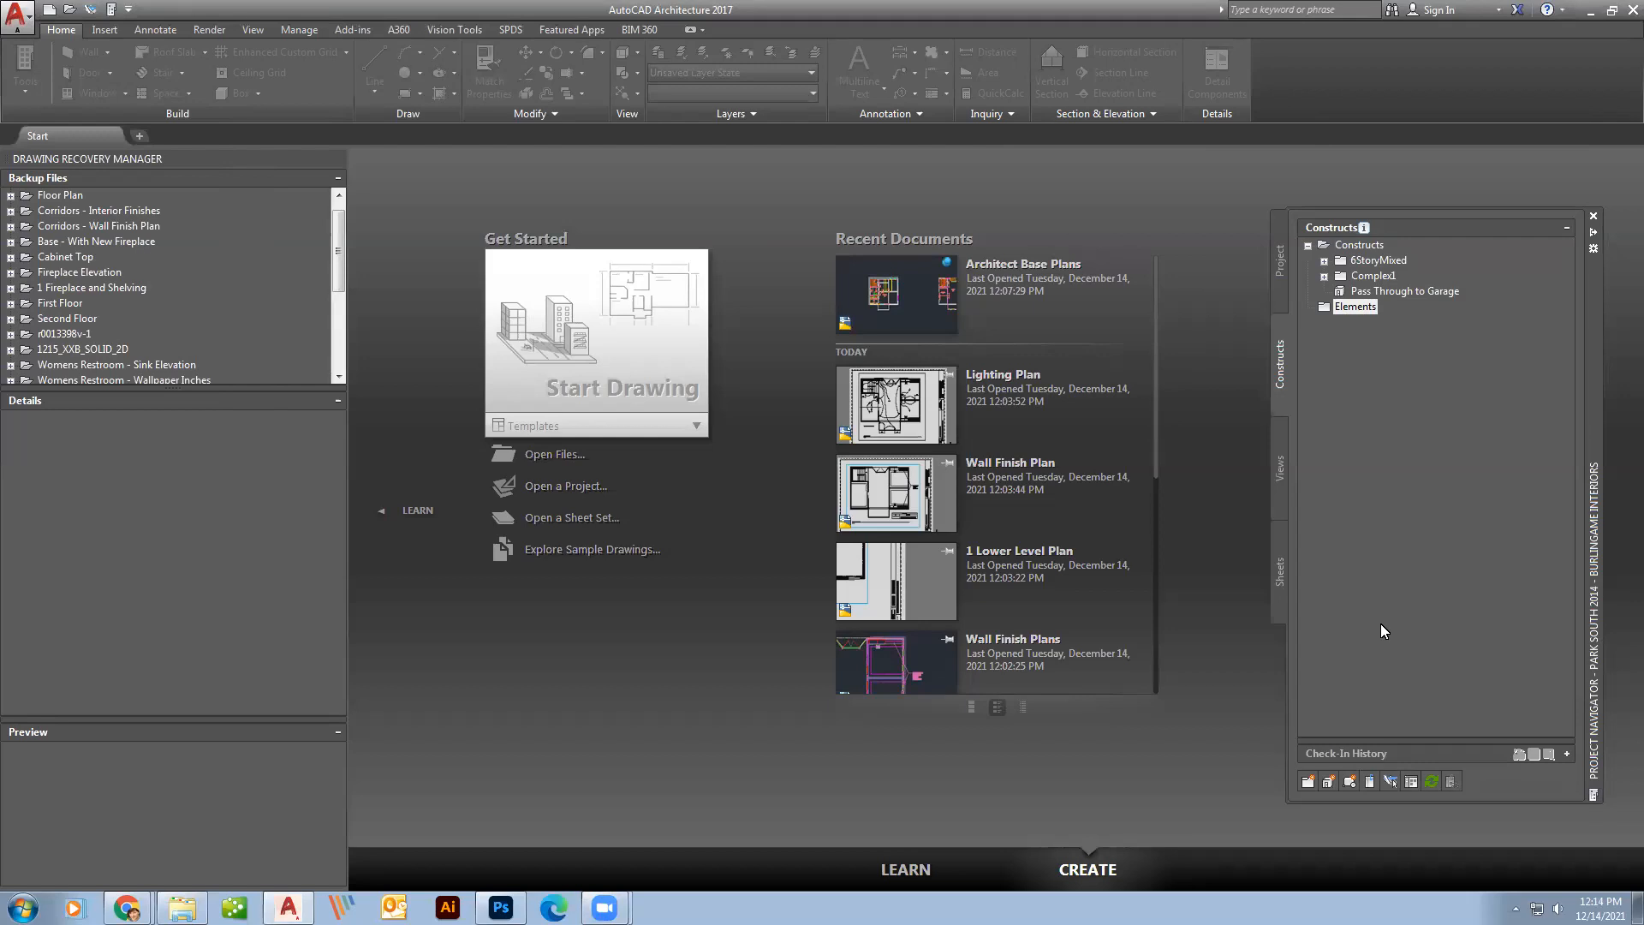
mouse_move(1354, 661)
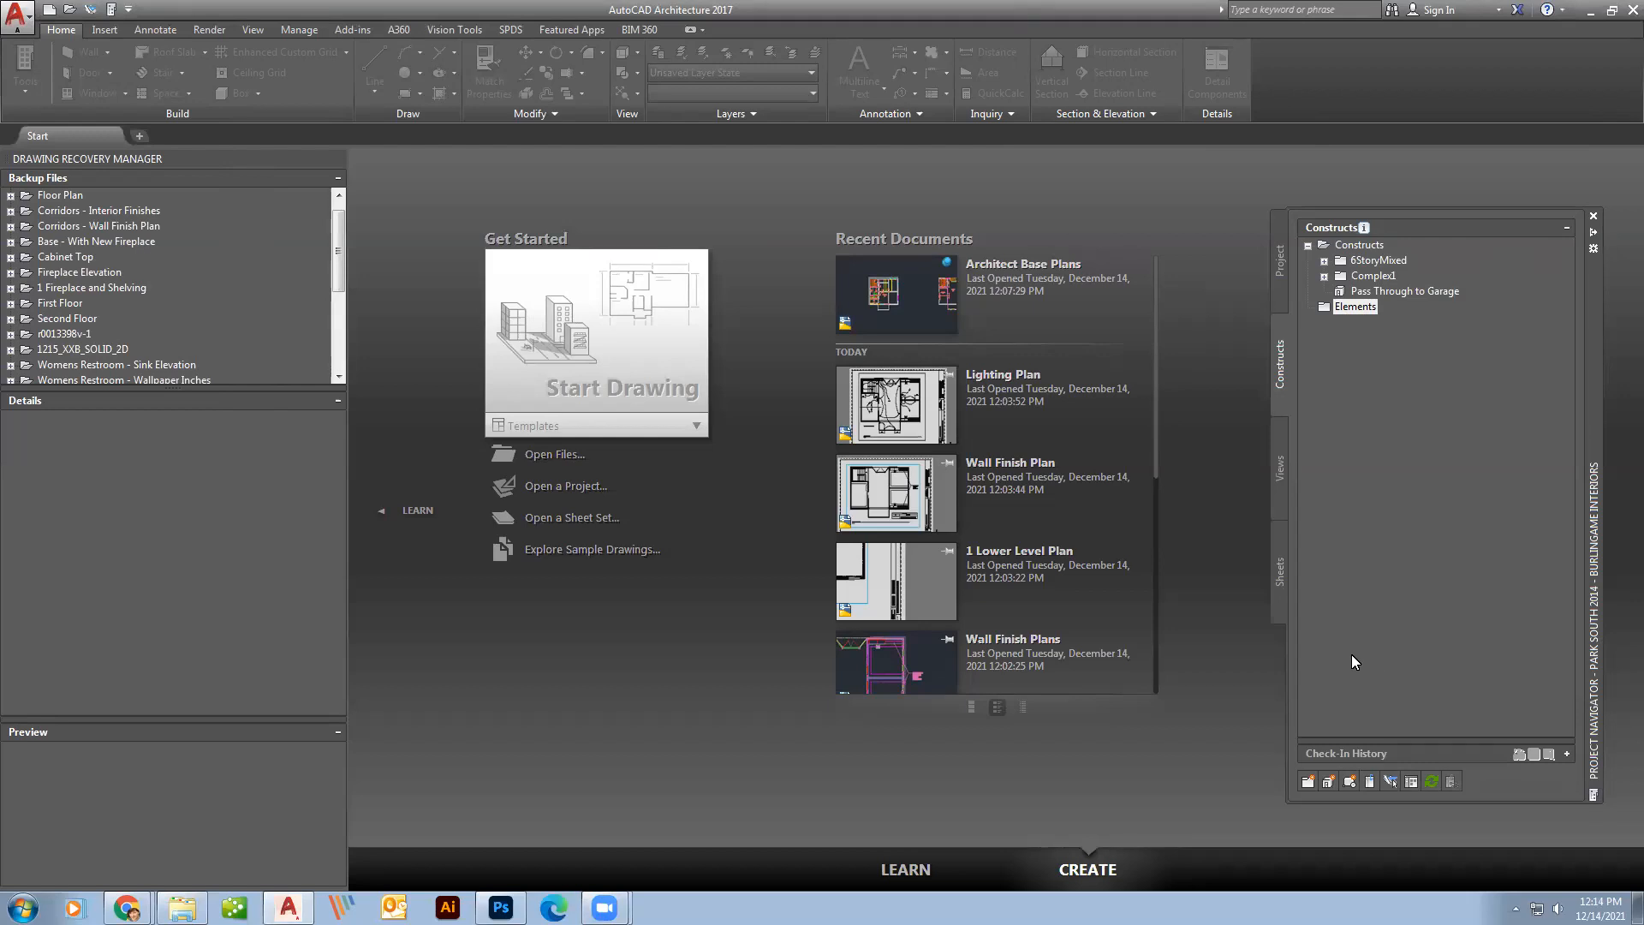
mouse_move(1321, 667)
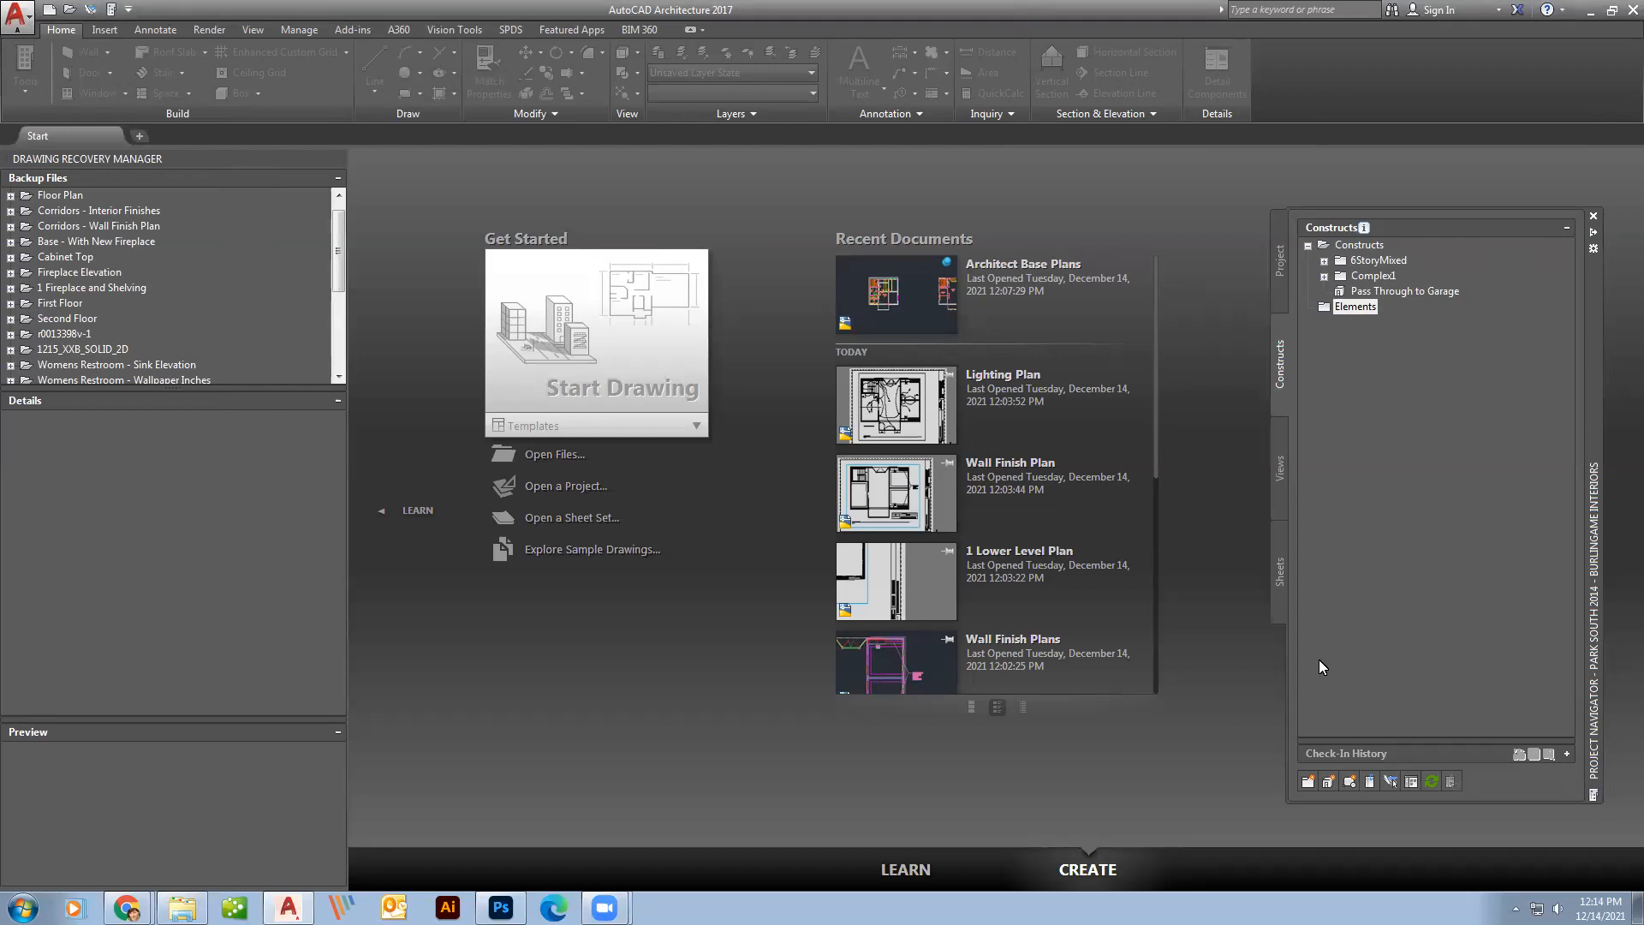
mouse_move(1369, 588)
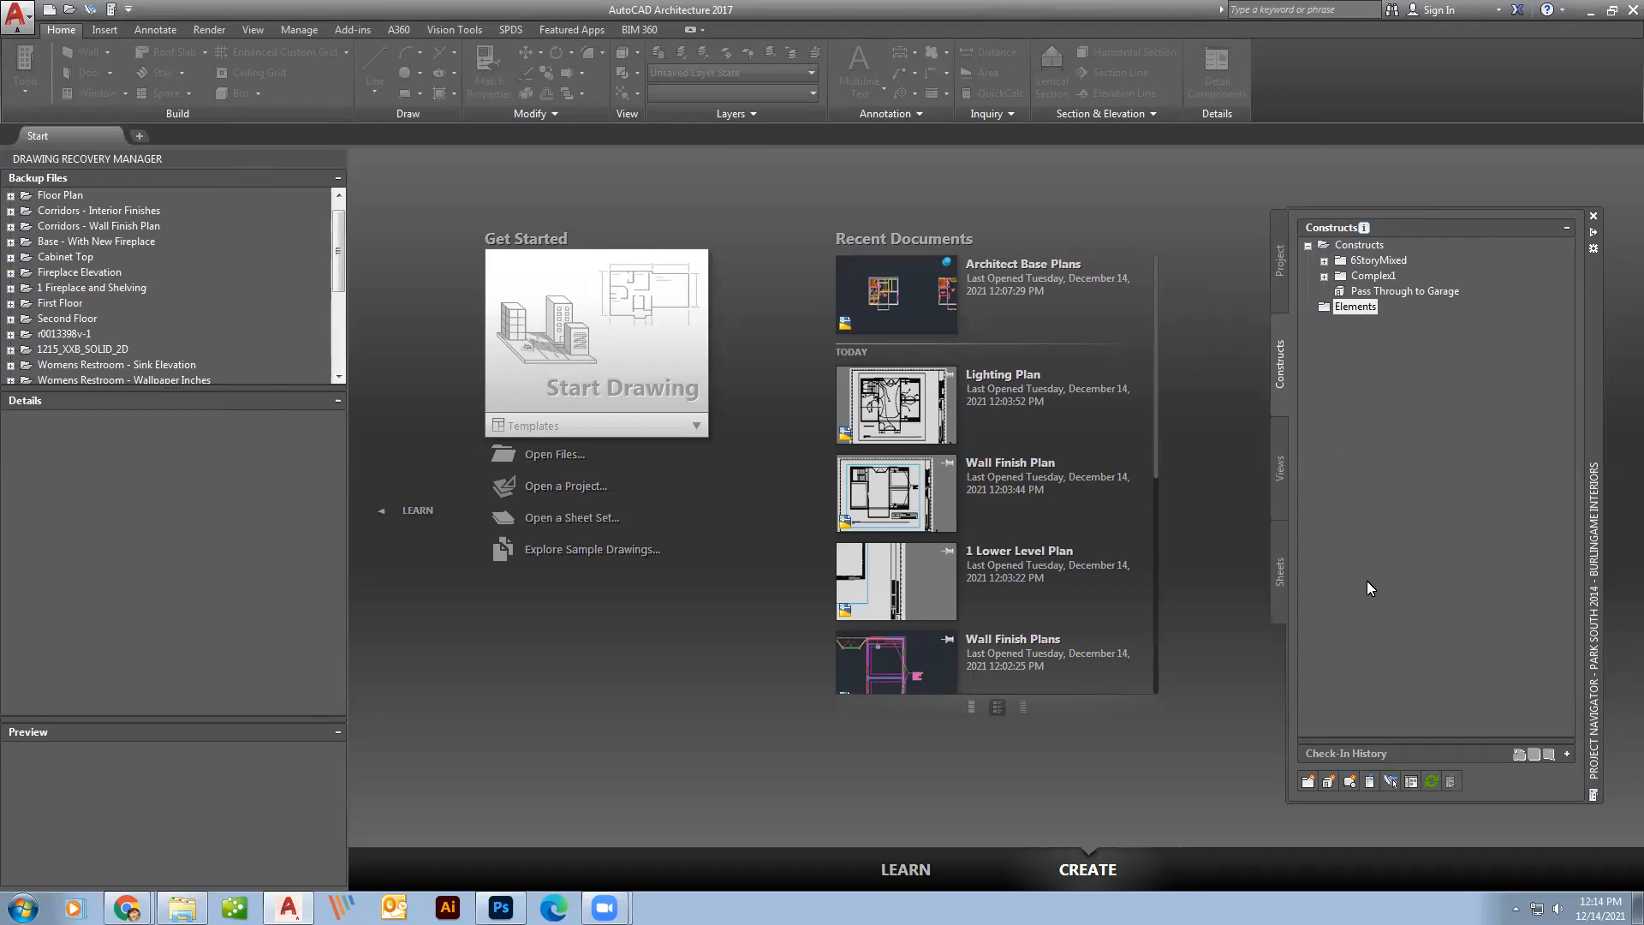
mouse_move(1300, 349)
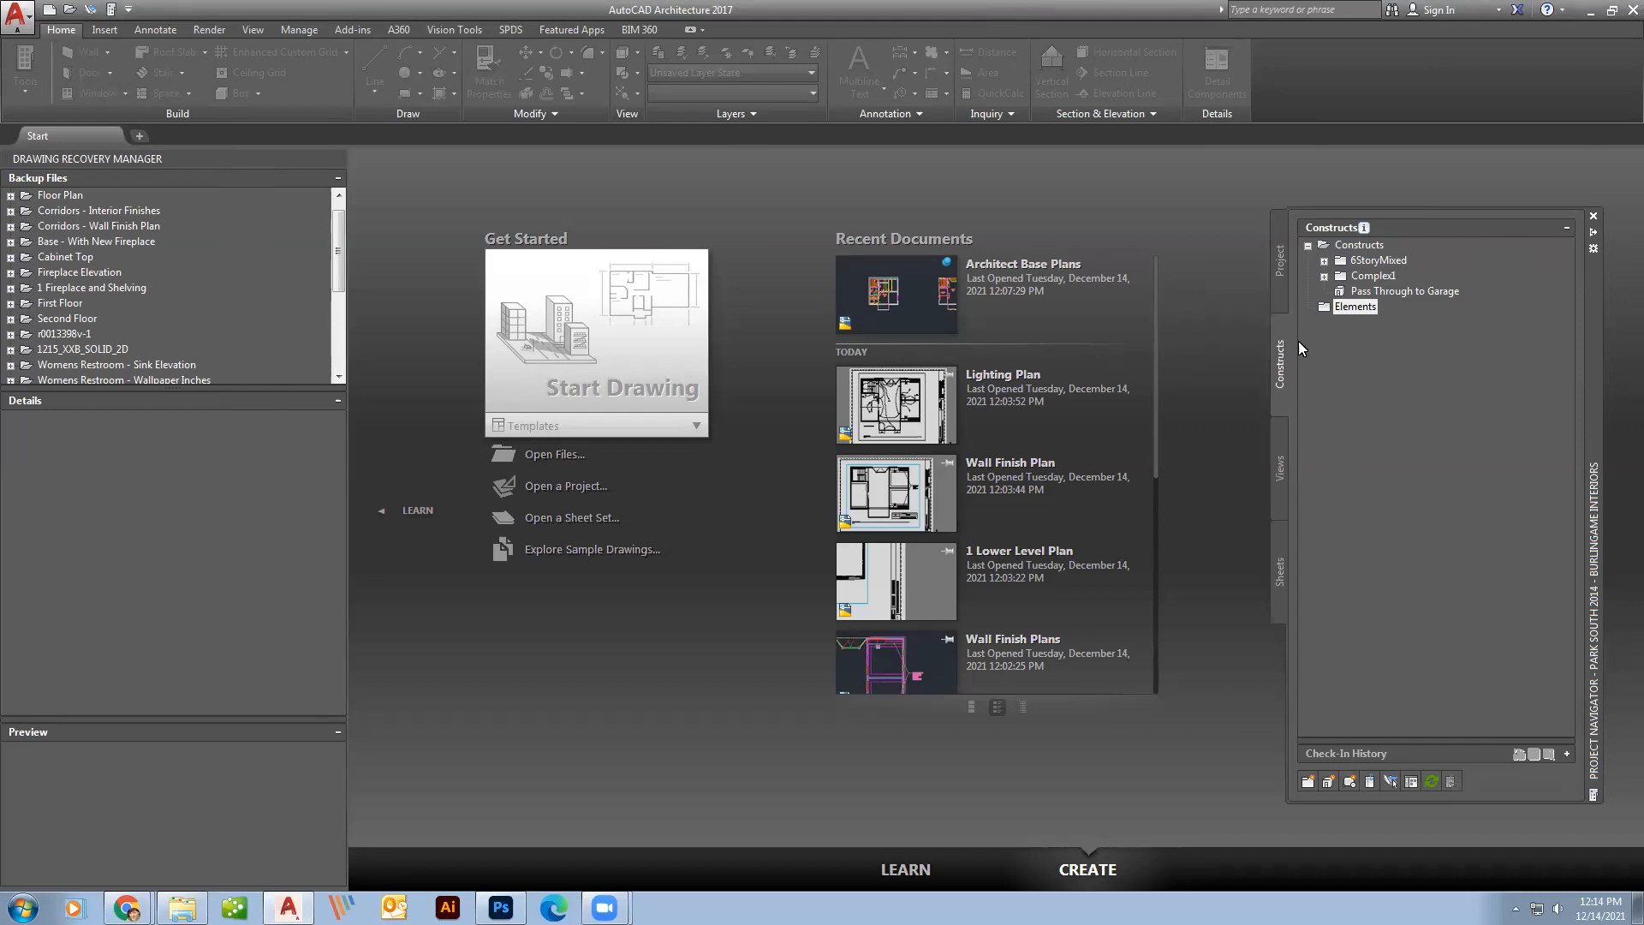
mouse_move(1331, 273)
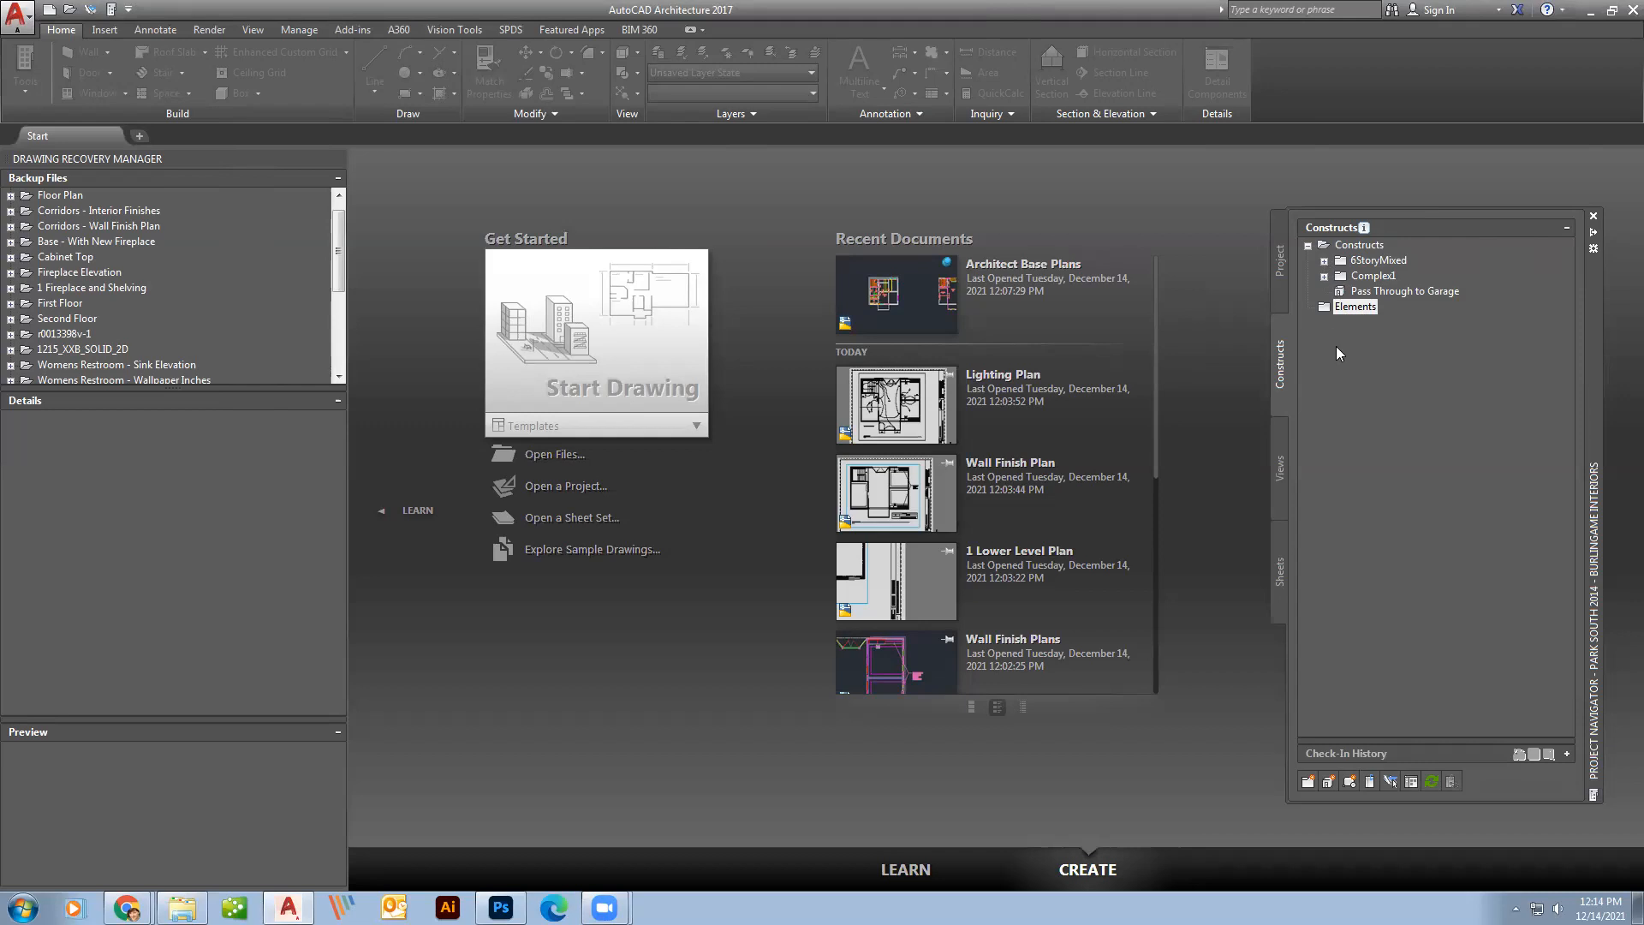
mouse_move(1346, 336)
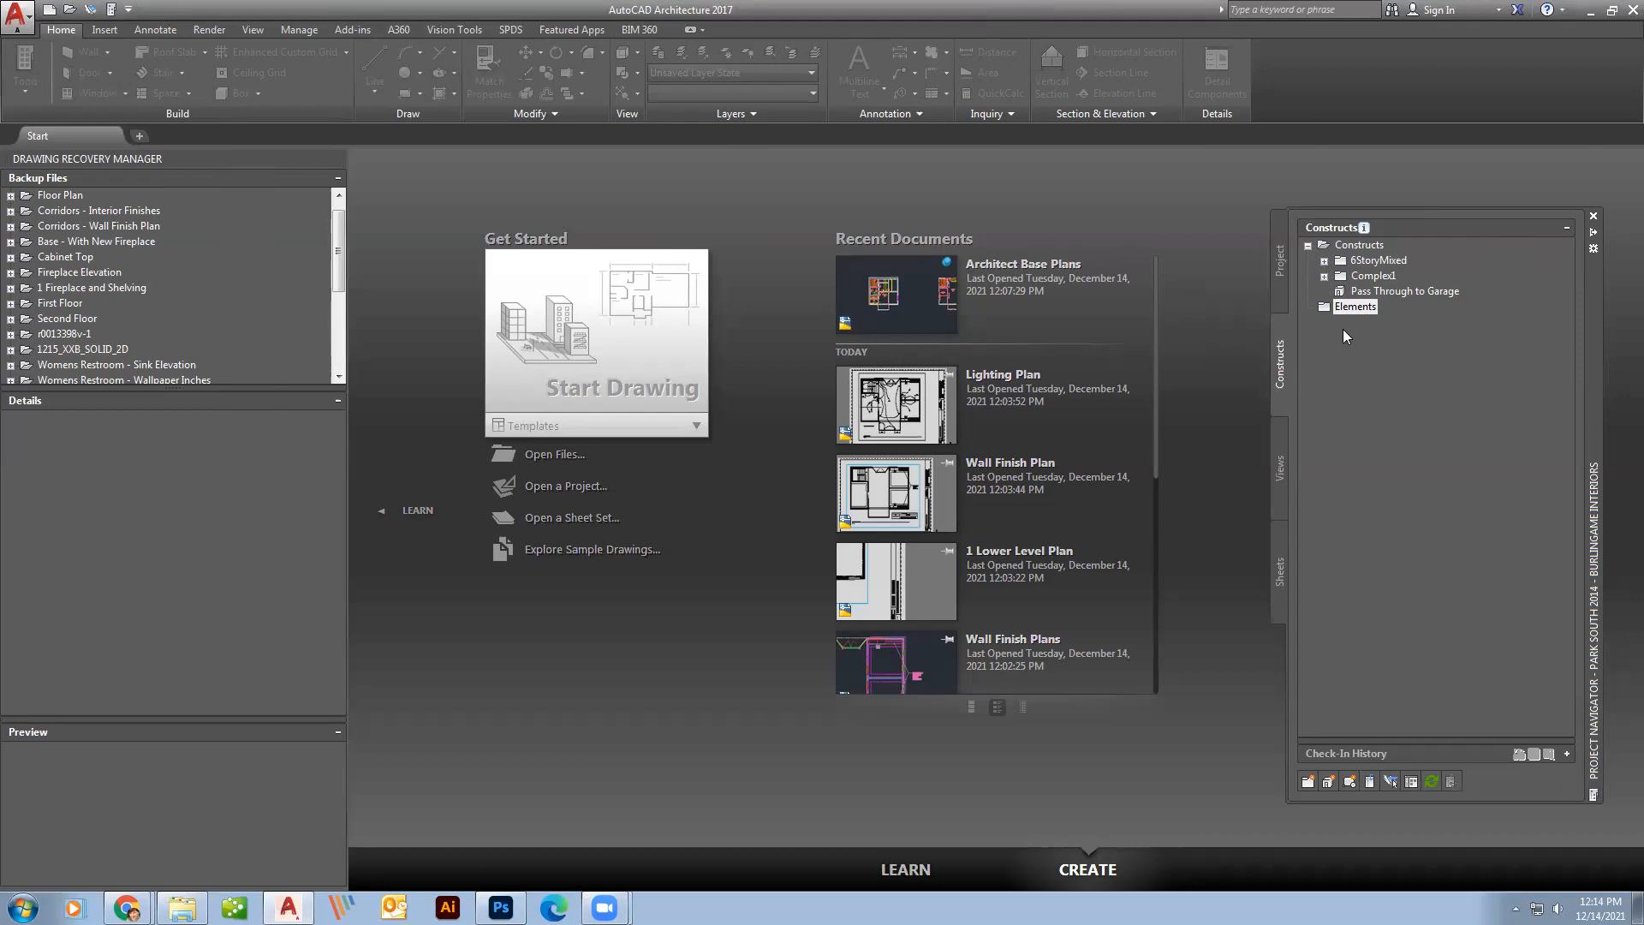
mouse_move(1356, 384)
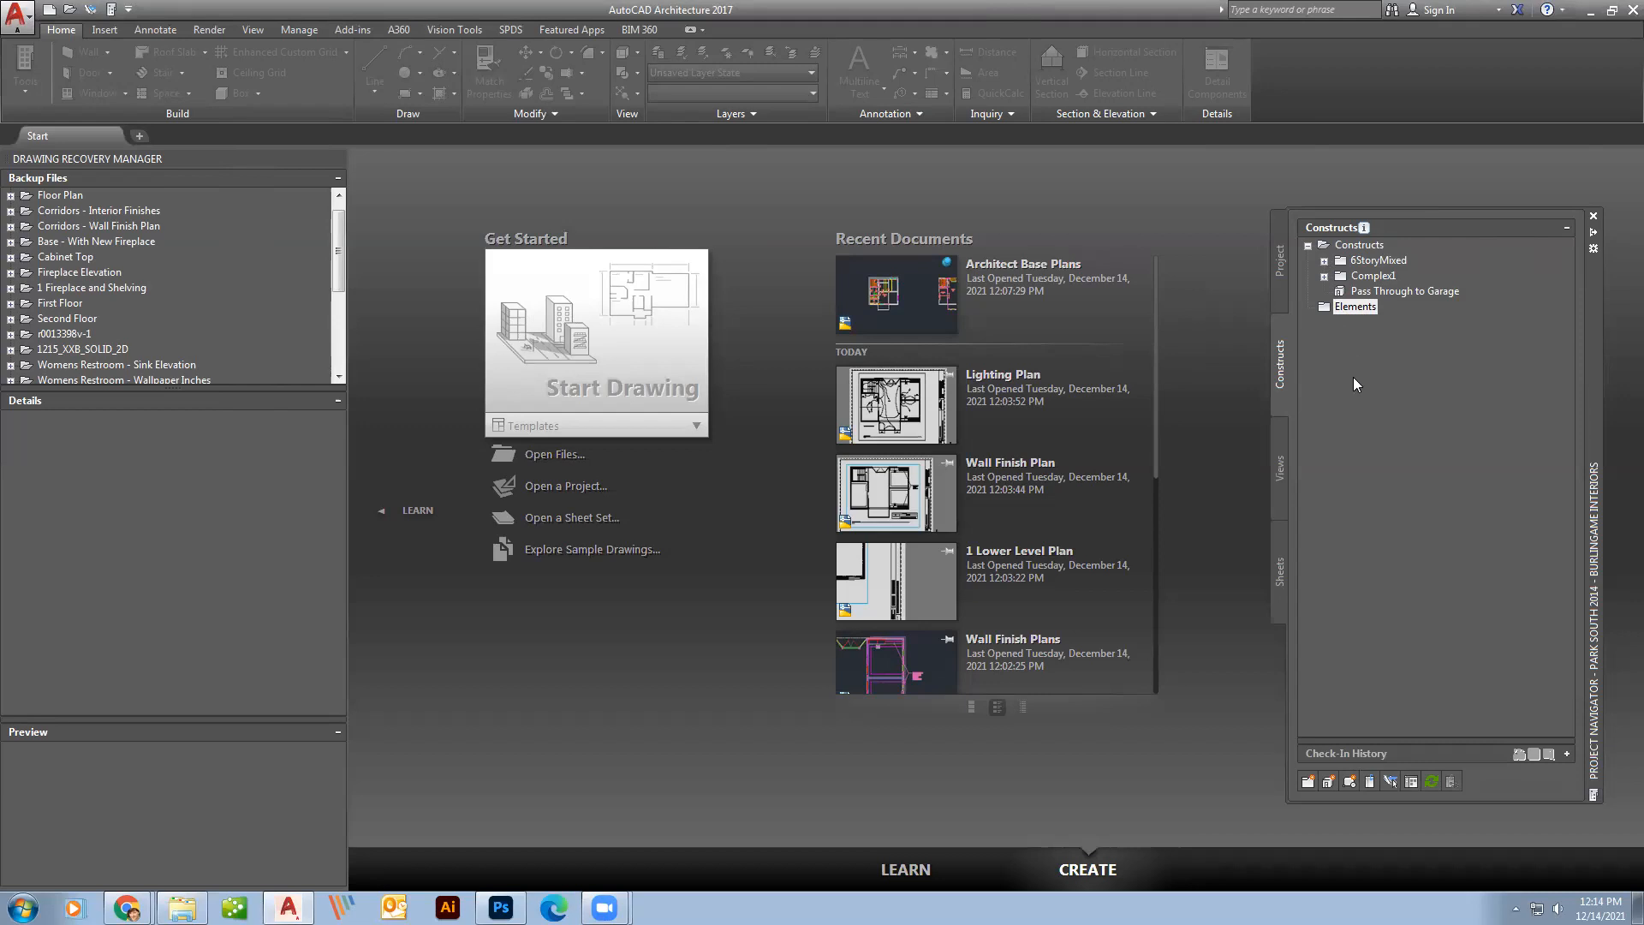
mouse_move(1359, 384)
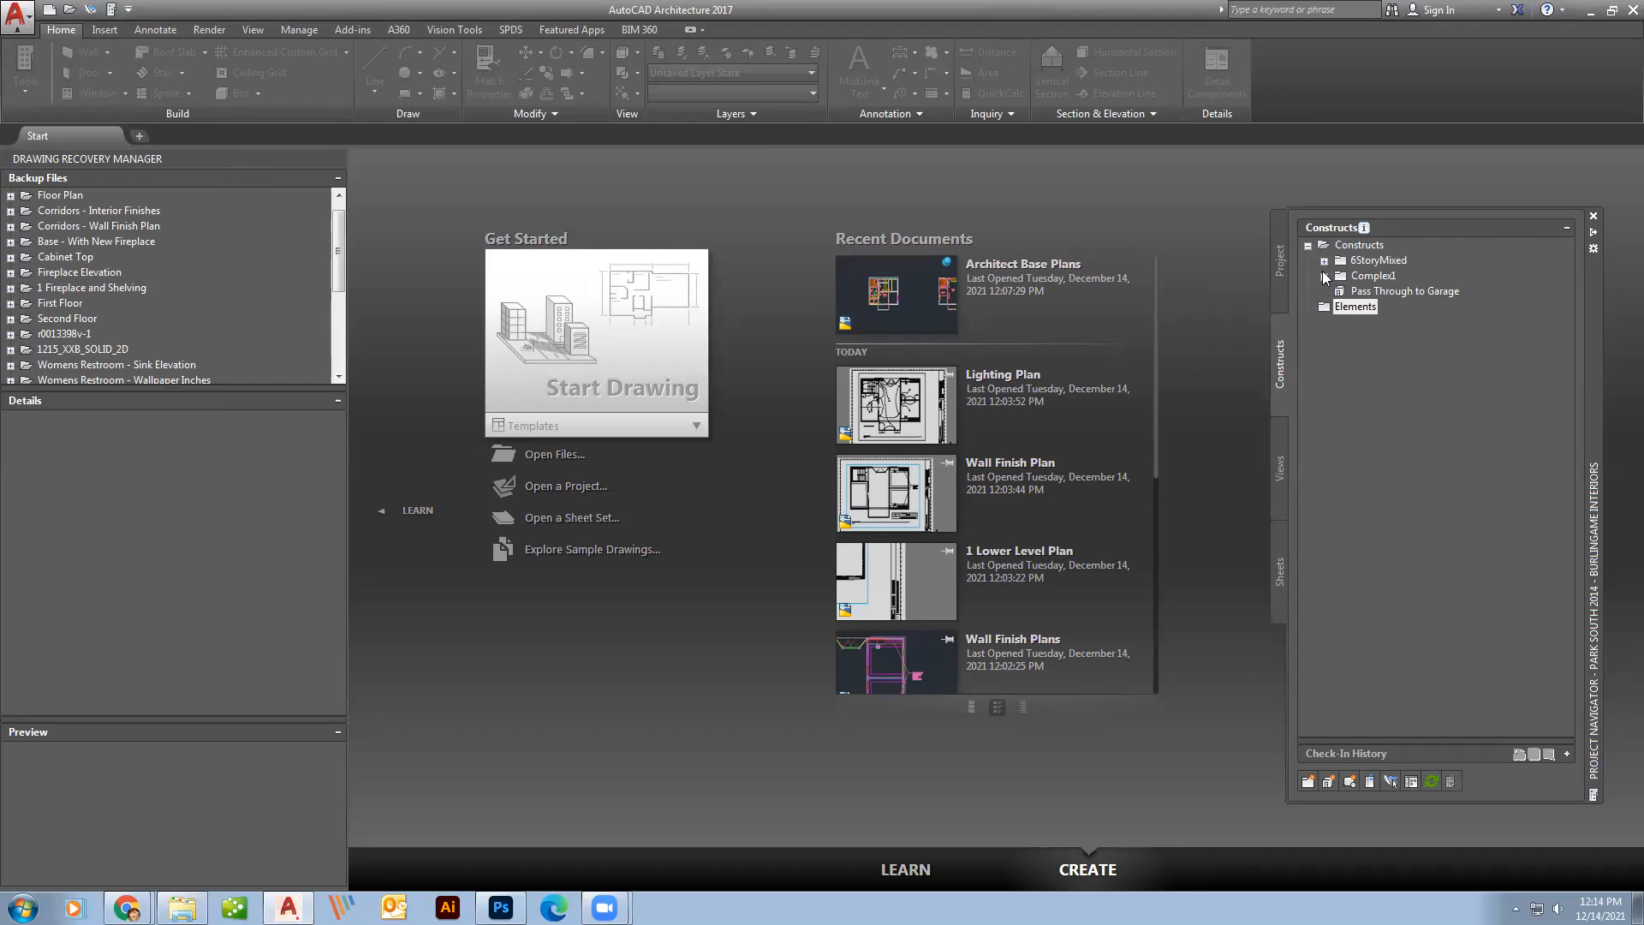
Expand the 6StoryMixed and Complex1 construct folders to list their constructs.
click(1326, 261)
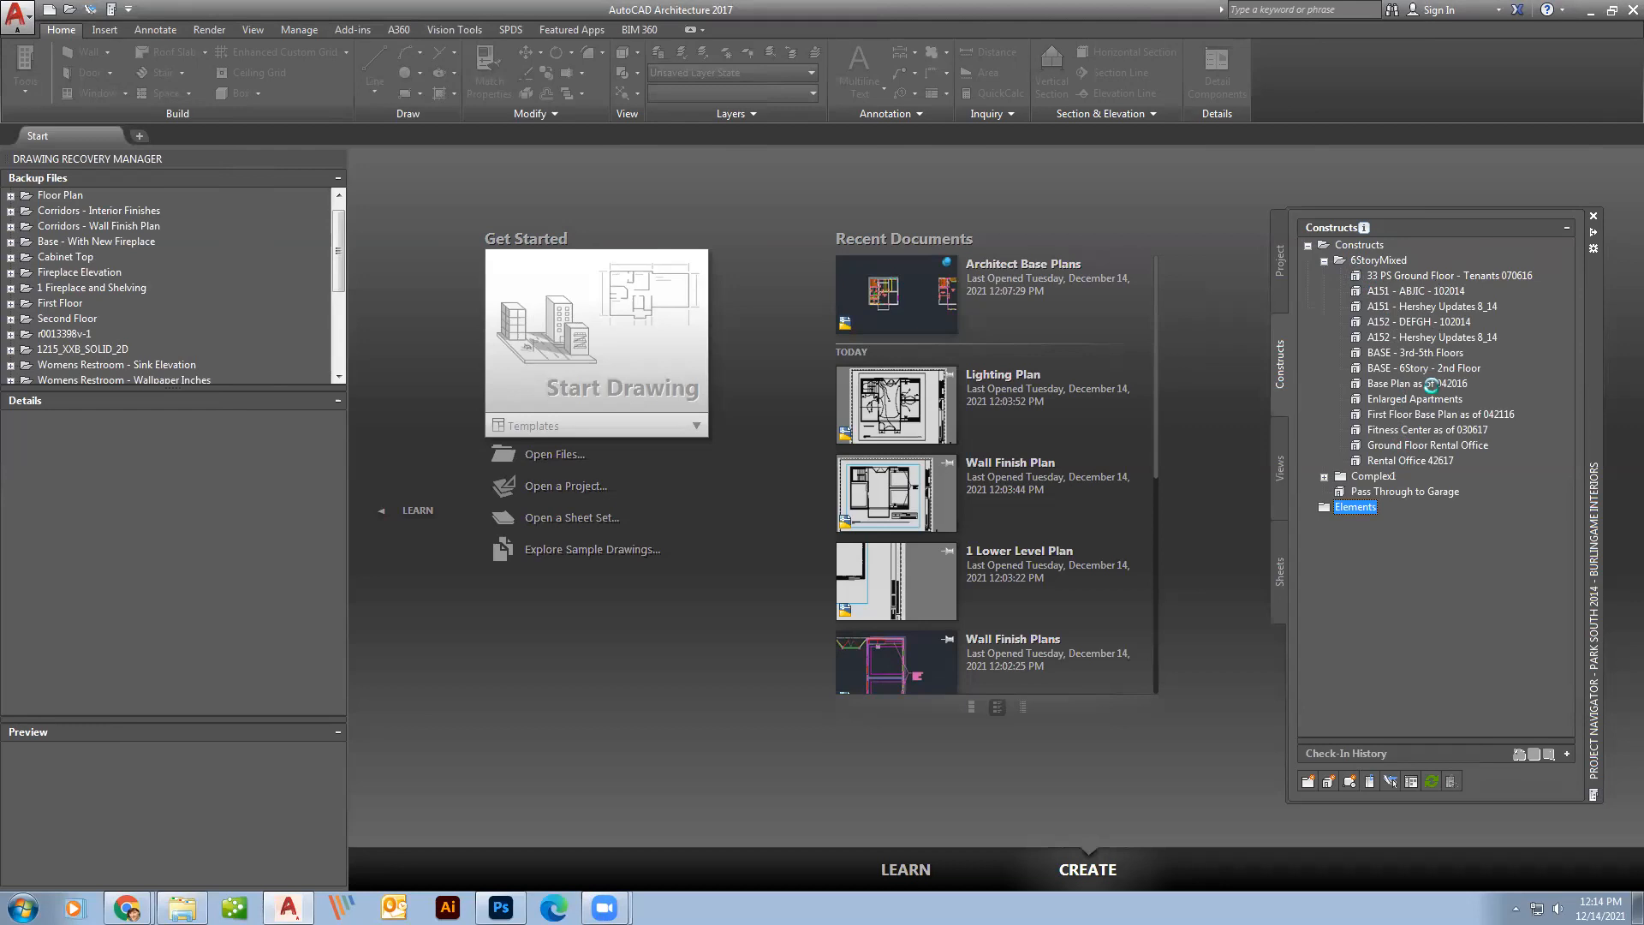
mouse_move(1439, 321)
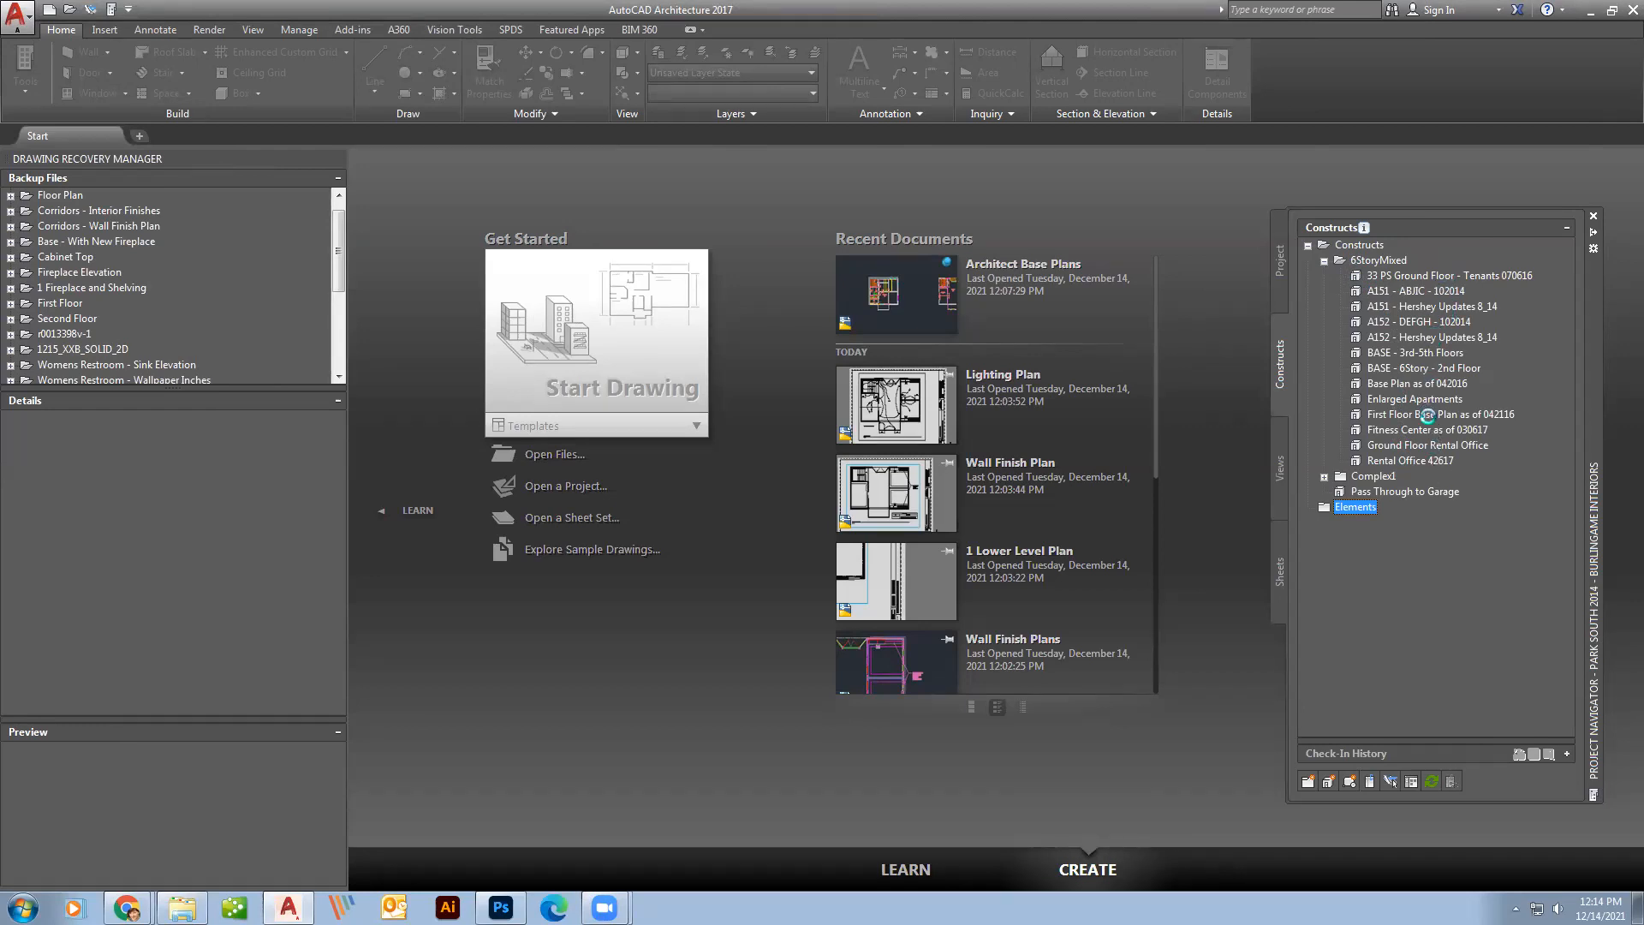
mouse_move(1433, 437)
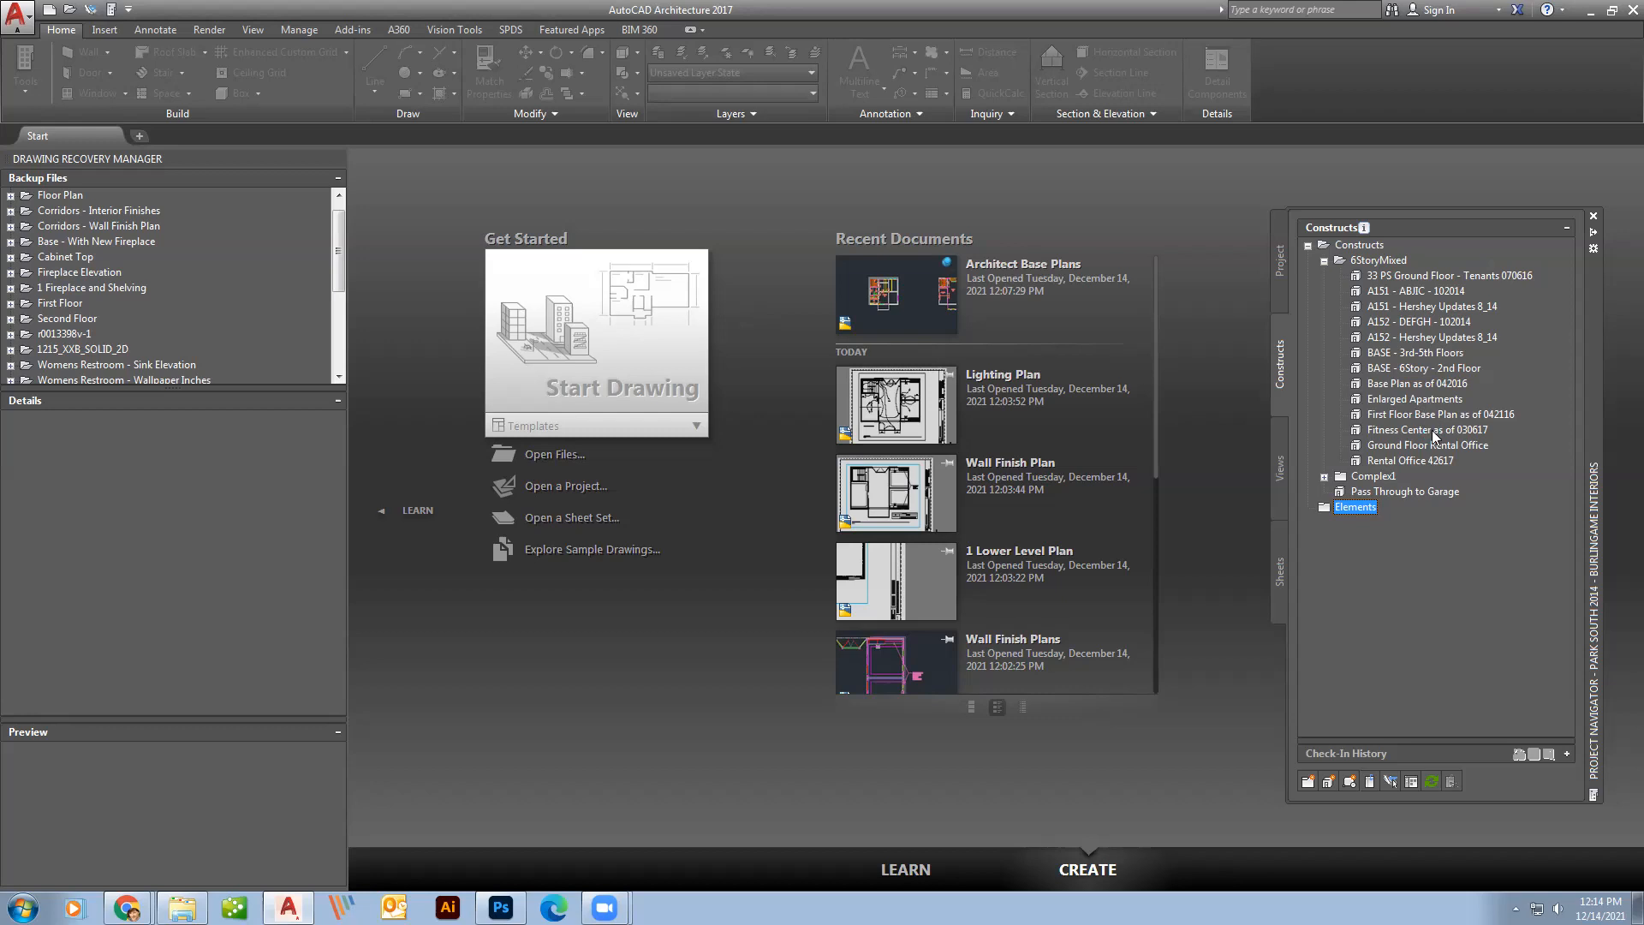
mouse_move(1331, 372)
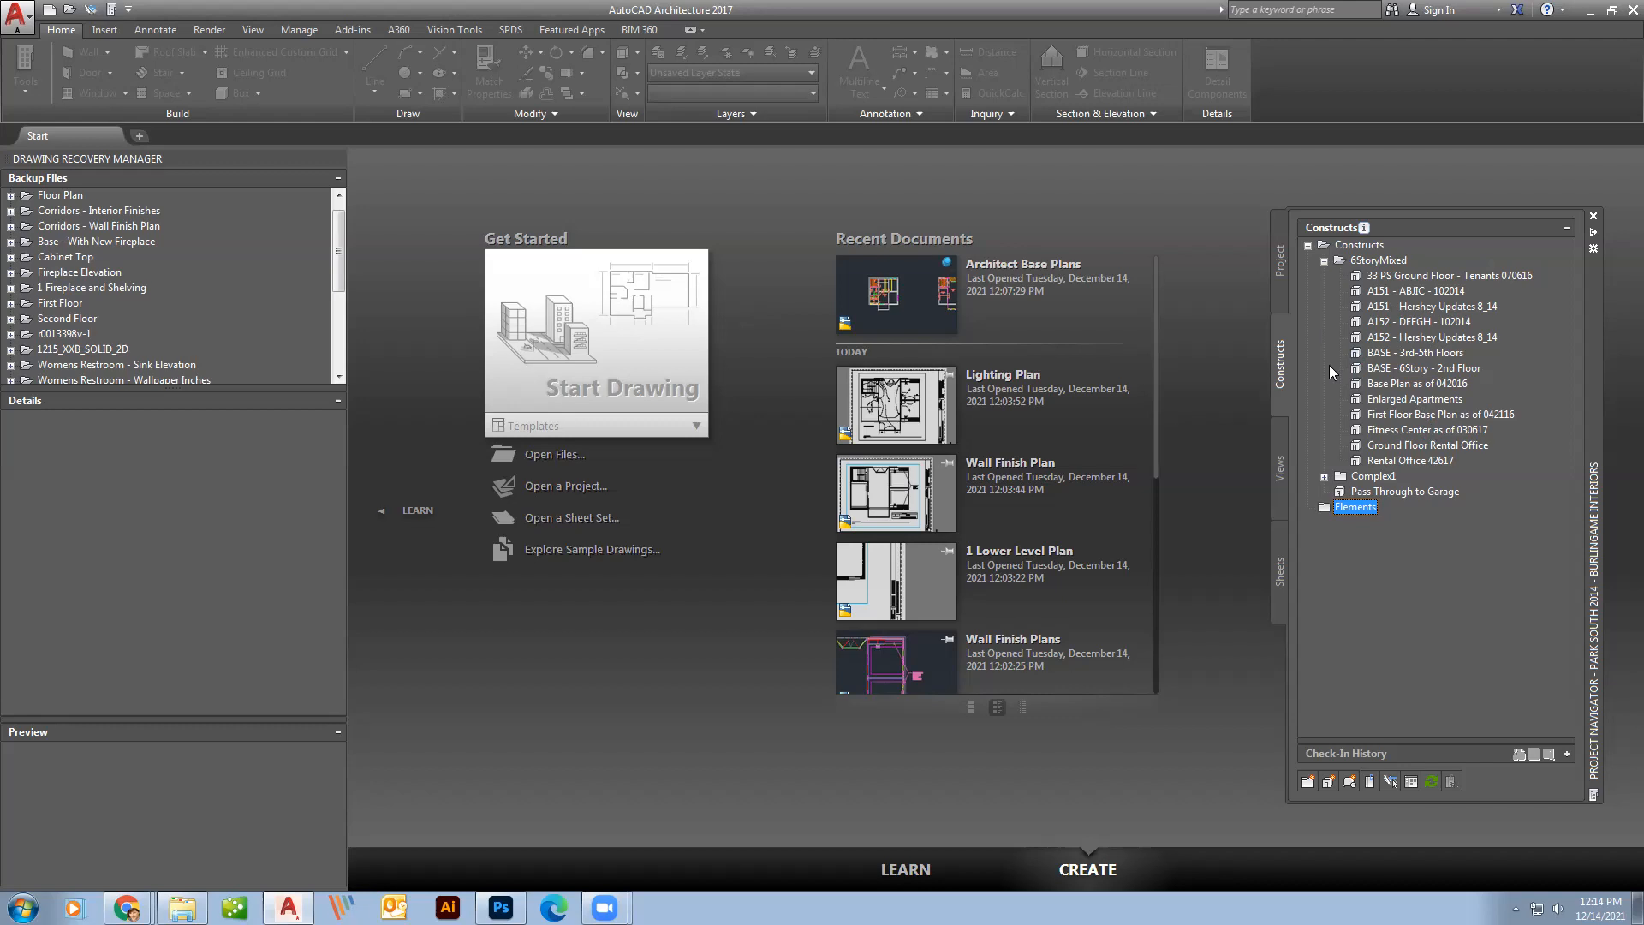
mouse_move(1332, 452)
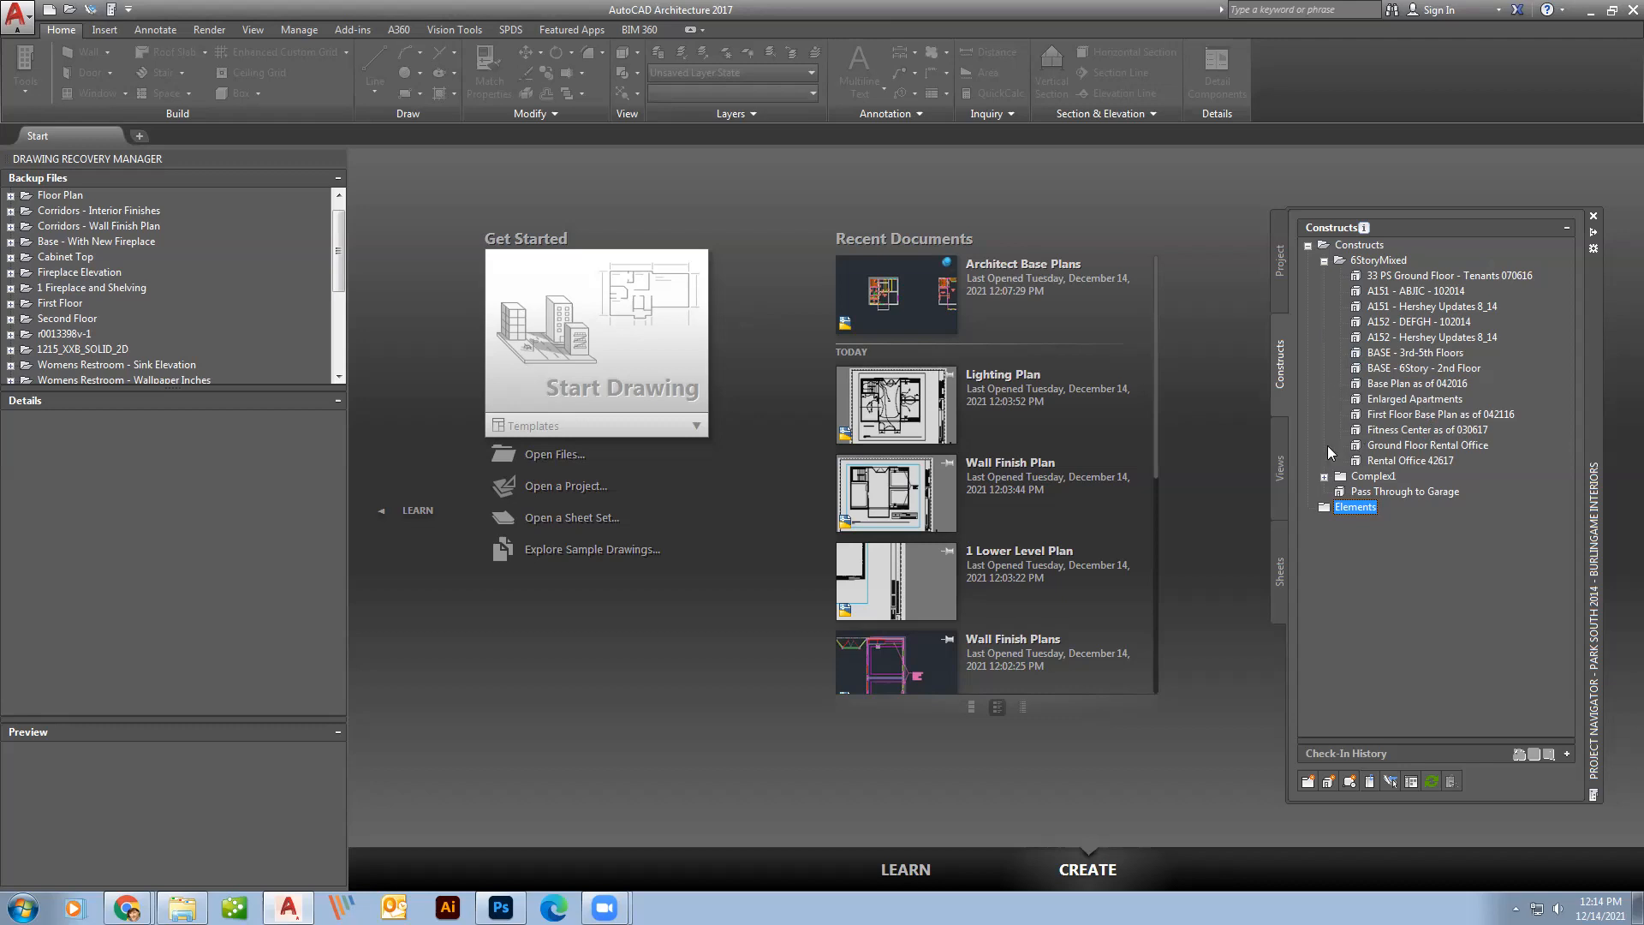
mouse_move(1372, 480)
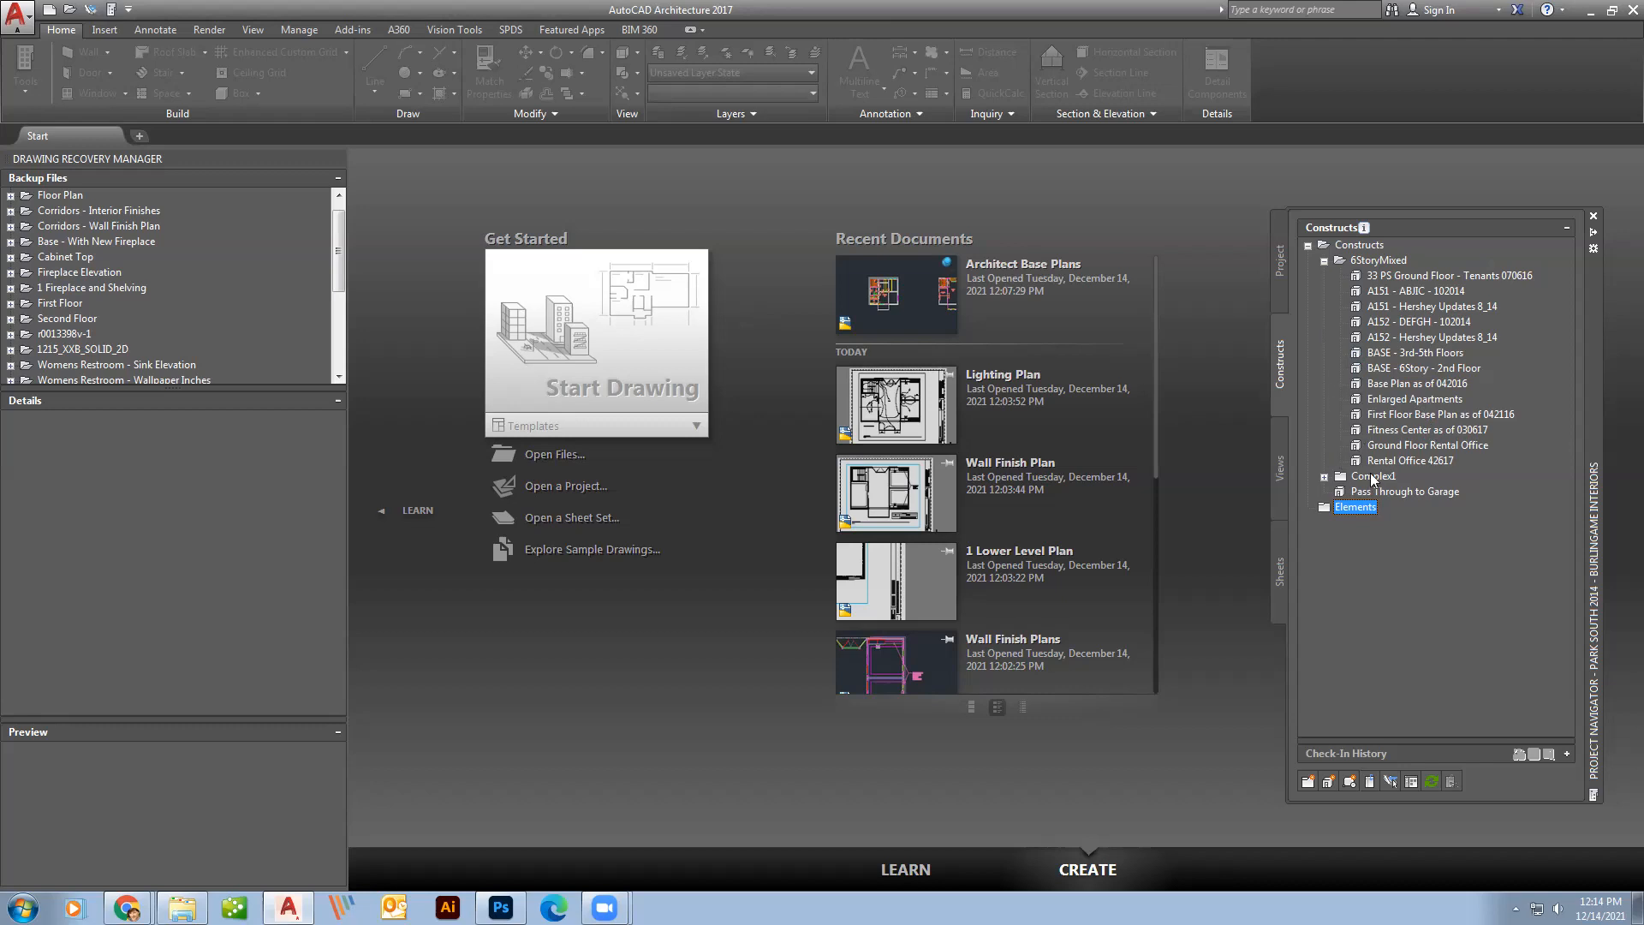
mouse_move(1455, 294)
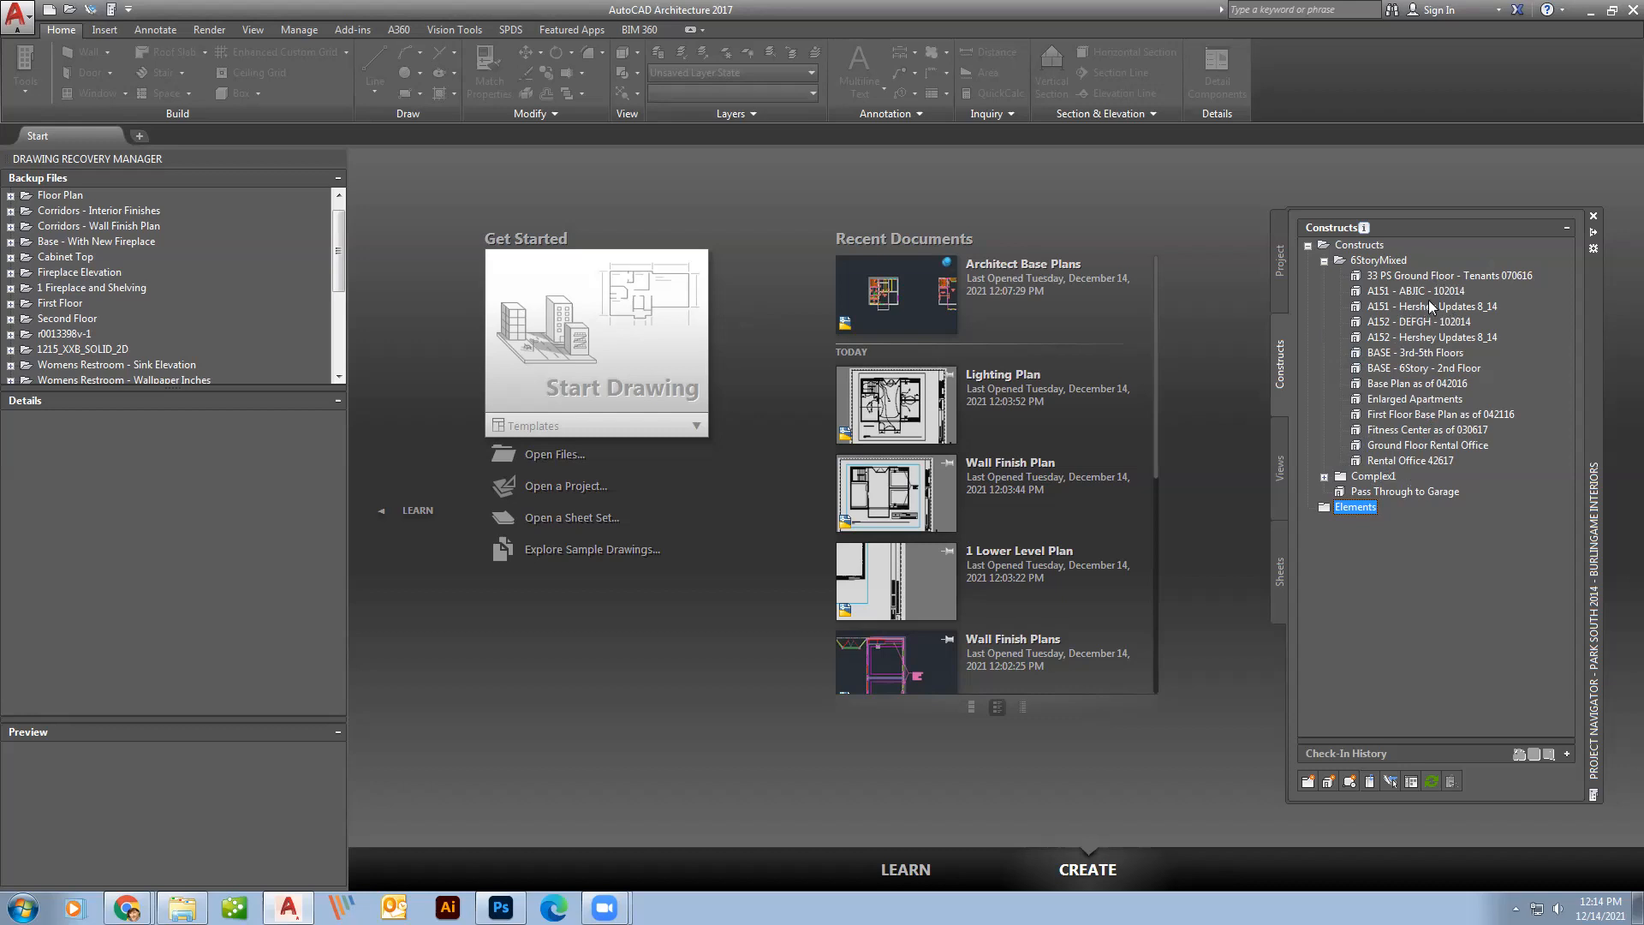
mouse_move(1356, 352)
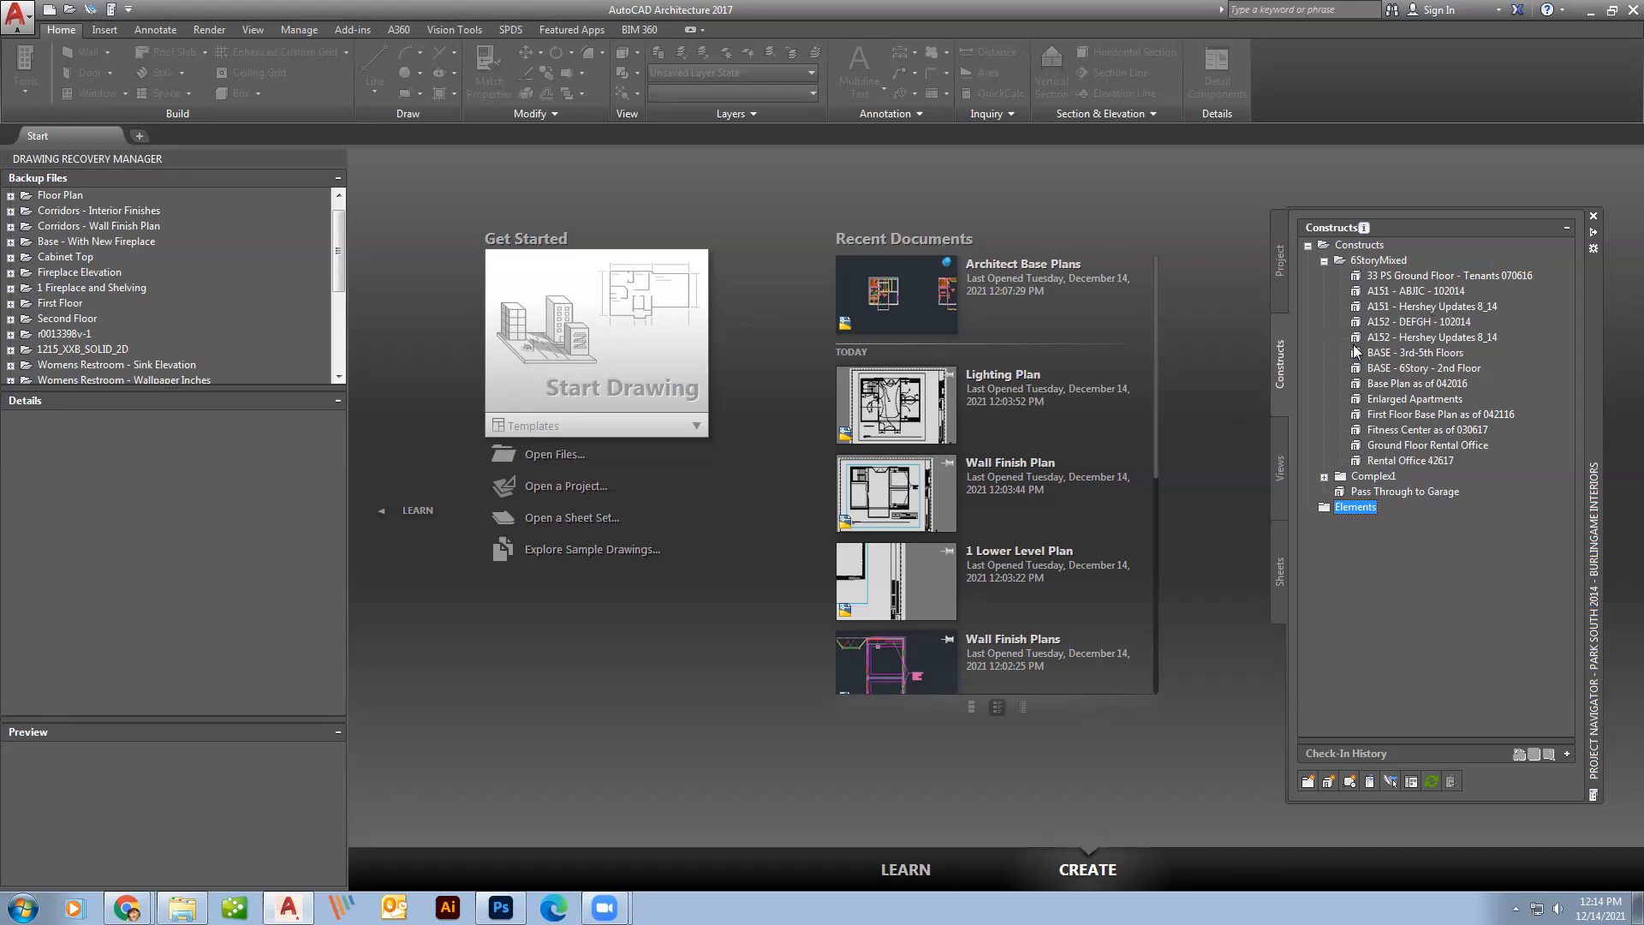
mouse_move(1402, 344)
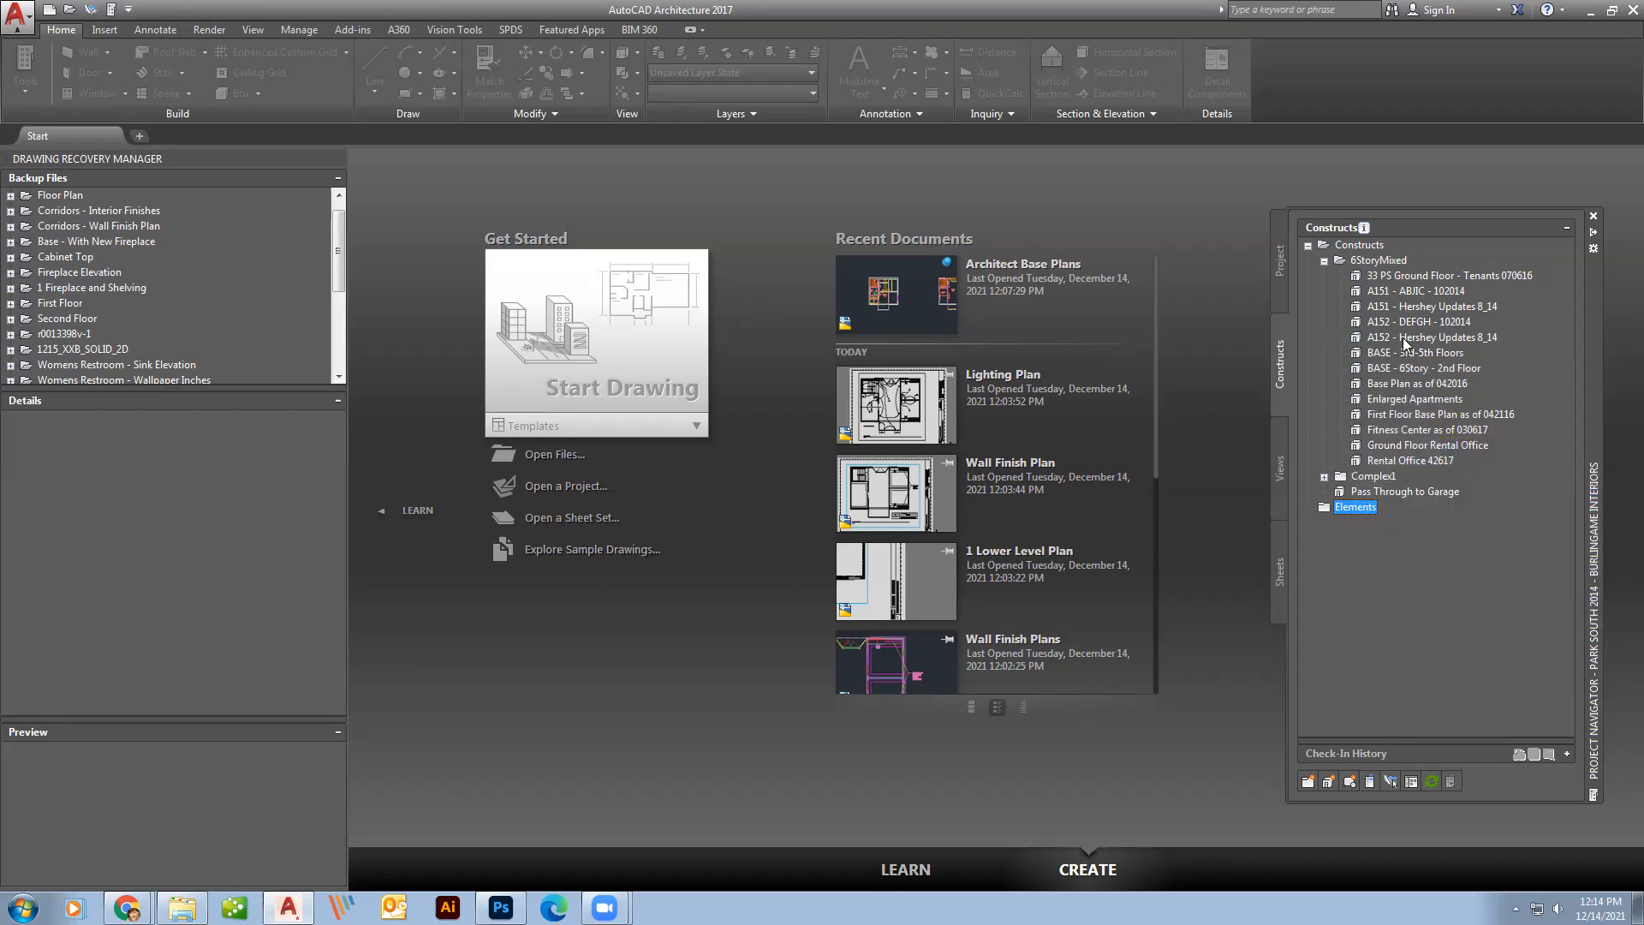
mouse_move(1316, 356)
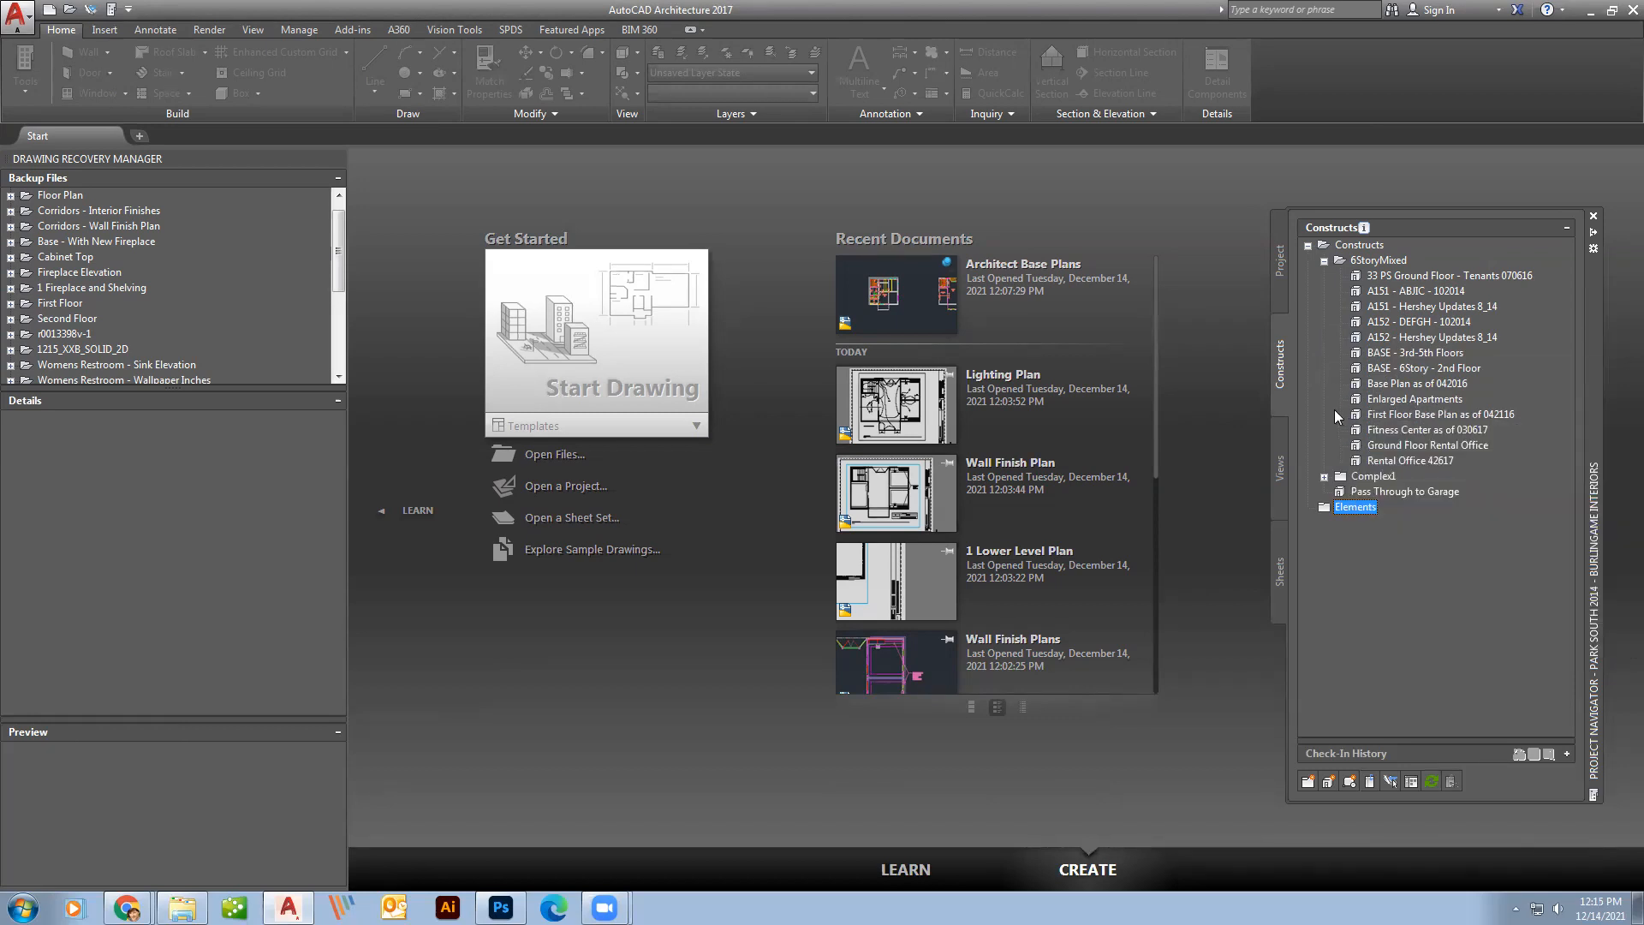
mouse_move(1314, 403)
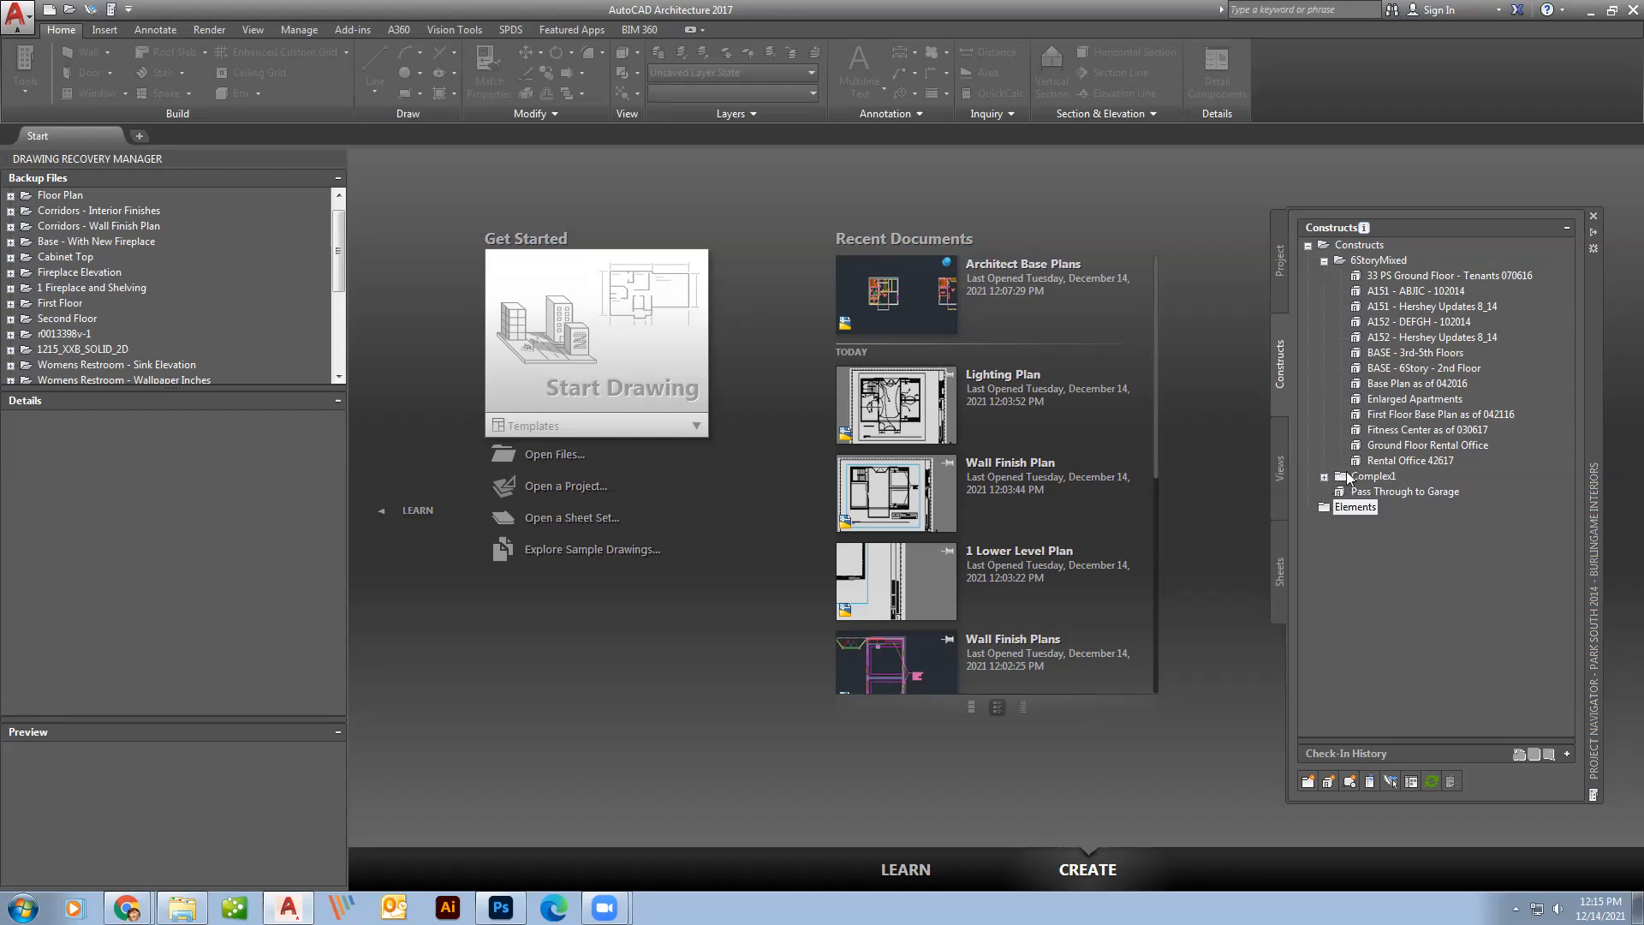
click(1325, 475)
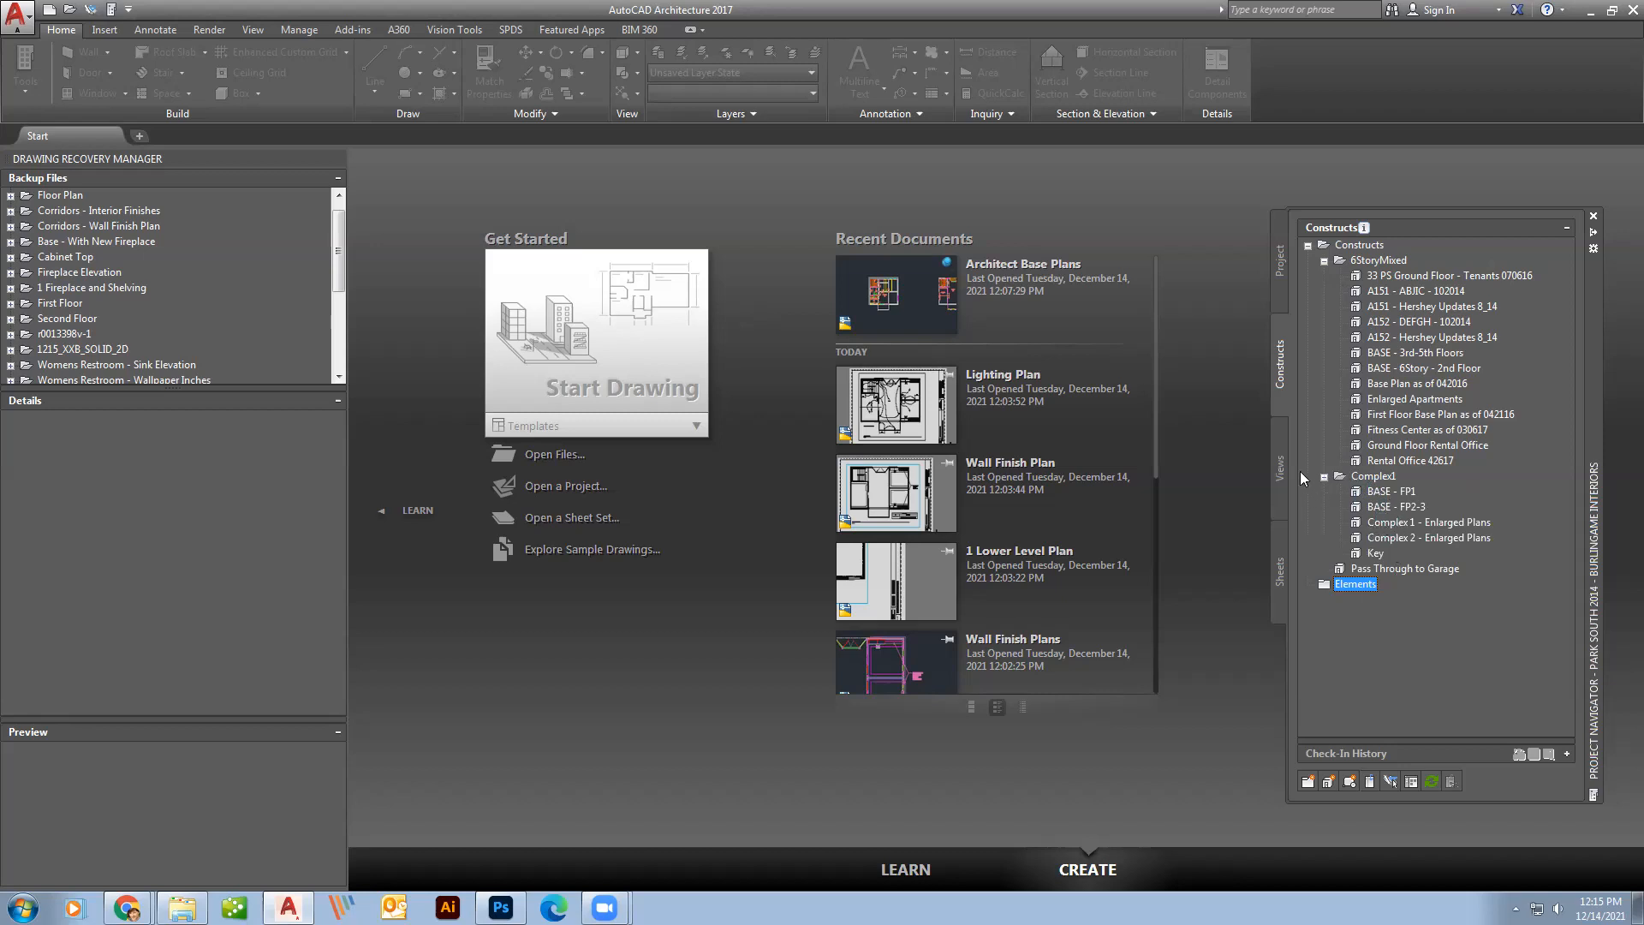
In the Views list, briefly expand and collapse 6thFloorMixedUse, 33 PS Community Room and Pass Through to Garage.
click(1278, 466)
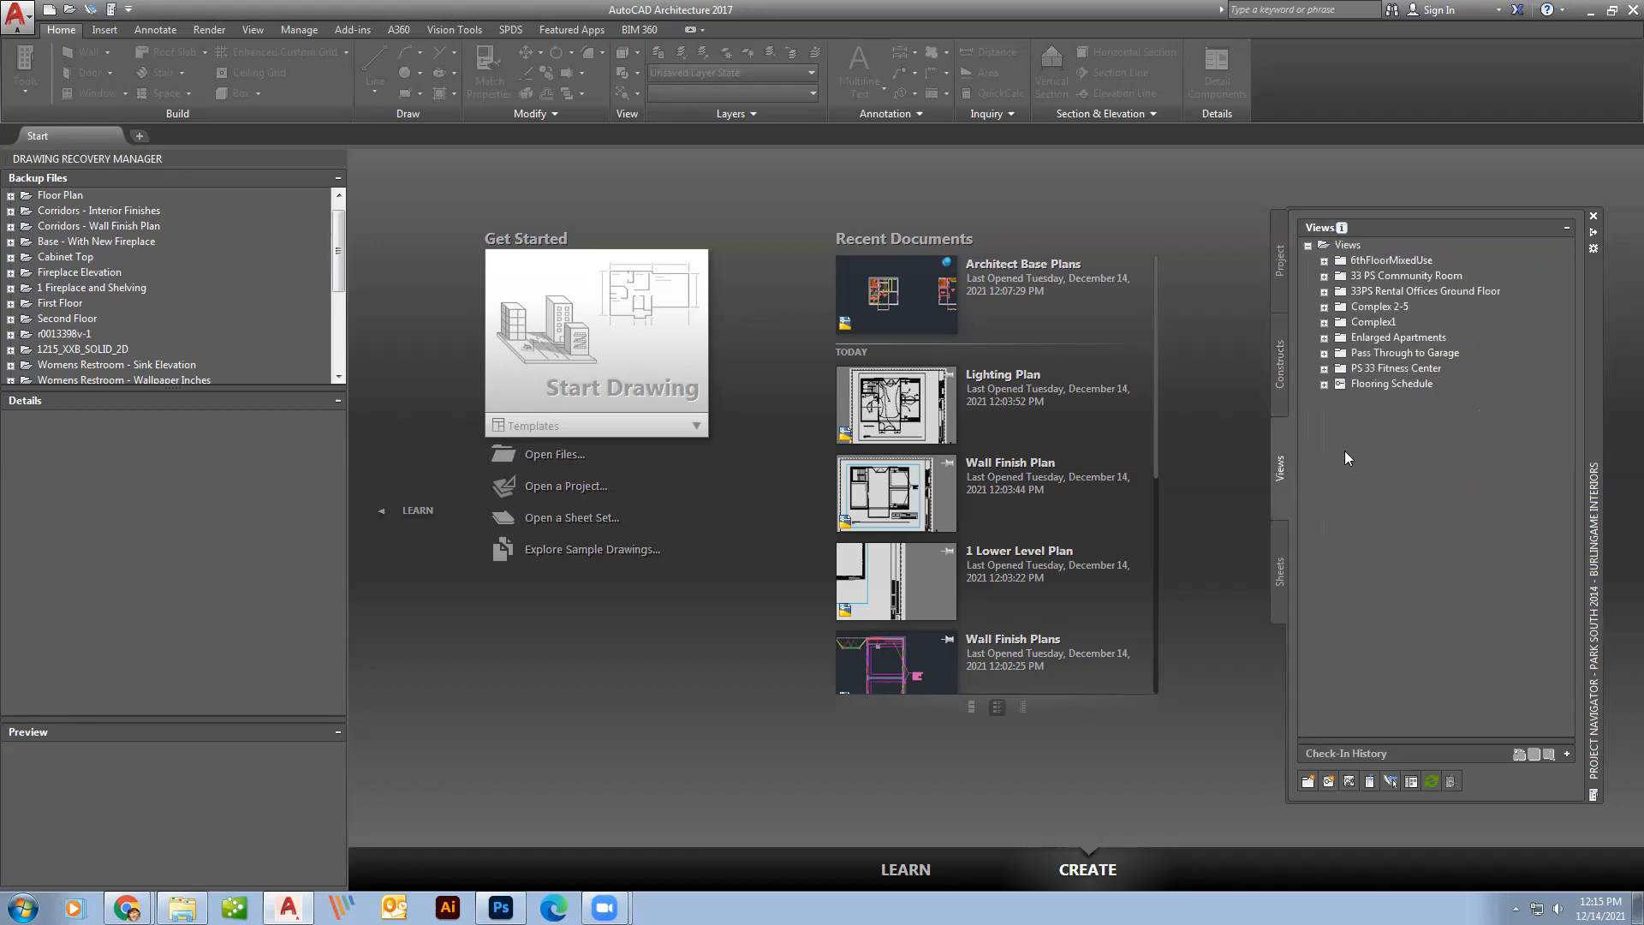
mouse_move(1328, 281)
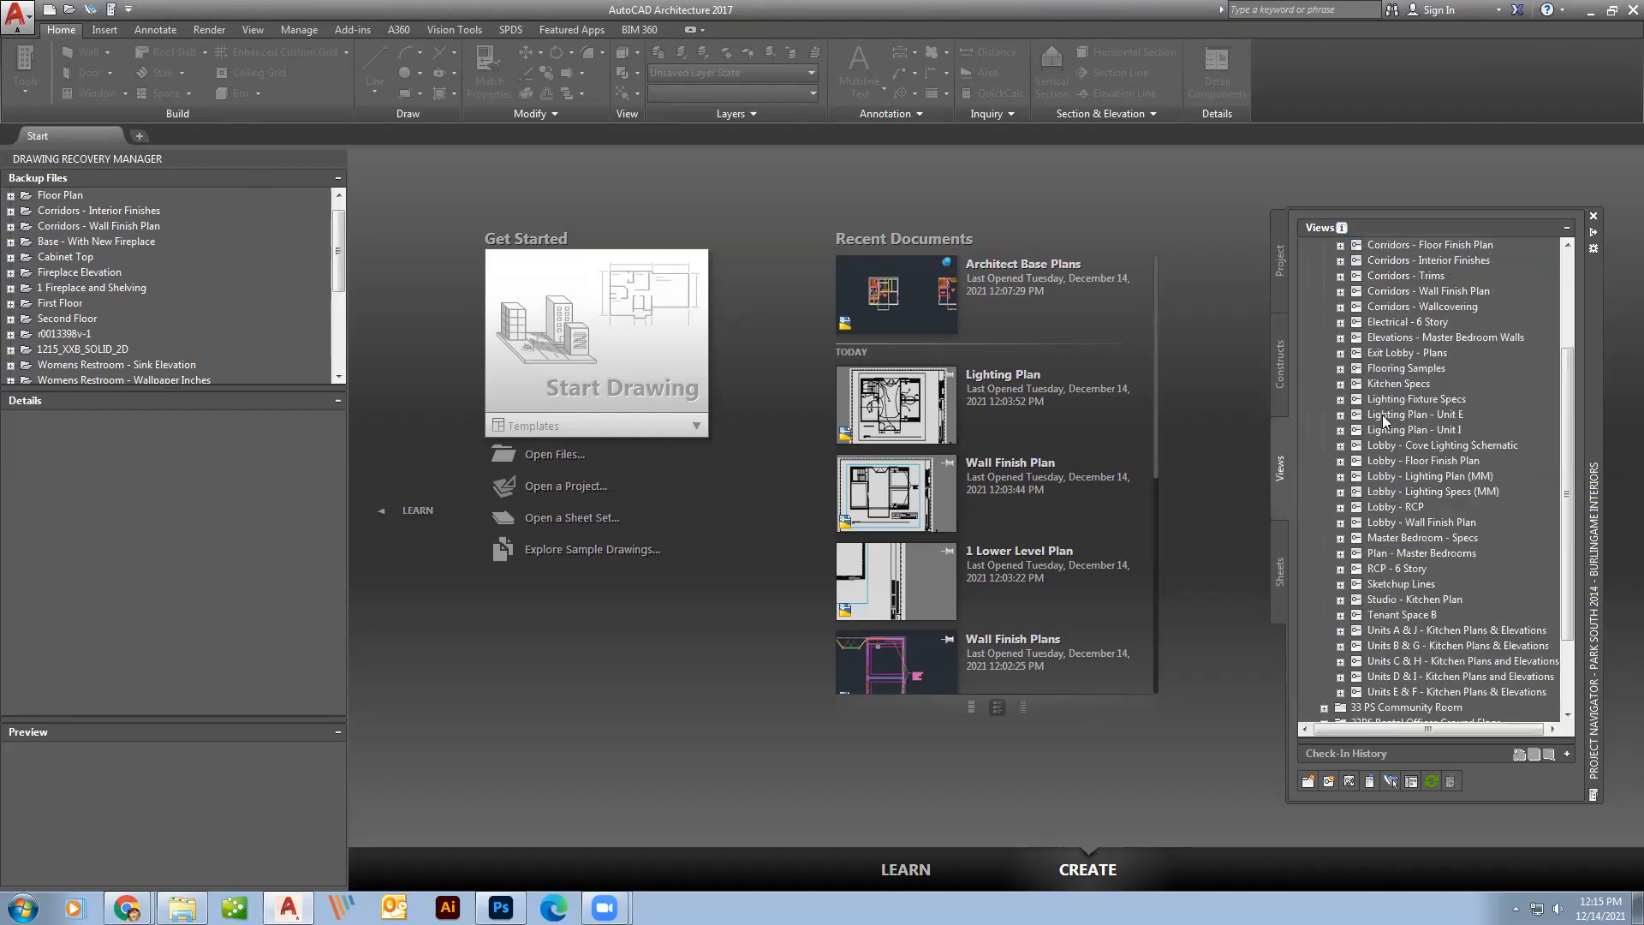
click(1327, 260)
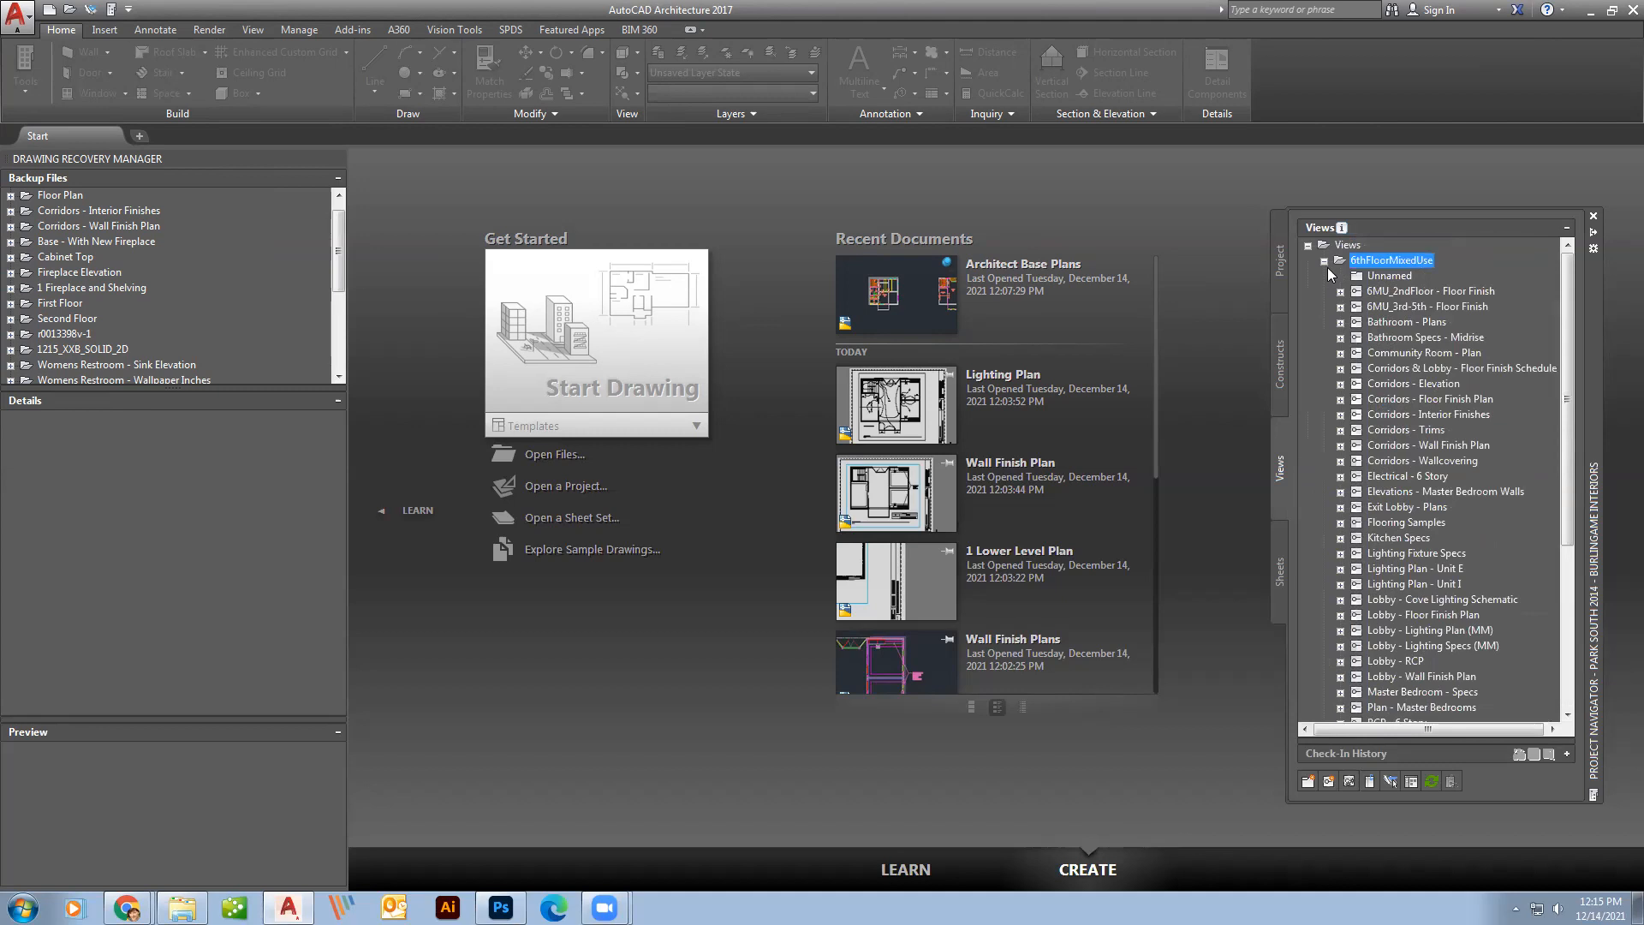
click(1325, 260)
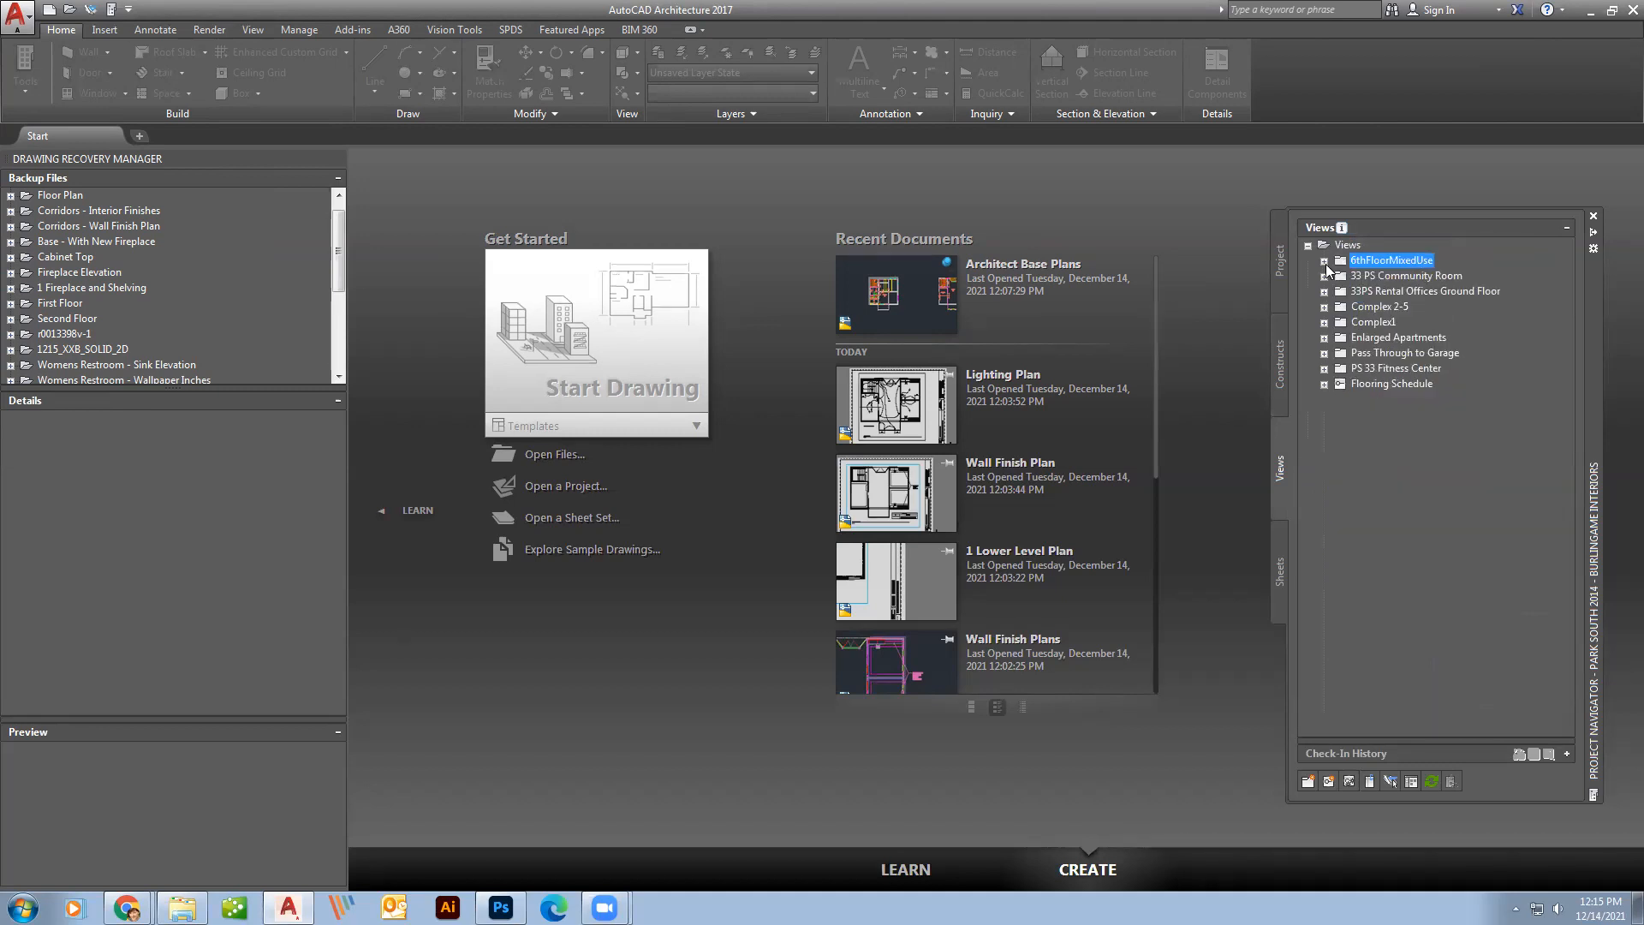
click(1325, 274)
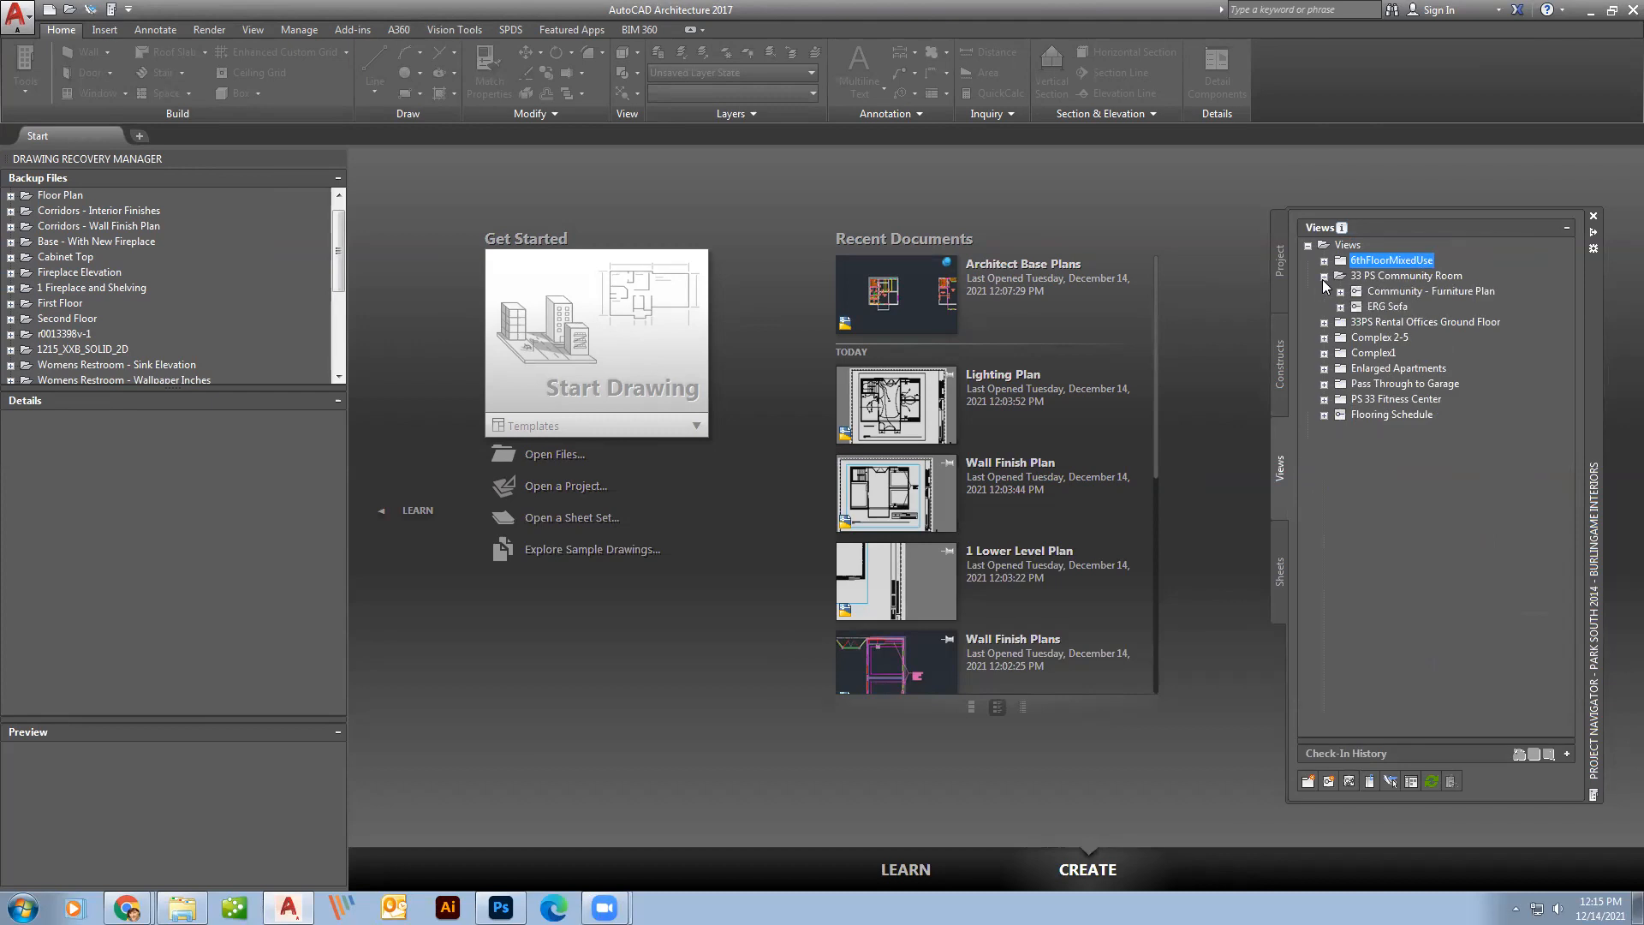
click(1326, 276)
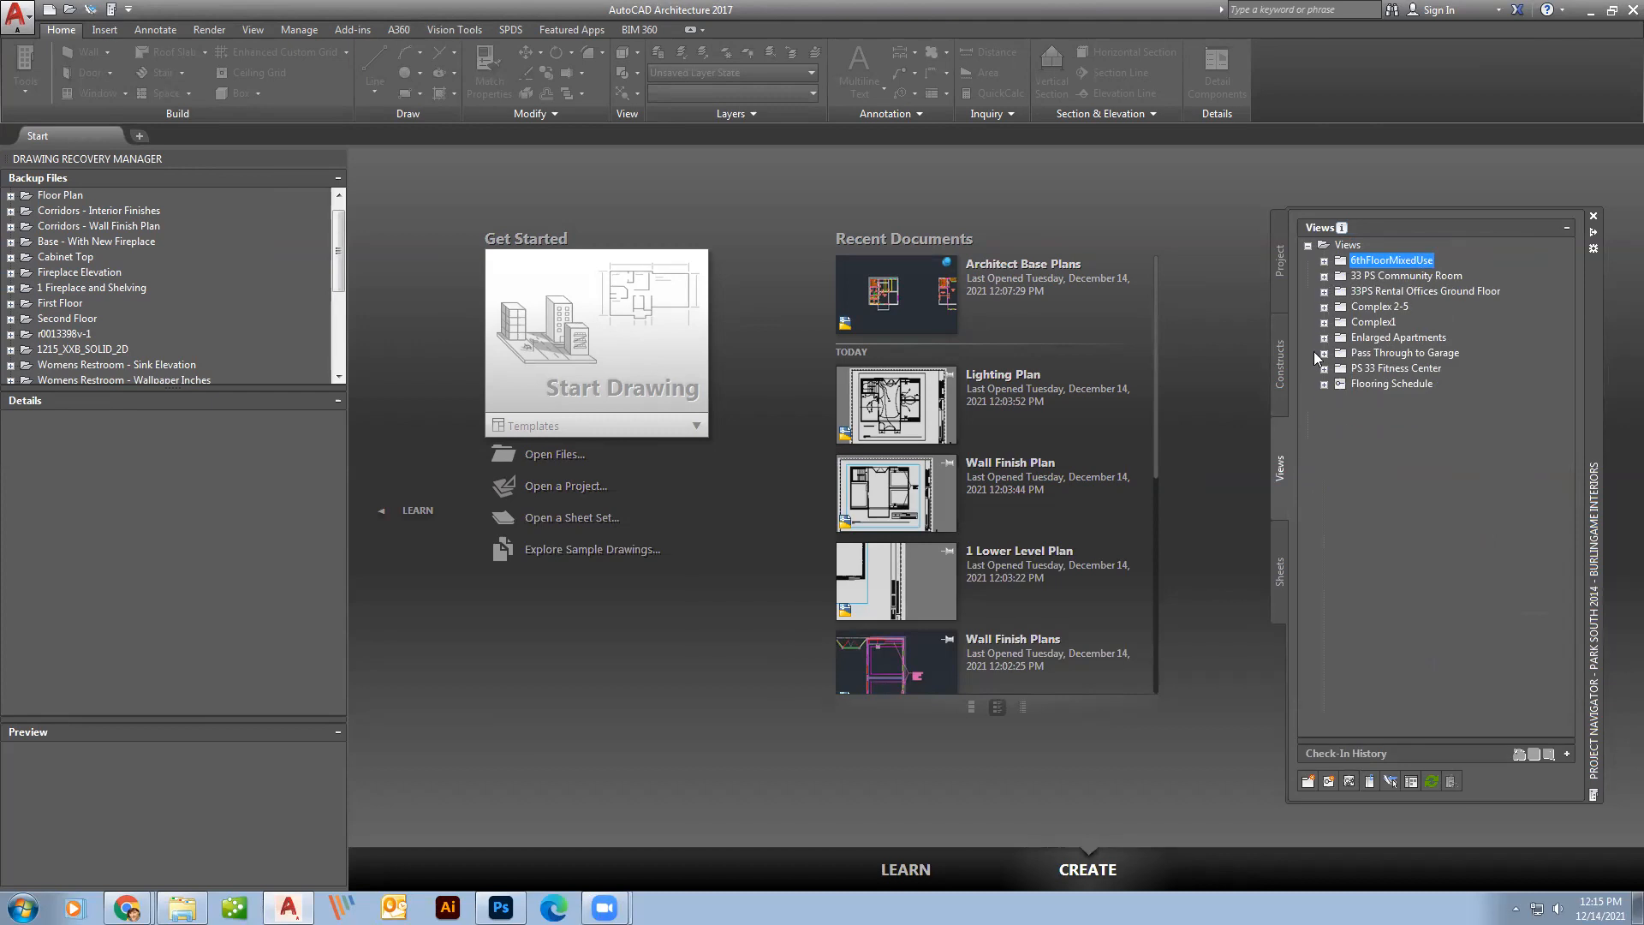
click(1325, 352)
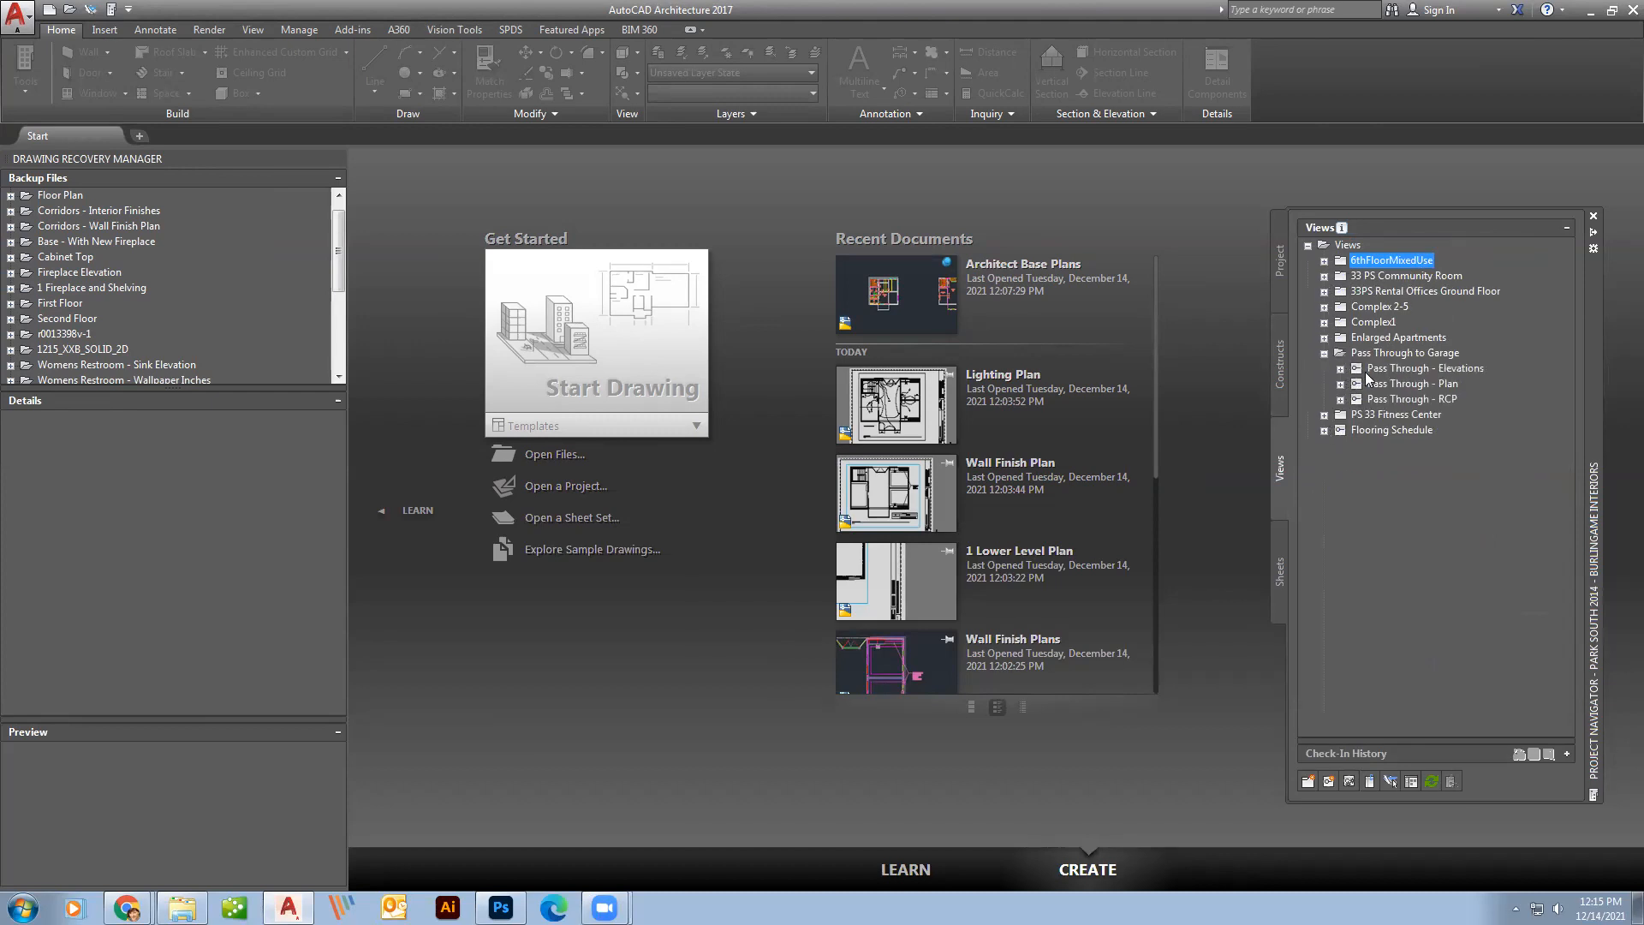
click(1325, 352)
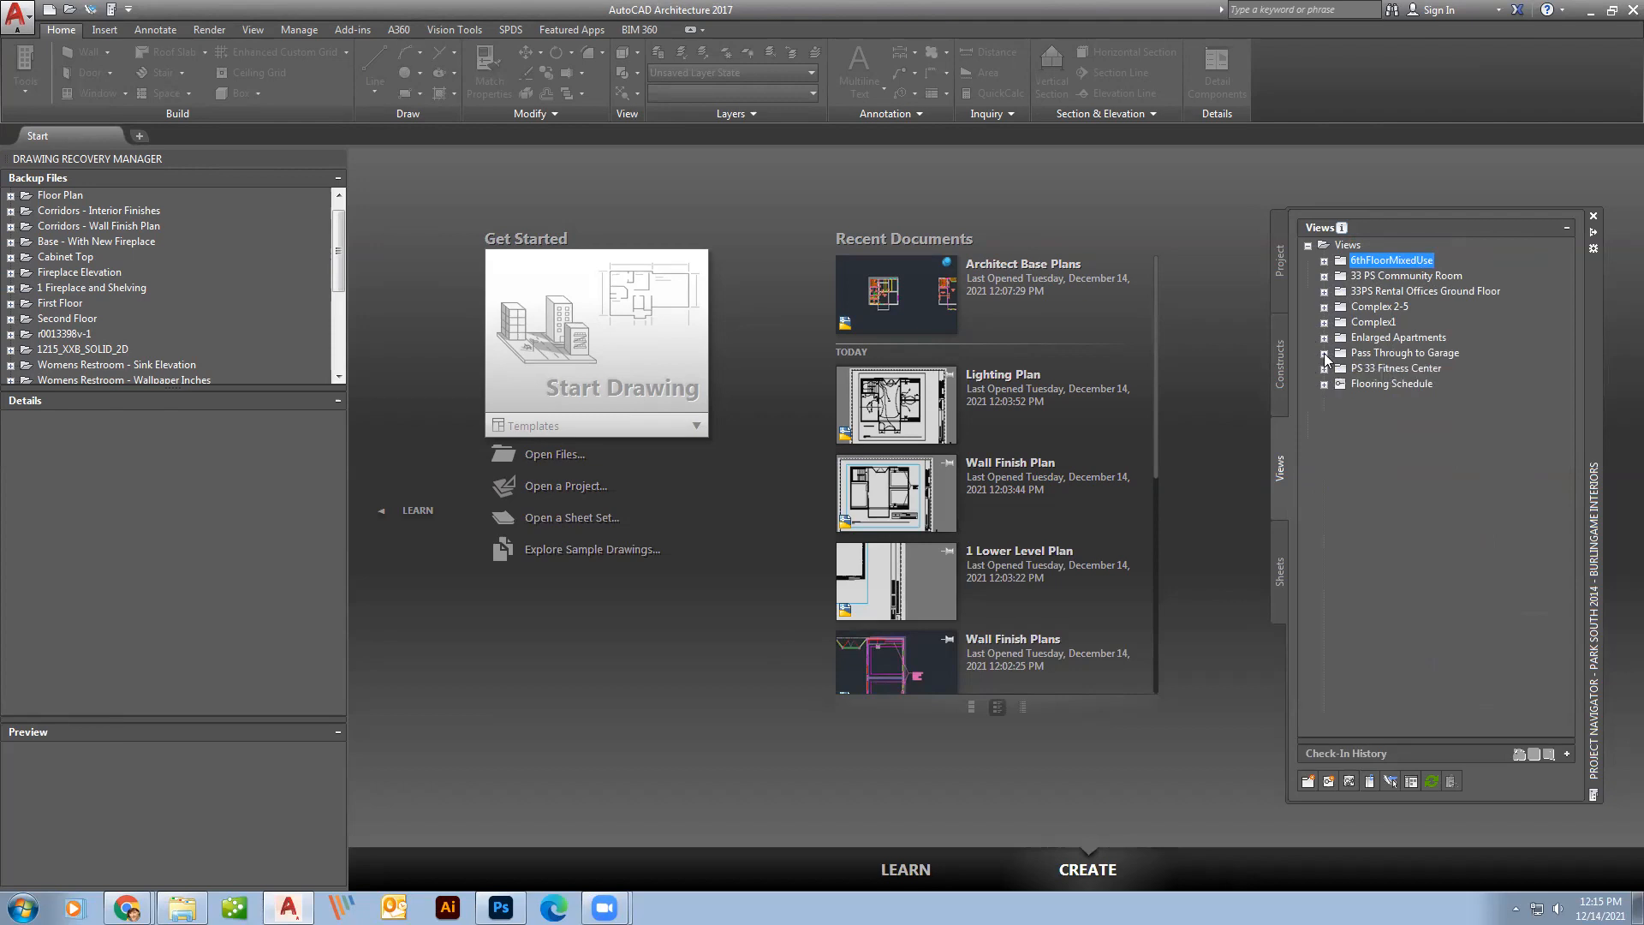
Collapse PS 33 Fitness Center and open the Flooring Schedule drawing.
click(1325, 369)
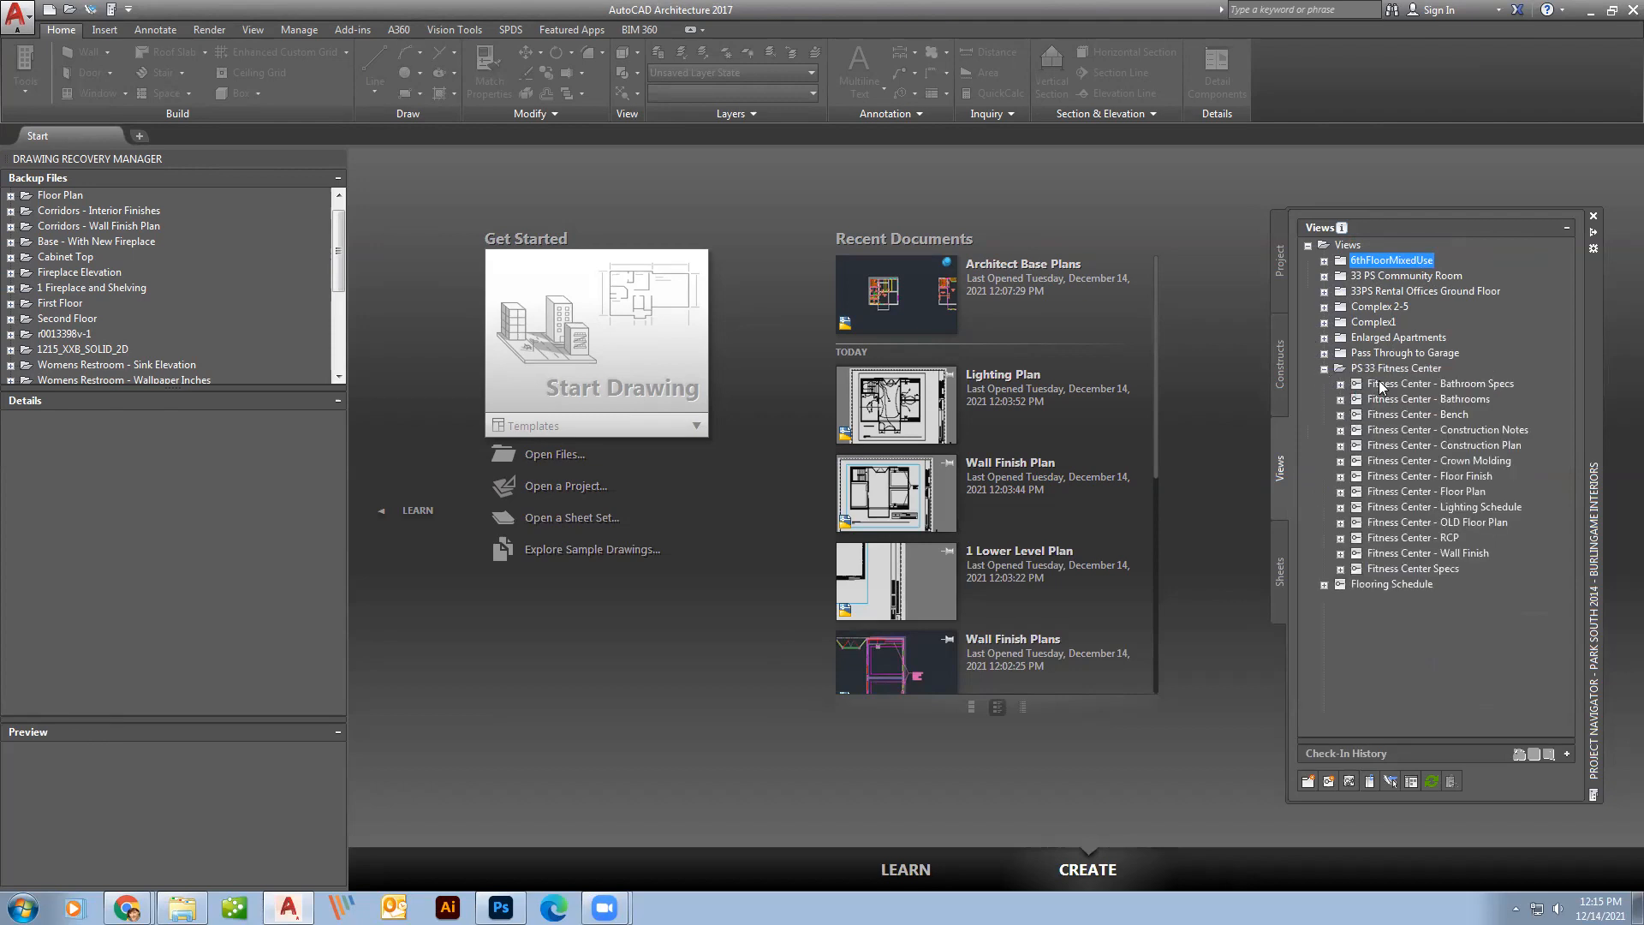
mouse_move(1405, 531)
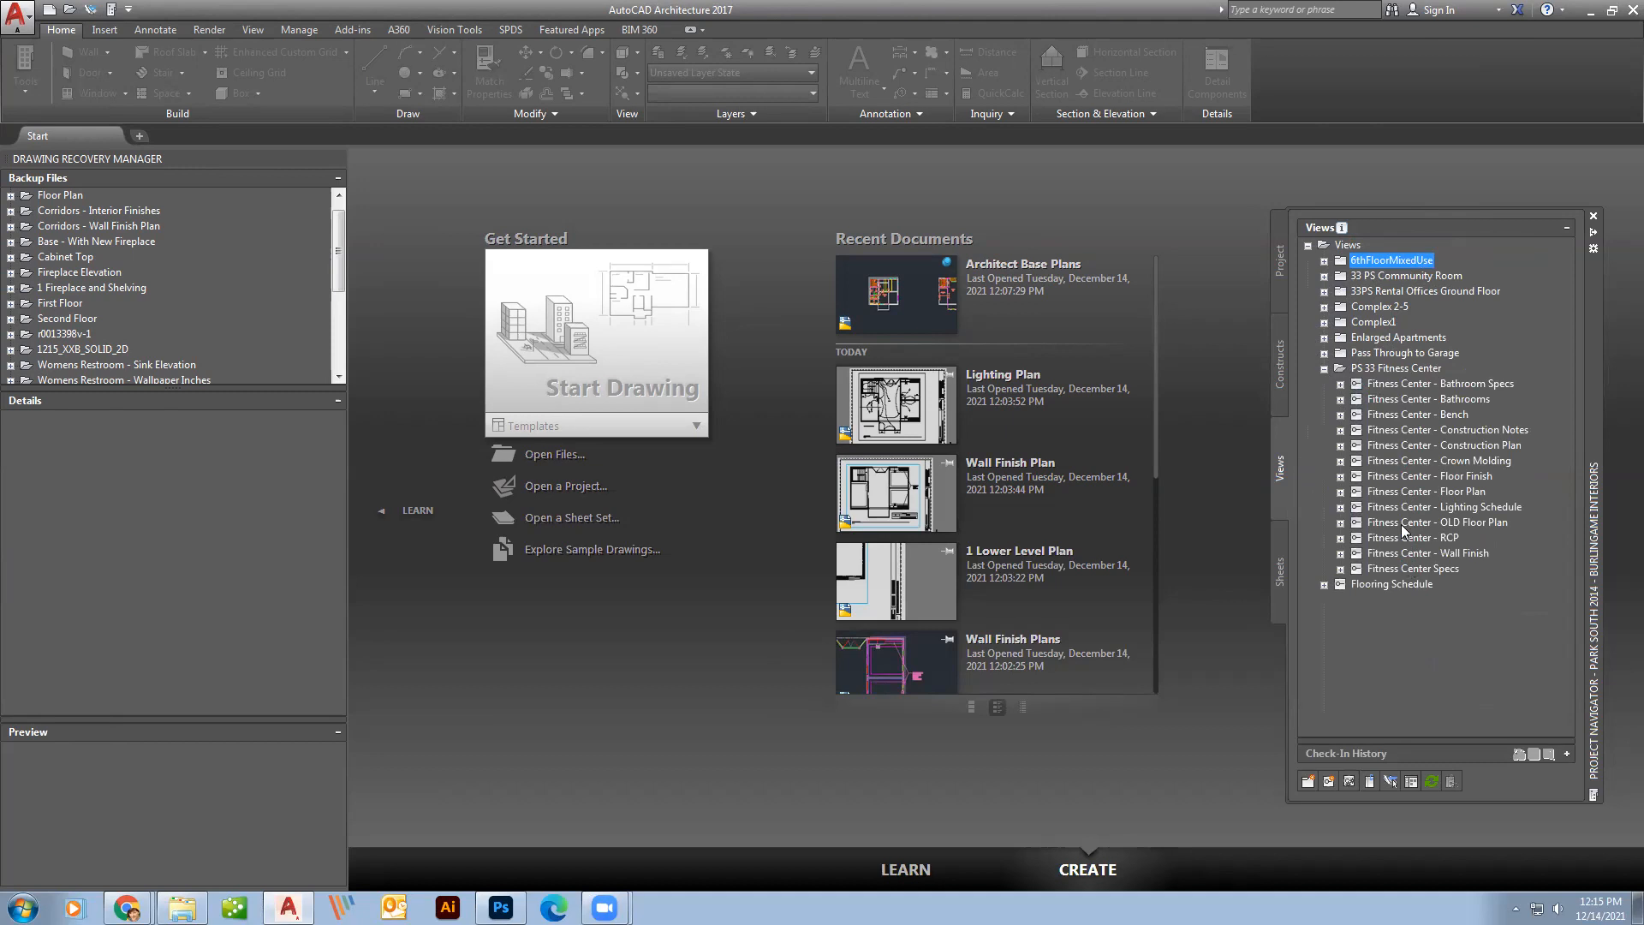
click(1325, 368)
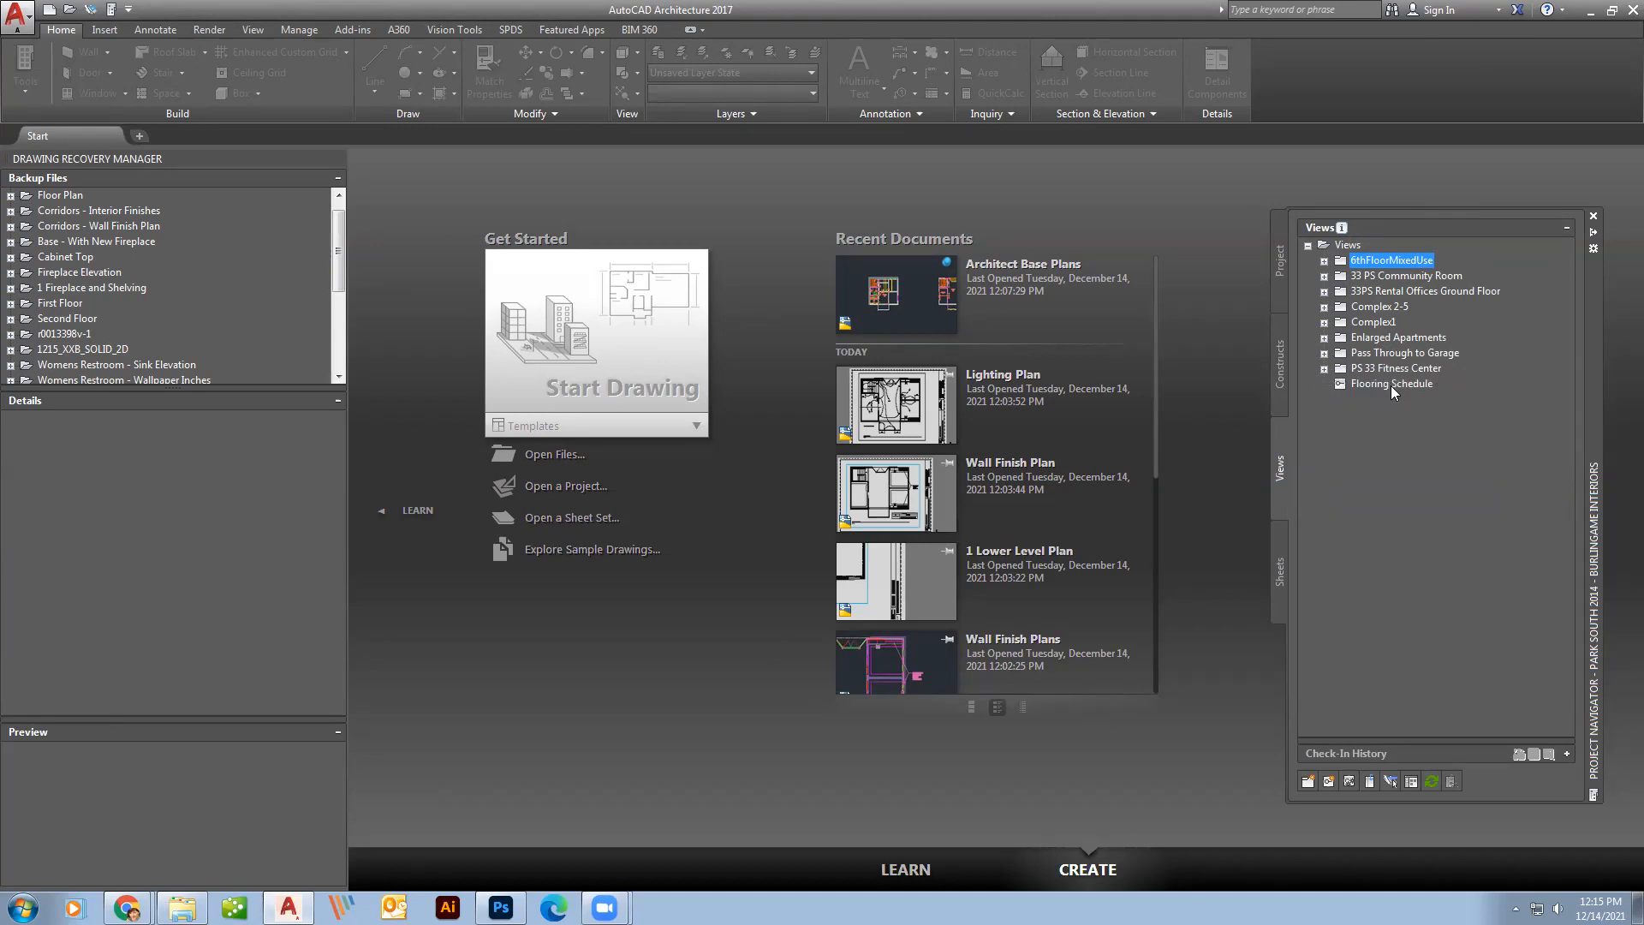
double_click(1391, 383)
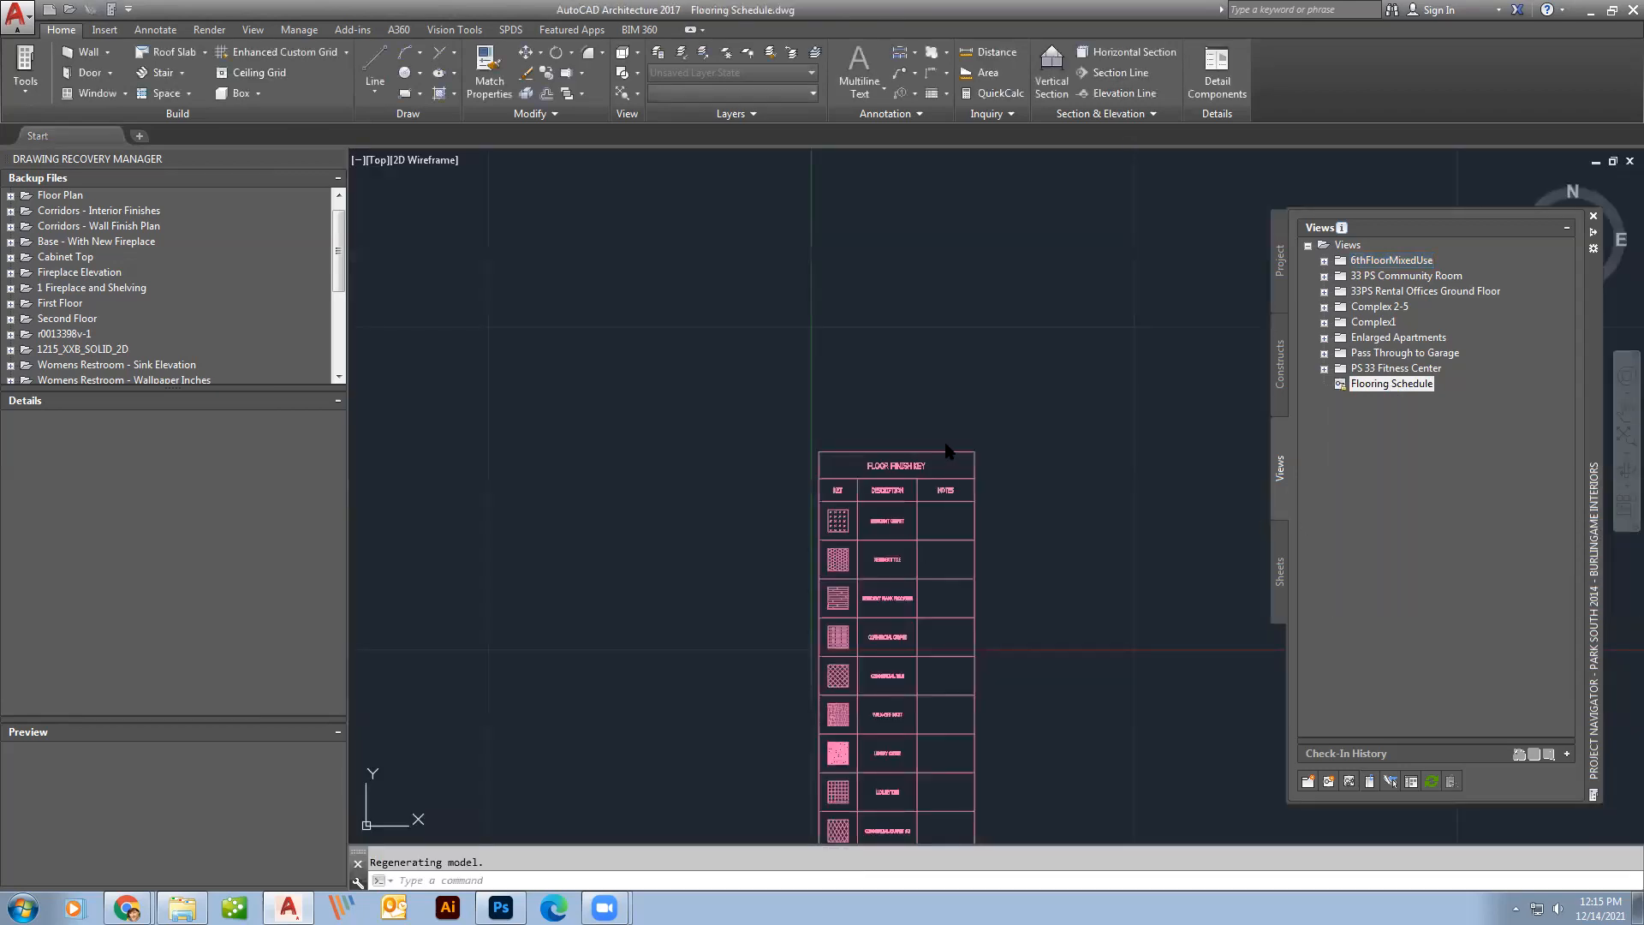
double_click(1391, 383)
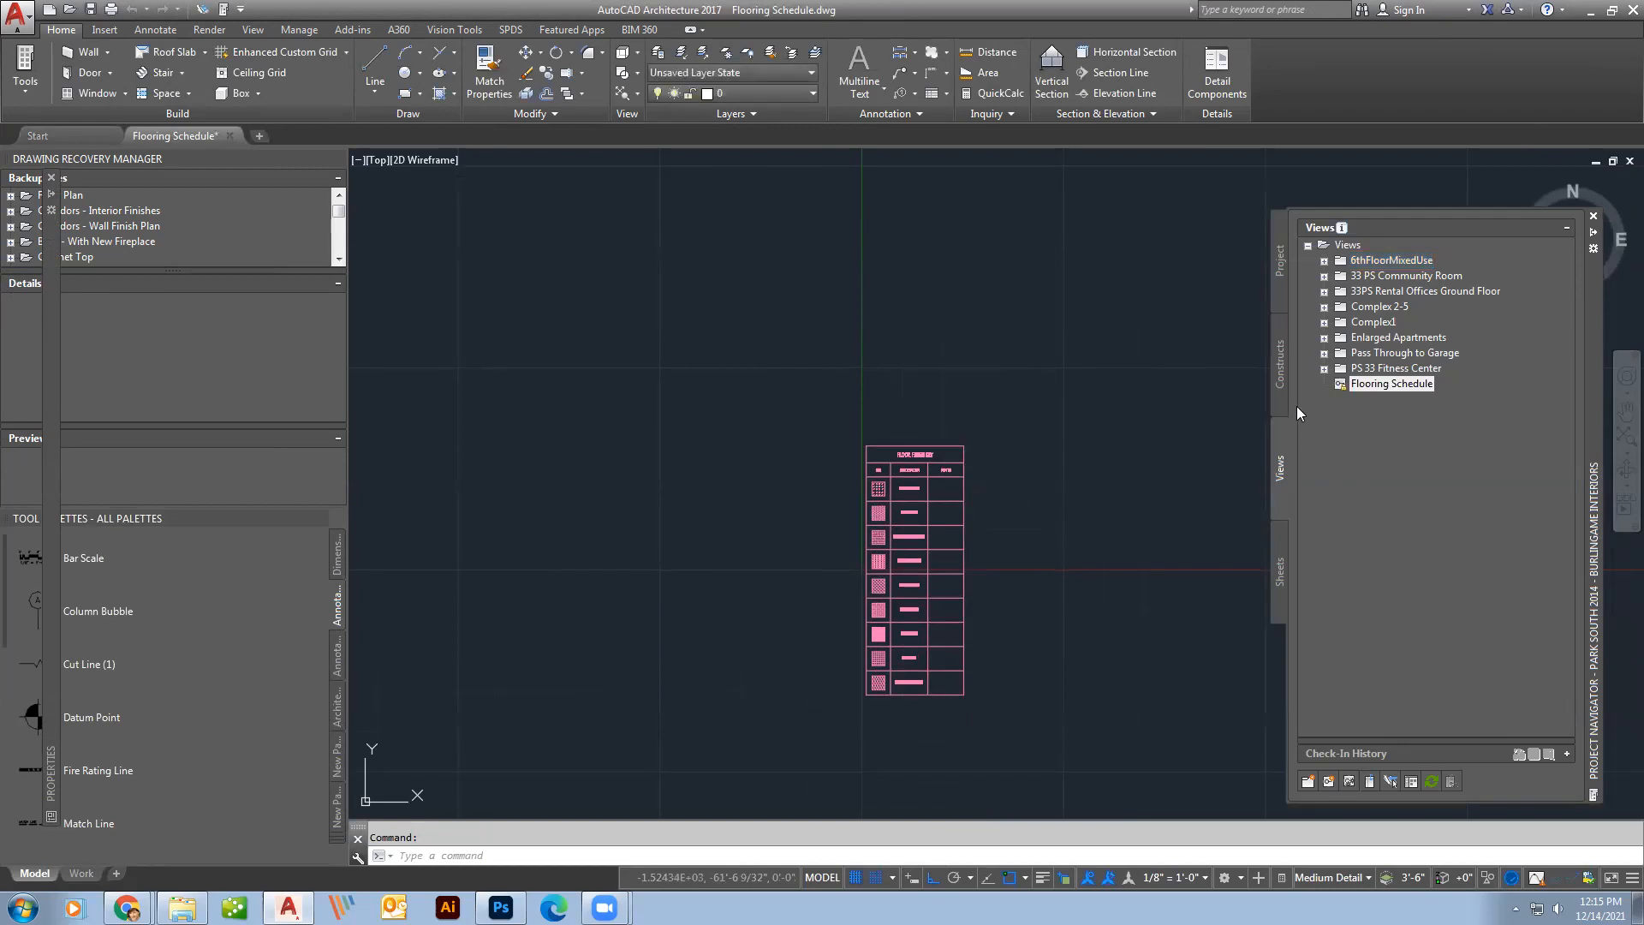
Show the Park South 2014 - Burlingame Interiors sheet set and scroll its list.
click(1279, 574)
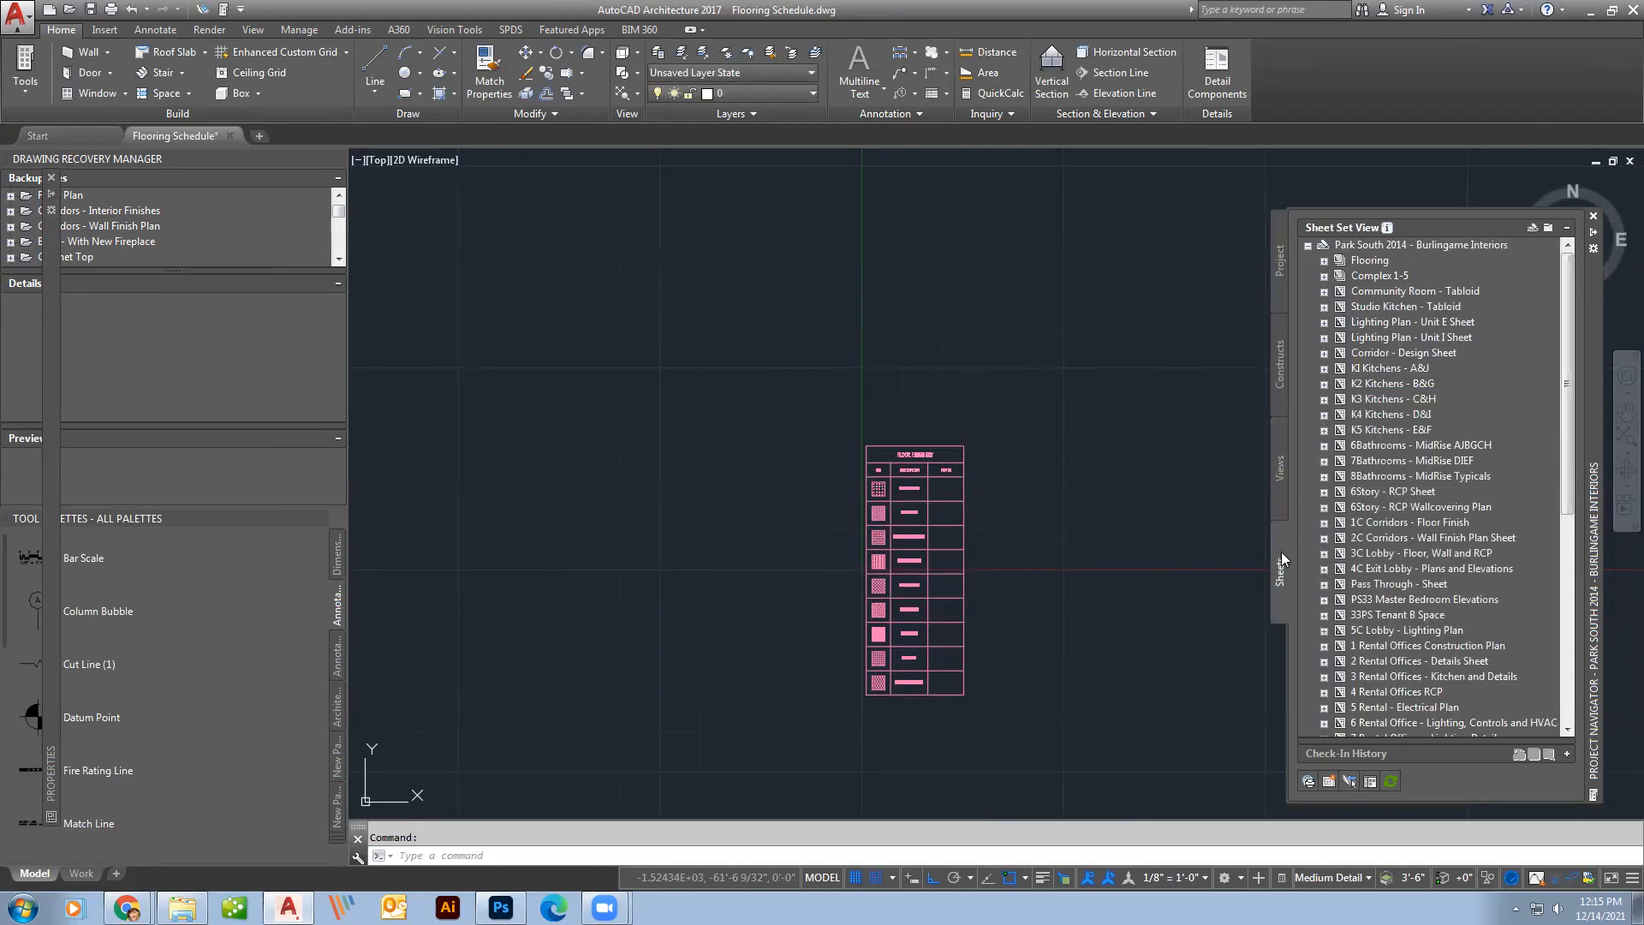
mouse_move(1358, 414)
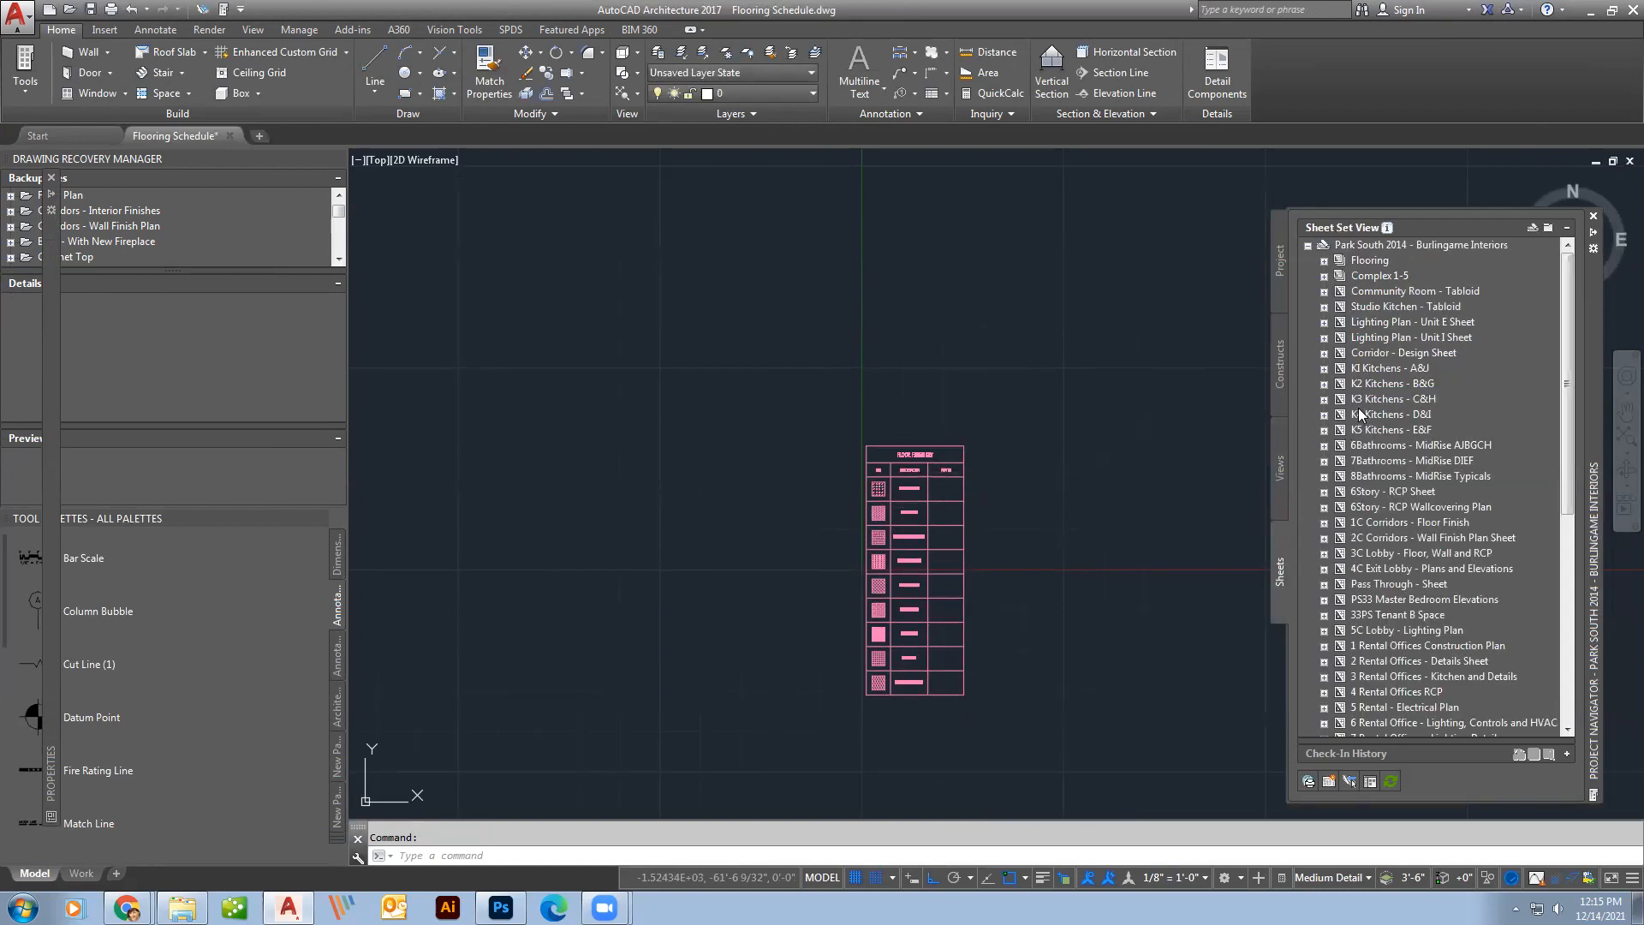
scroll(down, 3)
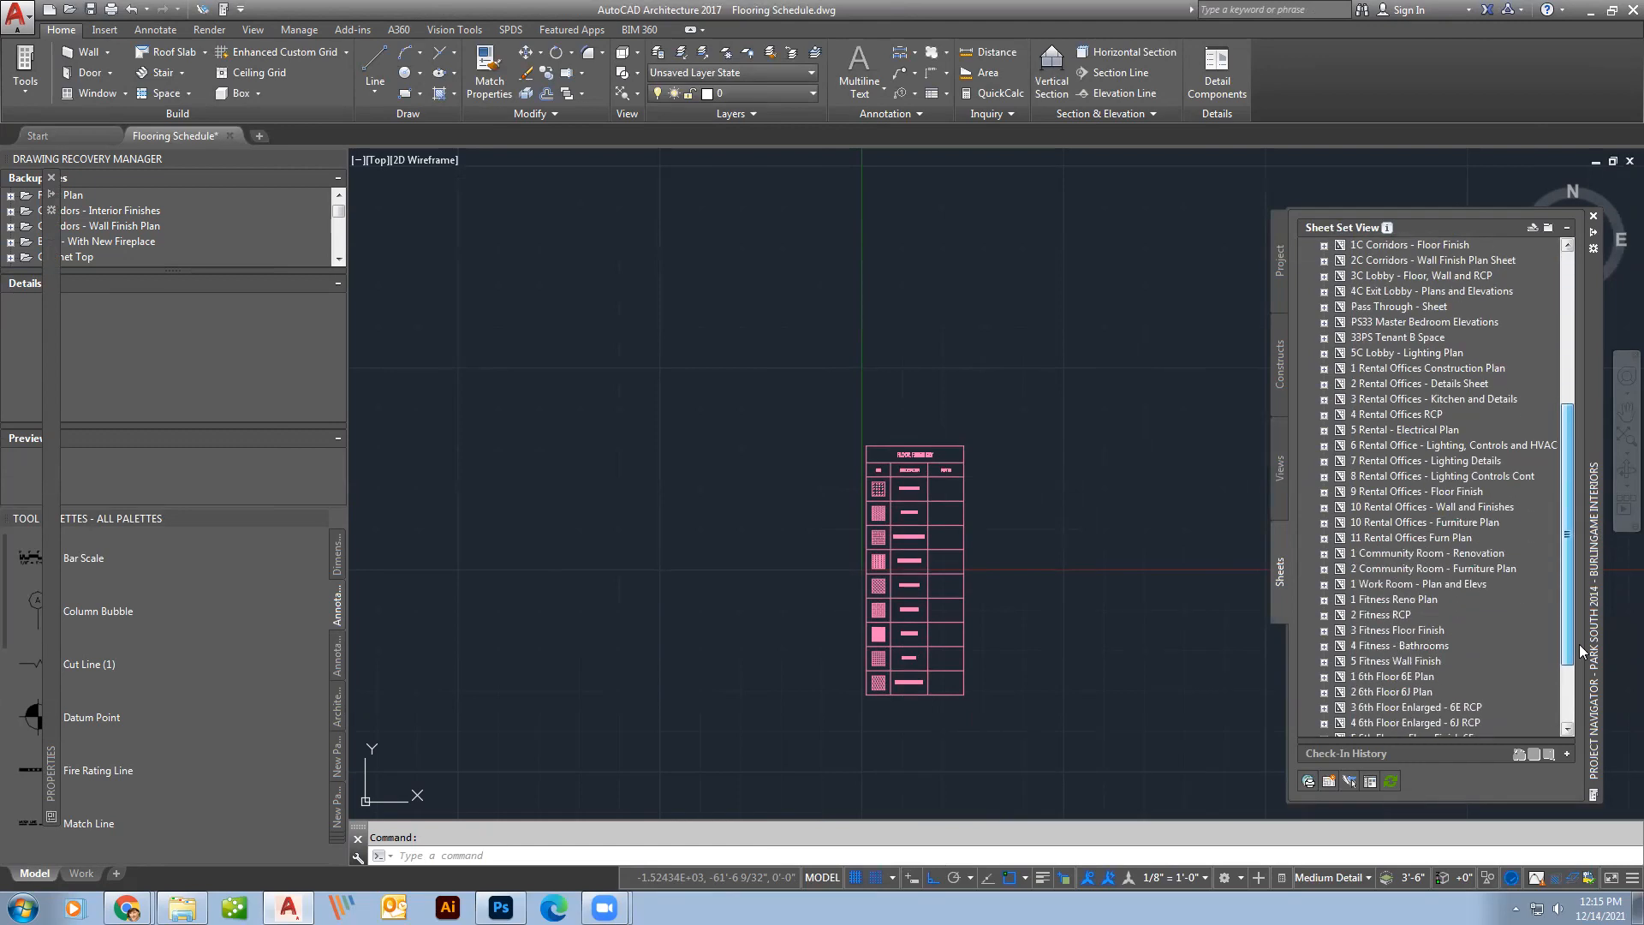
scroll(down, 3)
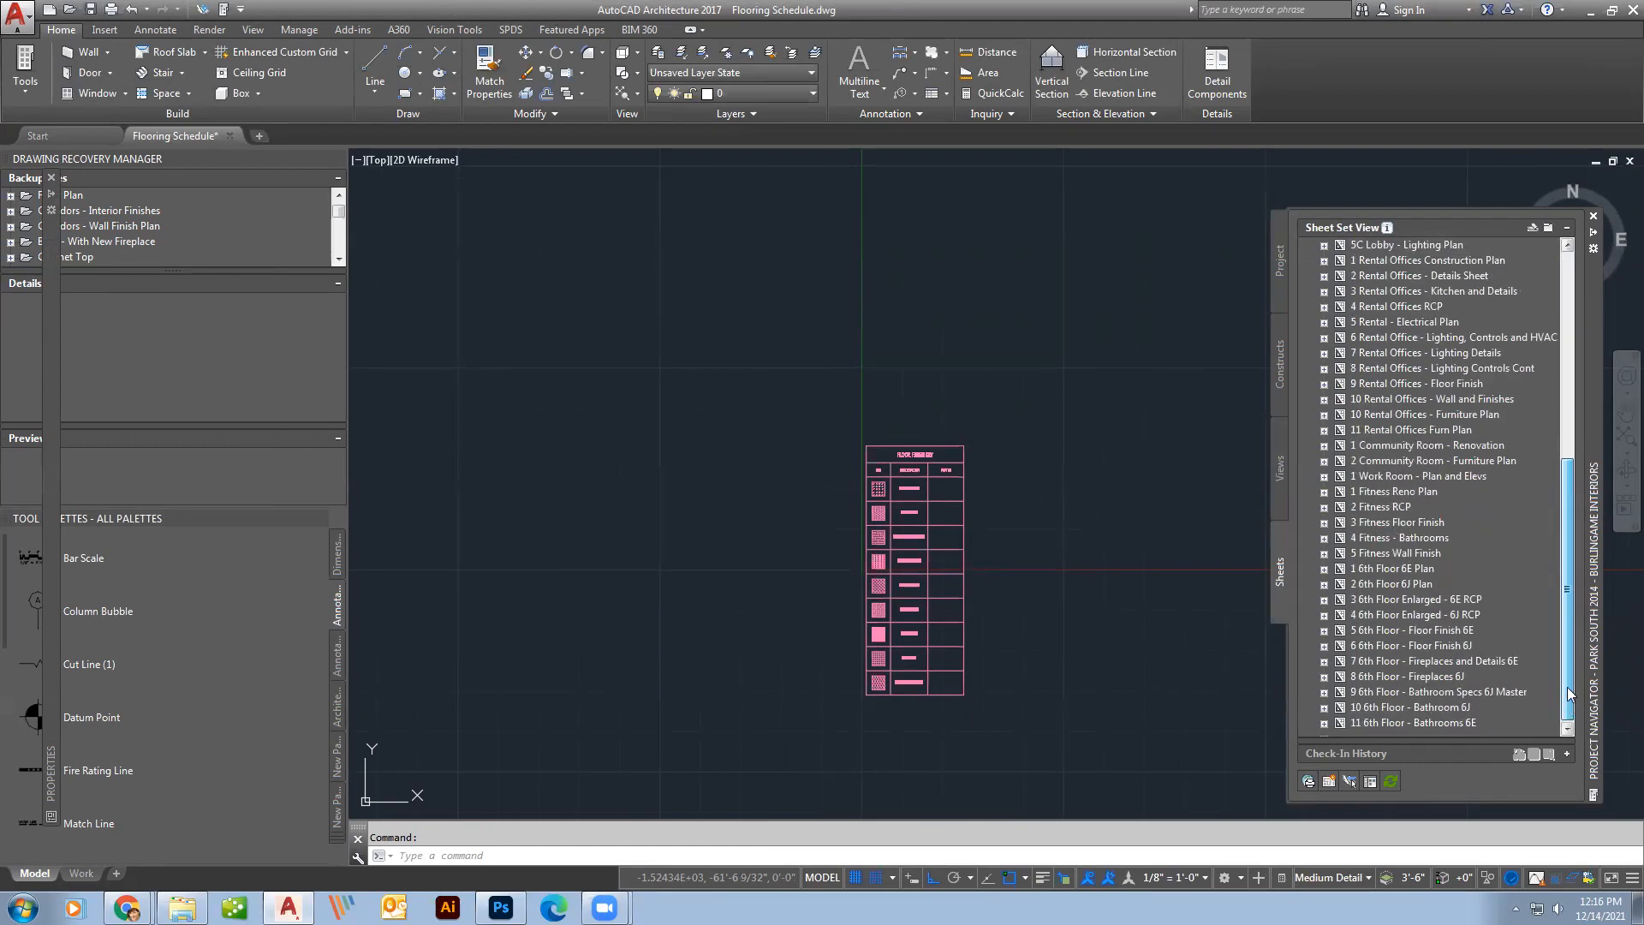
scroll(up, 3)
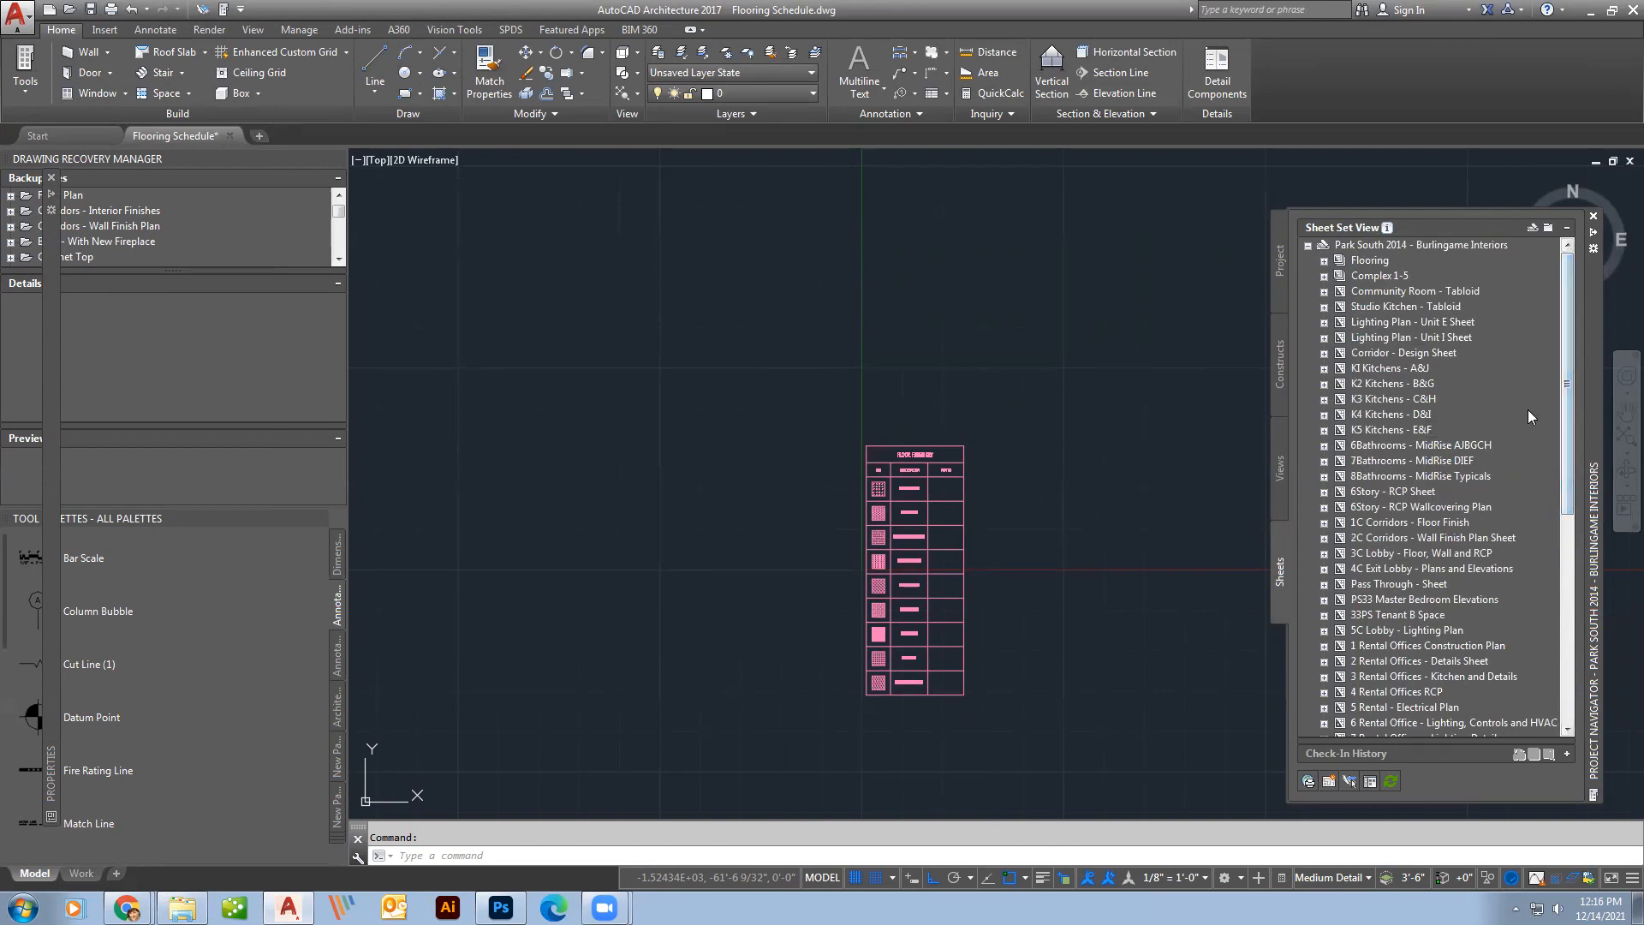
Expand and collapse Complex 1-5 and Community Room - Tabloid, then scroll the sheets.
click(1327, 275)
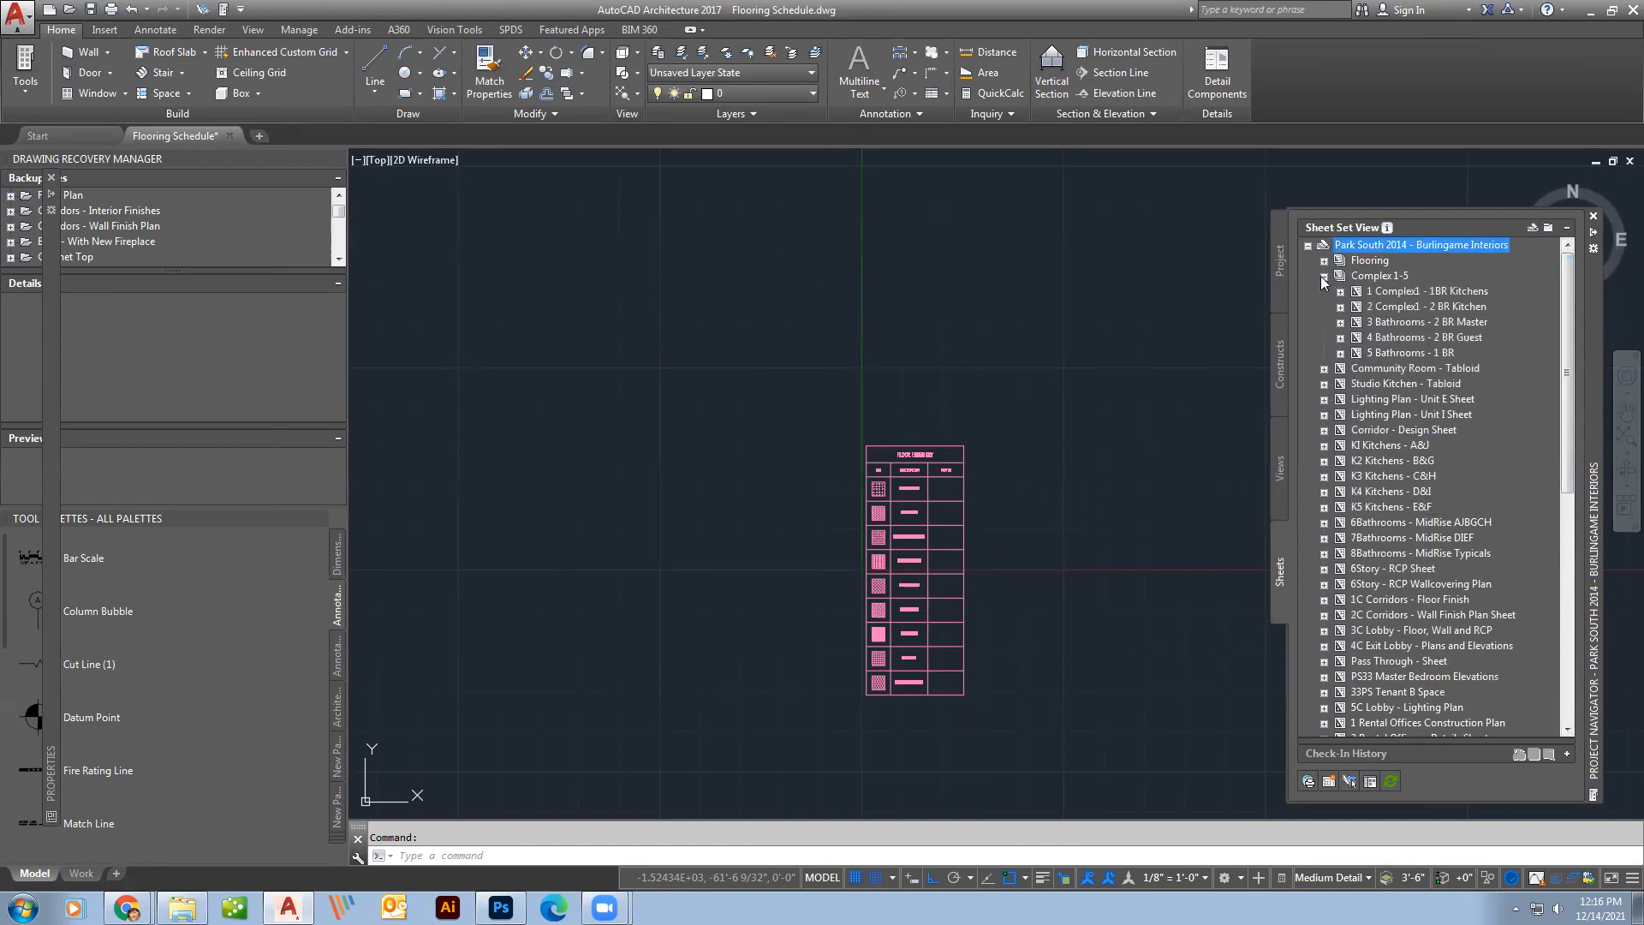
click(1326, 275)
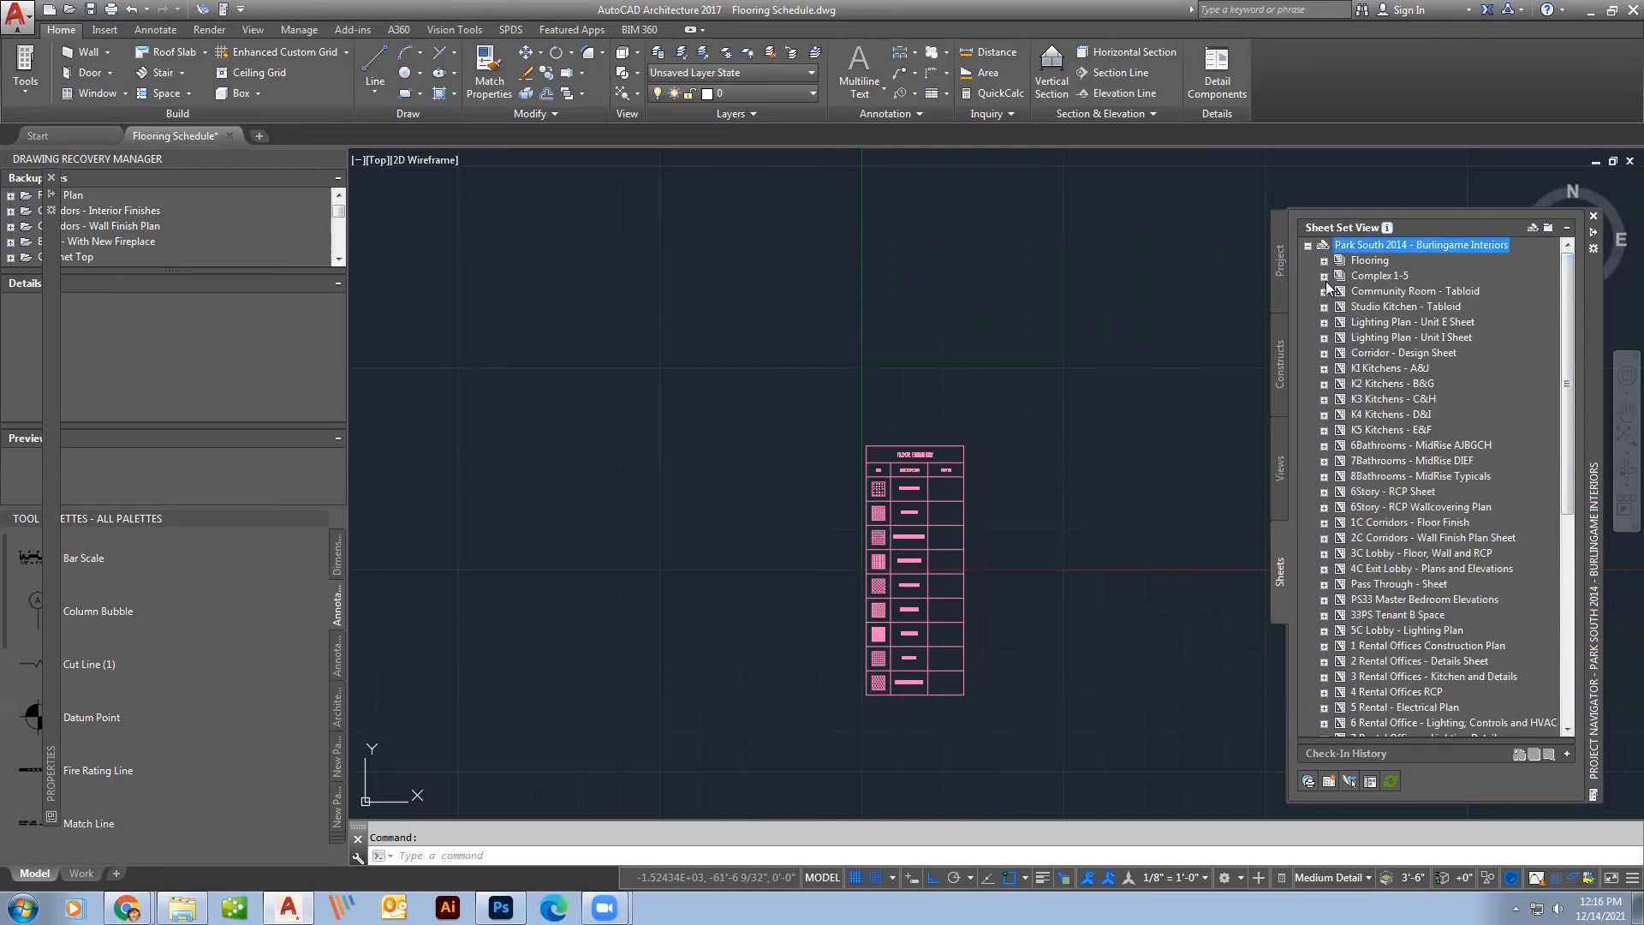
click(1326, 290)
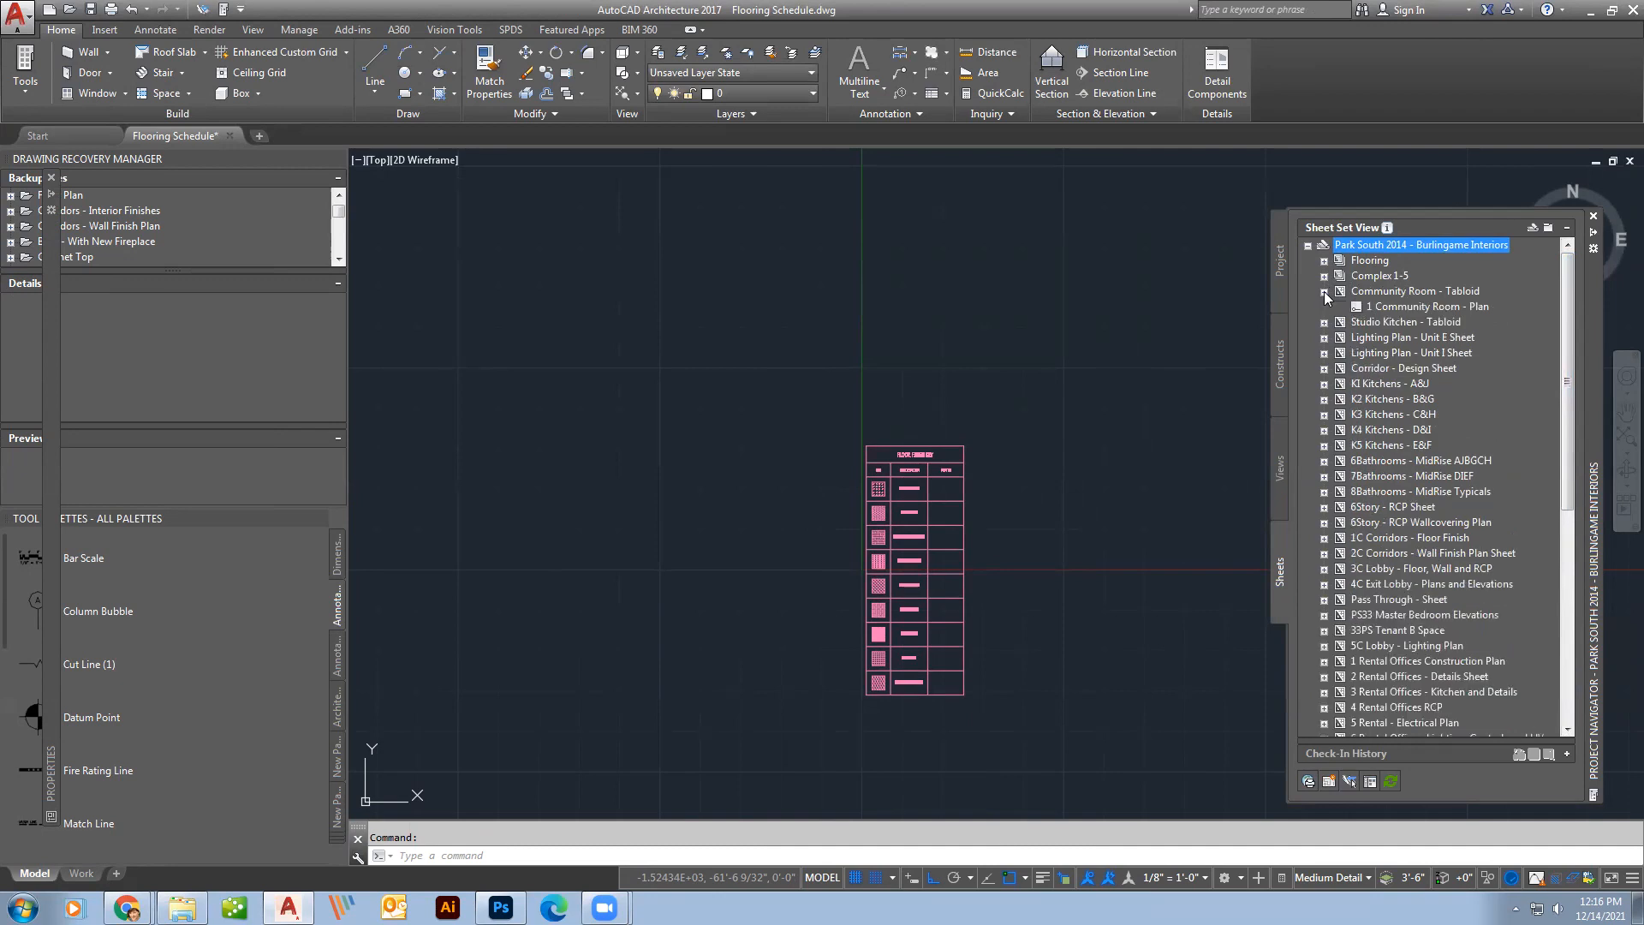
click(1325, 290)
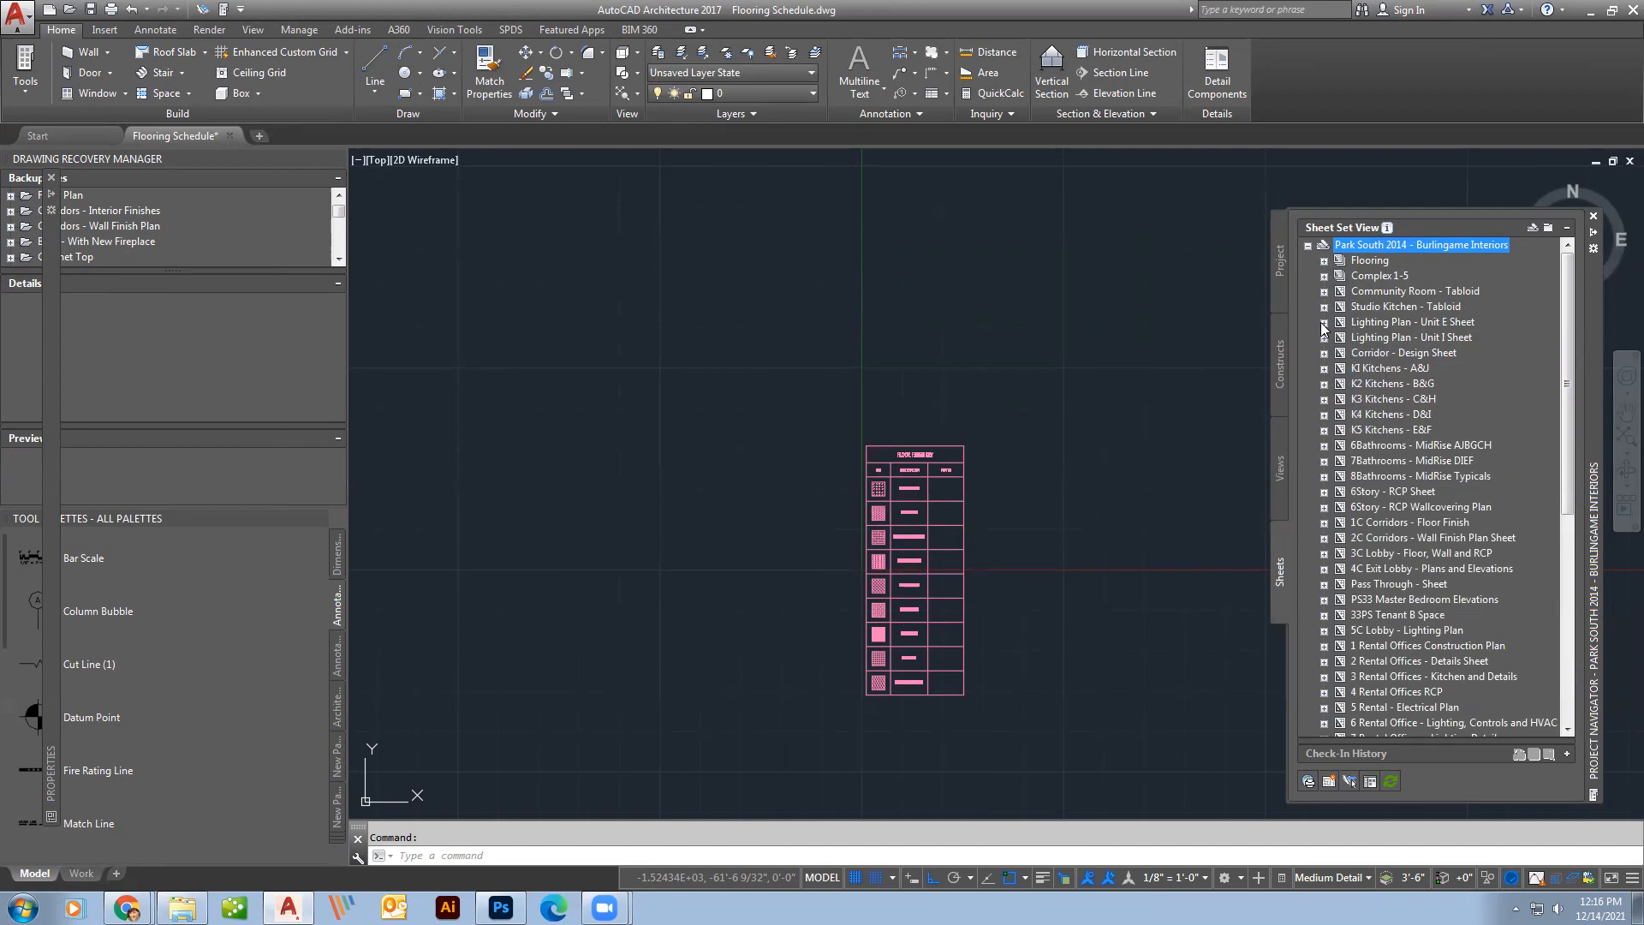
scroll(down, 3)
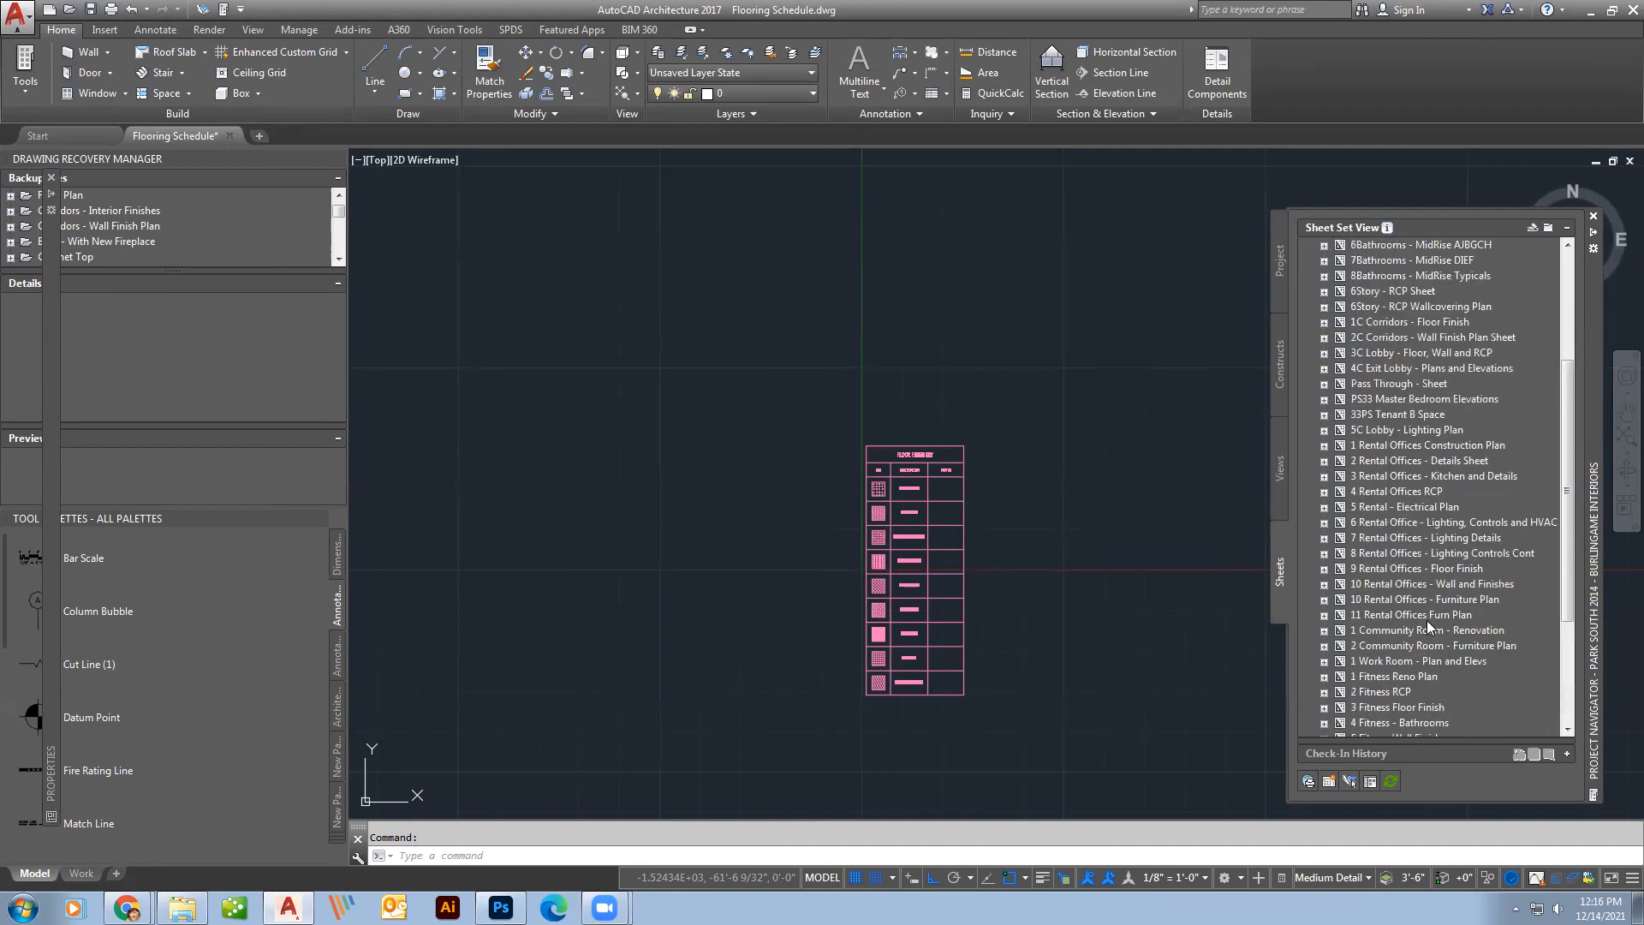
scroll(up, 3)
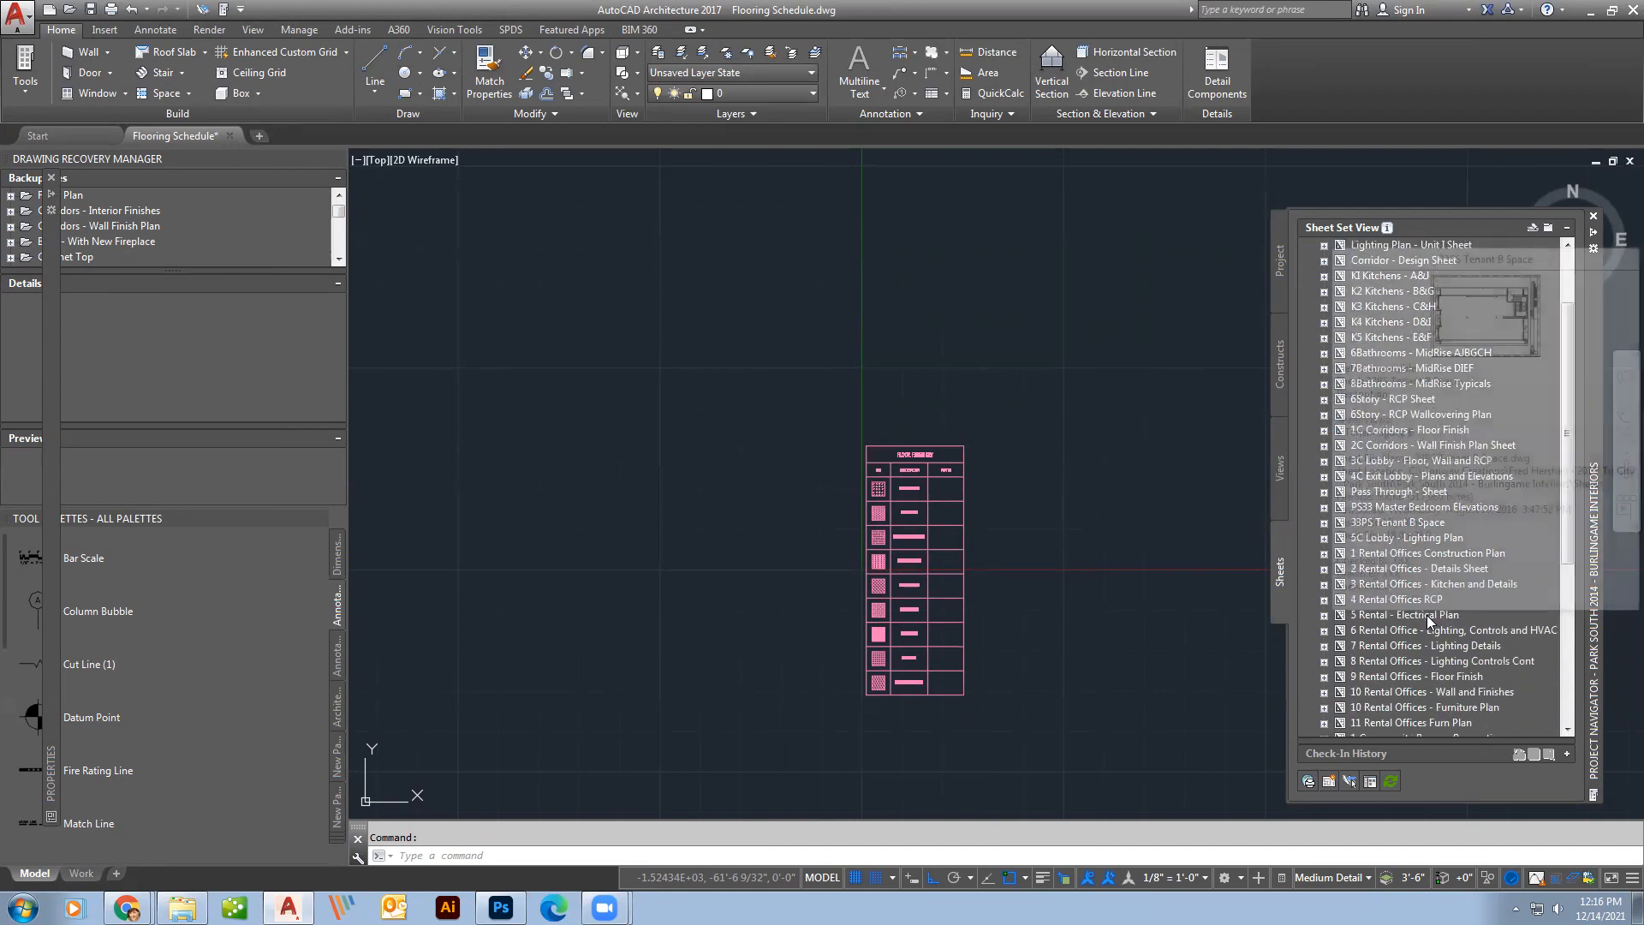
scroll(down, 3)
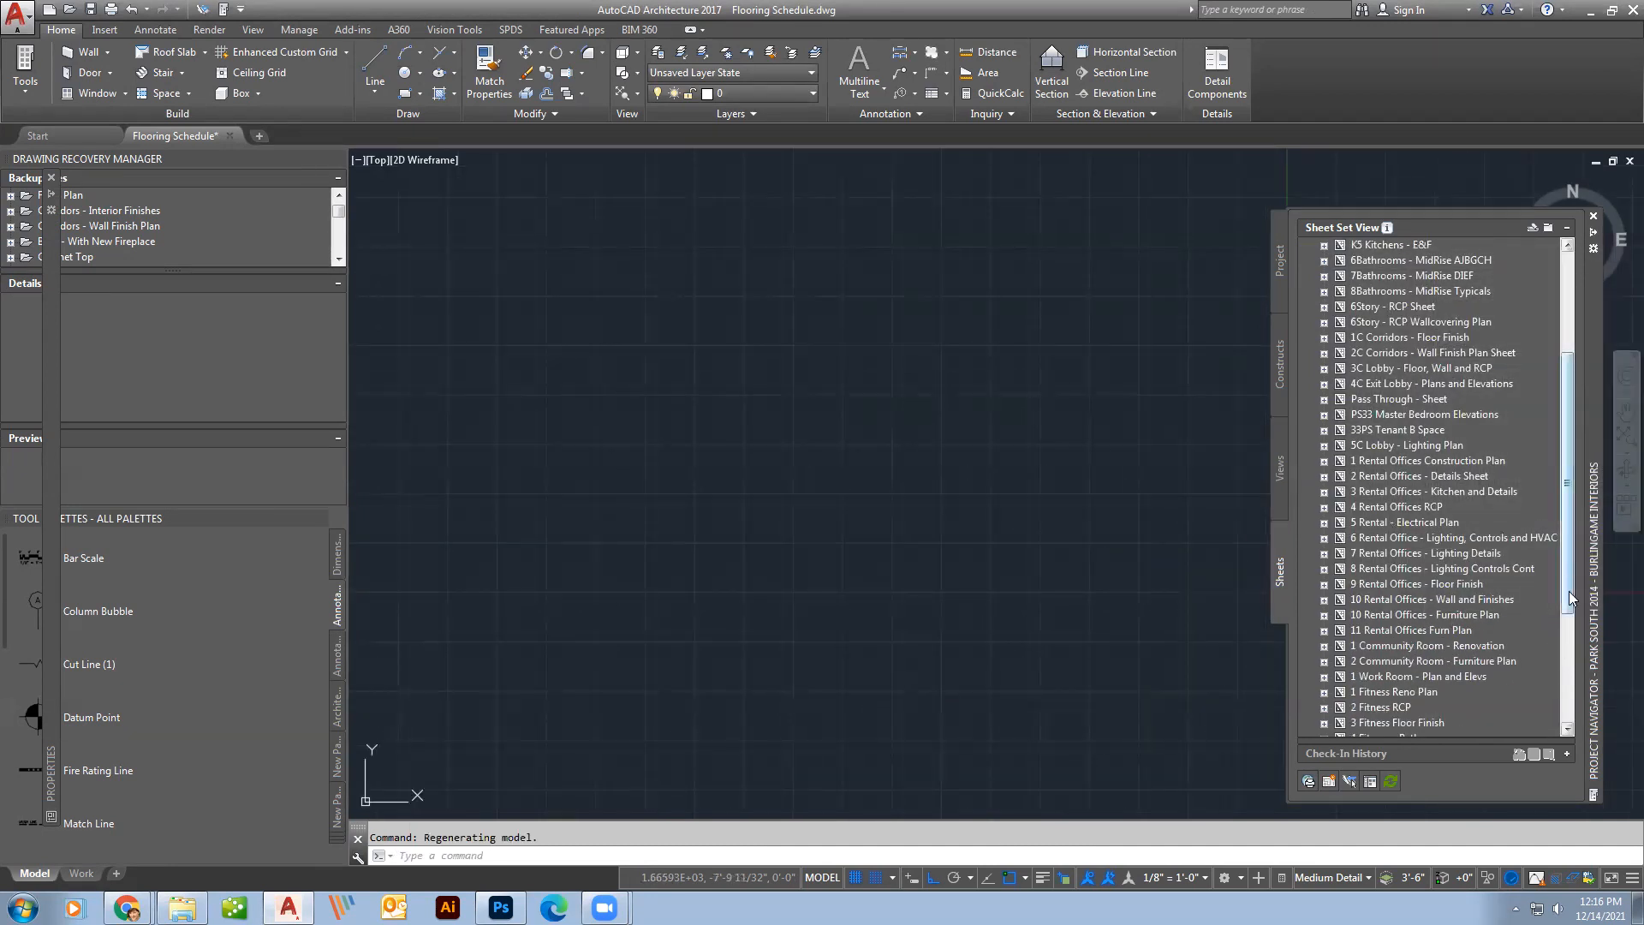
scroll(up, 3)
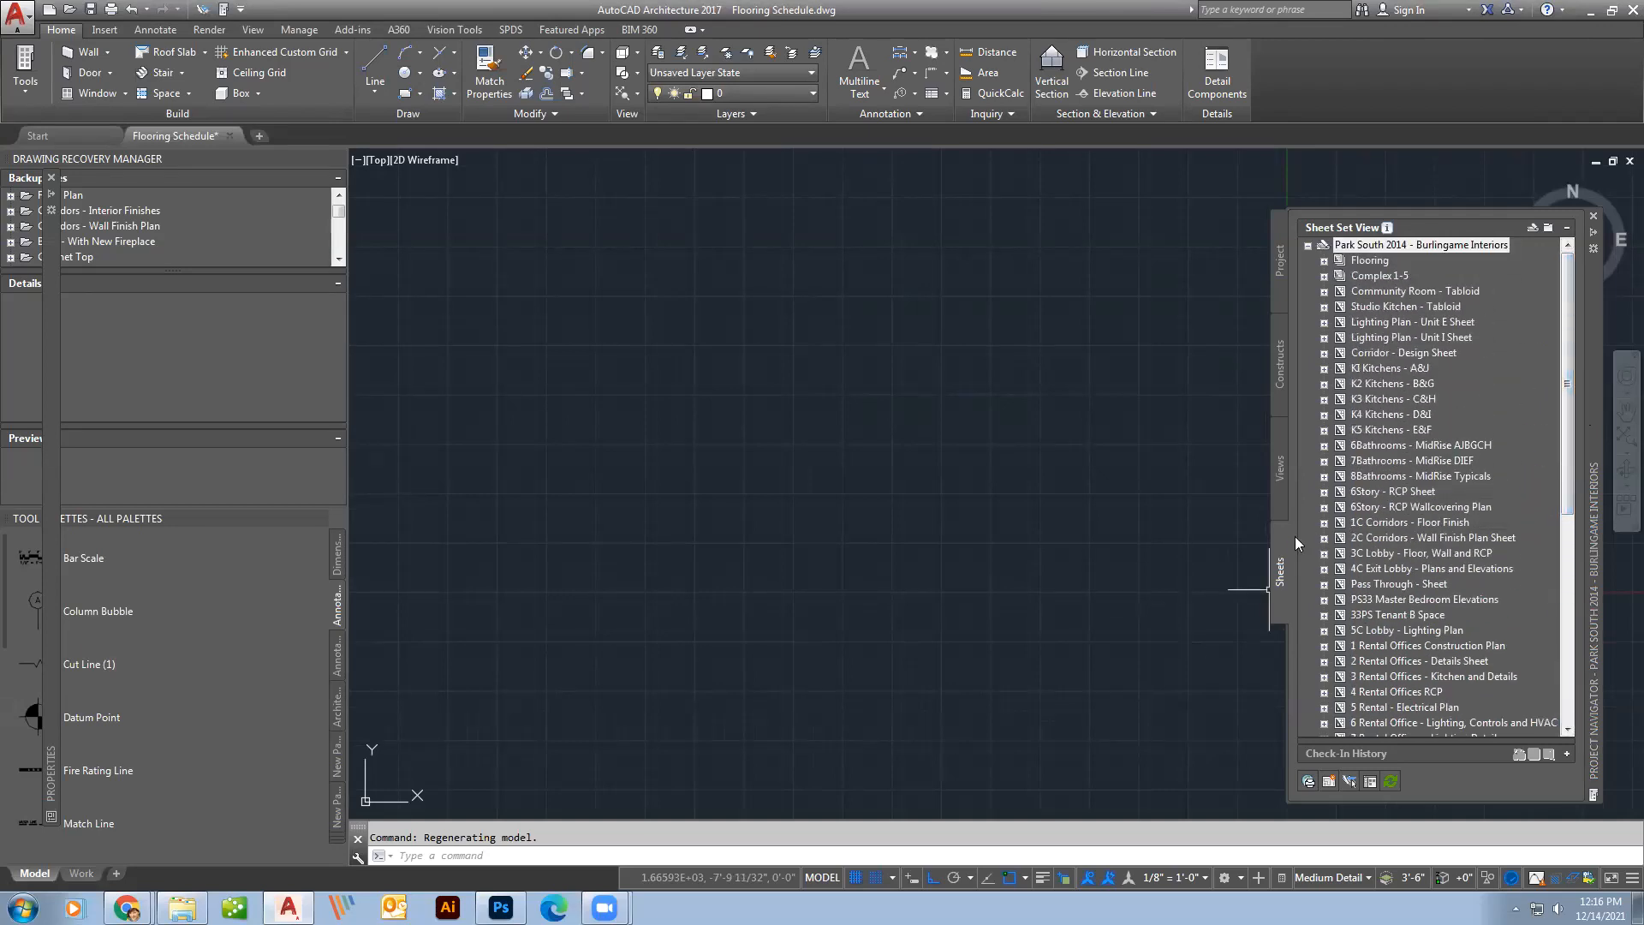
Glance at Constructs, return to Sheets, and close Project Navigator over the Flooring Schedule.
click(1278, 367)
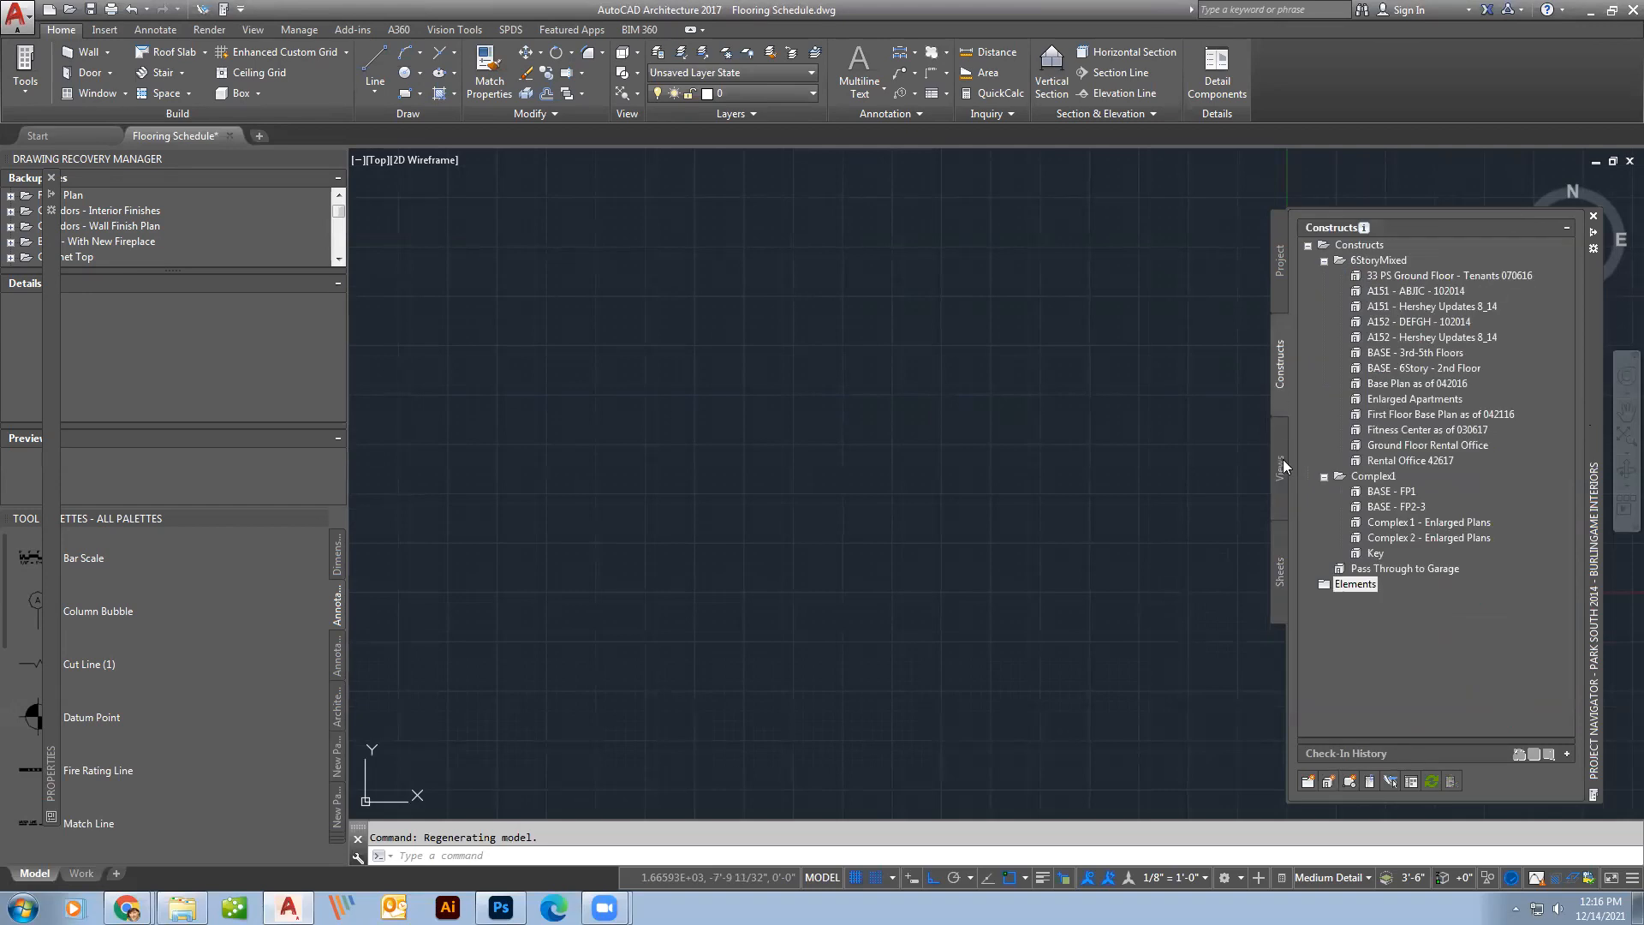
click(1279, 566)
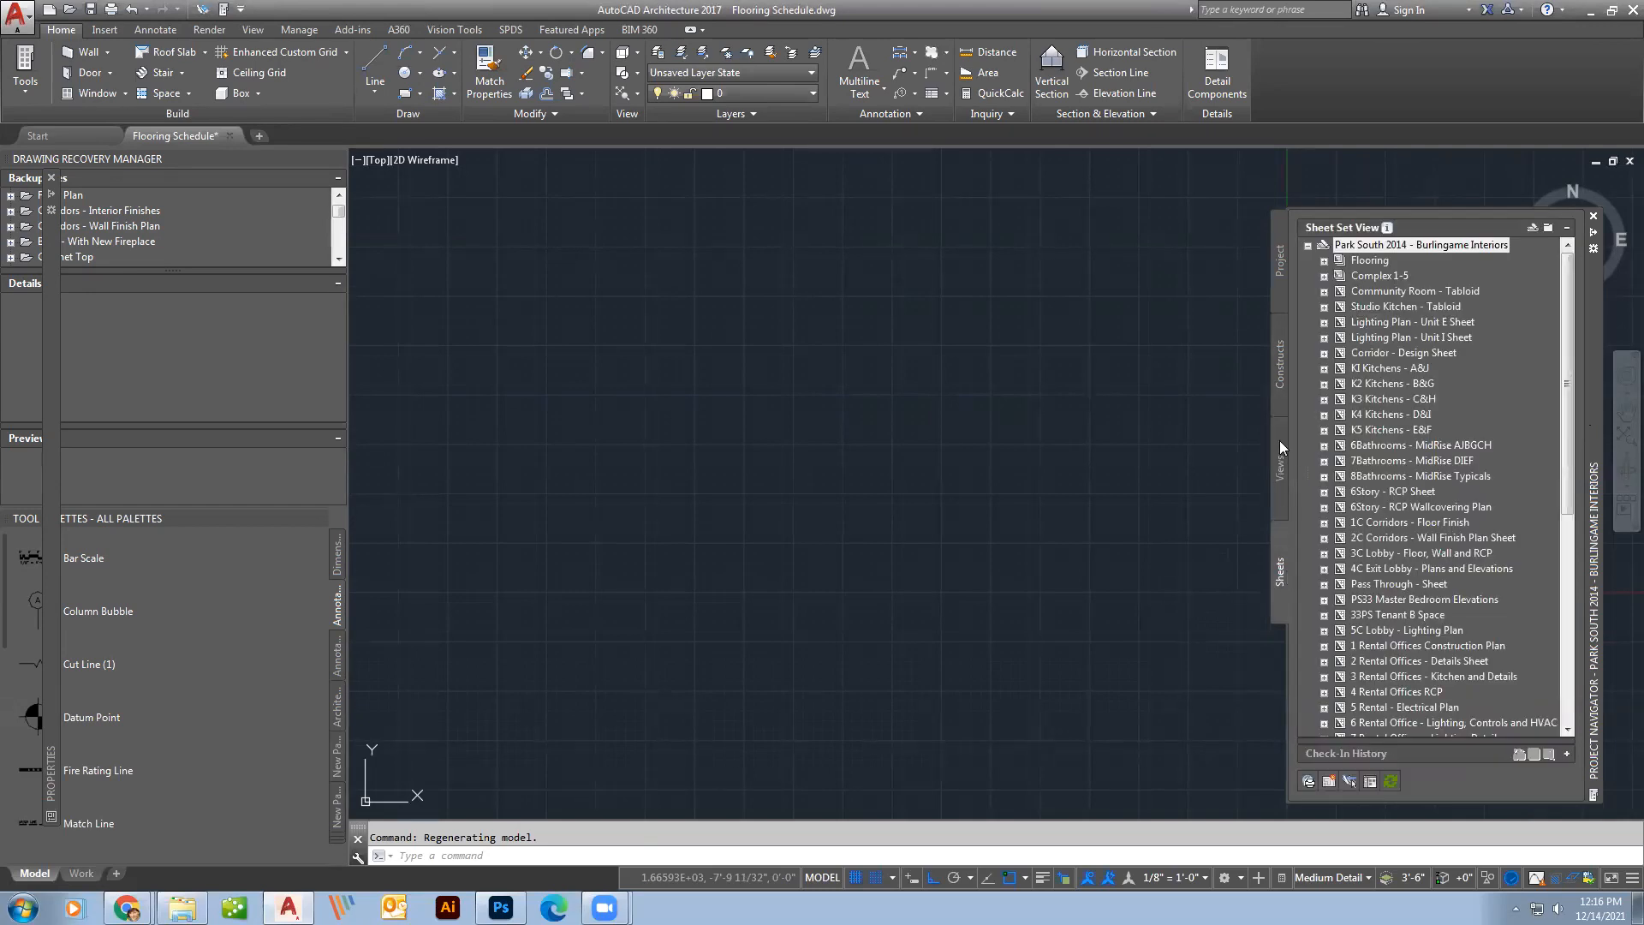
mouse_move(1280, 386)
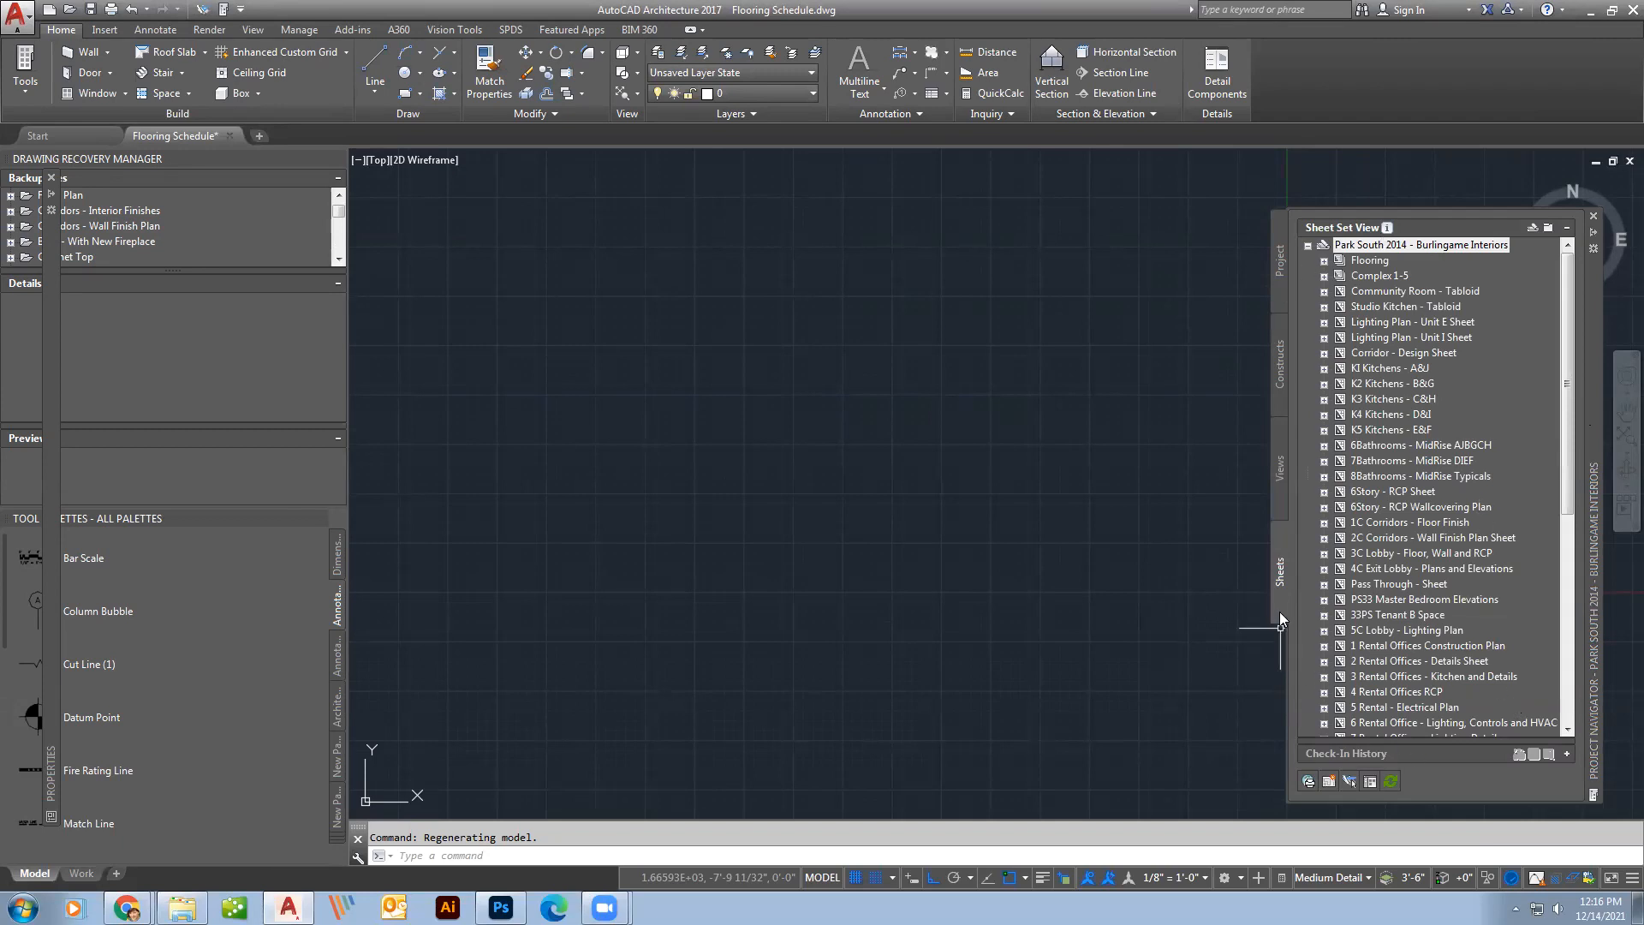
mouse_move(1242, 605)
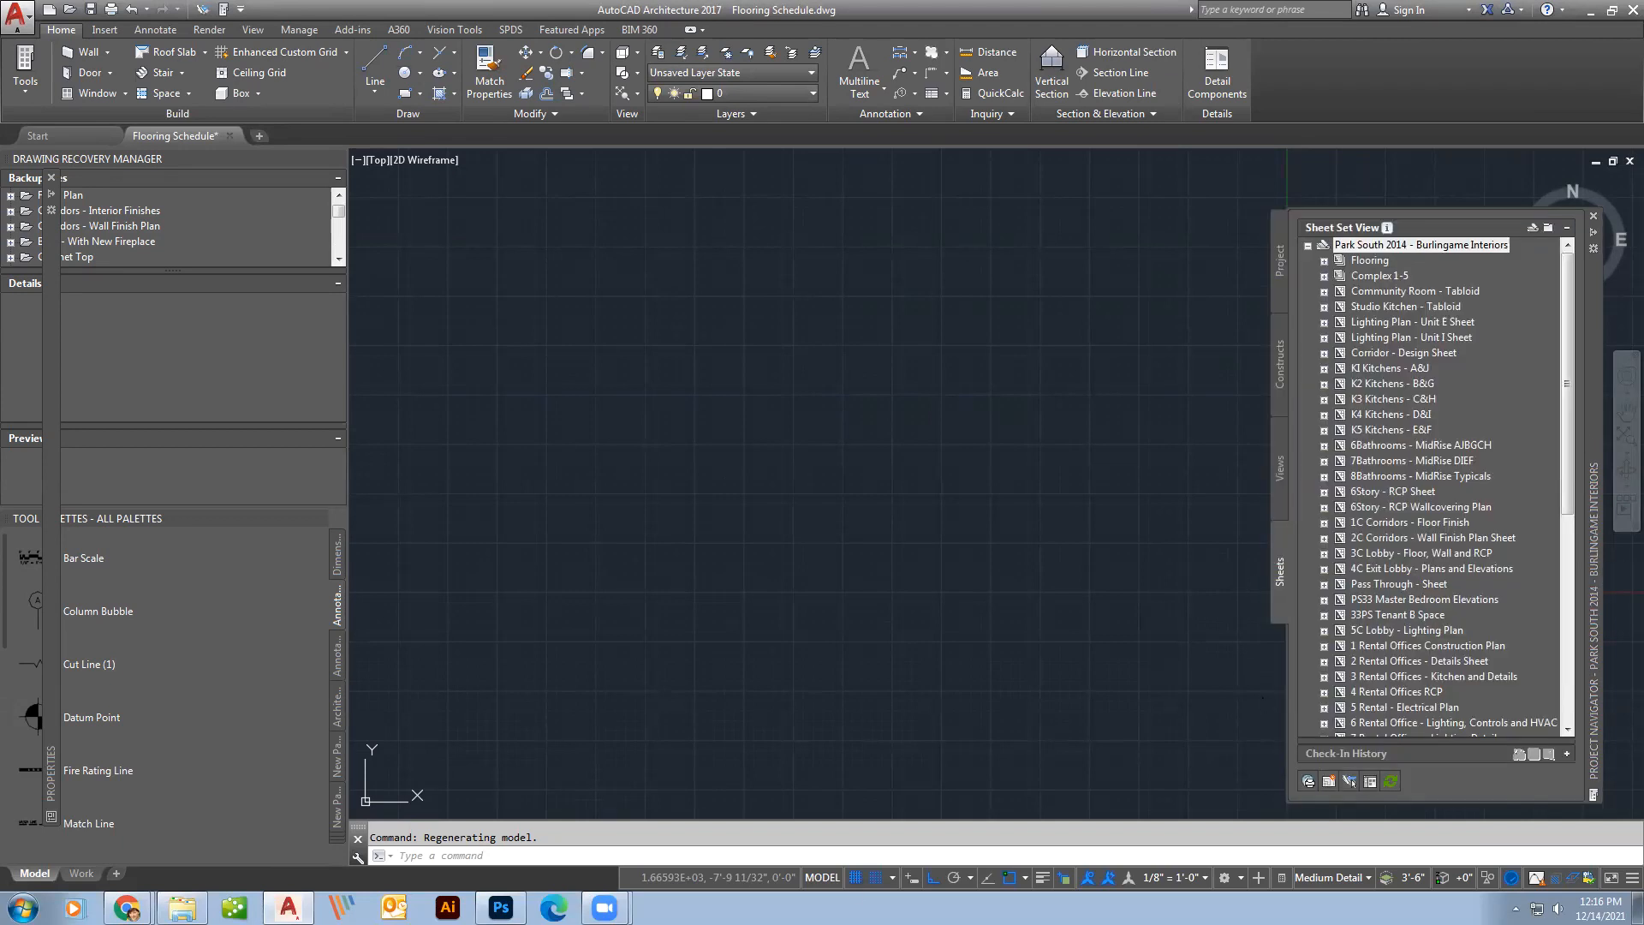
click(1591, 215)
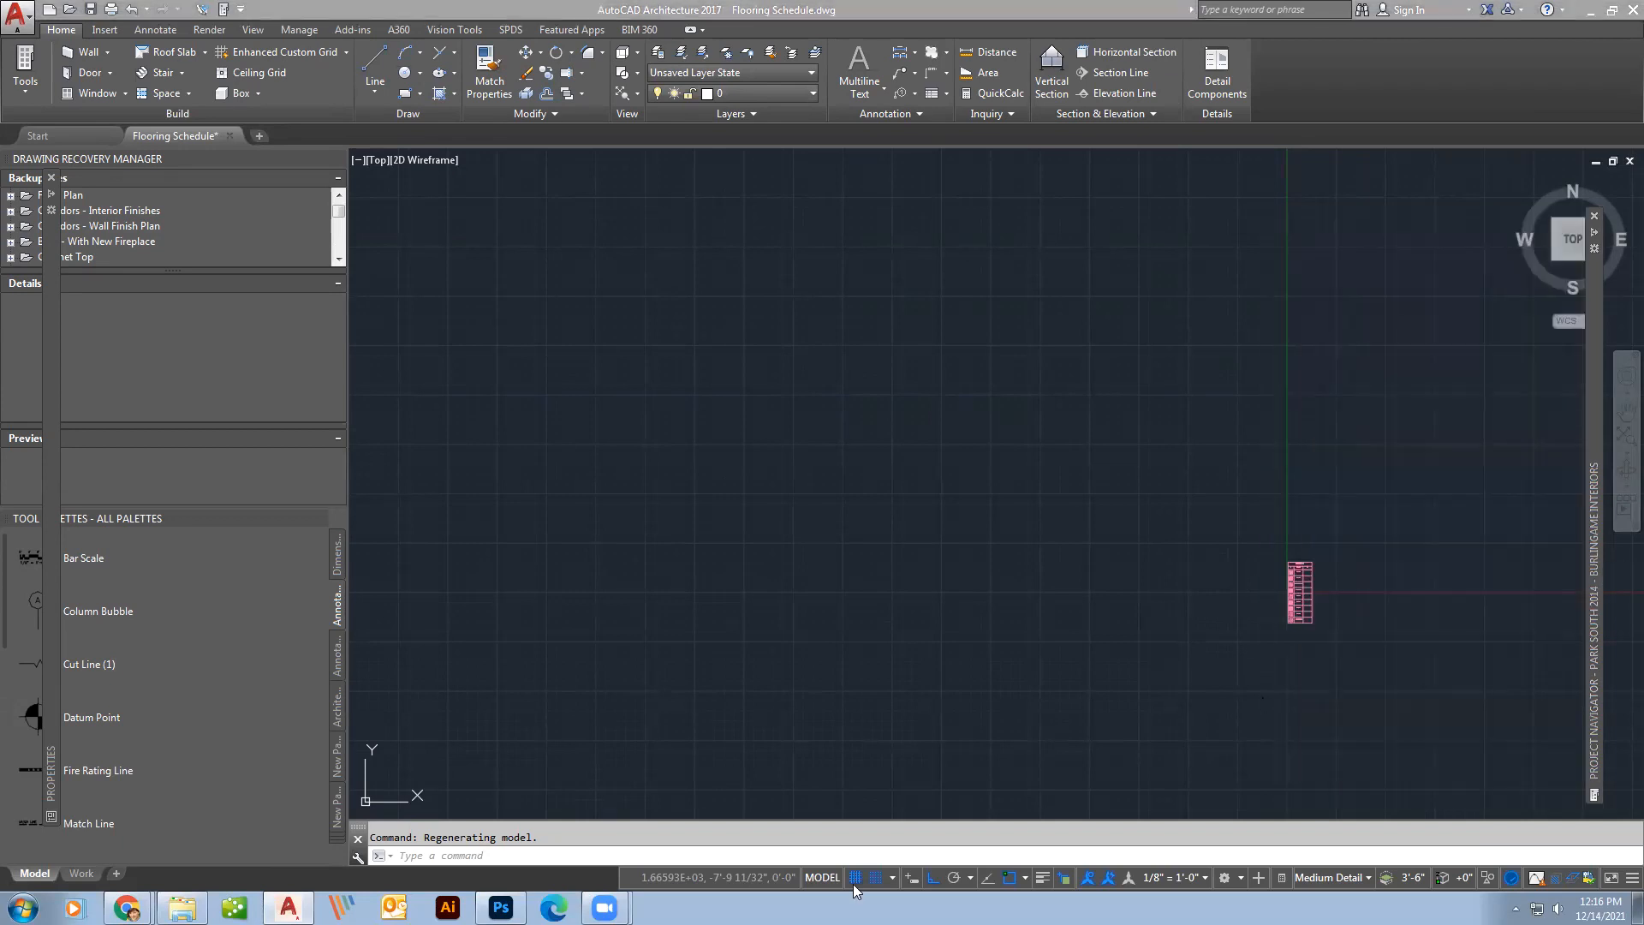
mouse_move(1322, 668)
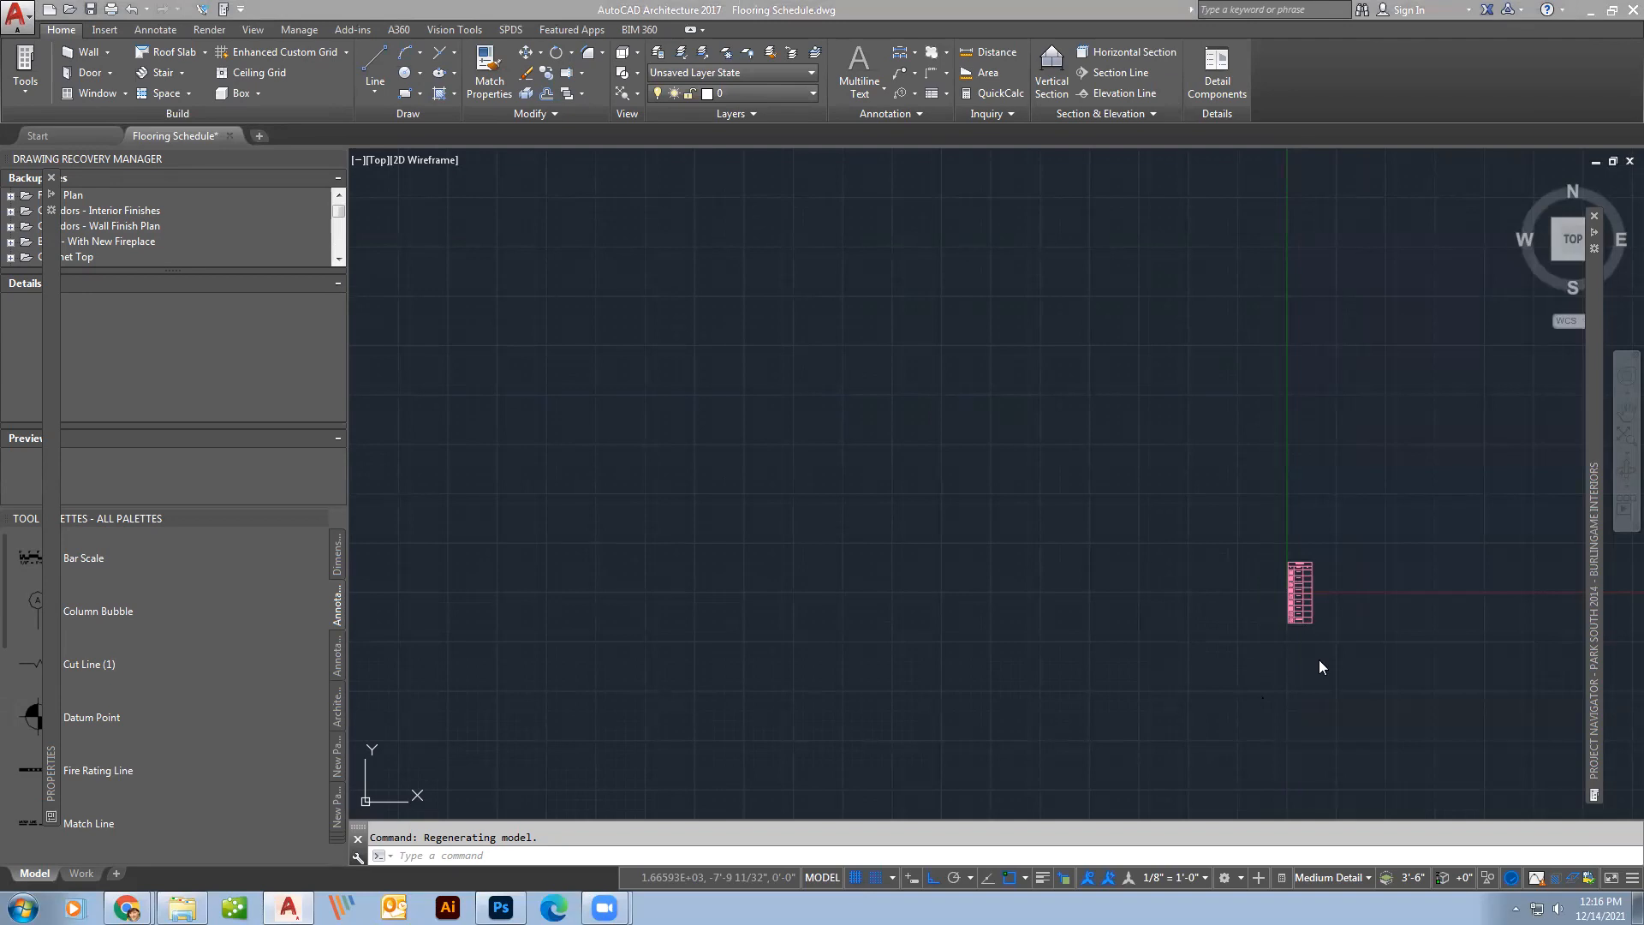